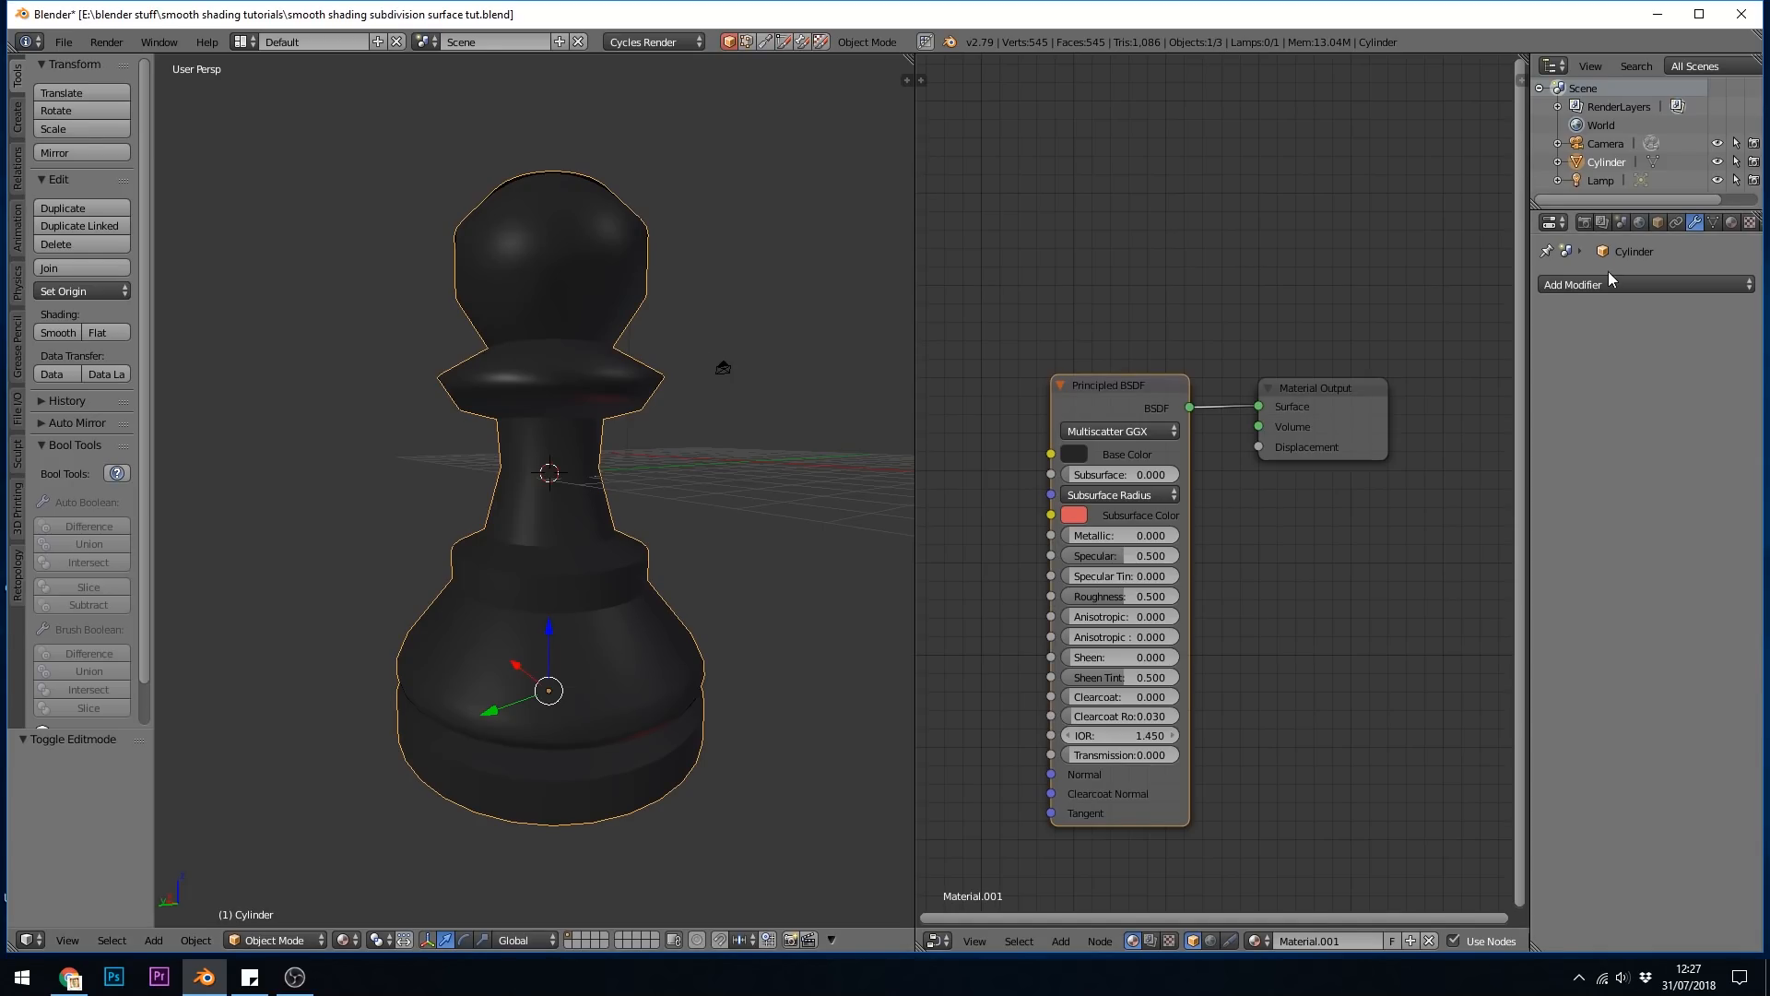
Add a Subdivision Surface modifier to the pawn from the Add Modifier list
{"action": "left_click", "coordinate": [1571, 283]}
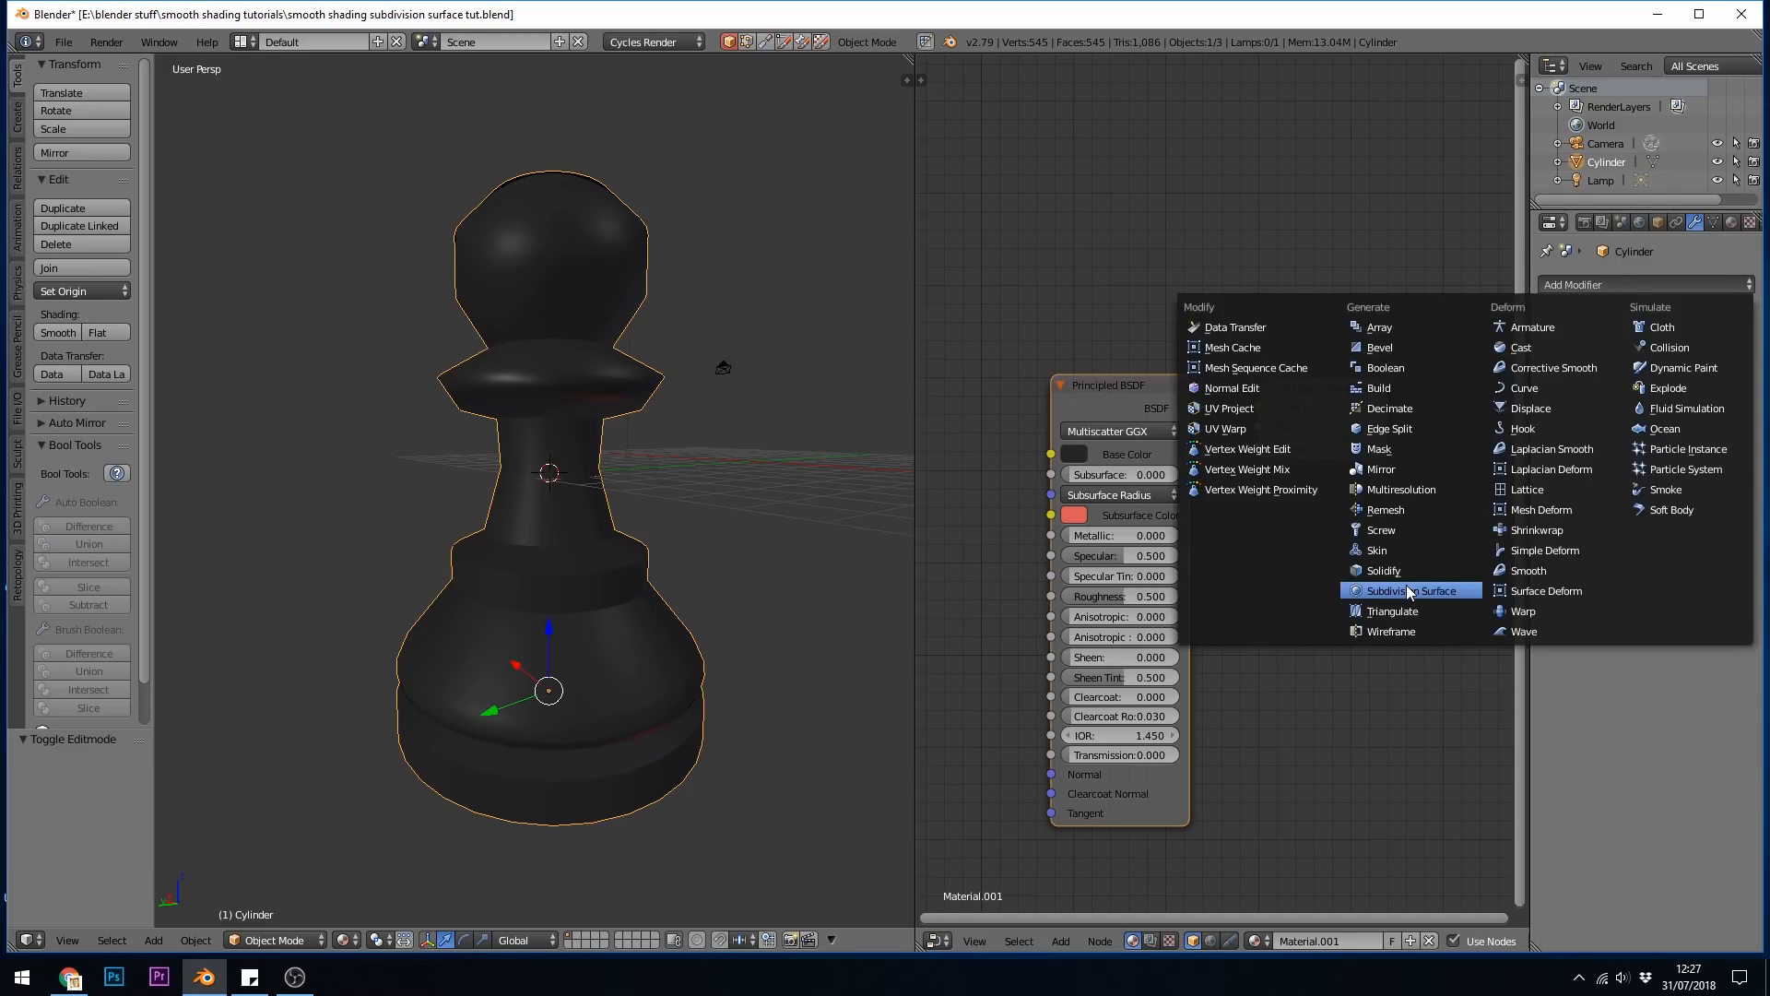
{"action": "mouse_move", "coordinate": [1407, 590]}
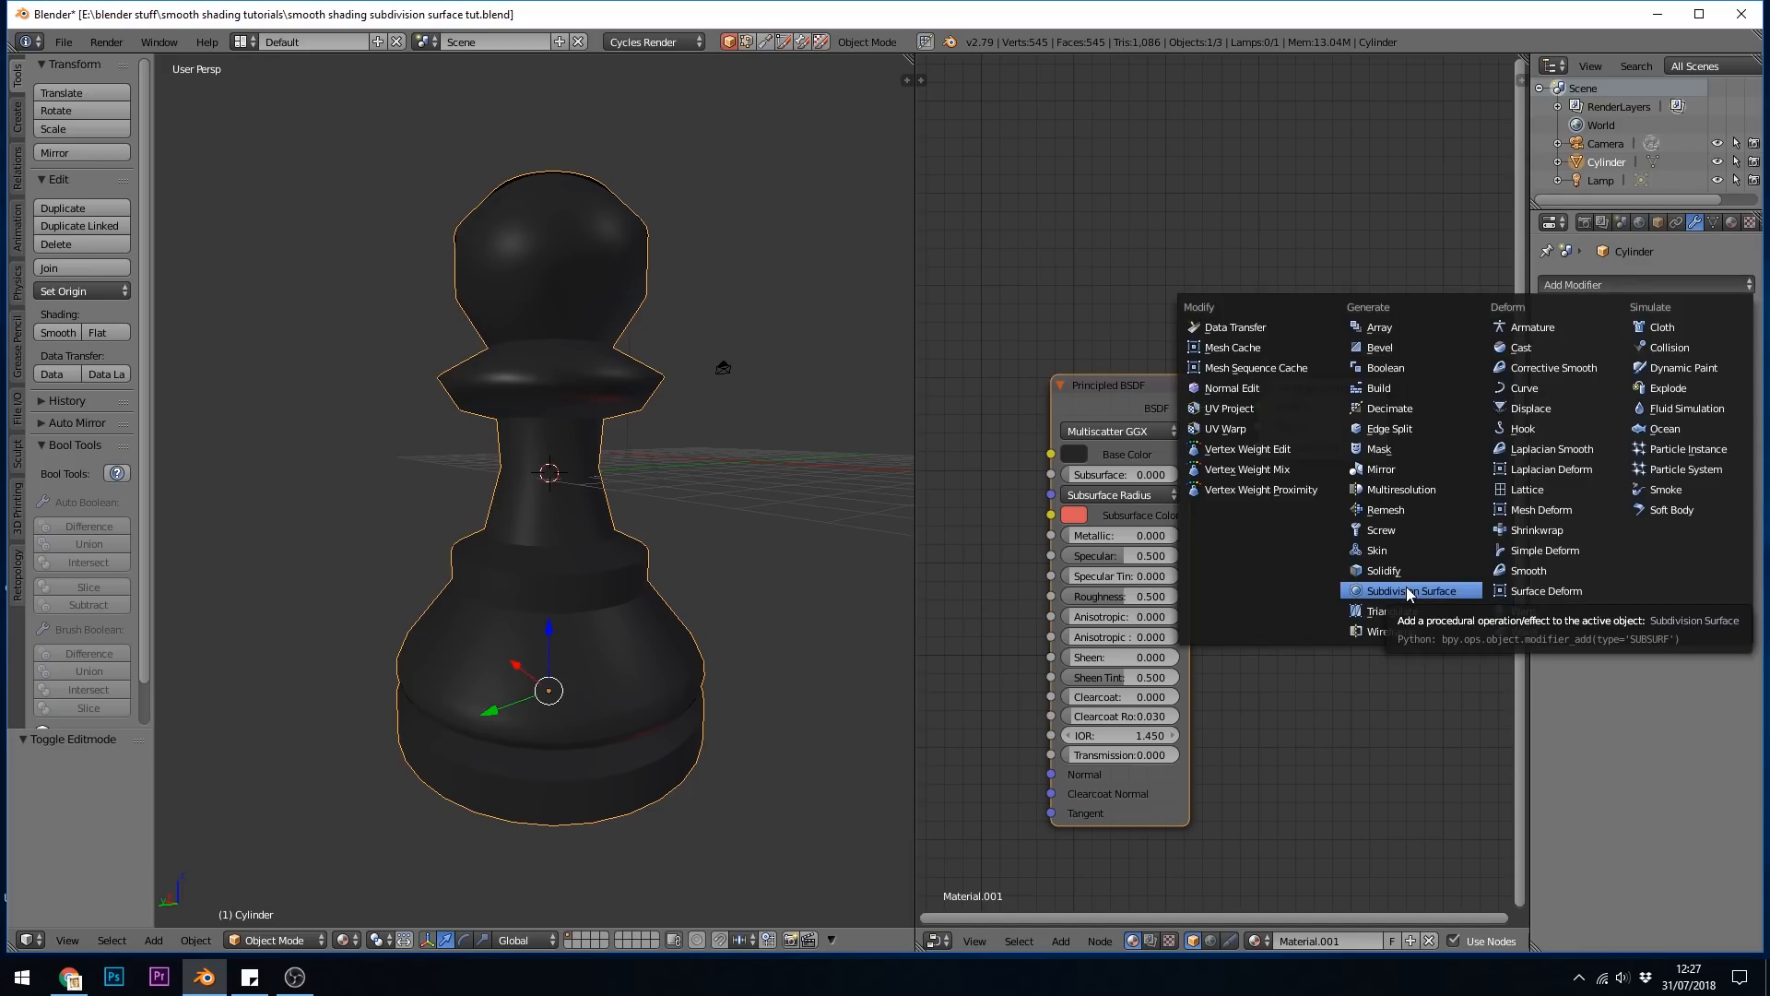
{"action": "left_click", "coordinate": [1409, 590]}
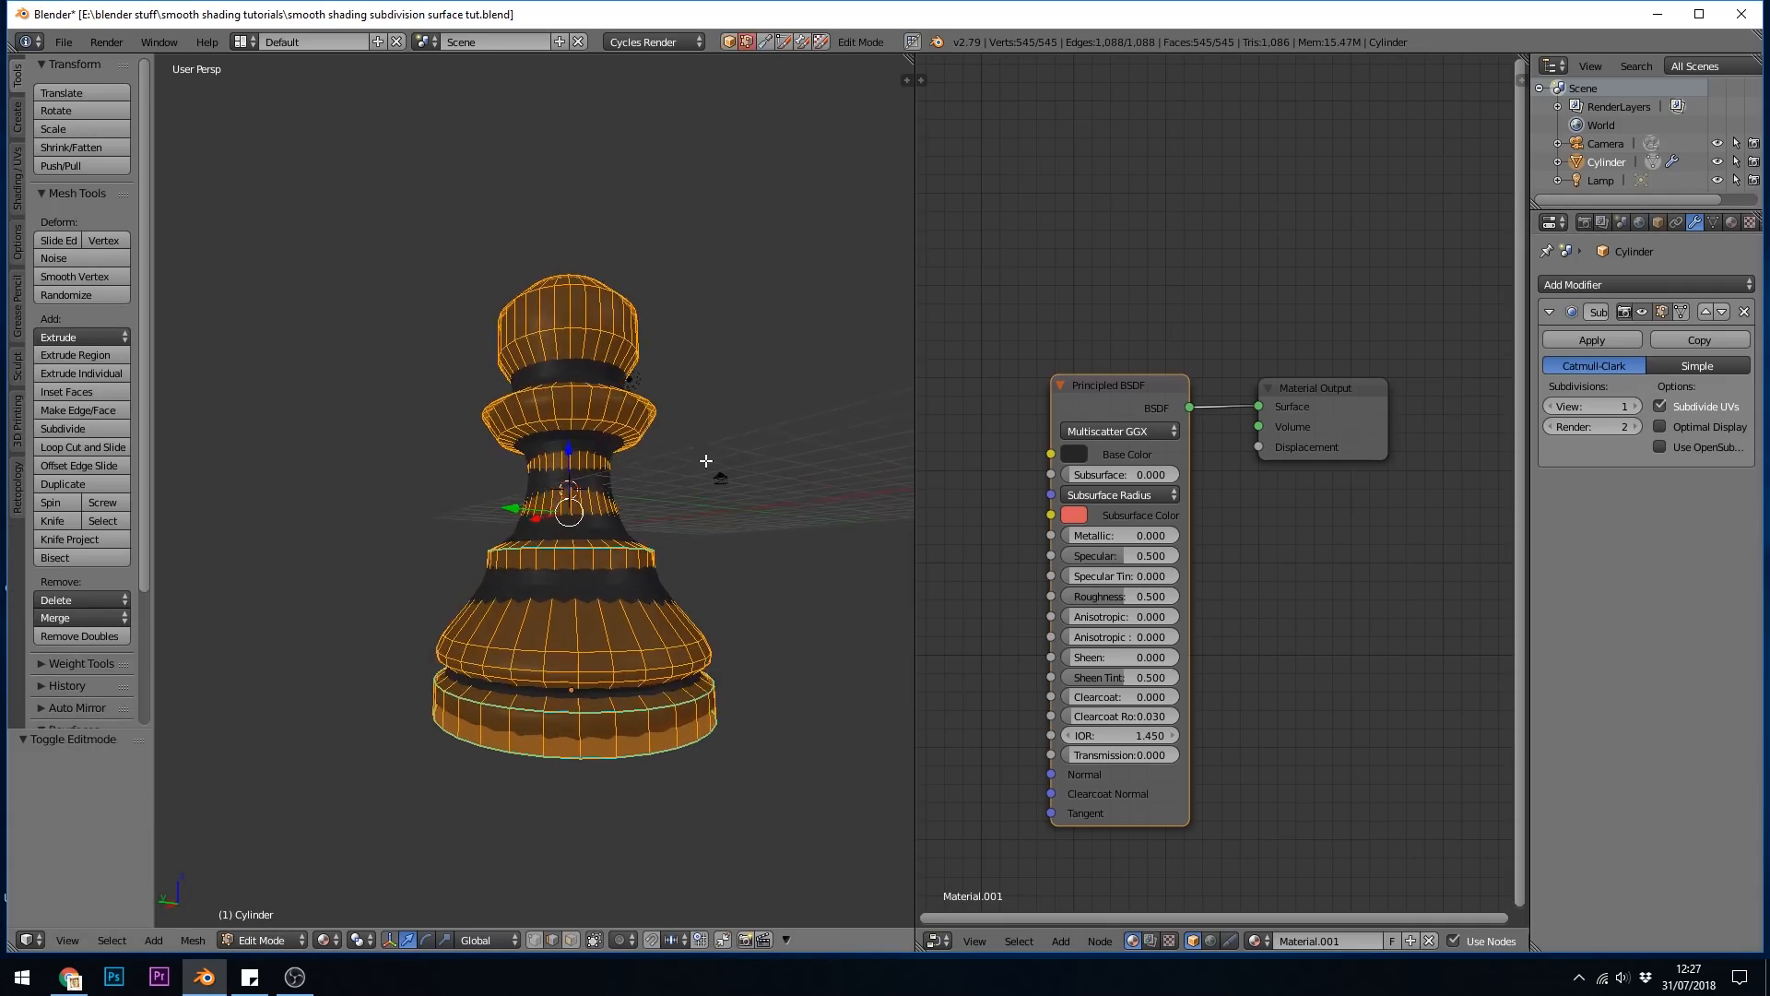
Exit Edit Mode and preview View subdivisions at 2 and 4, settling on 1
{"action": "key", "text": "Tab"}
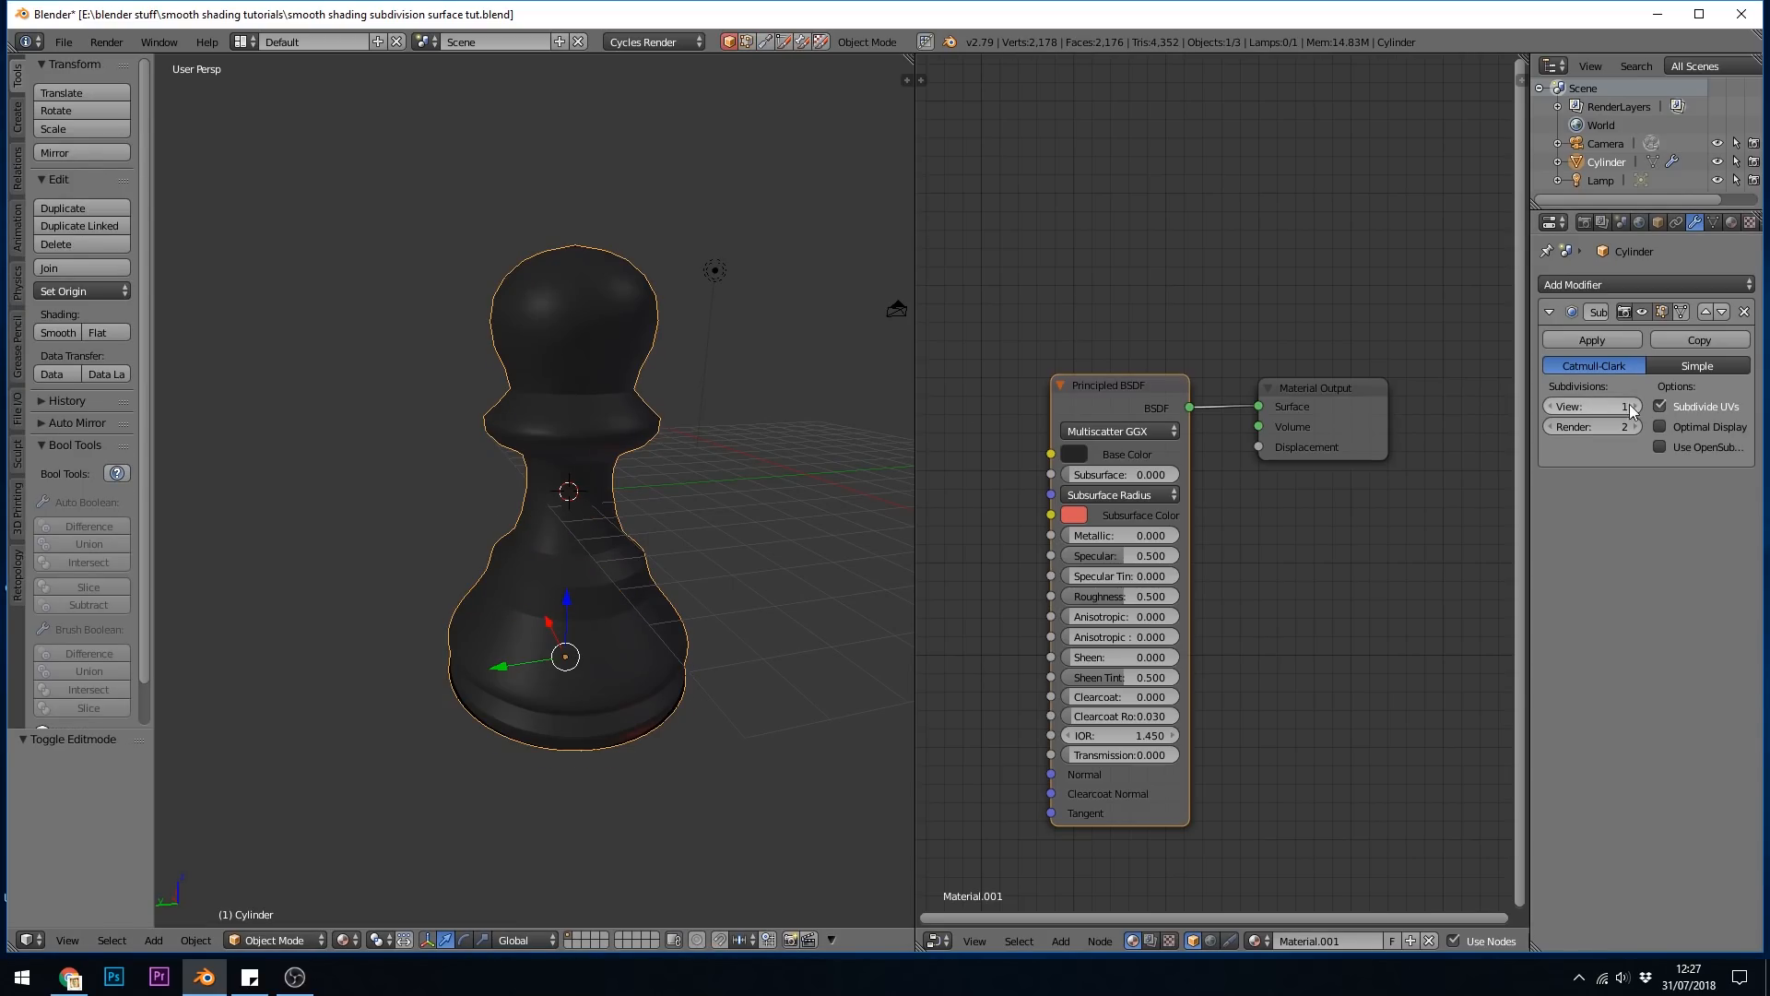
{"action": "left_click", "coordinate": [1626, 405]}
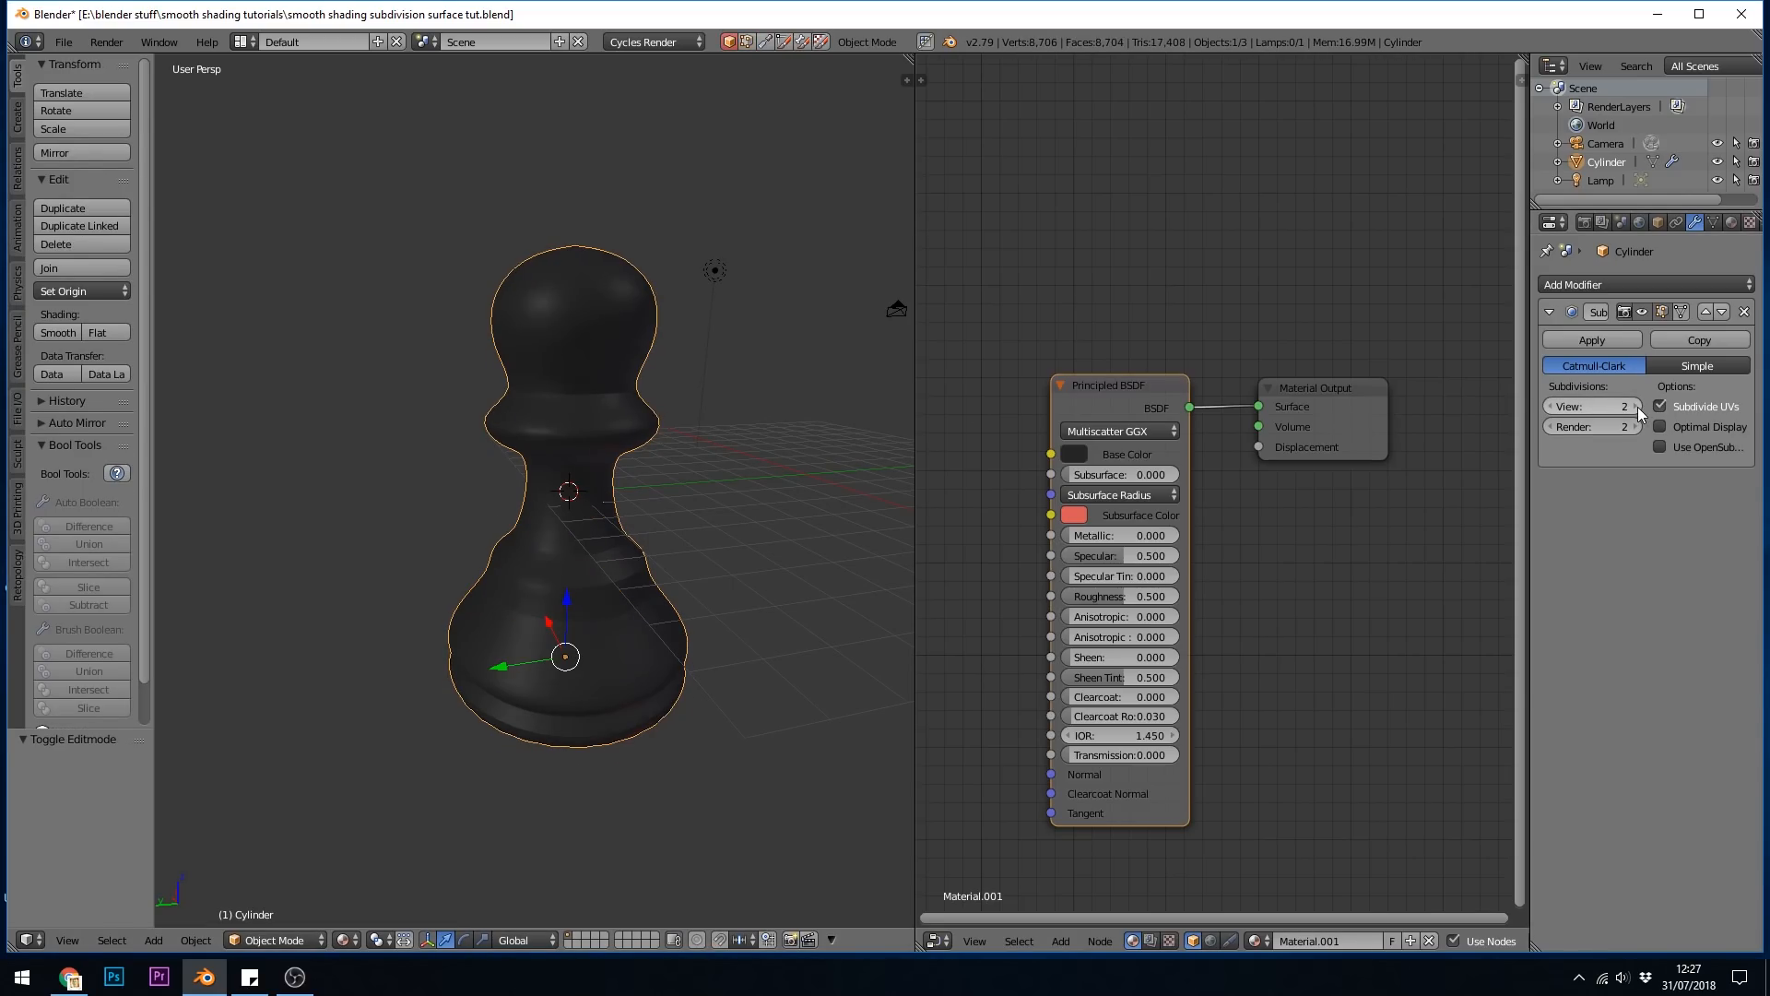
{"action": "left_click", "coordinate": [1623, 406]}
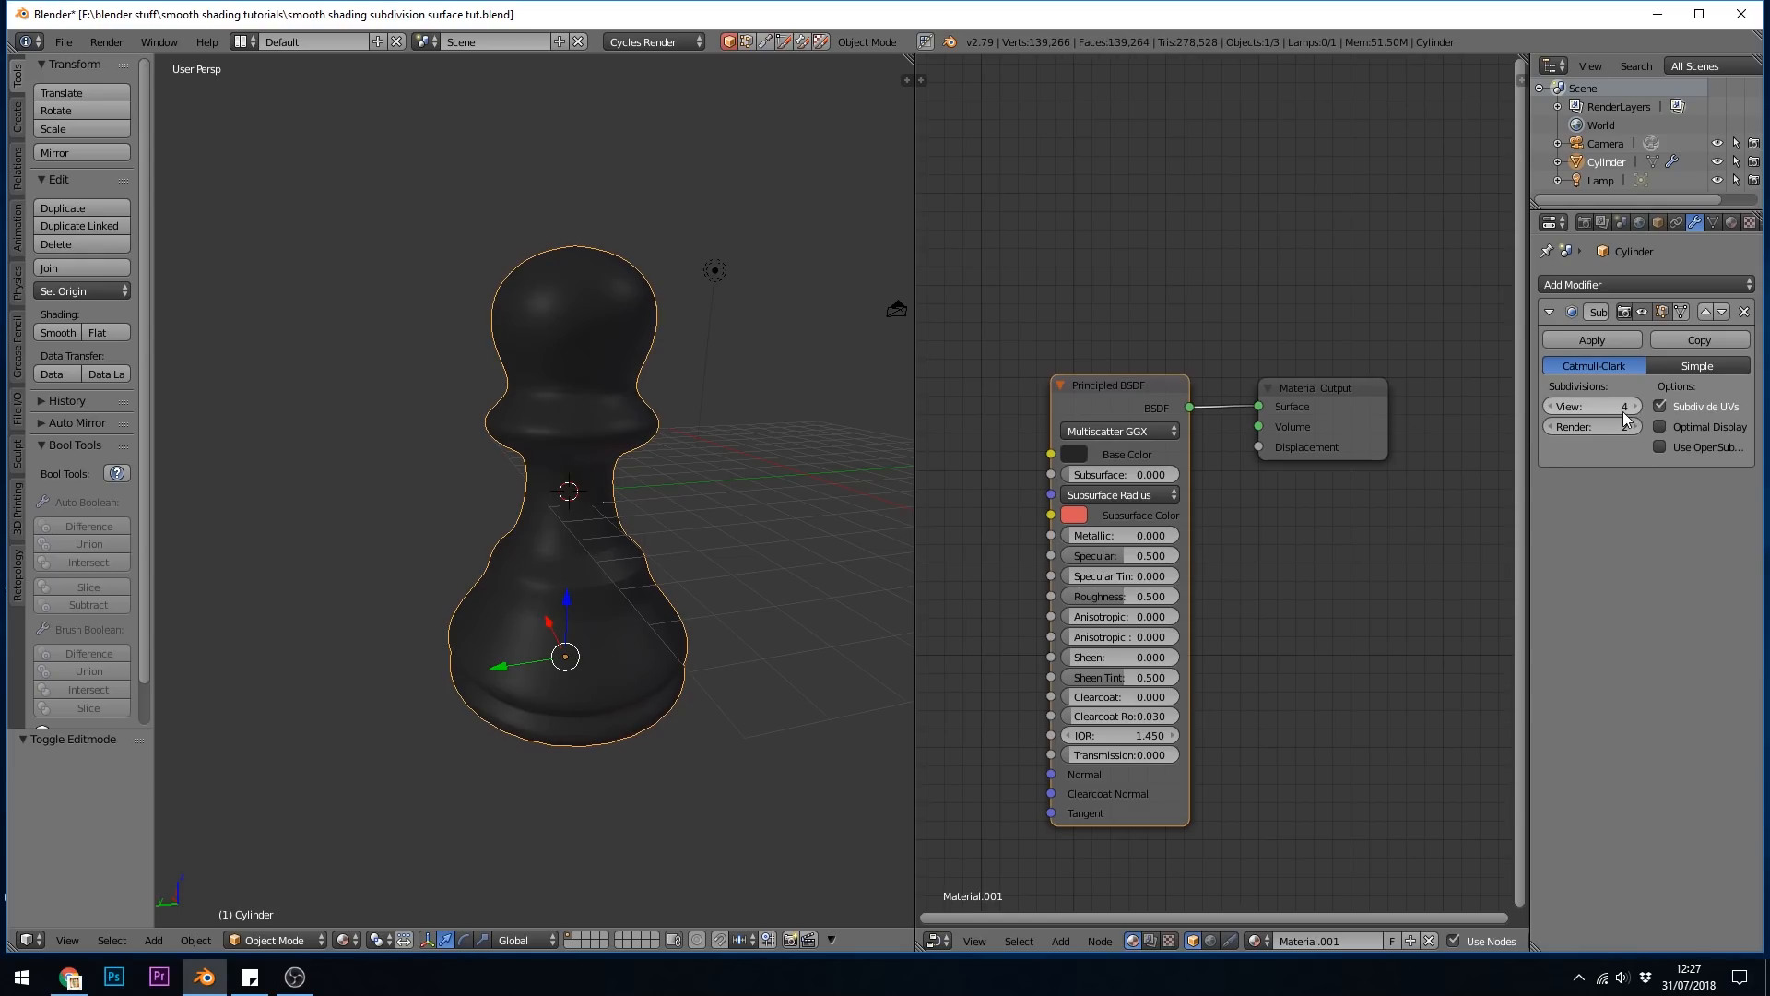
{"action": "left_click", "coordinate": [1554, 407]}
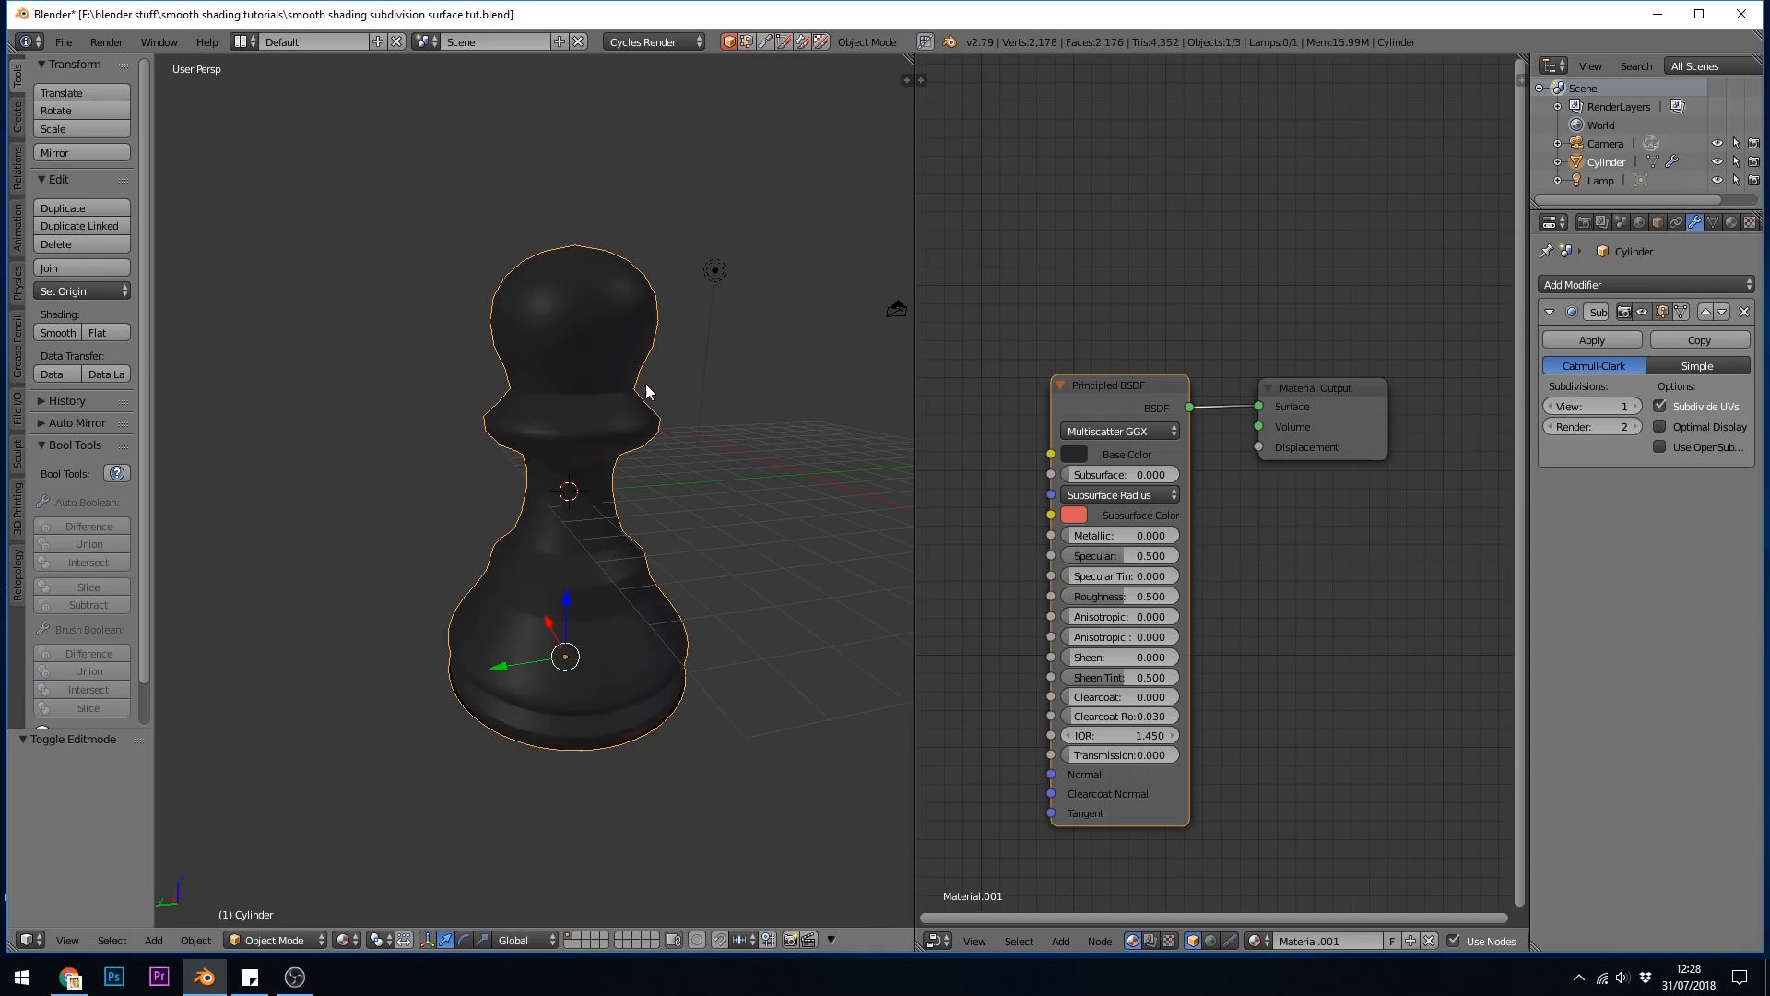
Switch to wireframe shading and compare View subdivisions 3 against 1
{"action": "left_click", "coordinate": [347, 939]}
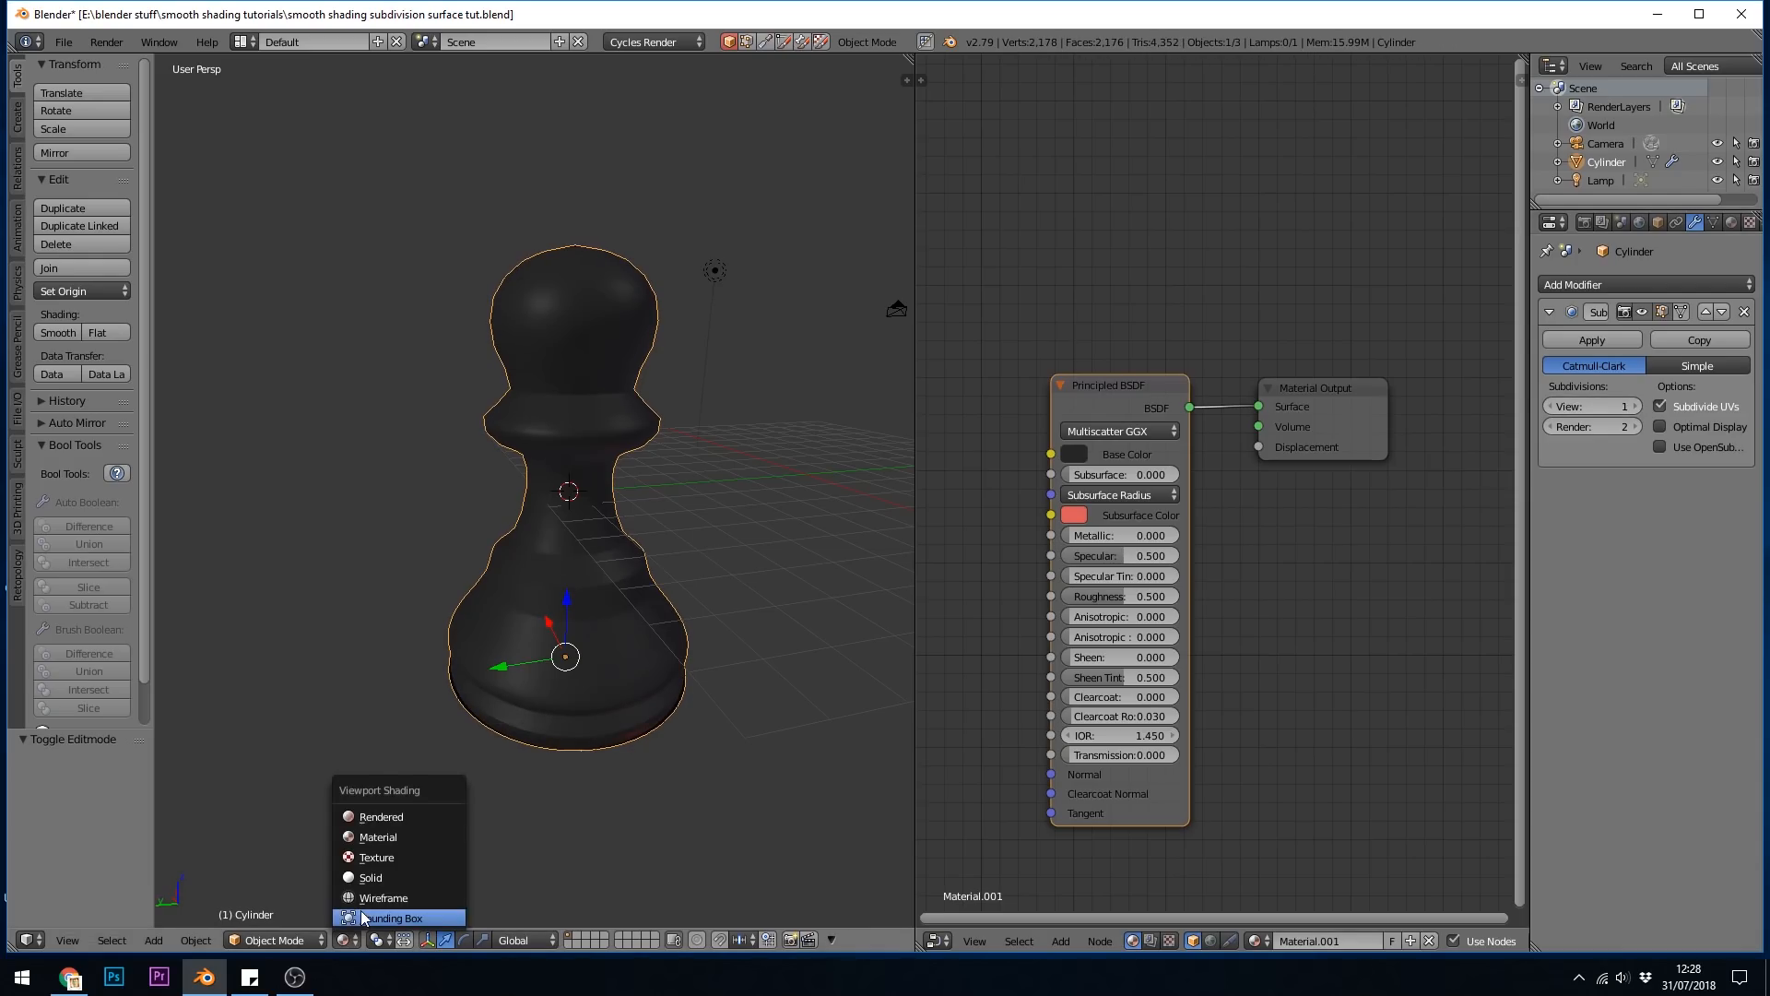
{"action": "left_click", "coordinate": [384, 897]}
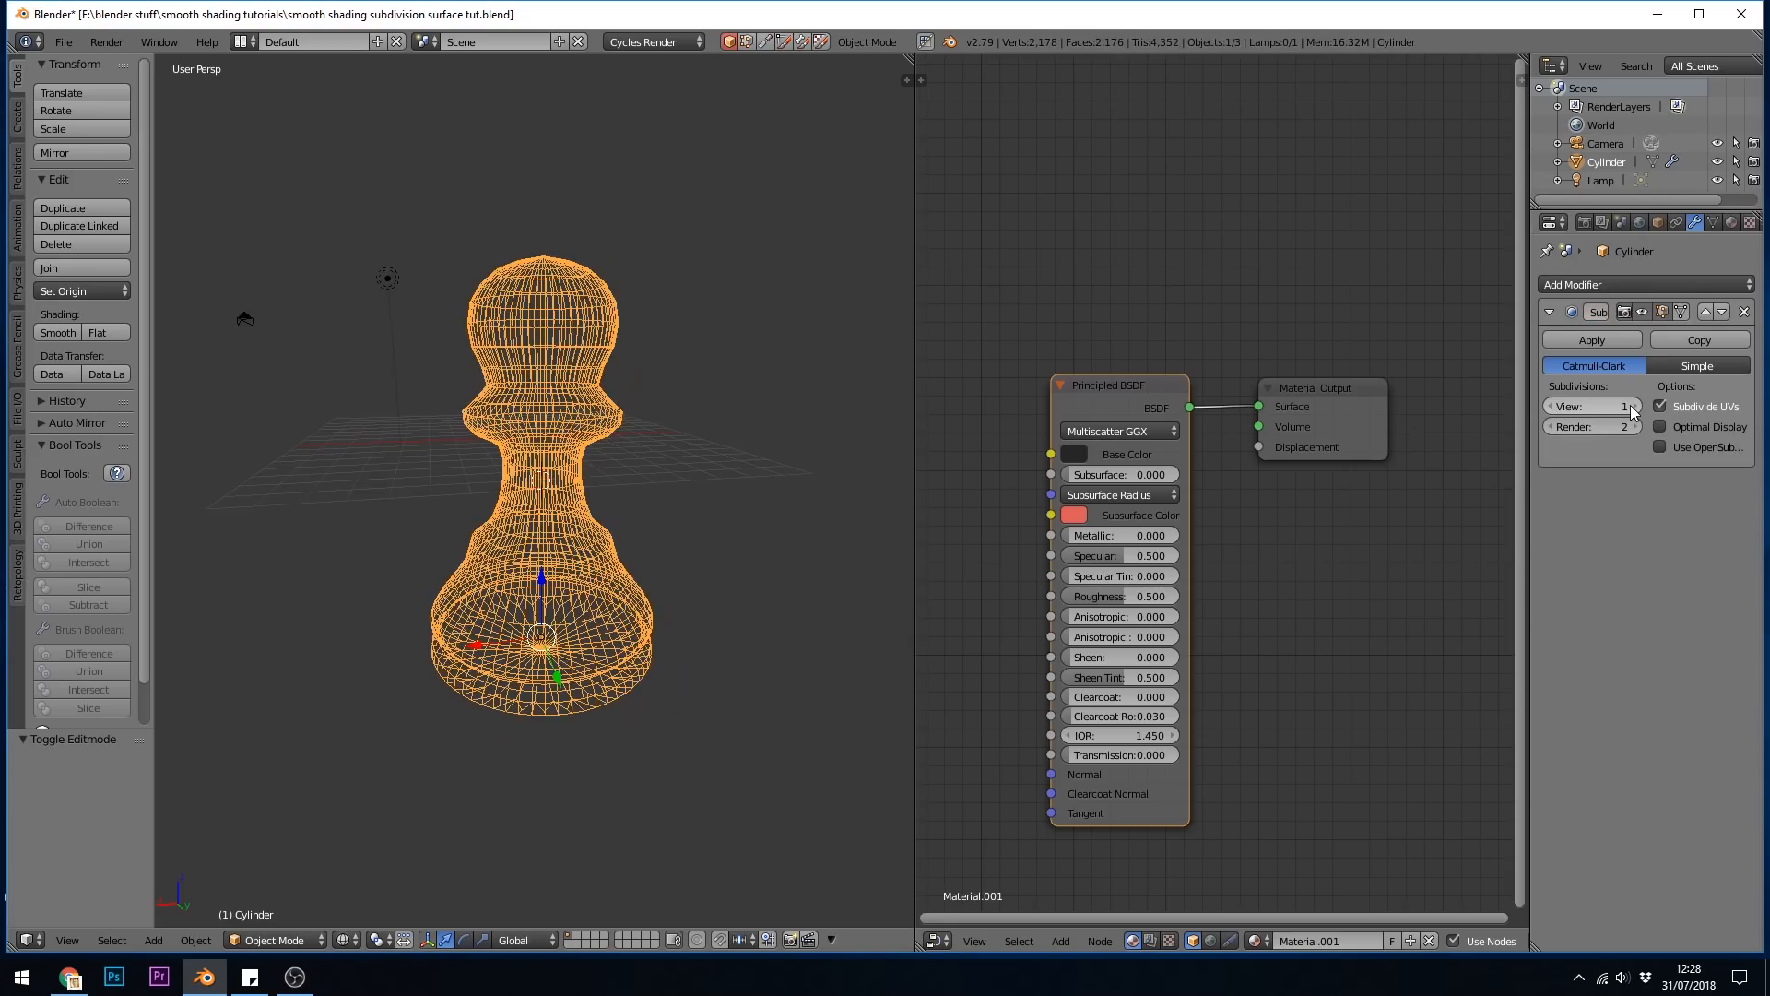
{"action": "left_click", "coordinate": [1629, 407]}
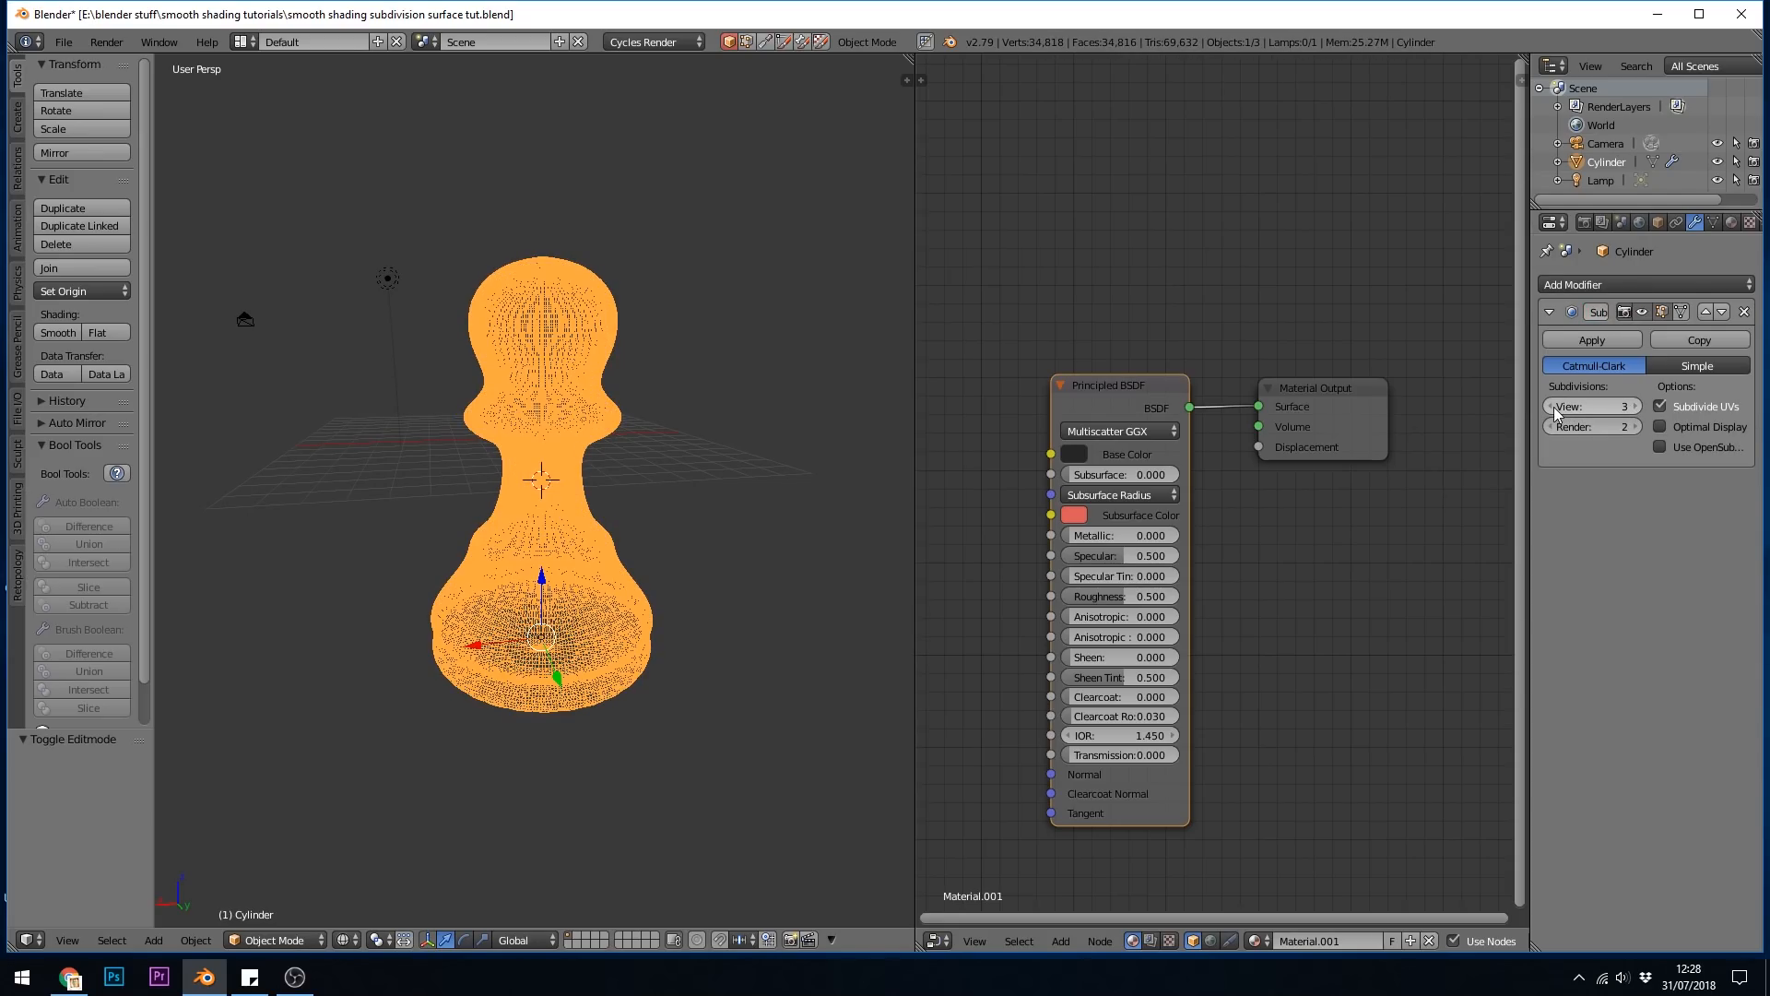
{"action": "left_click", "coordinate": [1561, 405]}
{"action": "type", "text": "1"}
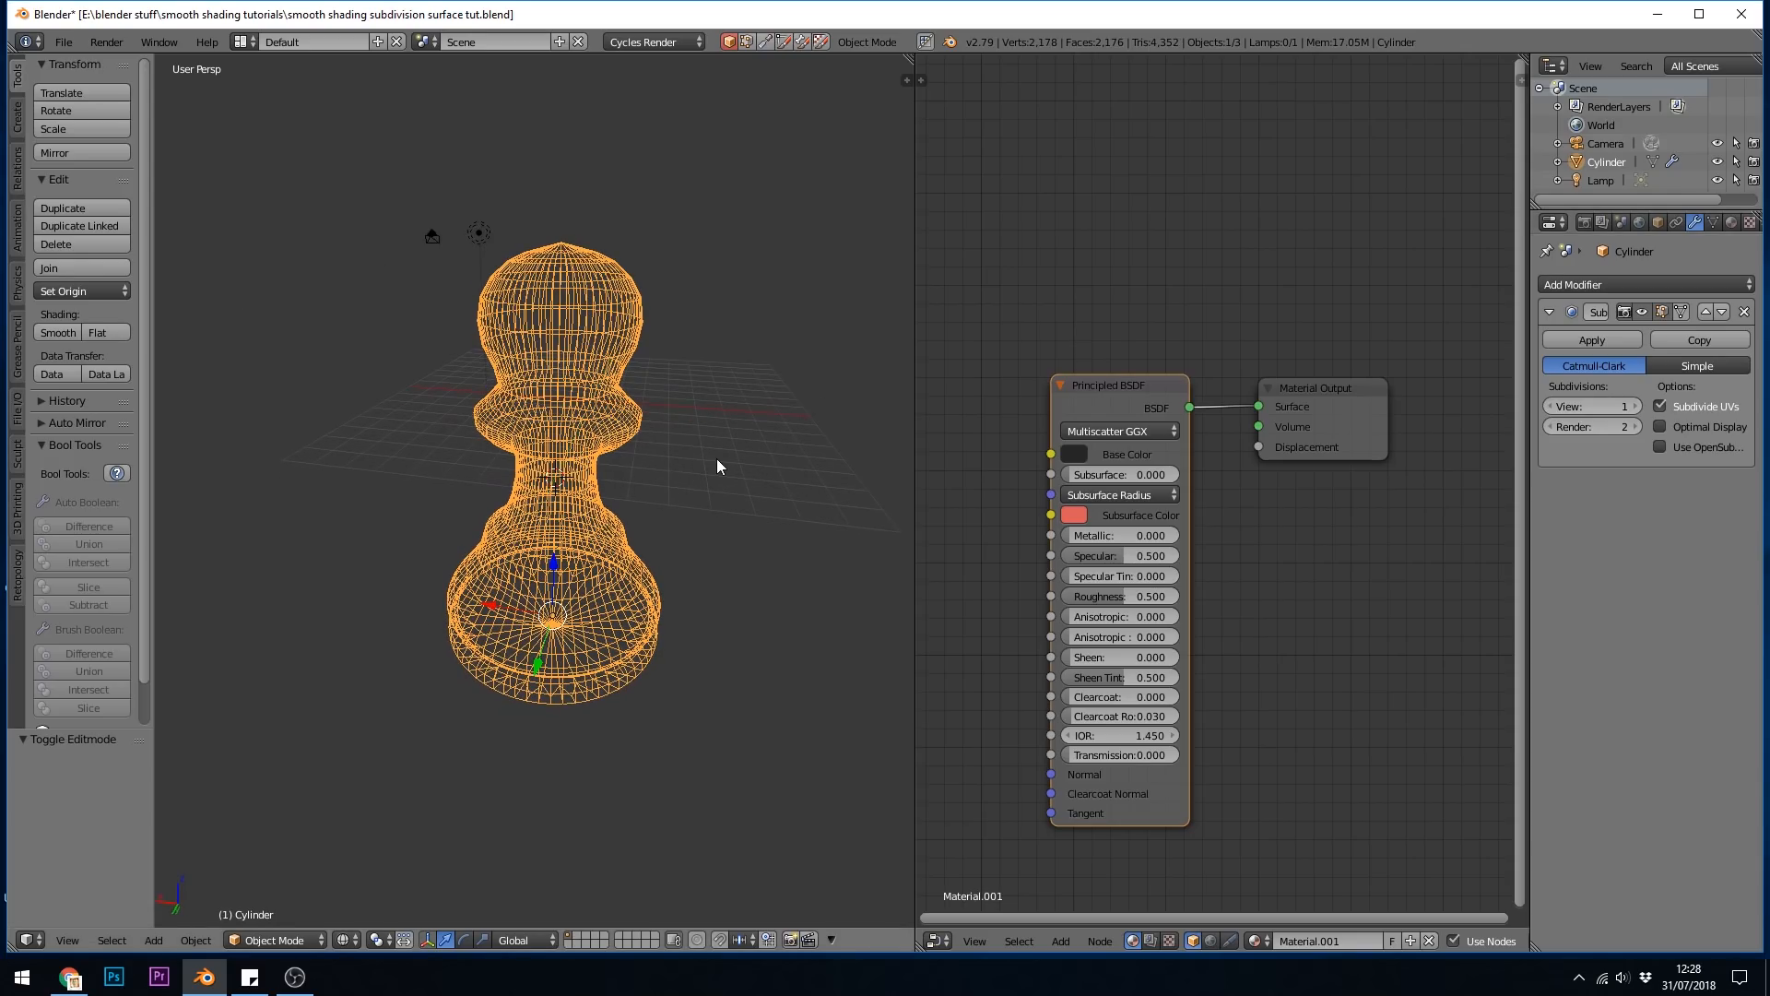
{"action": "mouse_move", "coordinate": [756, 463]}
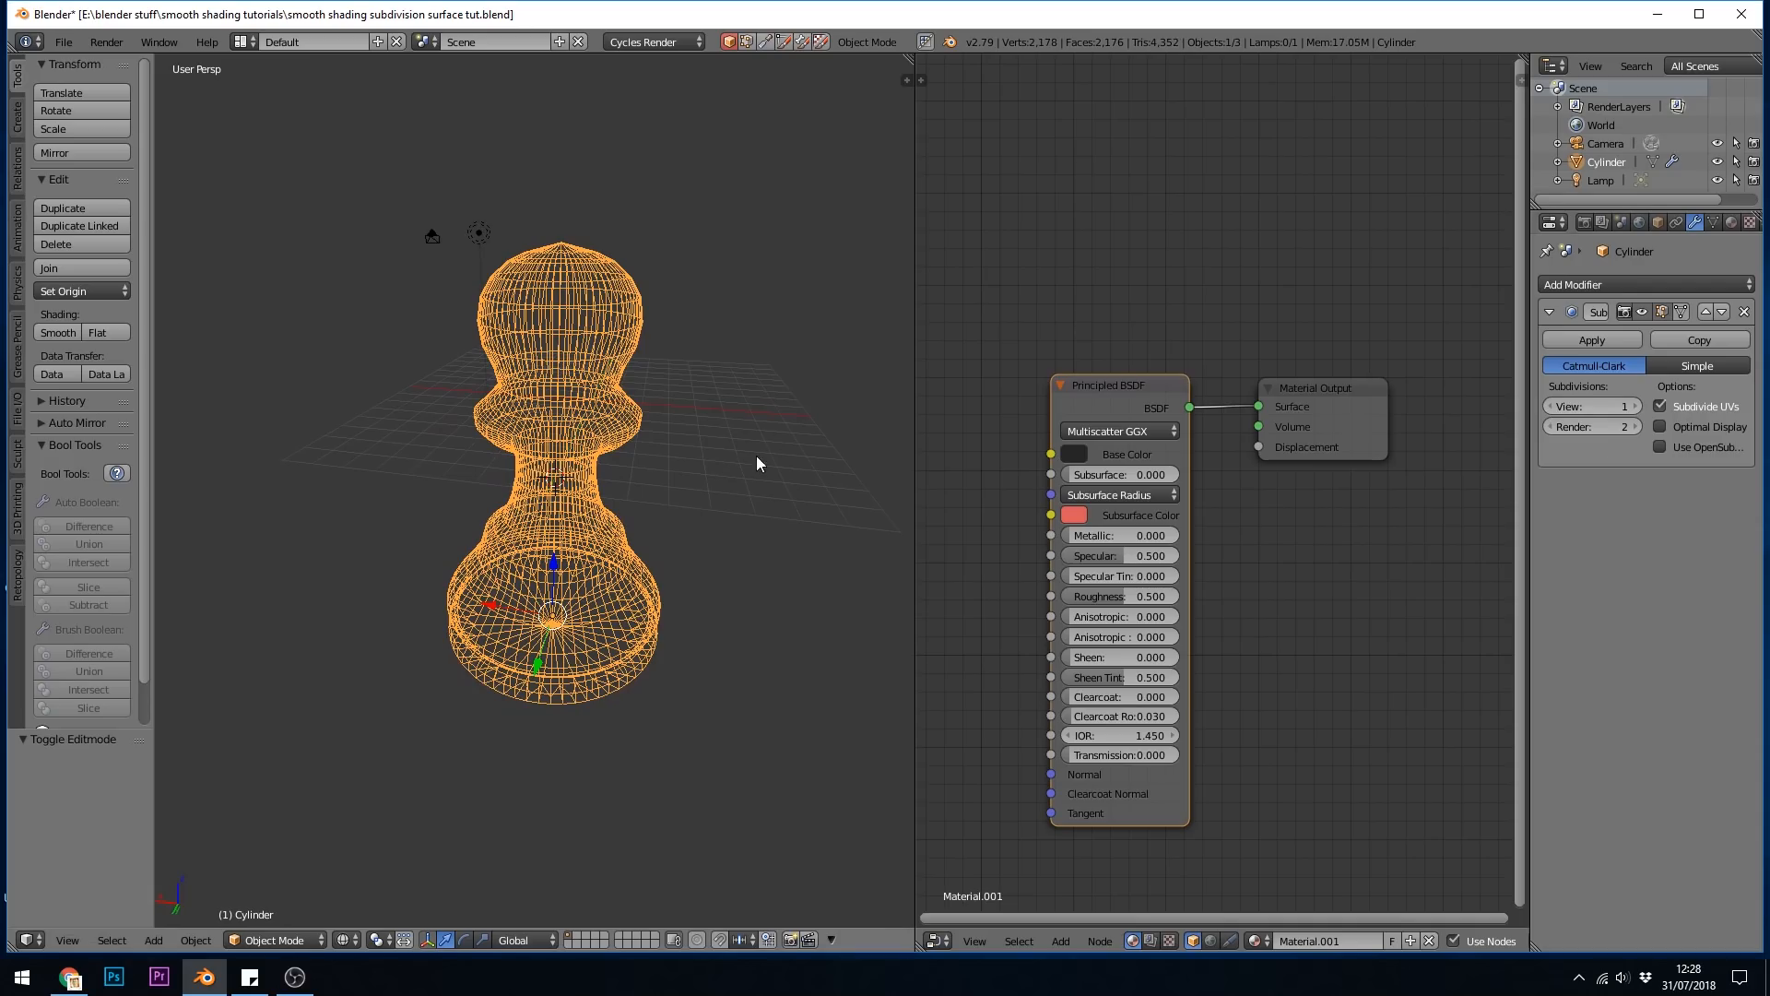
{"action": "mouse_move", "coordinate": [1629, 524]}
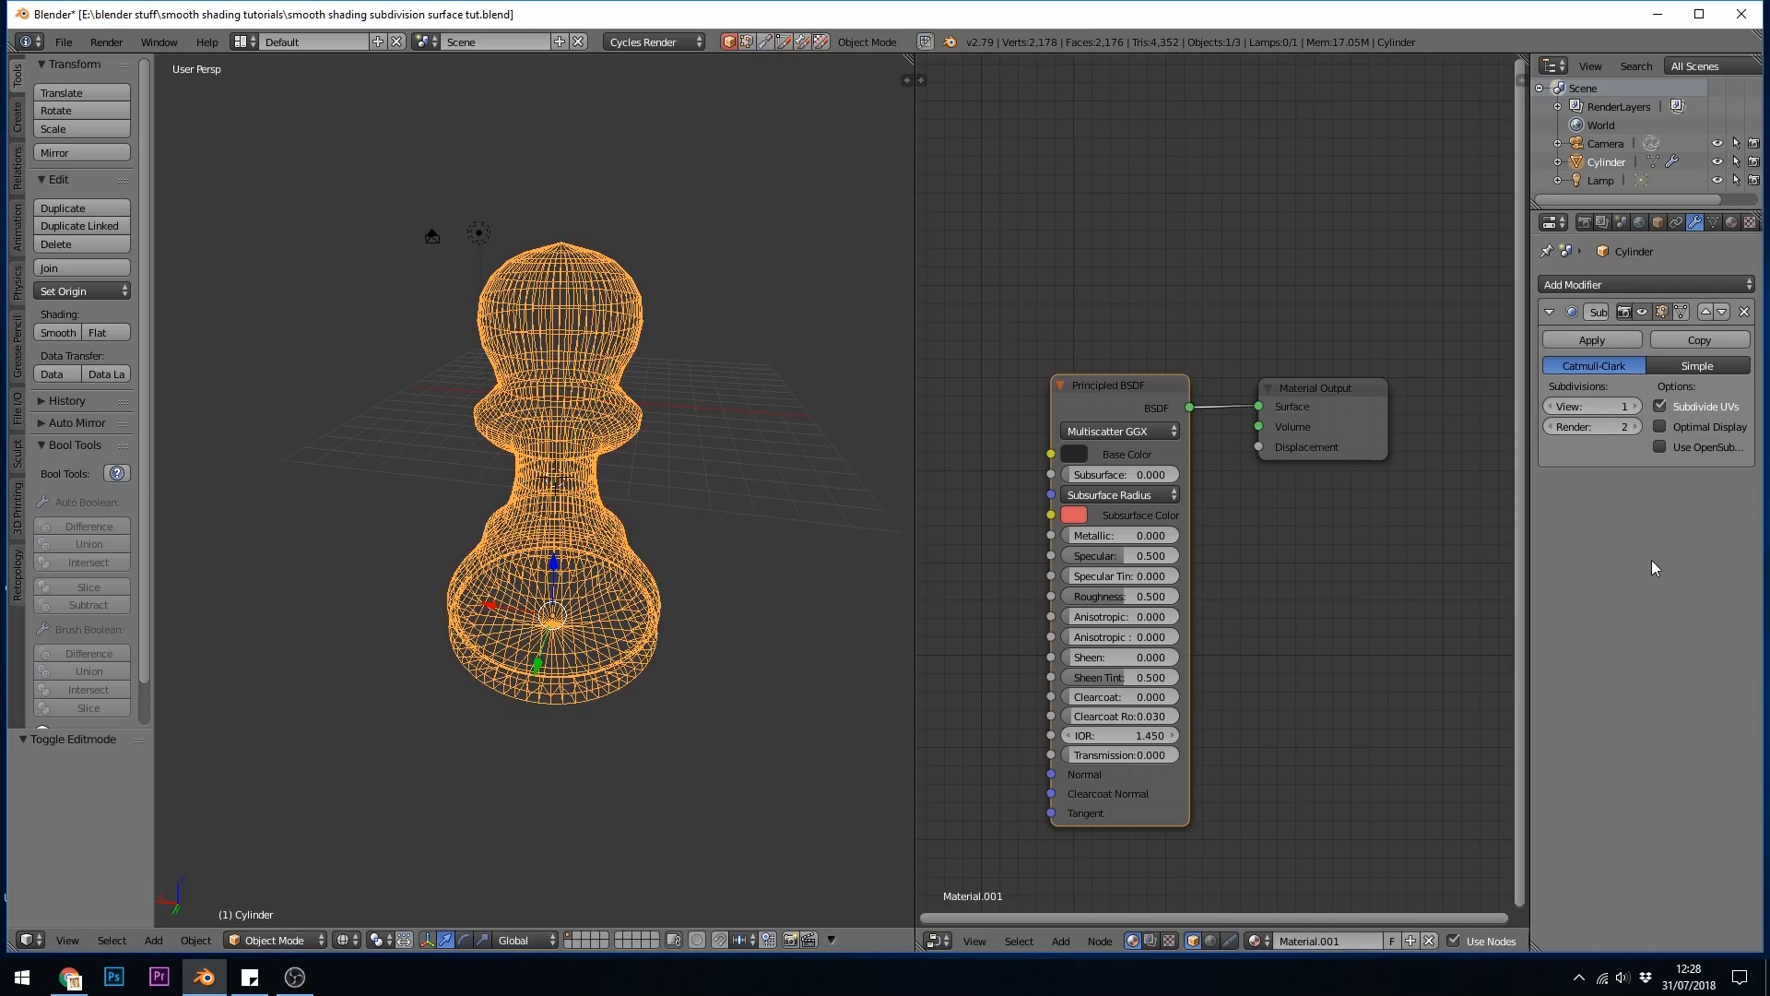
{"action": "mouse_move", "coordinate": [1638, 508]}
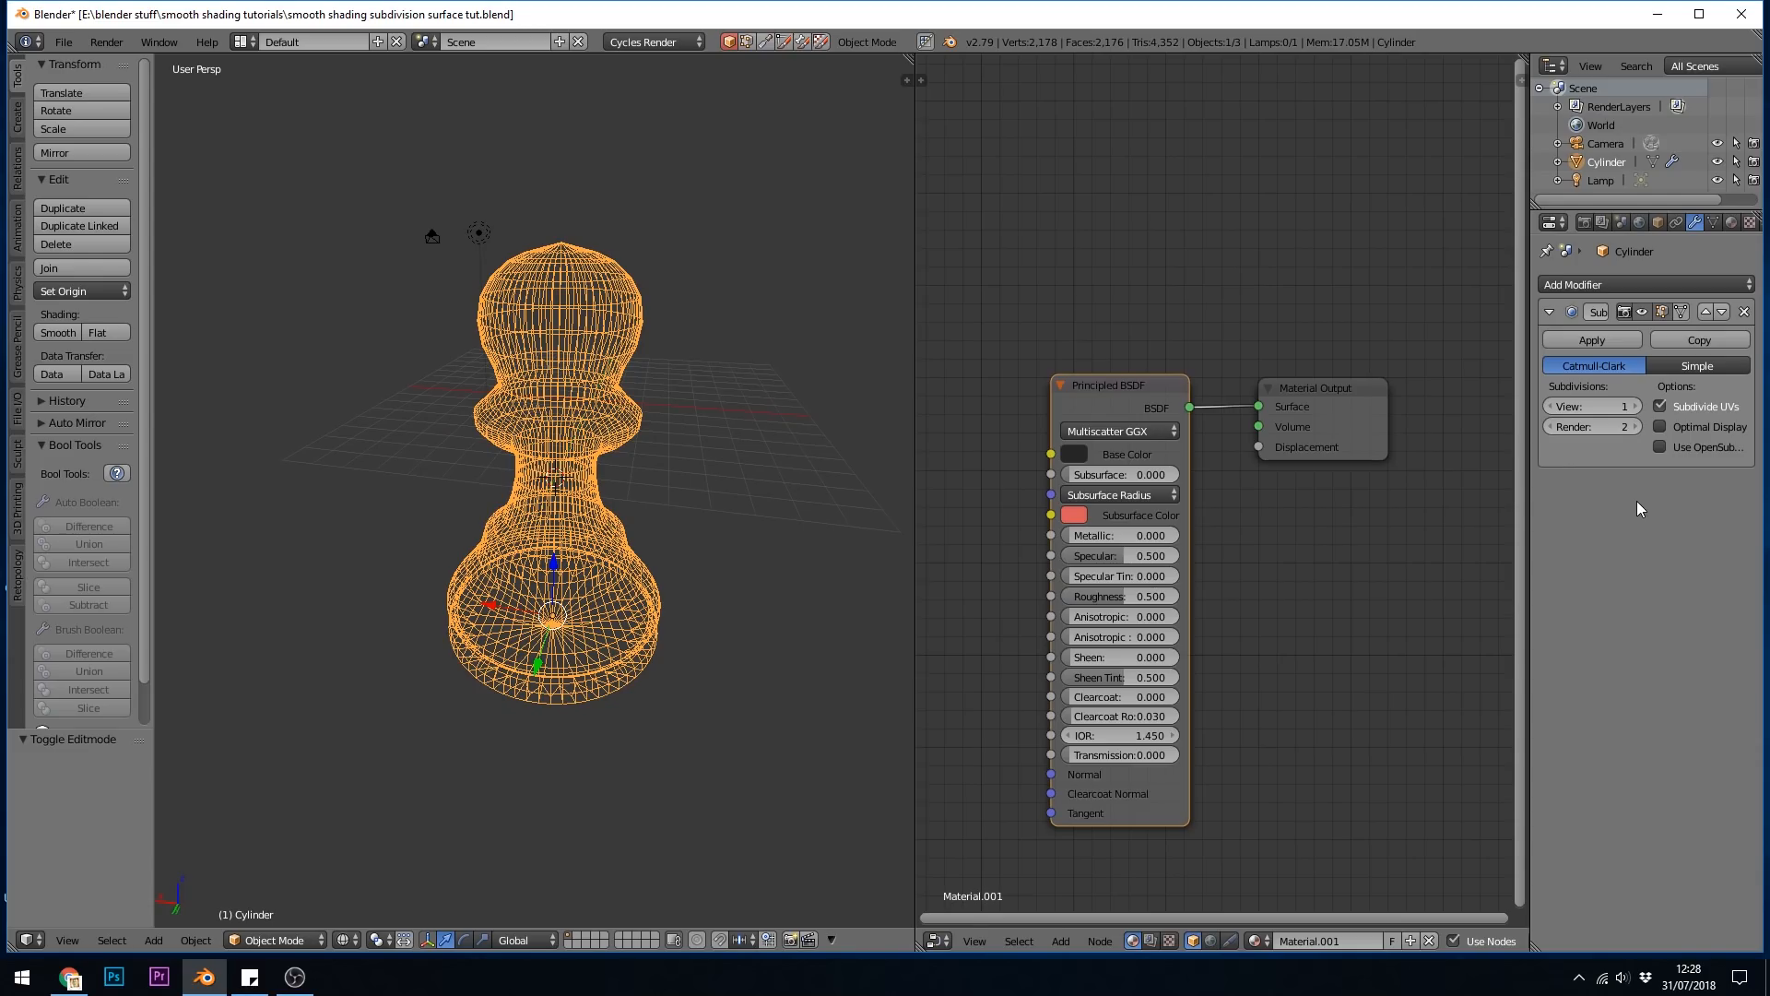
{"action": "mouse_move", "coordinate": [1722, 482]}
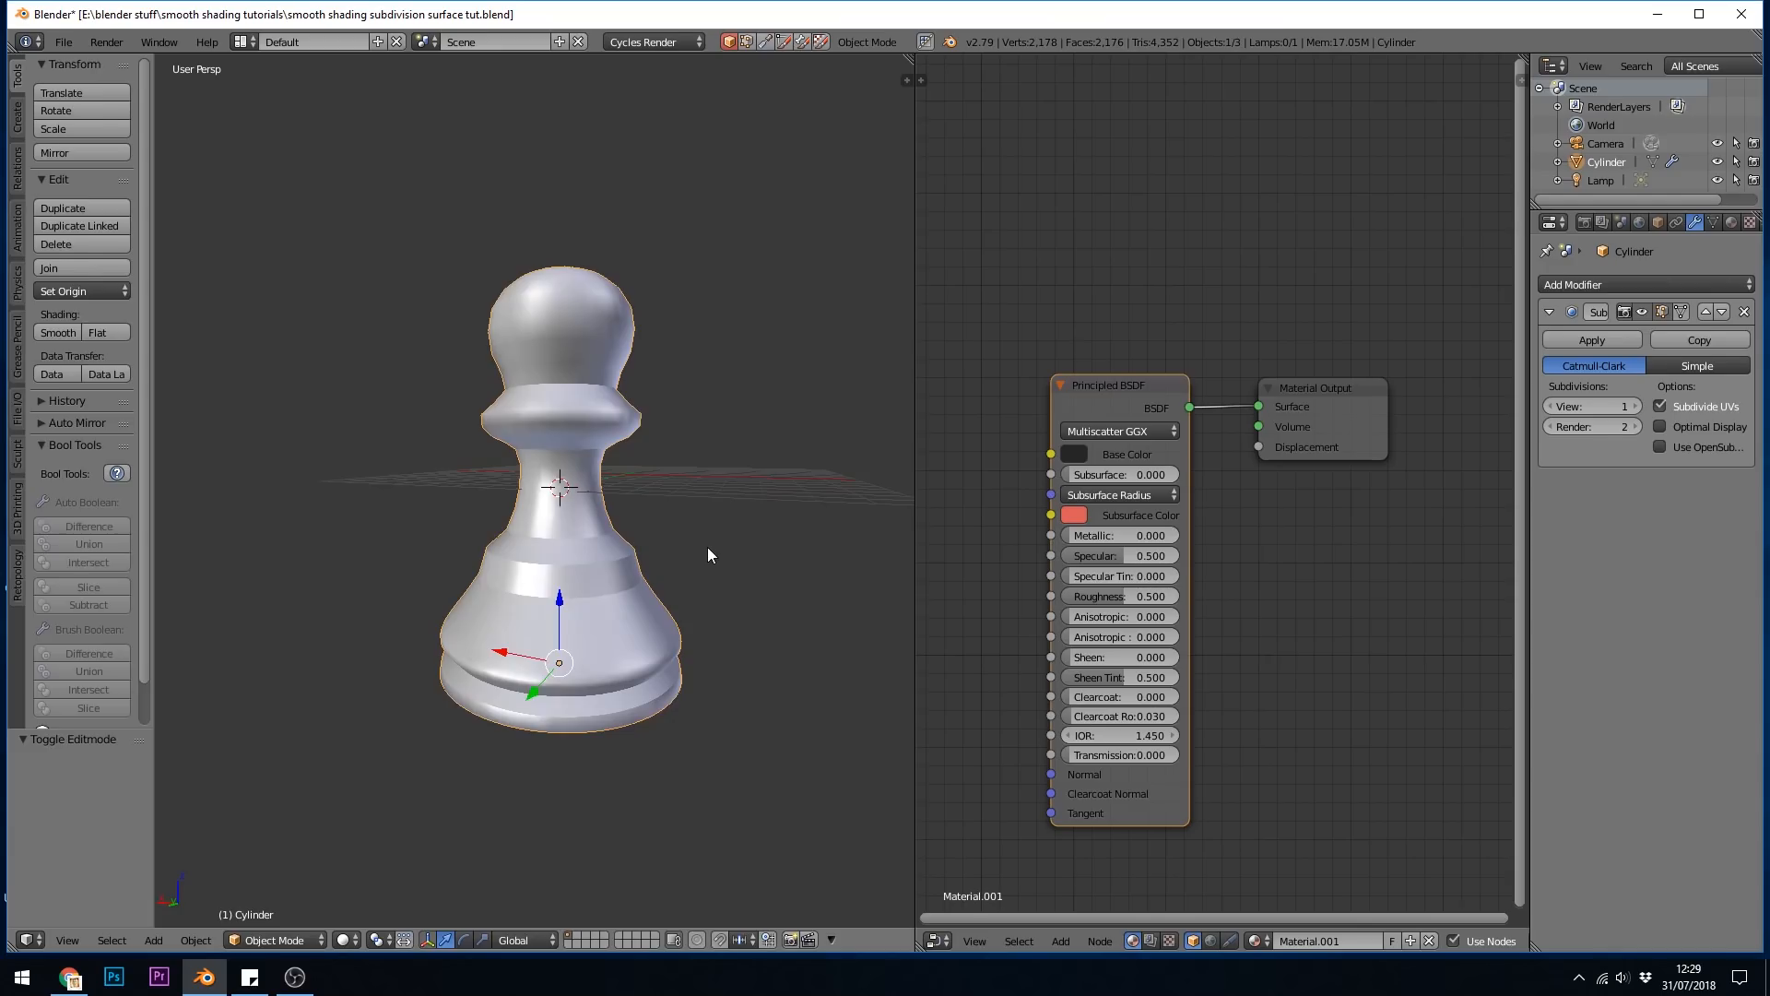
Clear sharp marks from all of the pawn's edges in Edit Mode, then return to Object Mode
{"action": "key", "text": "Tab"}
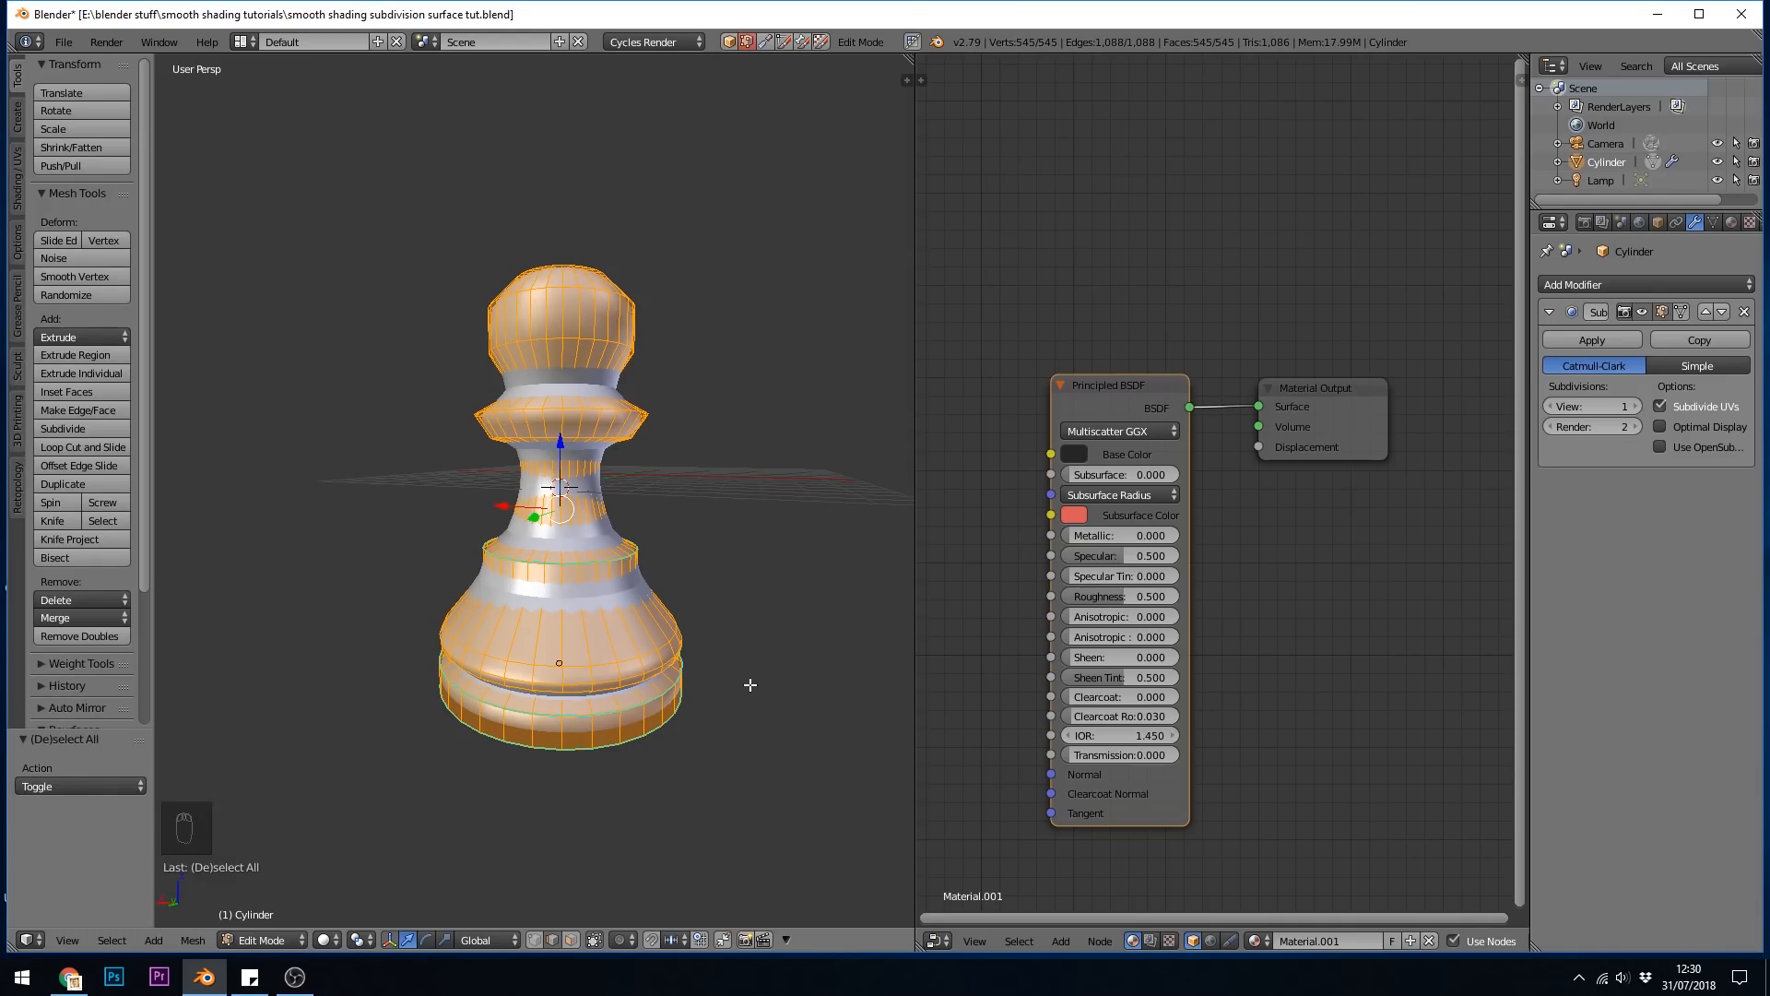
{"action": "key", "text": "ctrl+e"}
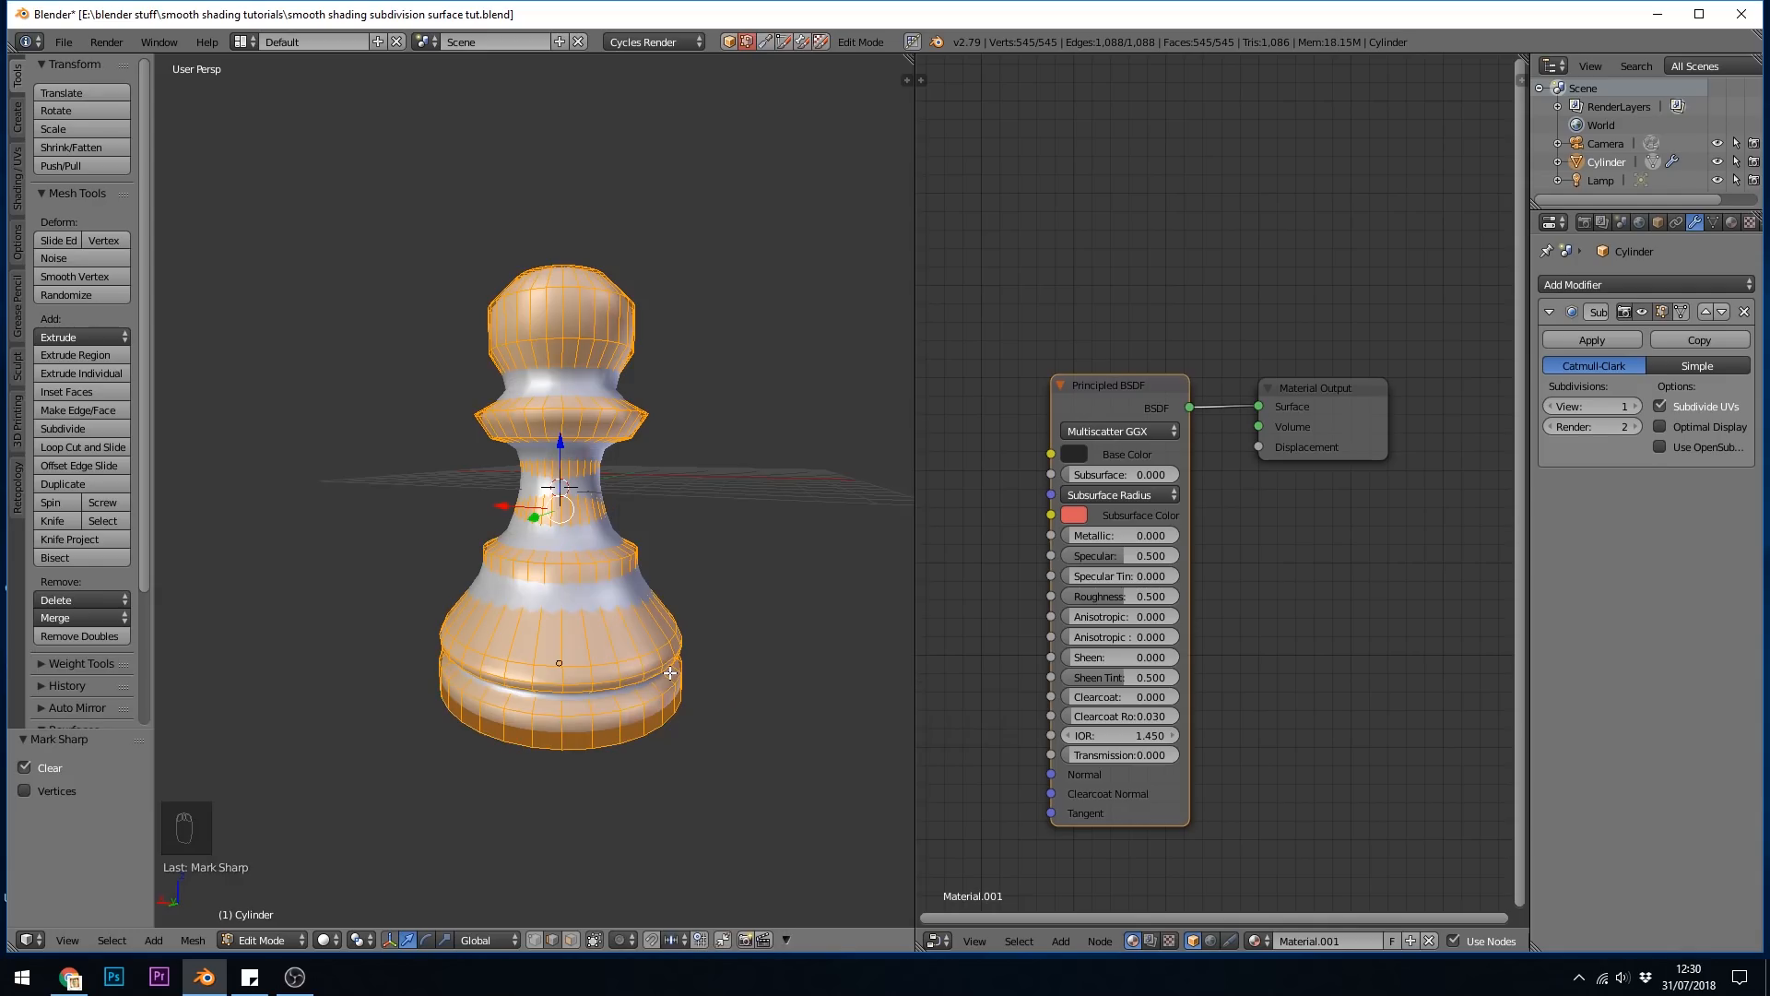
{"action": "mouse_move", "coordinate": [696, 583]}
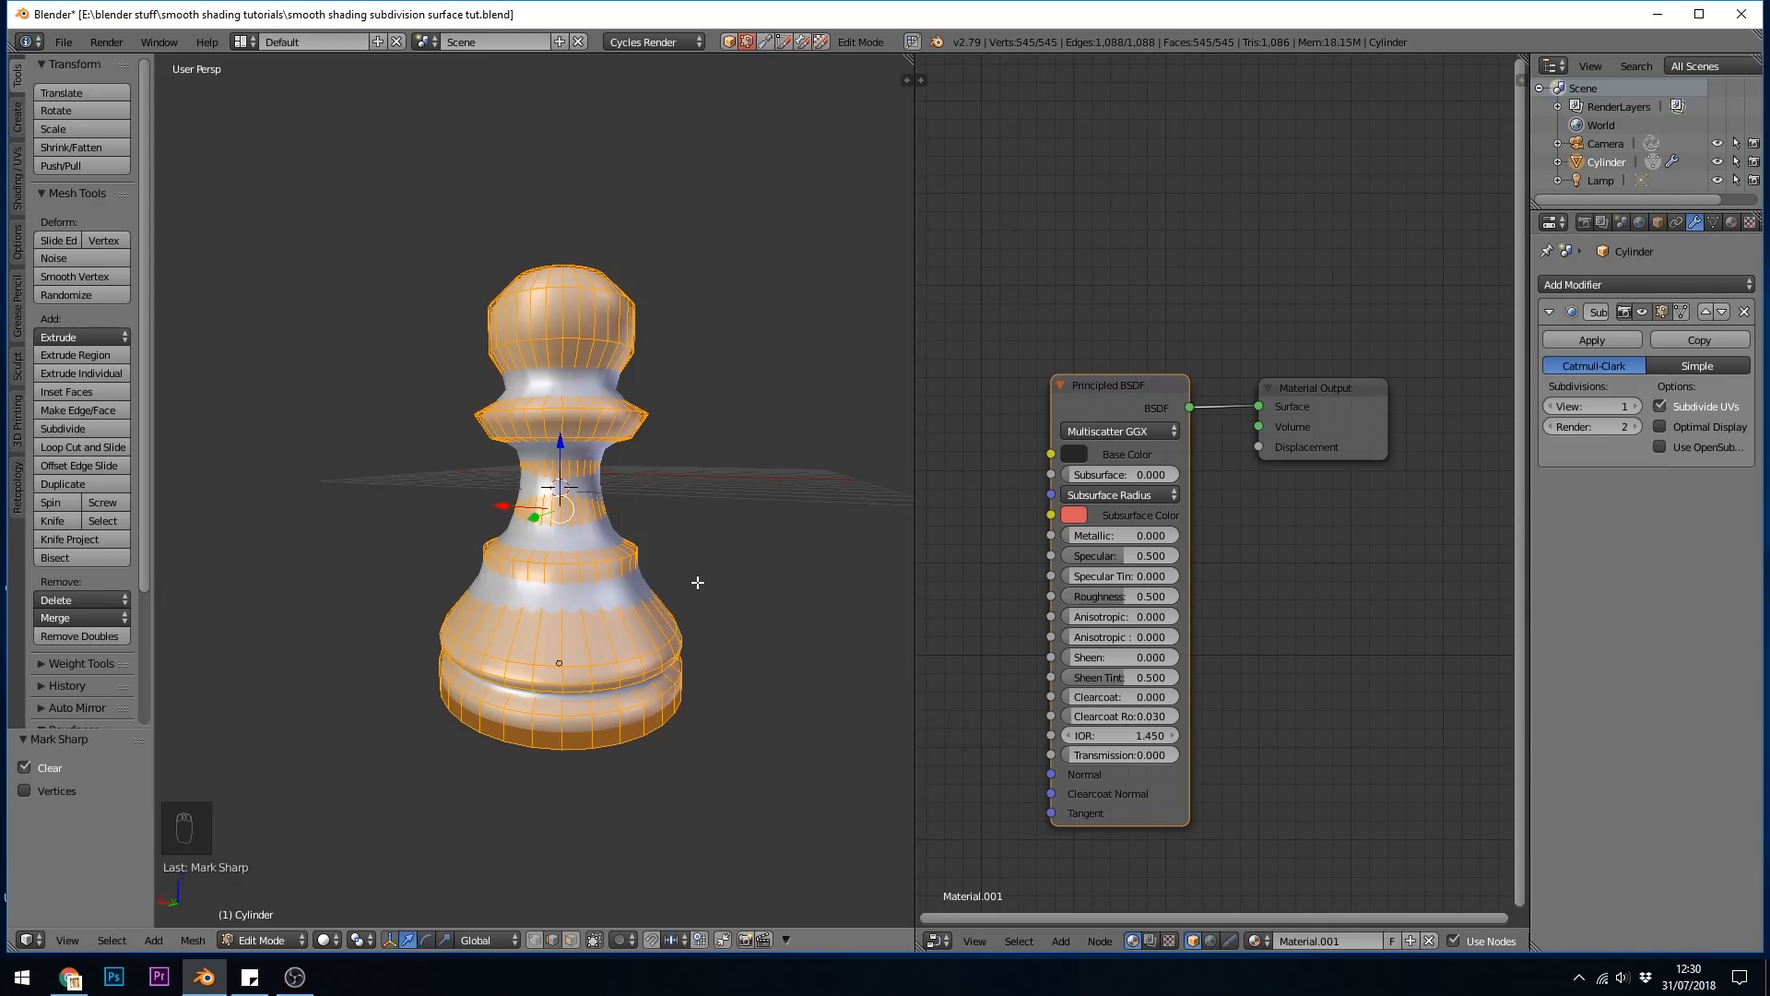
{"action": "key", "text": "Tab"}
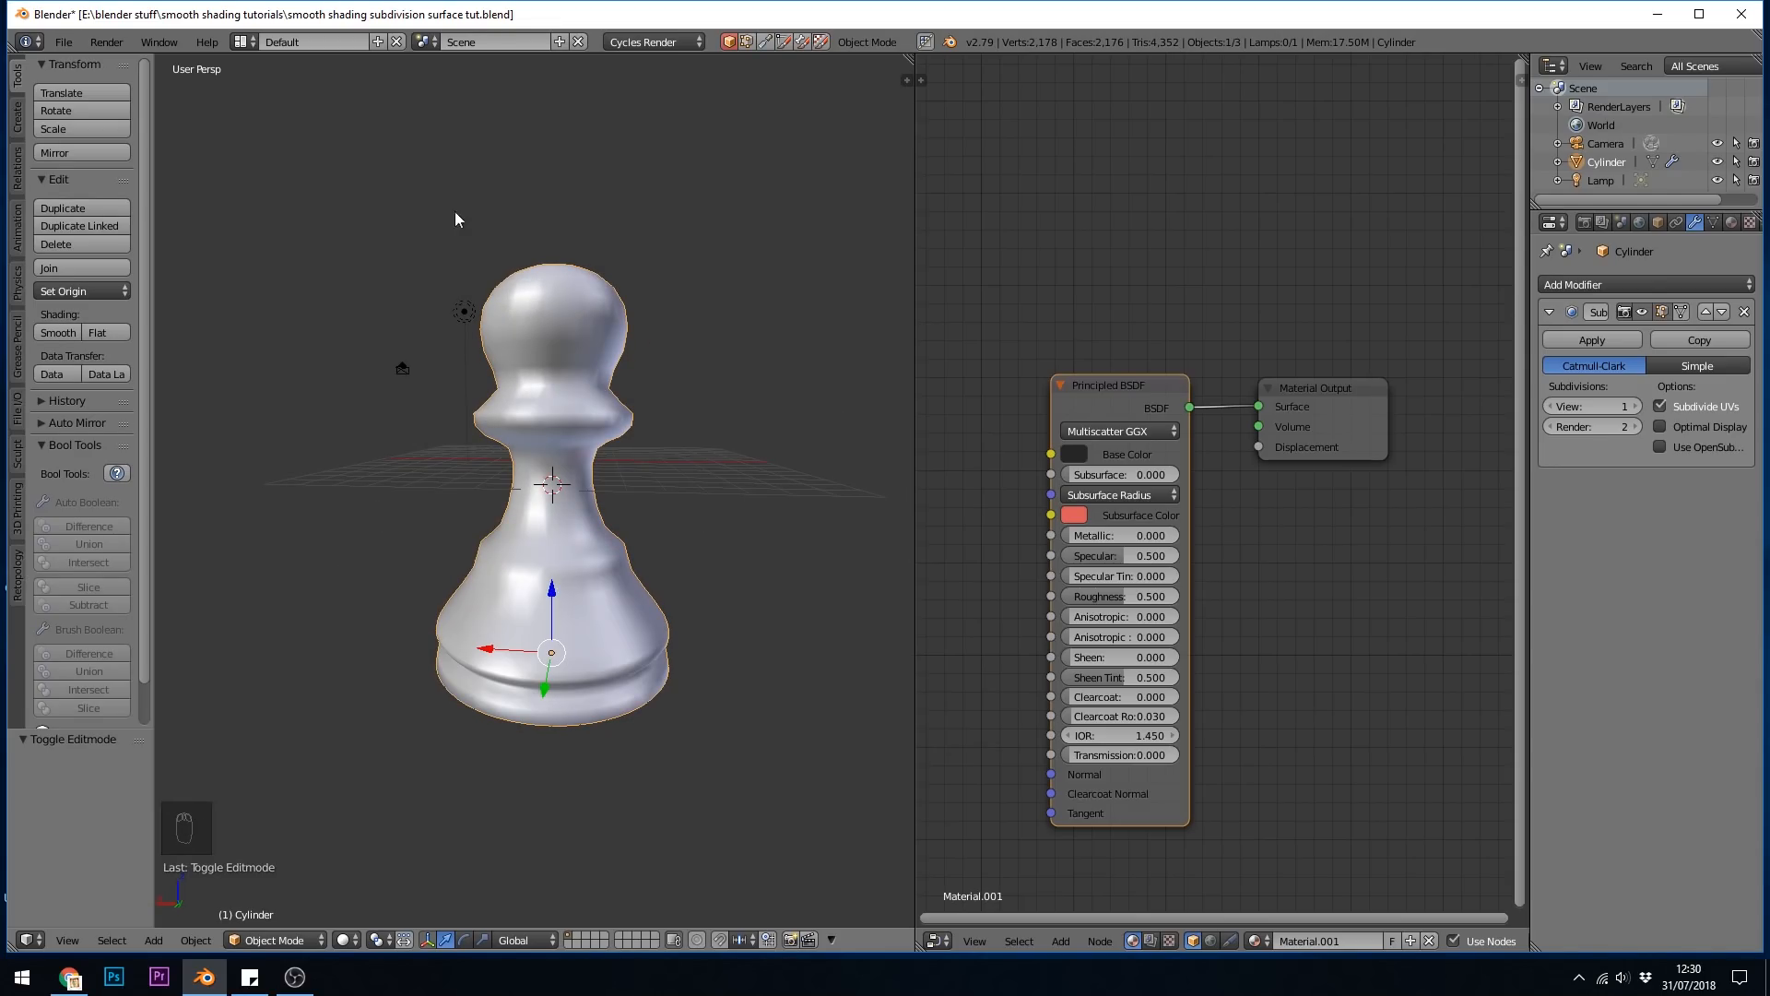
{"action": "mouse_move", "coordinate": [674, 414]}
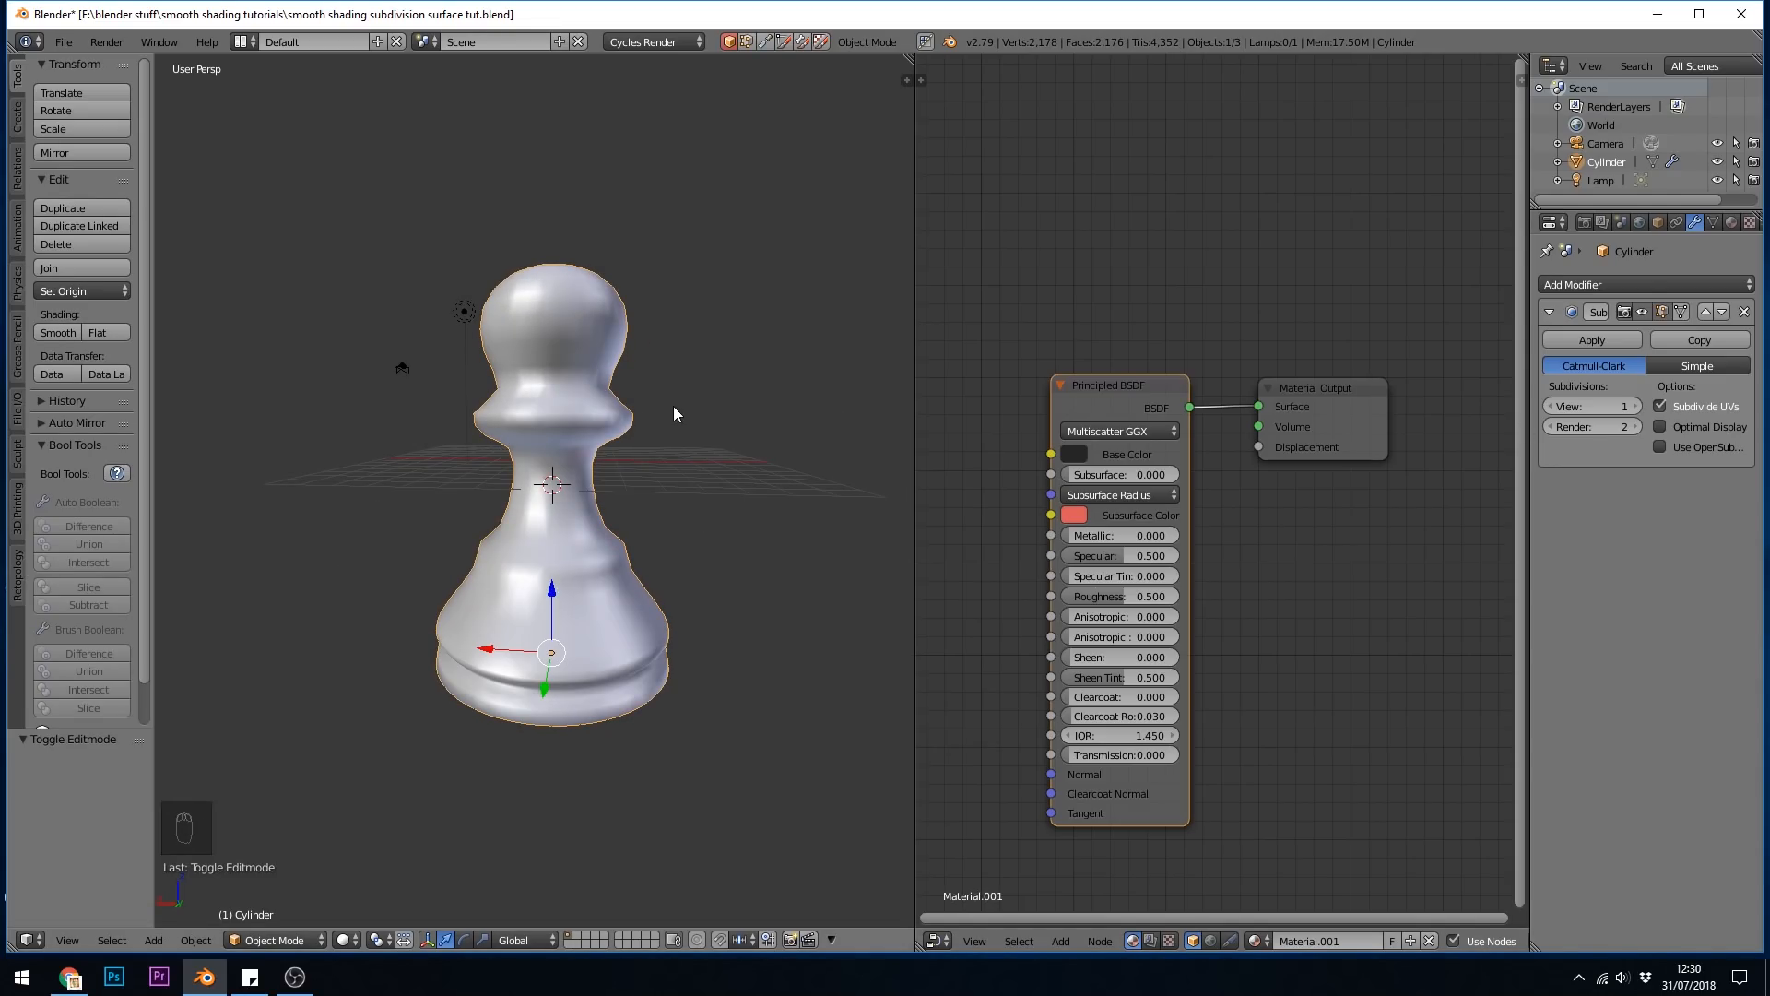
Open the N sidebar and enter Edit Mode to see Mean Crease under Edges Data
{"action": "key", "text": "n"}
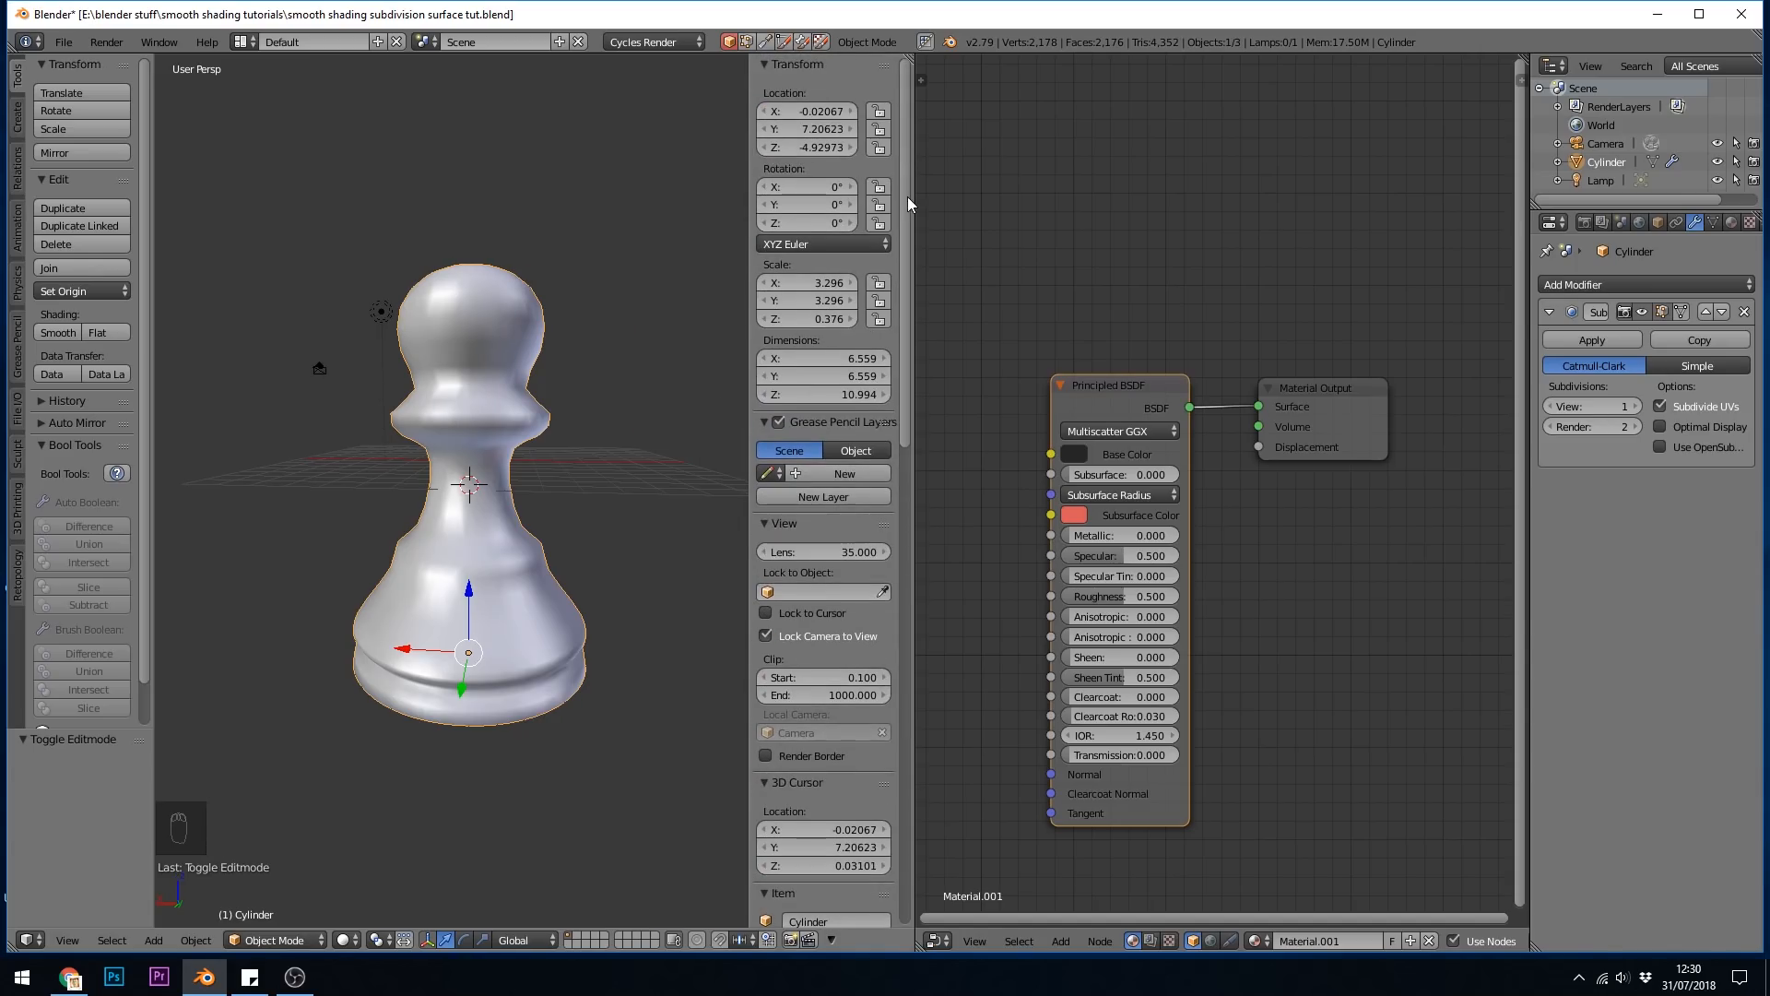
{"action": "key", "text": "Tab"}
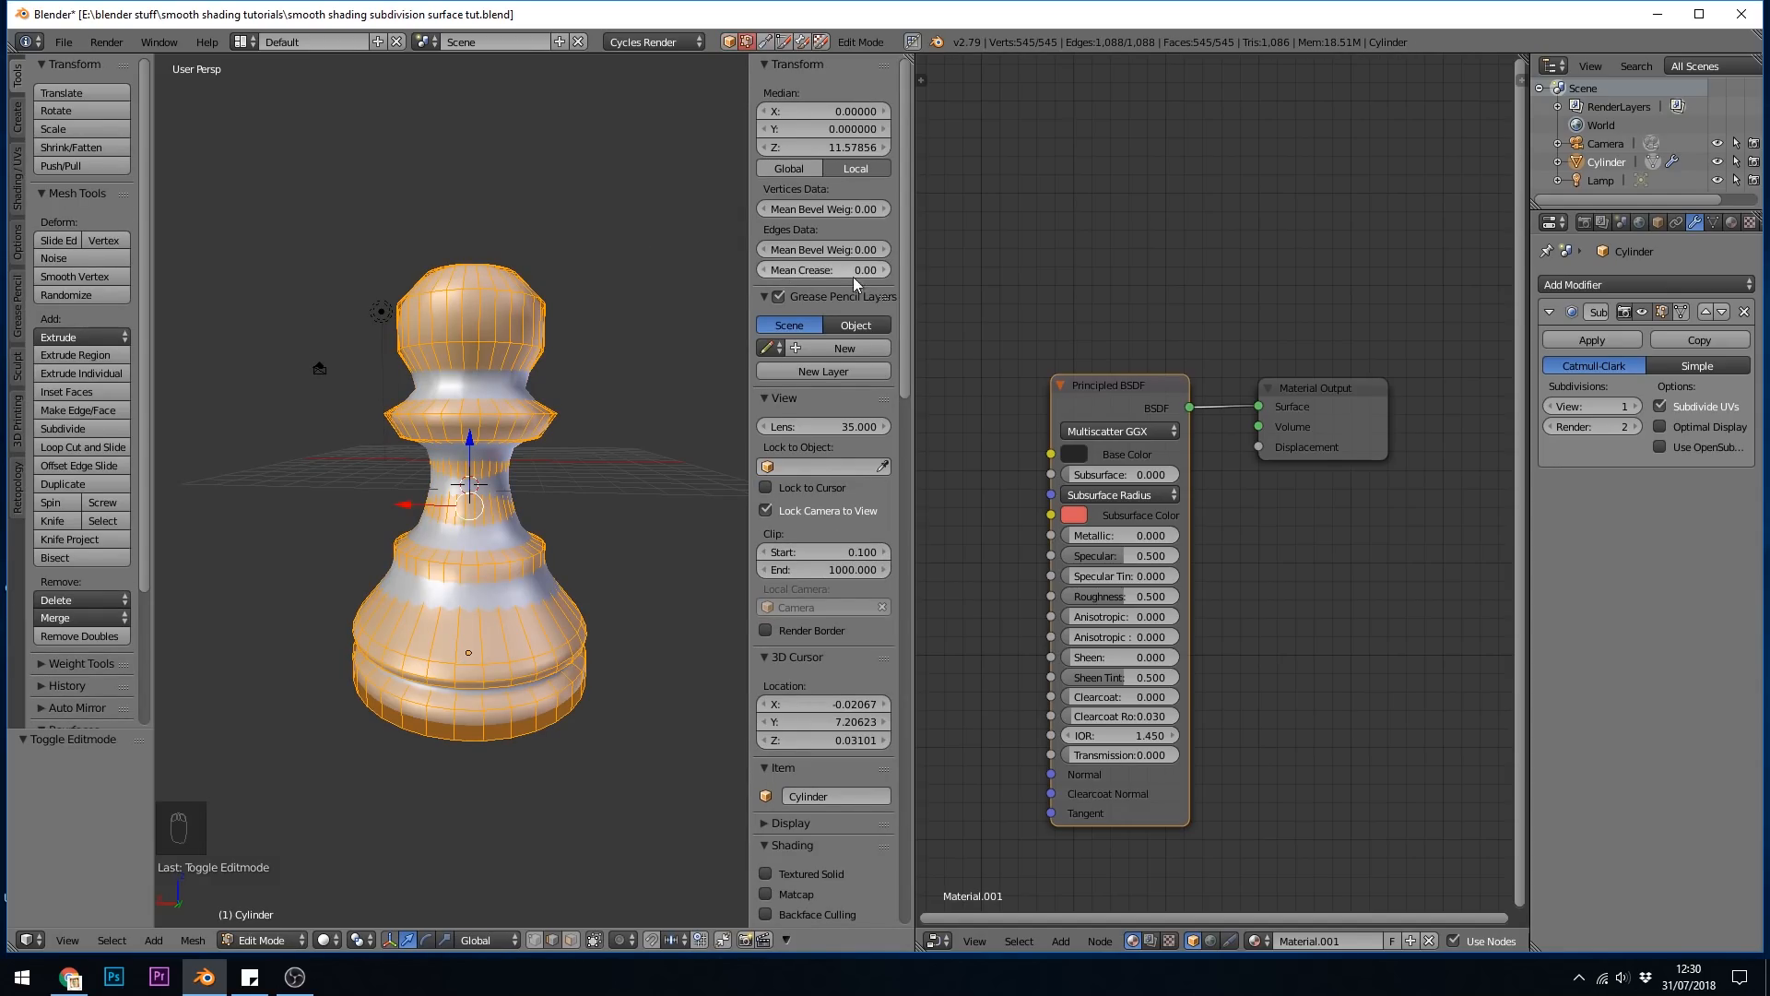
{"action": "mouse_move", "coordinate": [856, 268]}
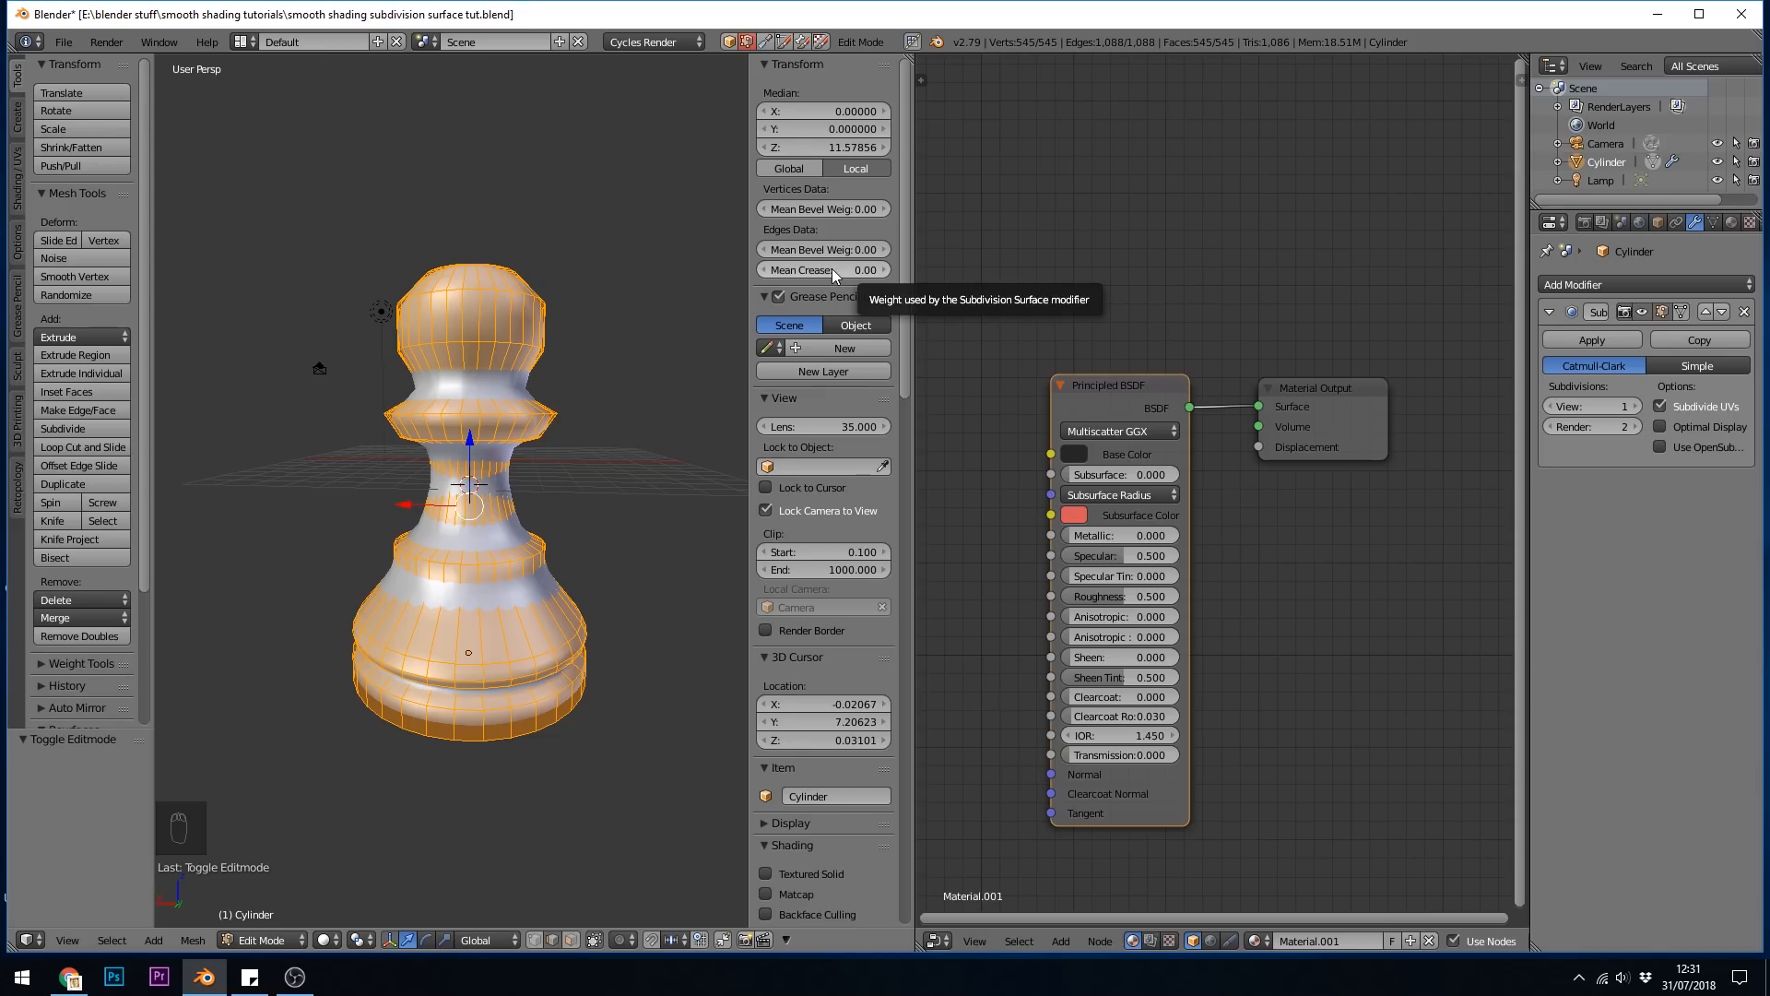
{"action": "mouse_move", "coordinate": [1683, 516]}
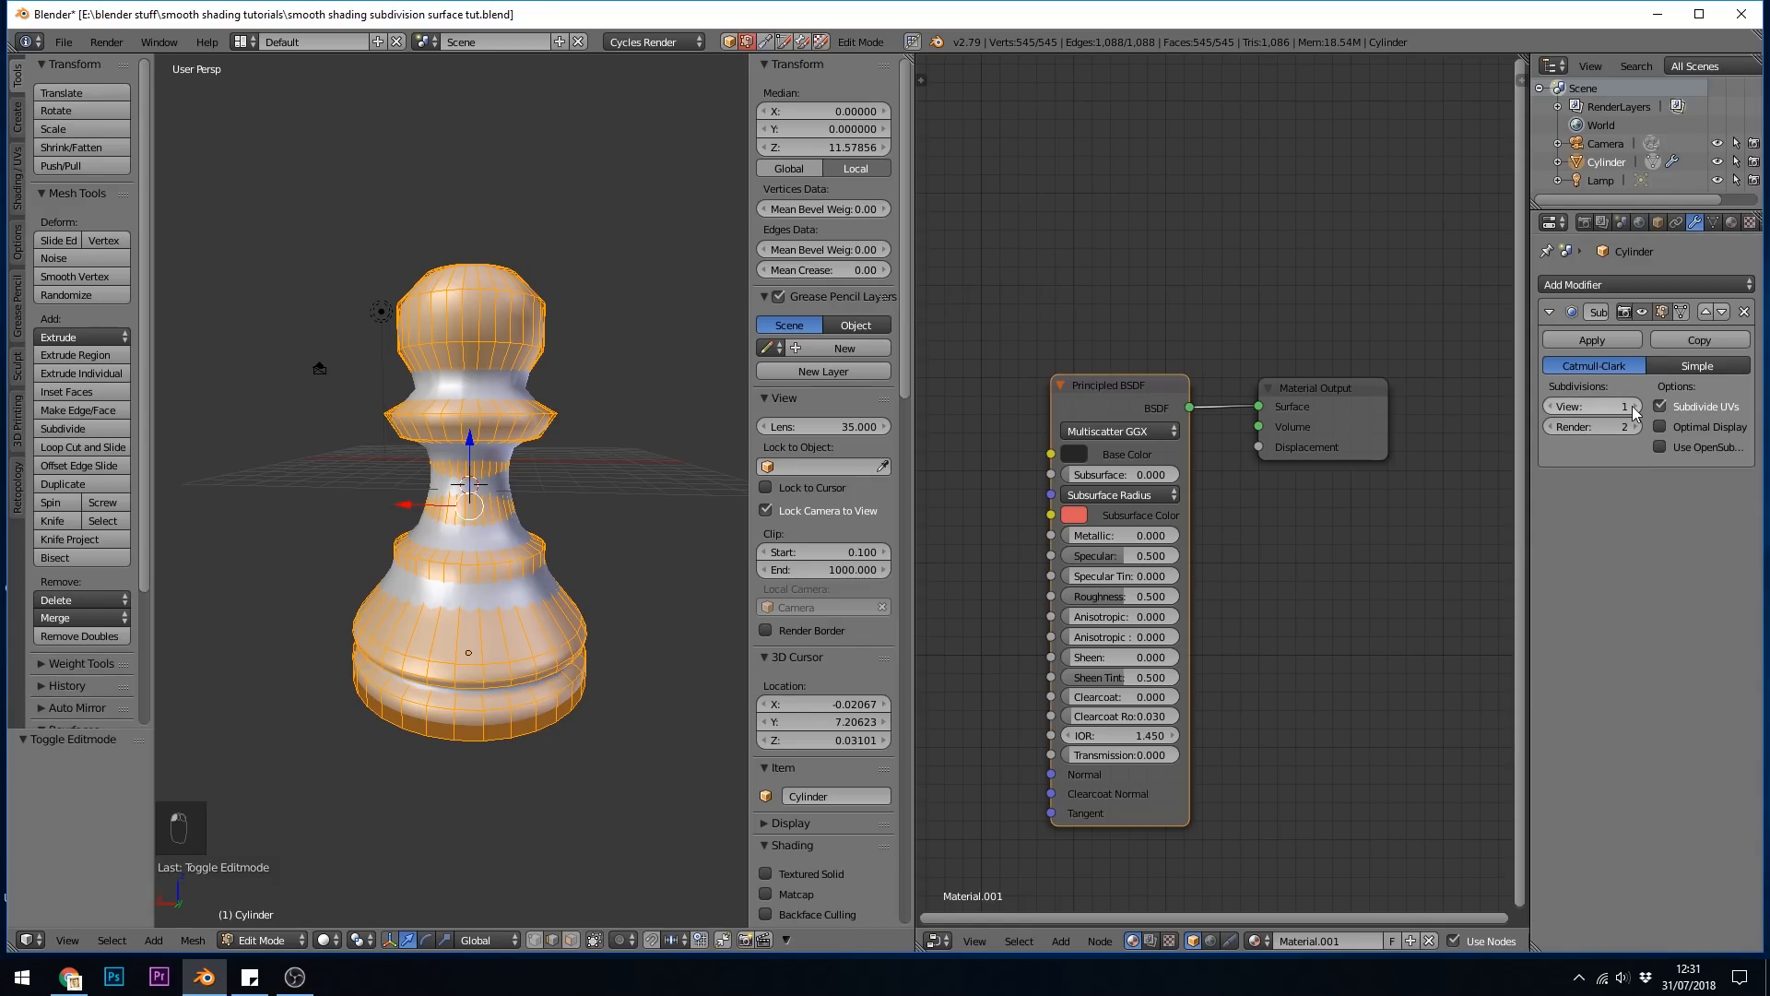
{"action": "left_click", "coordinate": [1625, 405]}
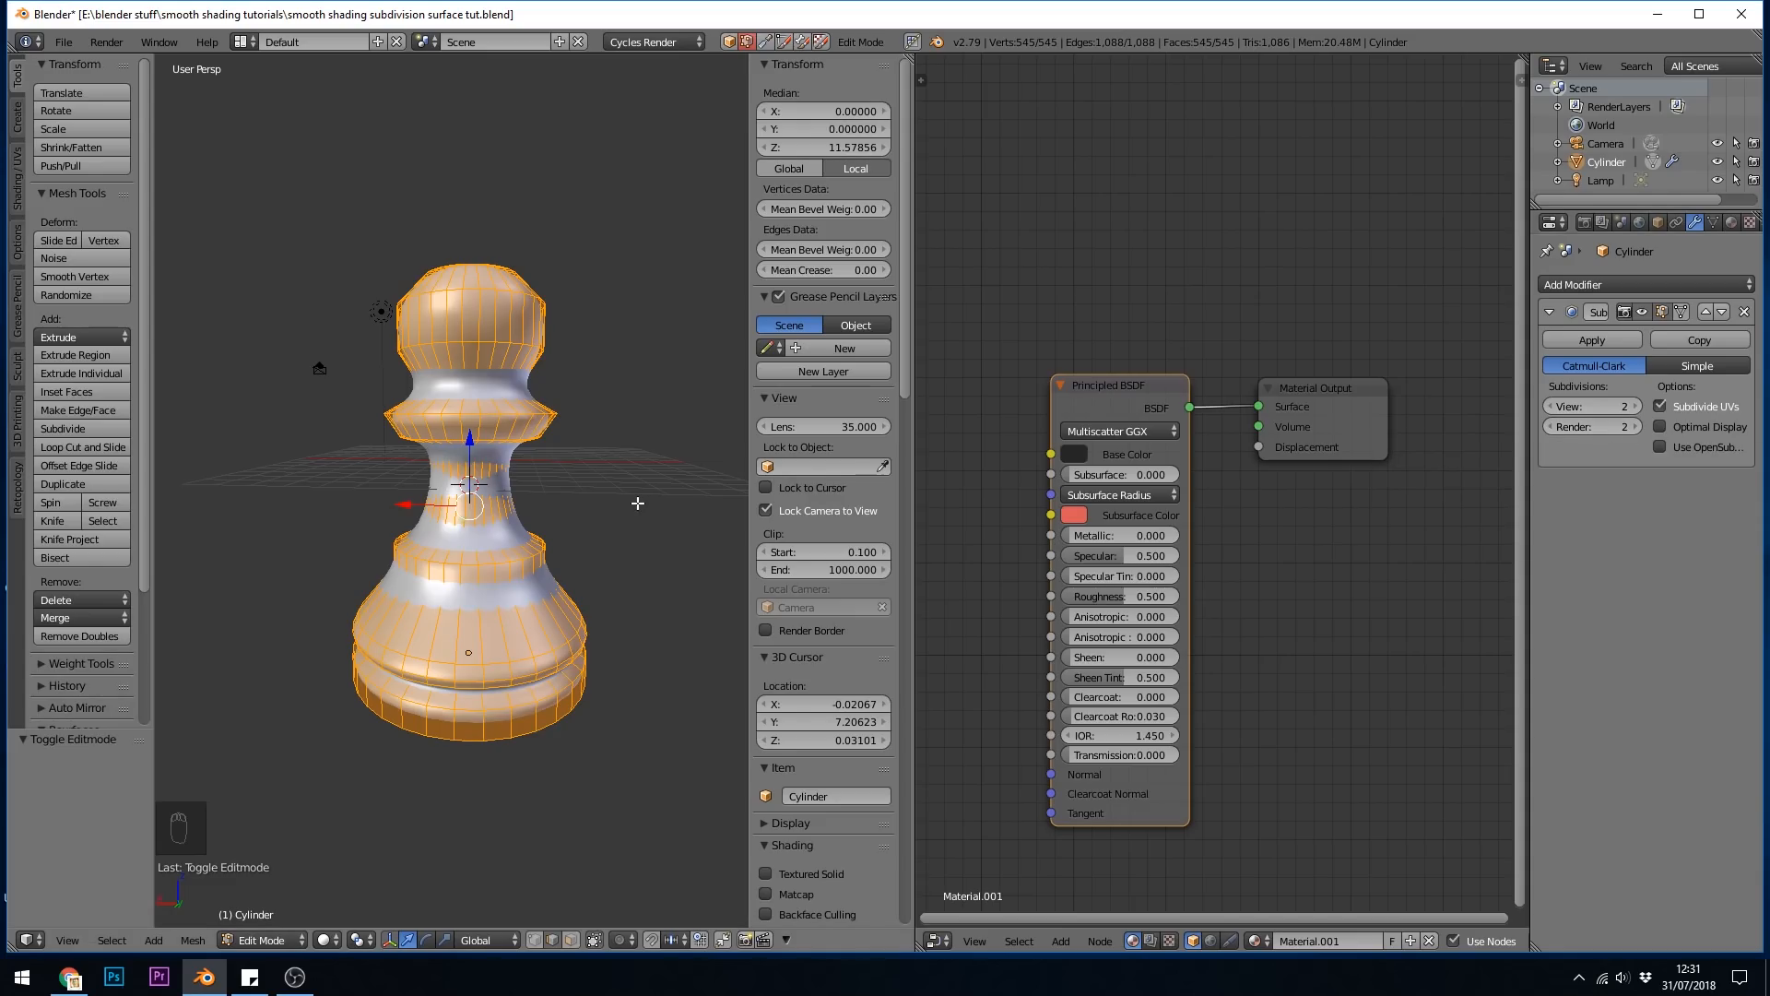
{"action": "mouse_move", "coordinate": [1318, 408]}
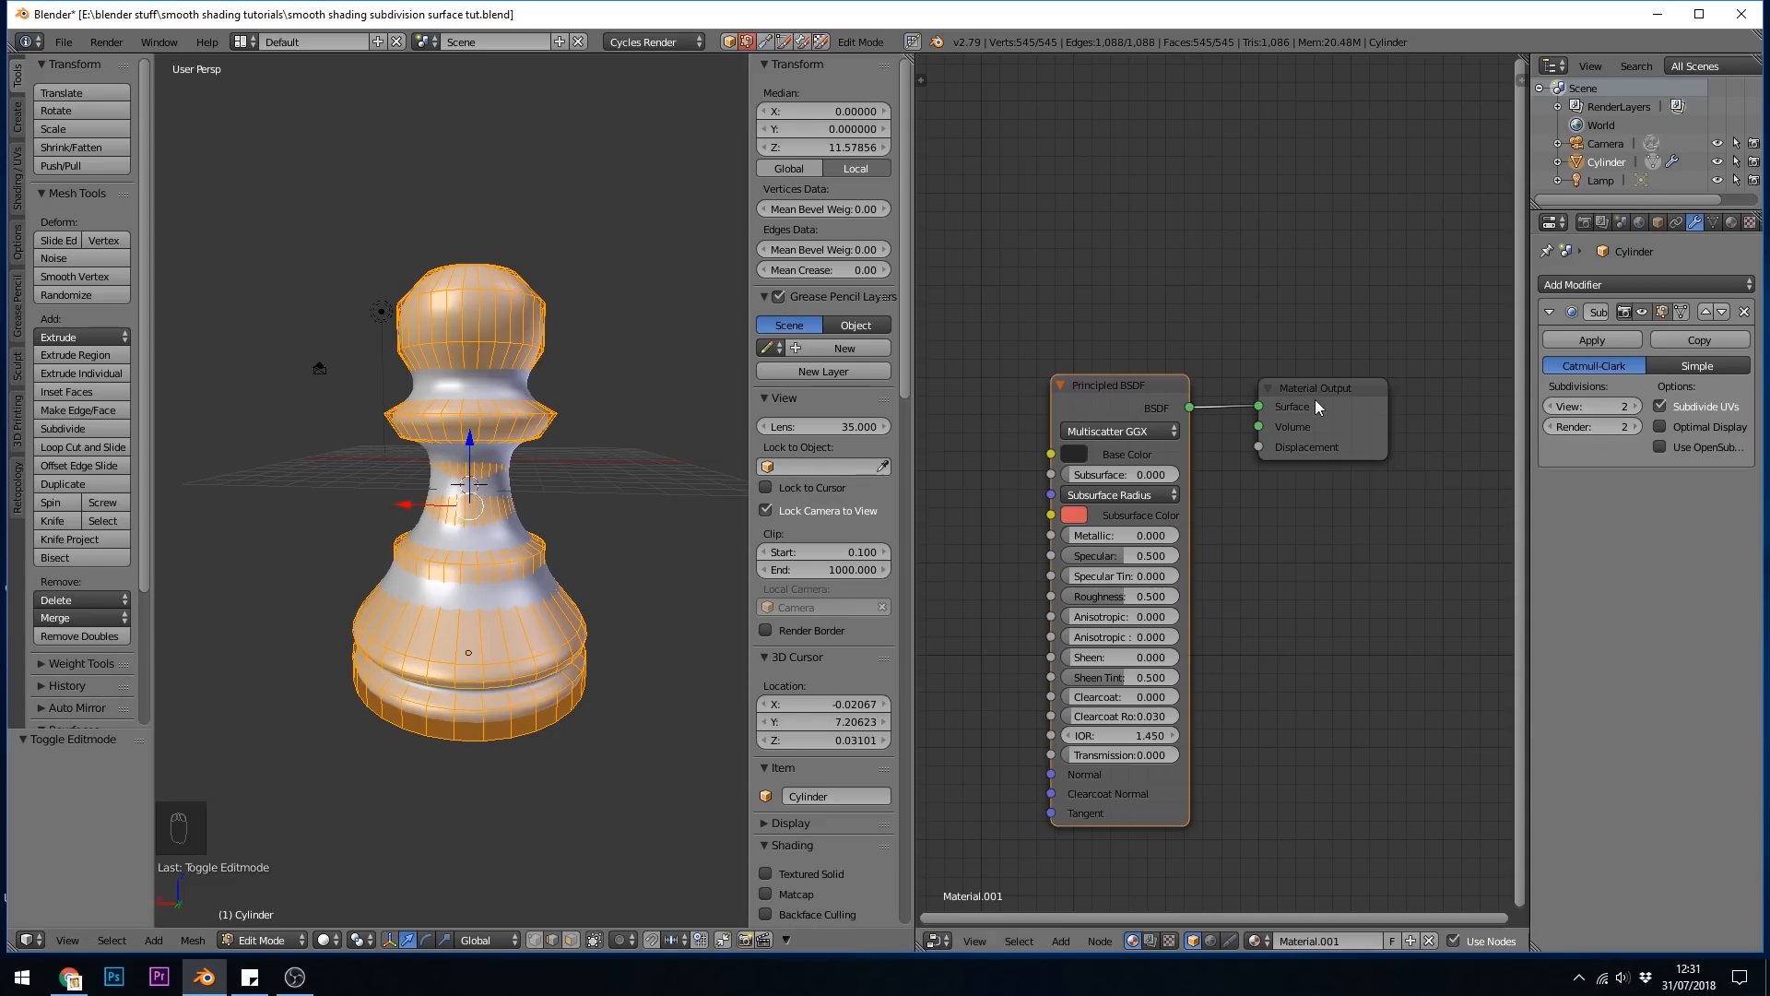
{"action": "left_click", "coordinate": [1553, 221]}
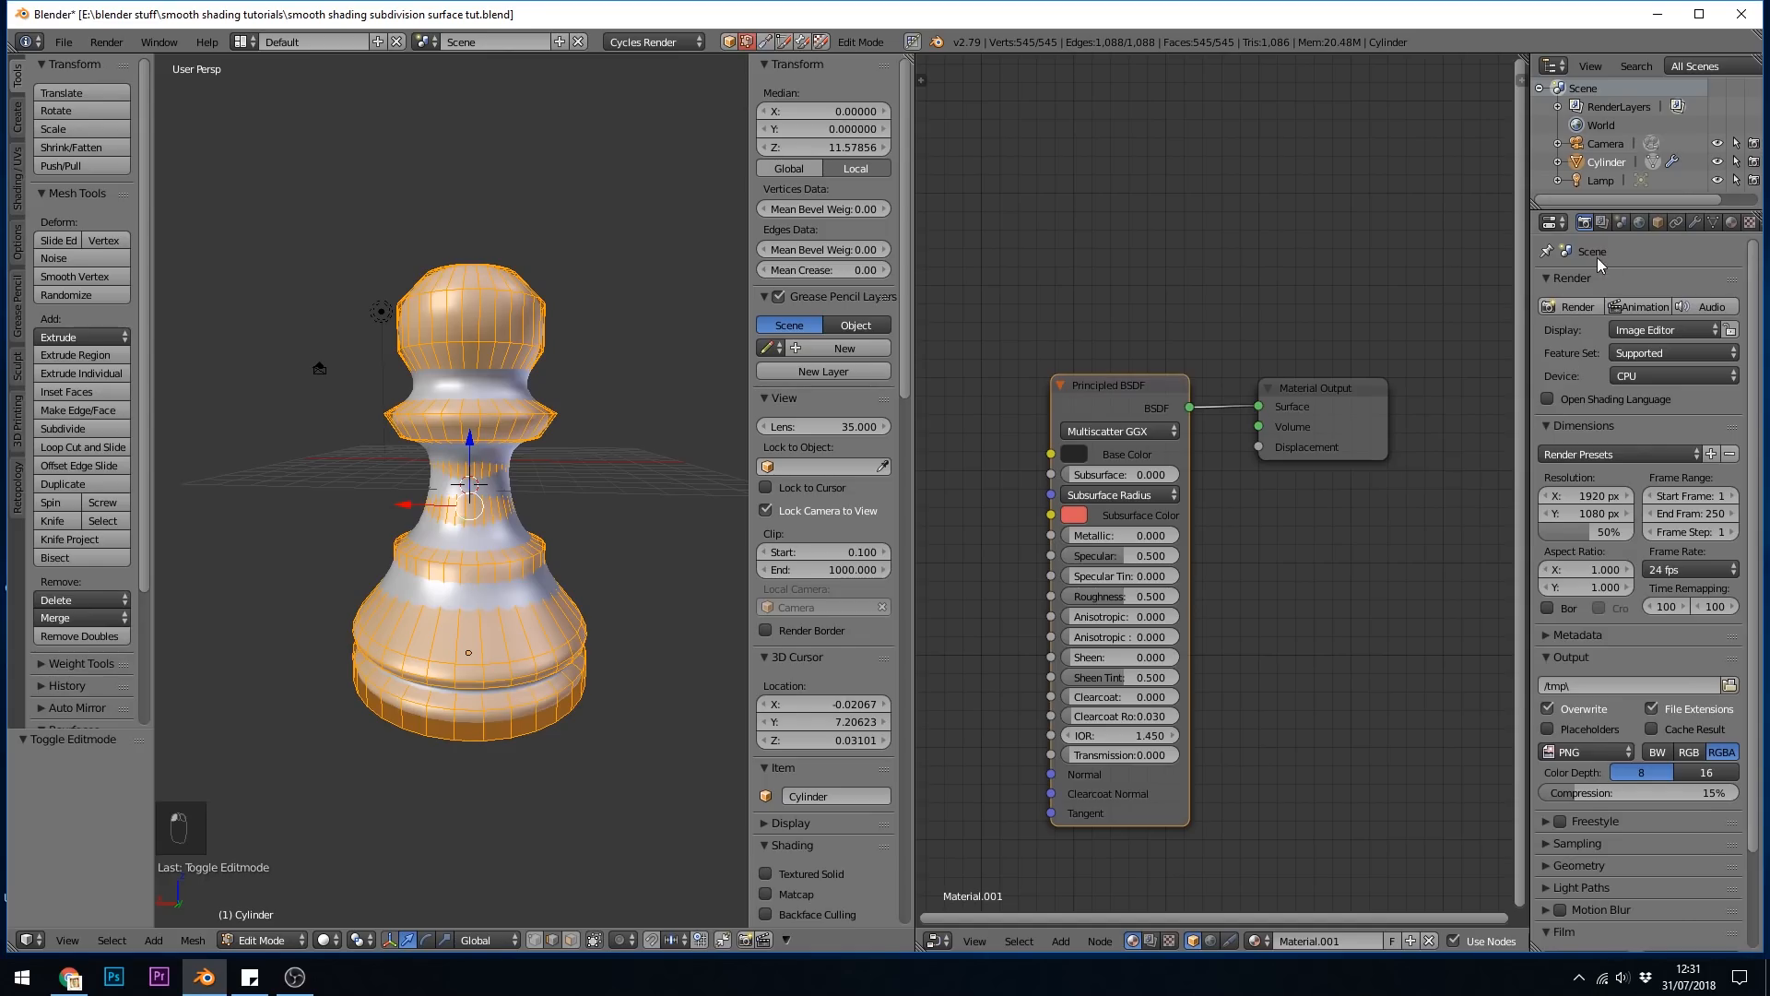
{"action": "left_click", "coordinate": [1595, 223]}
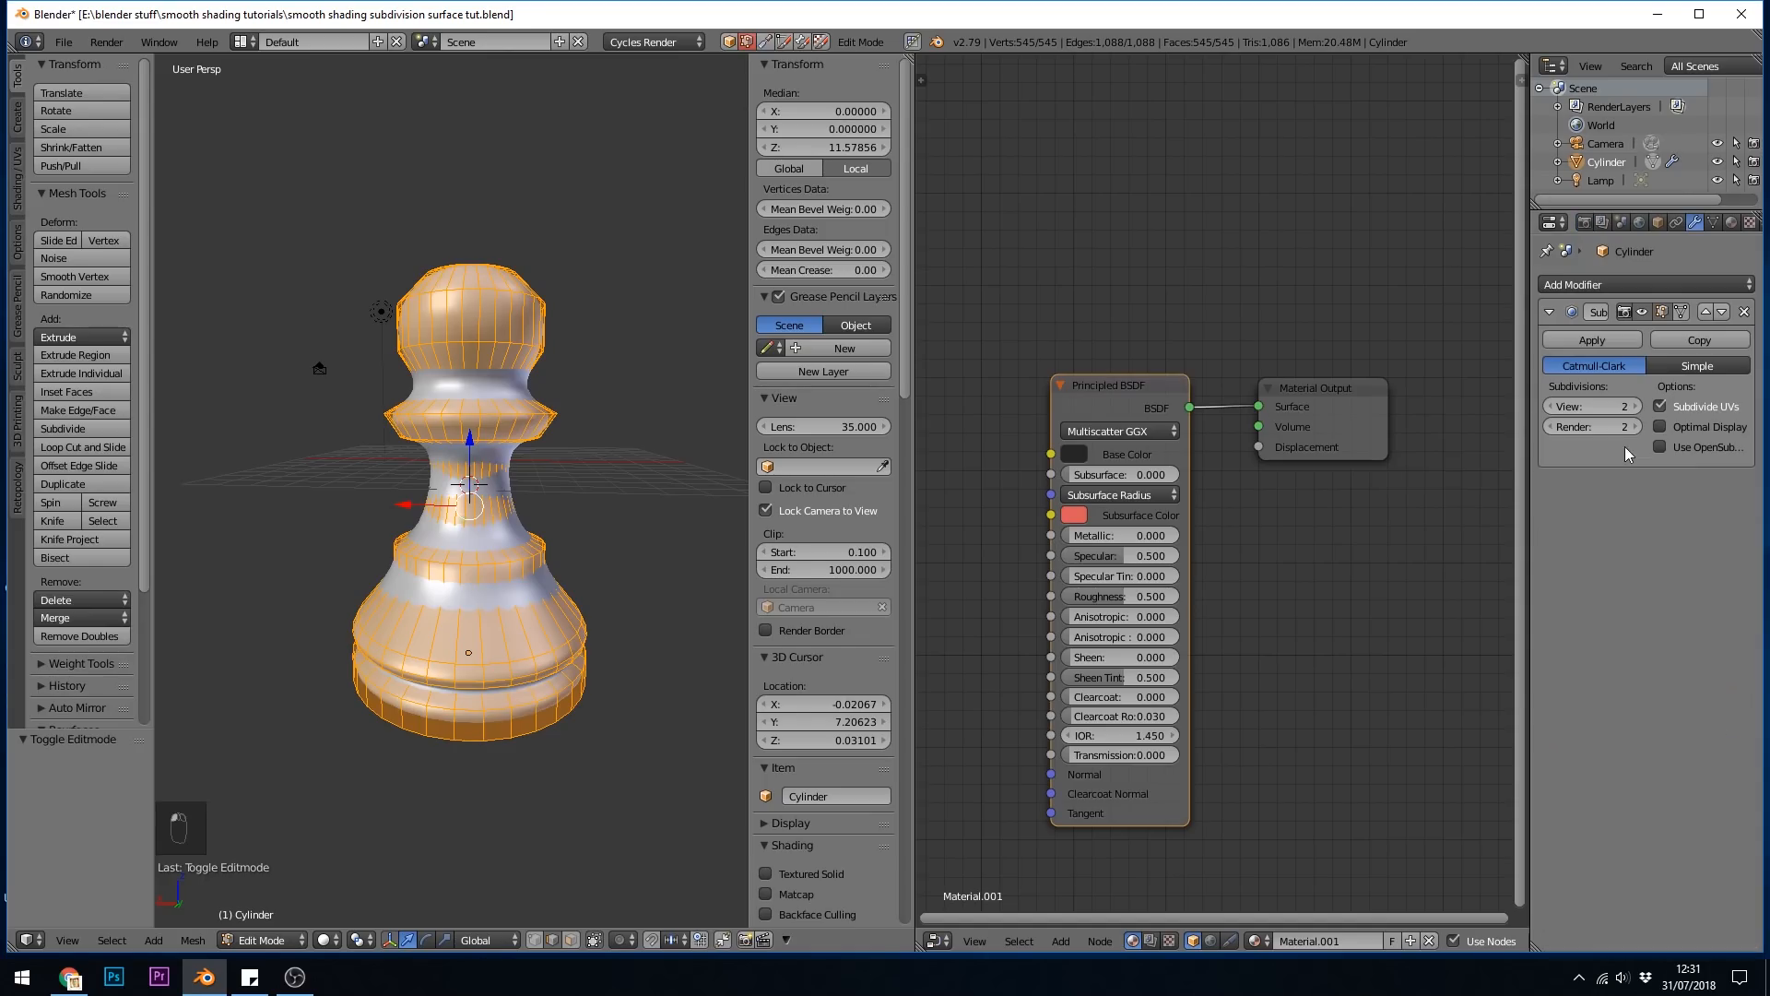
{"action": "mouse_move", "coordinate": [1593, 426]}
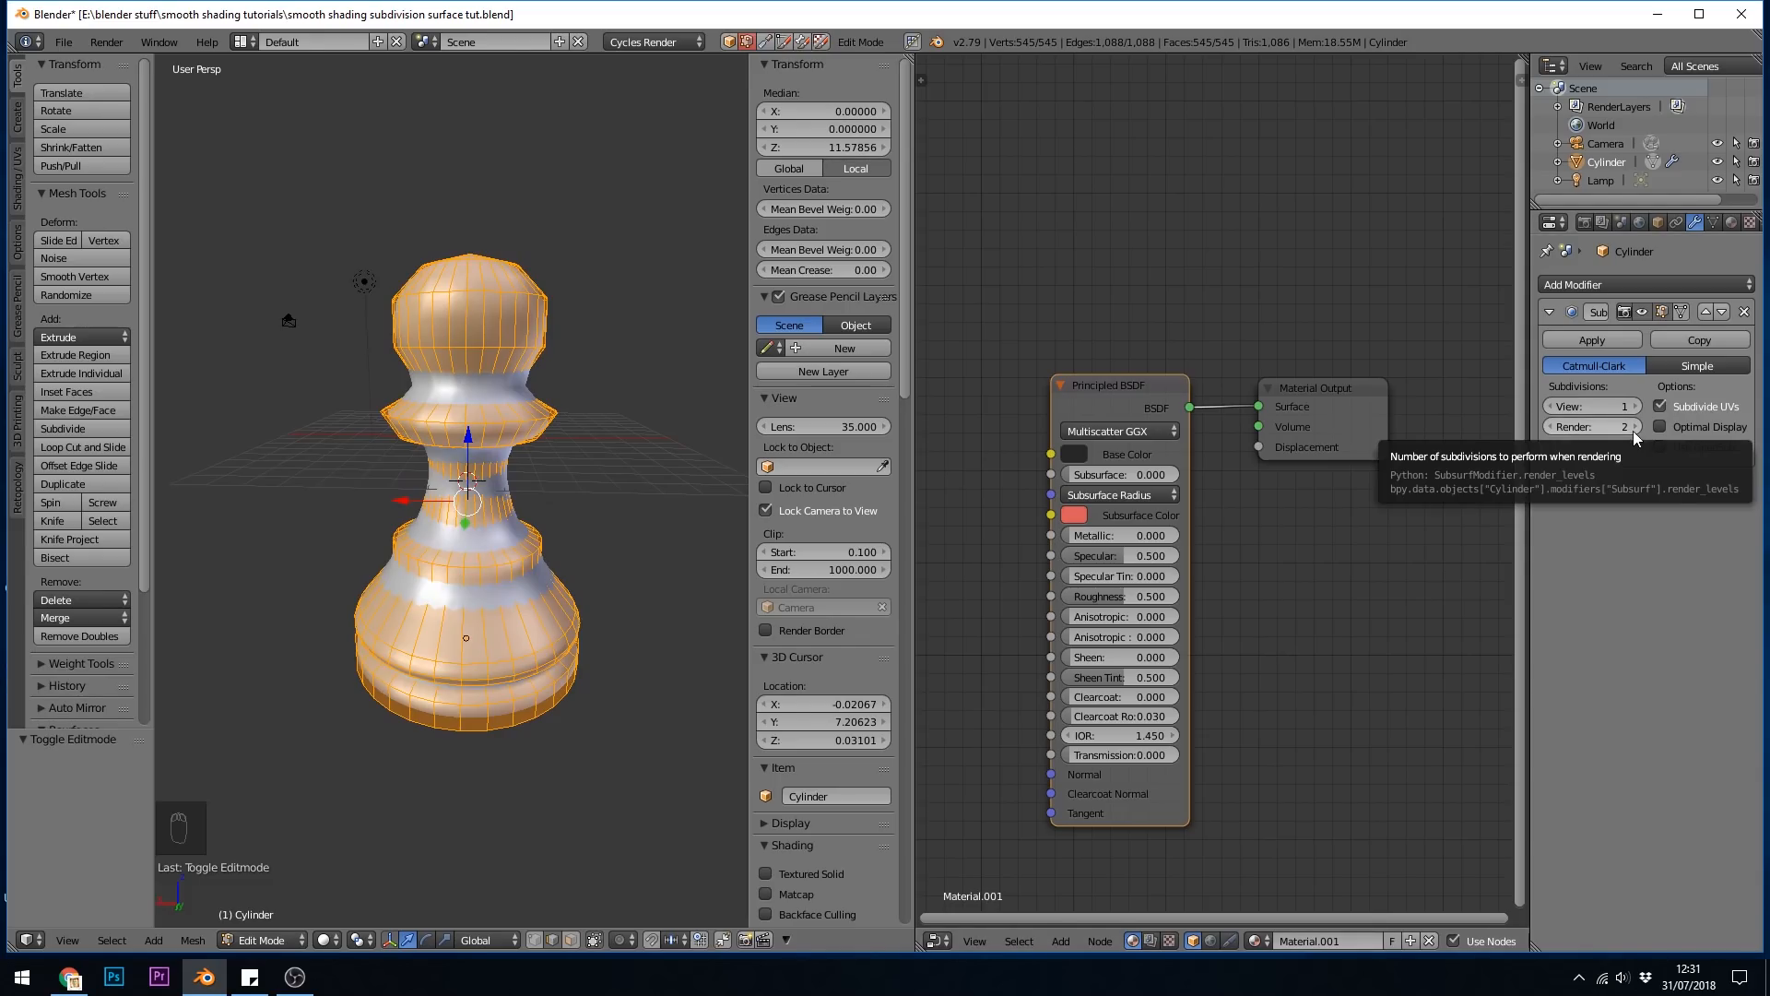
{"action": "mouse_move", "coordinate": [1632, 441]}
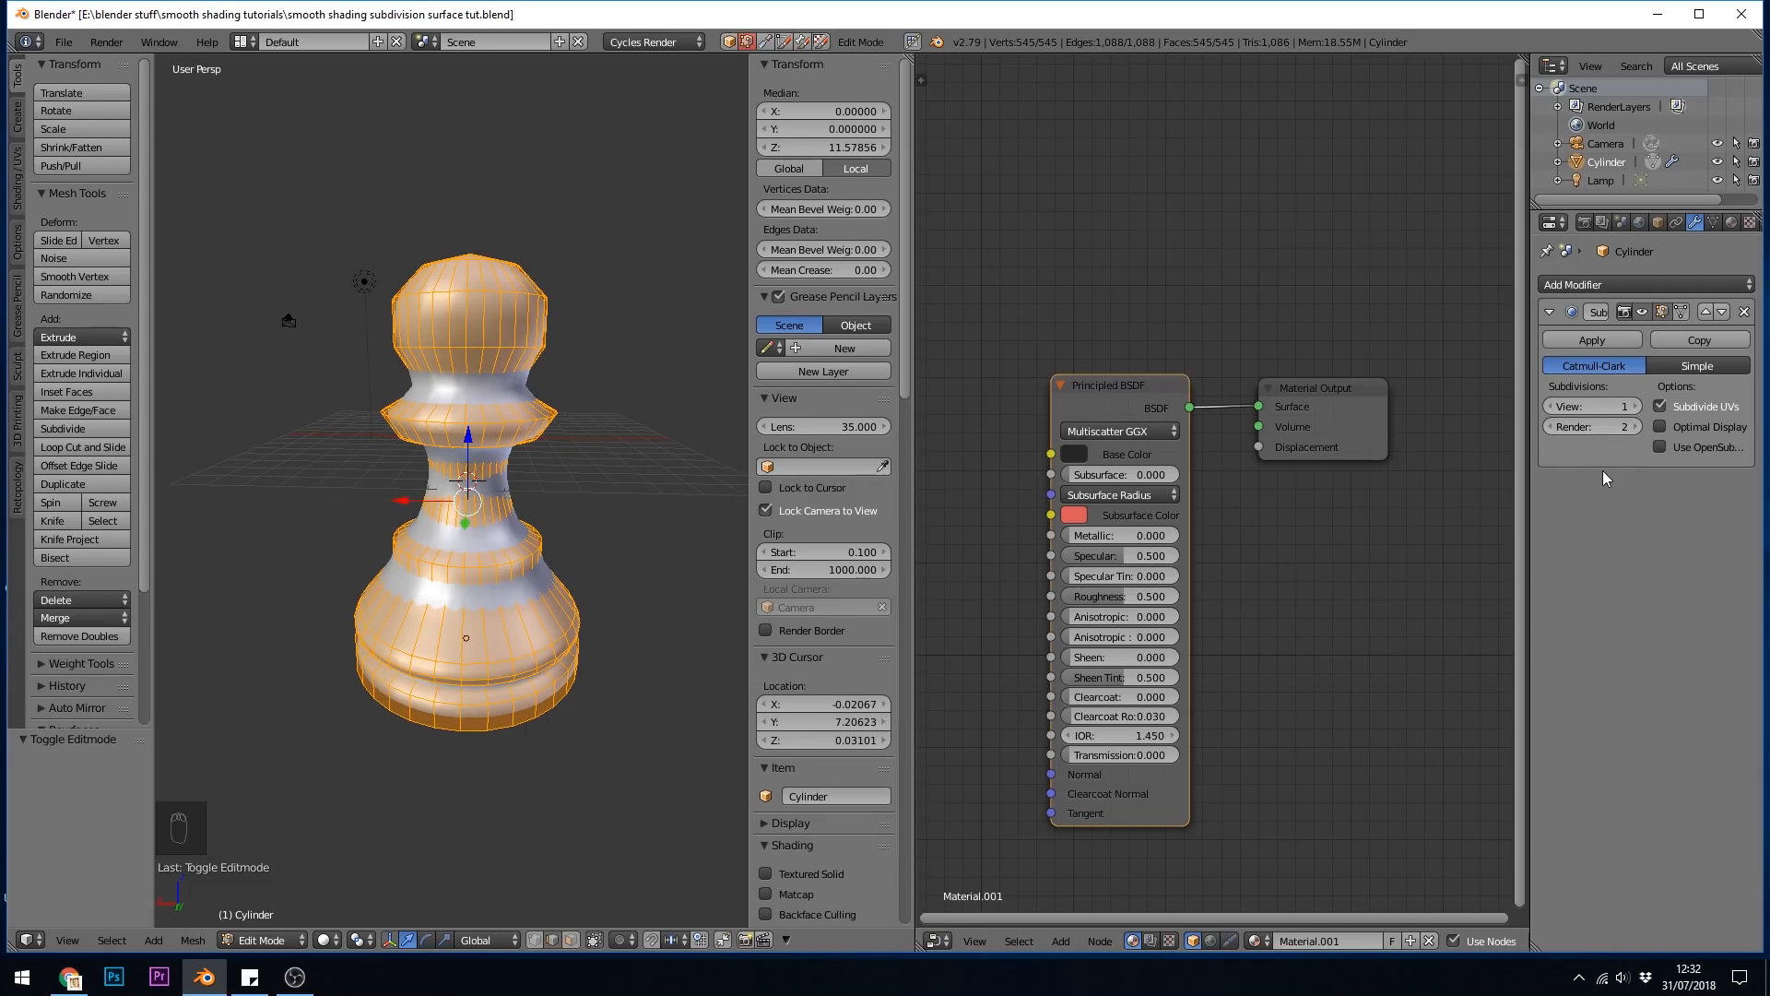
{"action": "mouse_move", "coordinate": [1682, 313]}
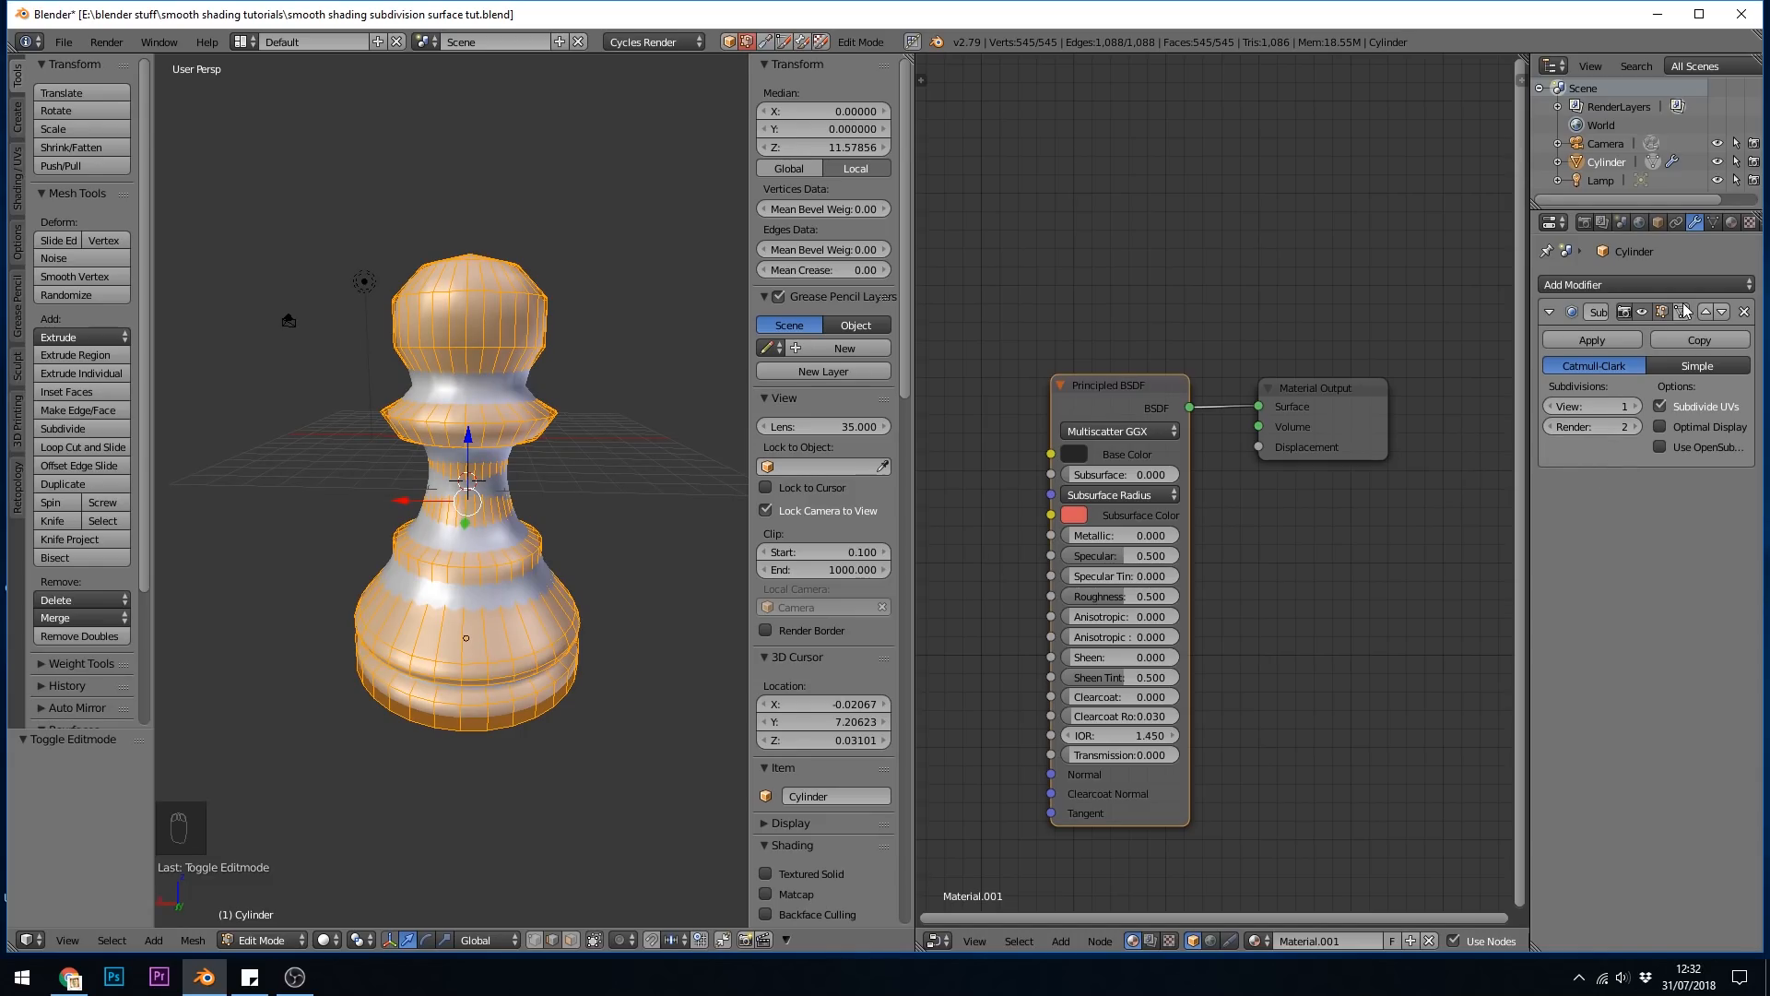
{"action": "mouse_move", "coordinate": [1684, 312]}
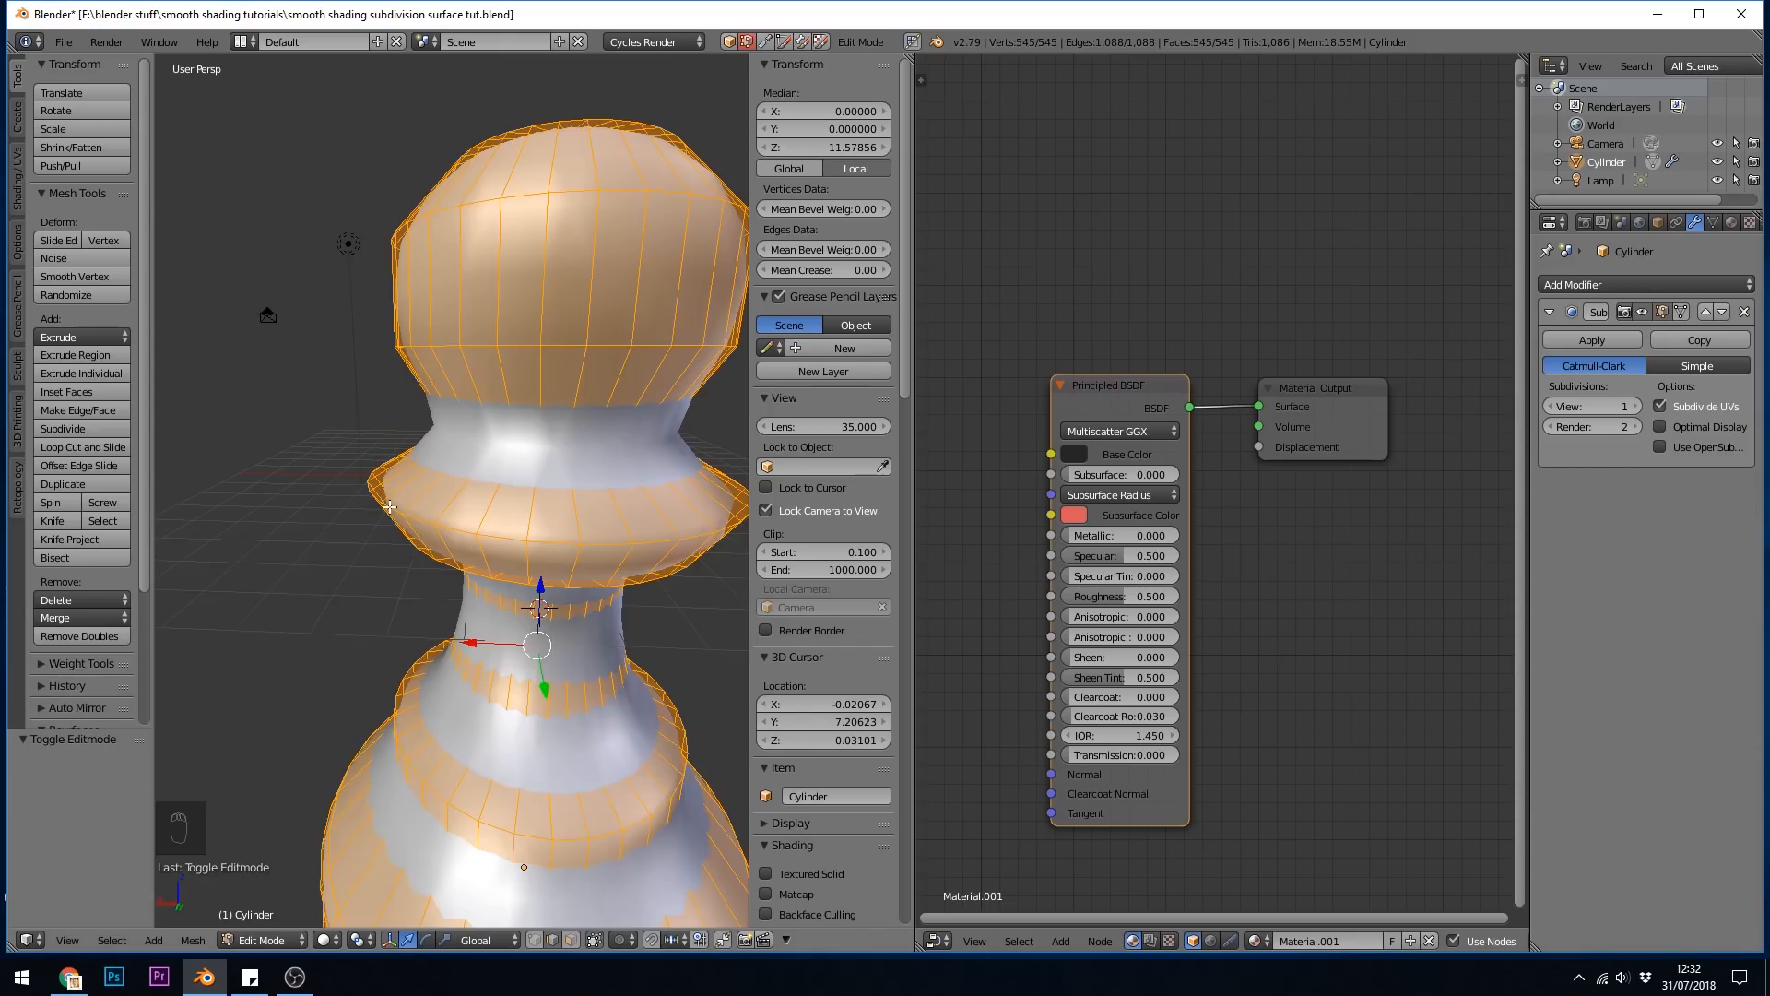
Scale the collar rim edge loop outward by about 1.236 and toggle the adjust edit cage button
{"action": "left_click", "coordinate": [389, 508]}
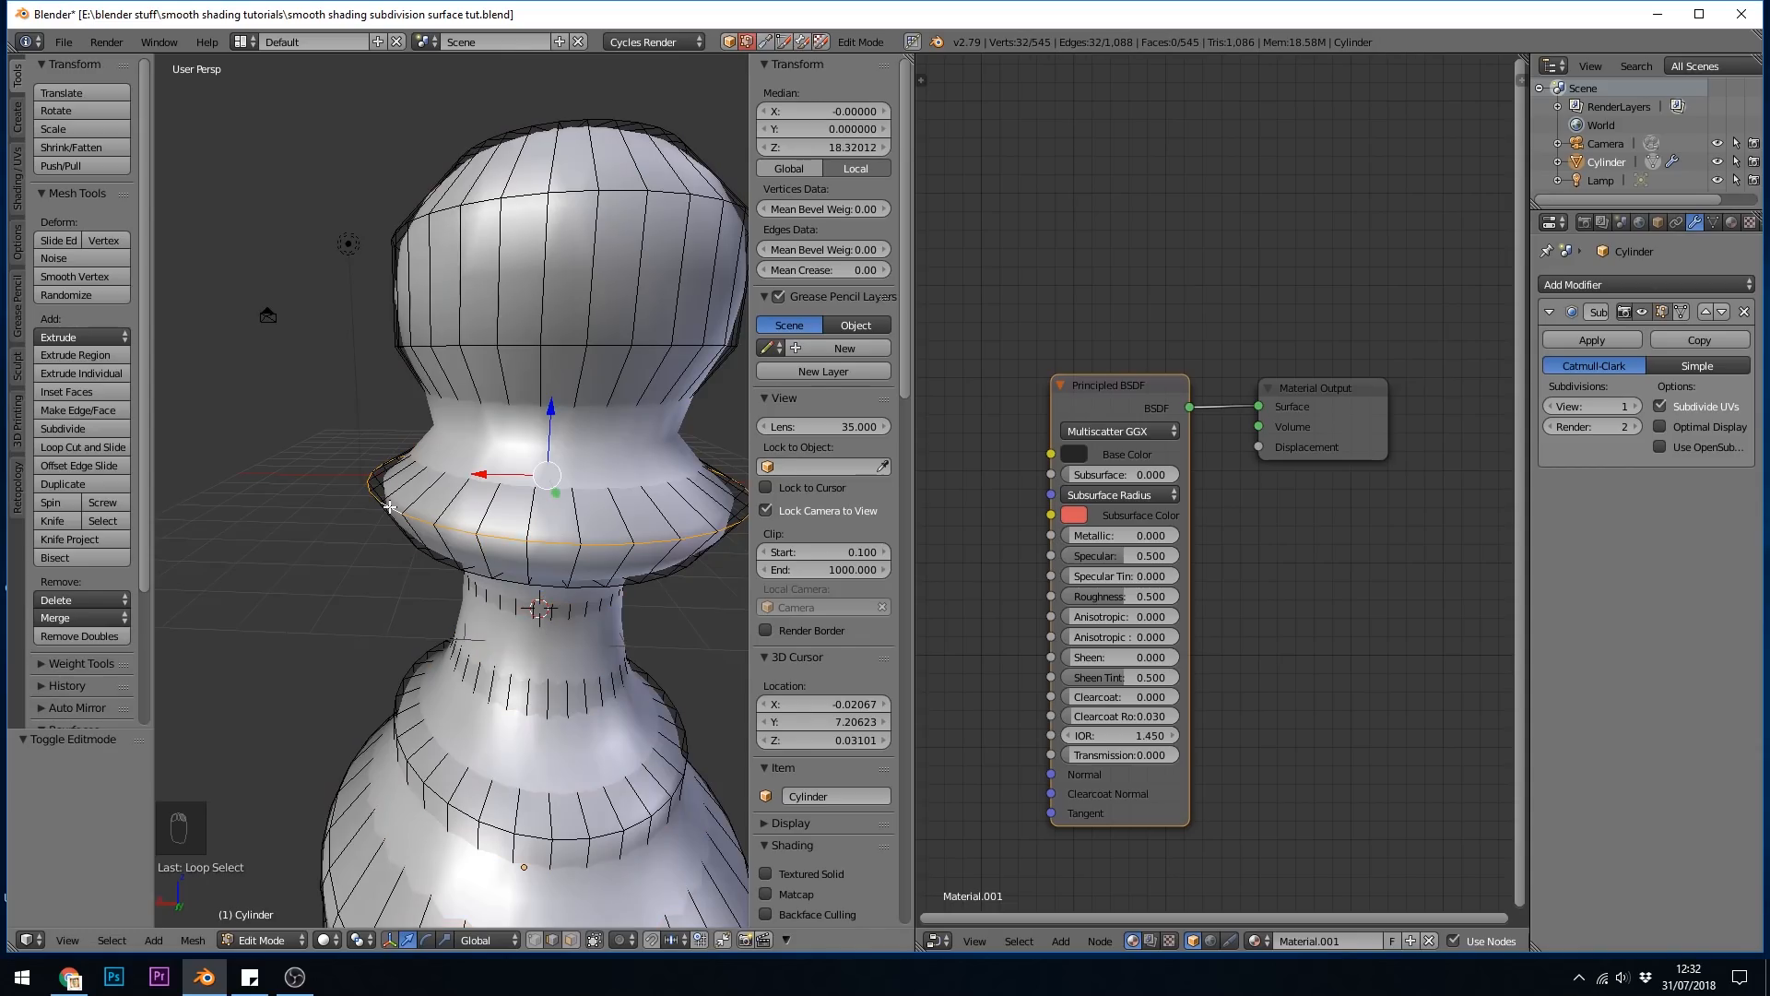
{"action": "key", "text": "s"}
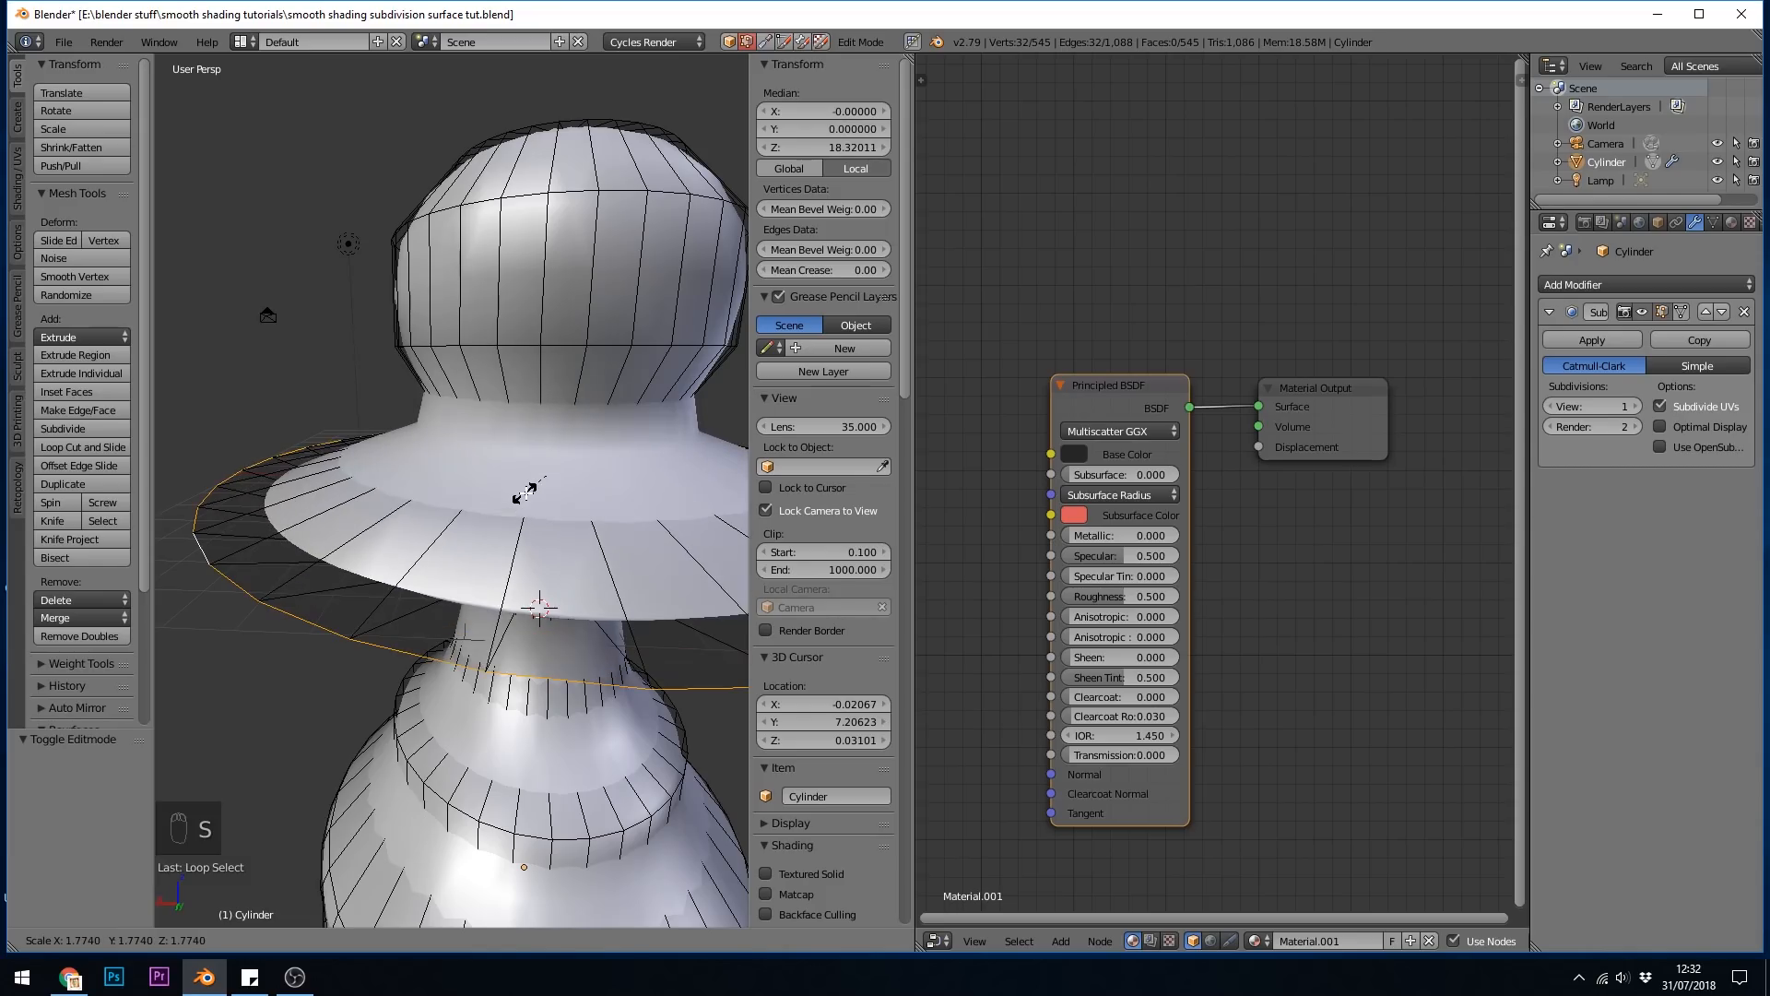
{"action": "key", "text": "s"}
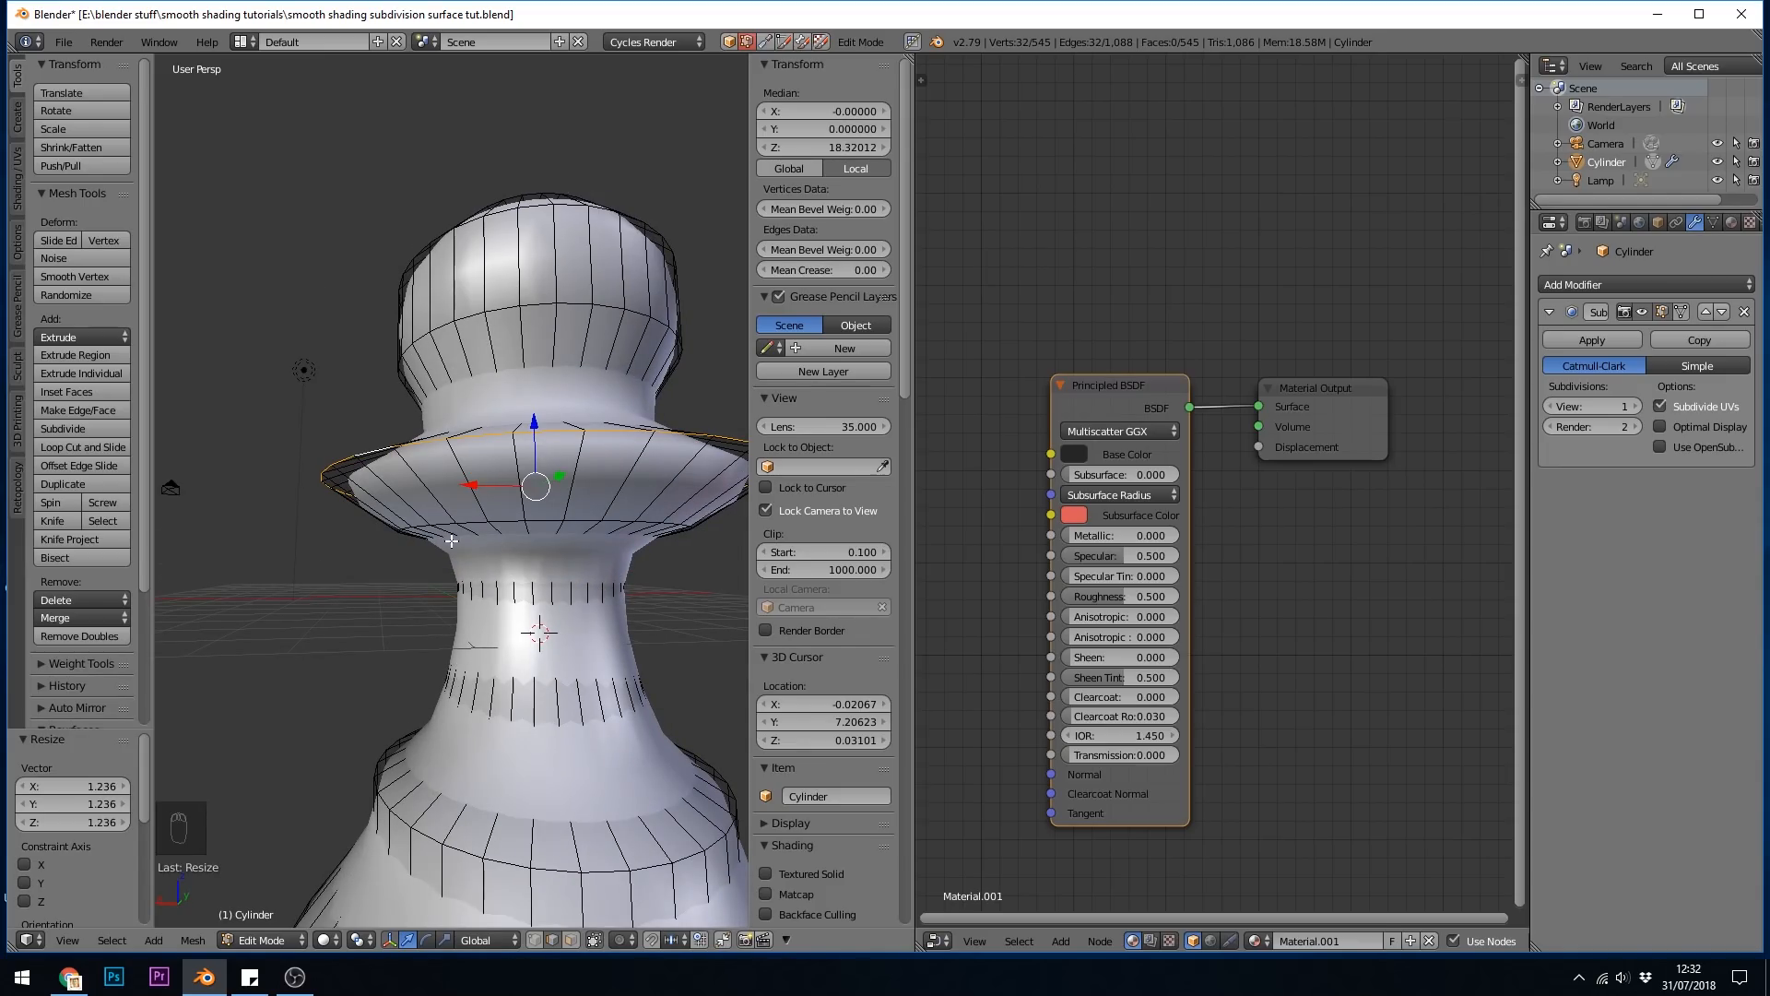
{"action": "mouse_move", "coordinate": [486, 550]}
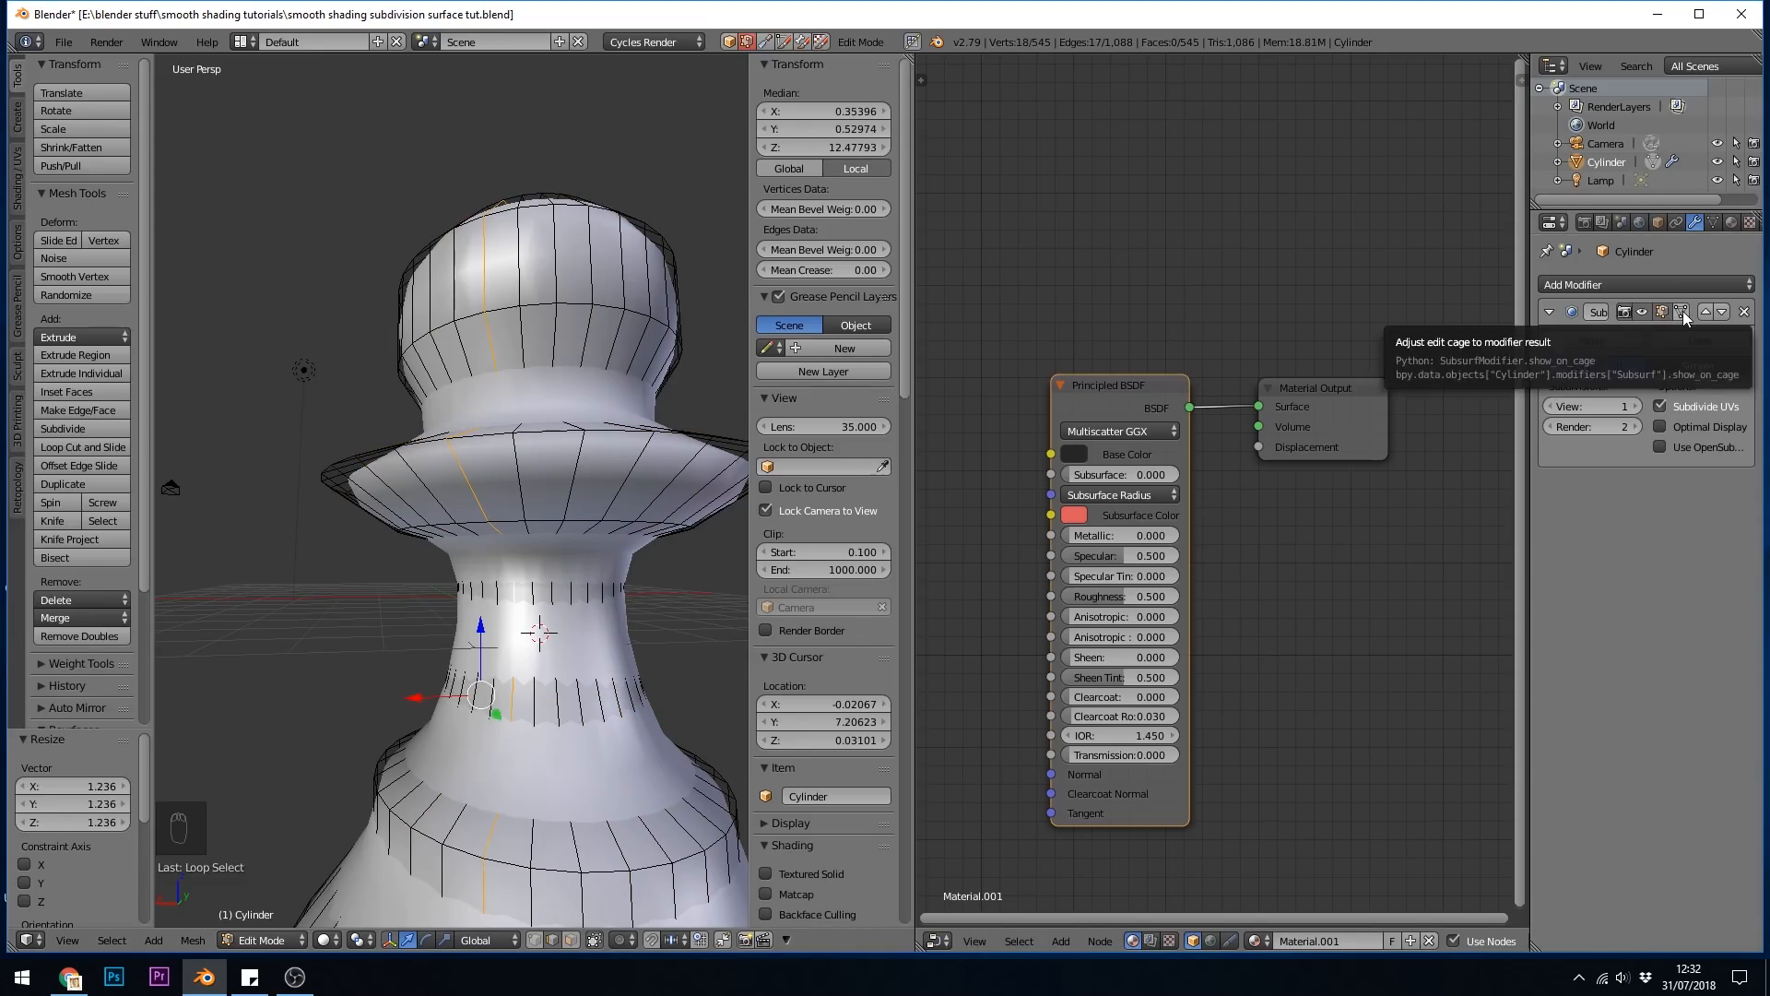
{"action": "left_click", "coordinate": [1680, 312]}
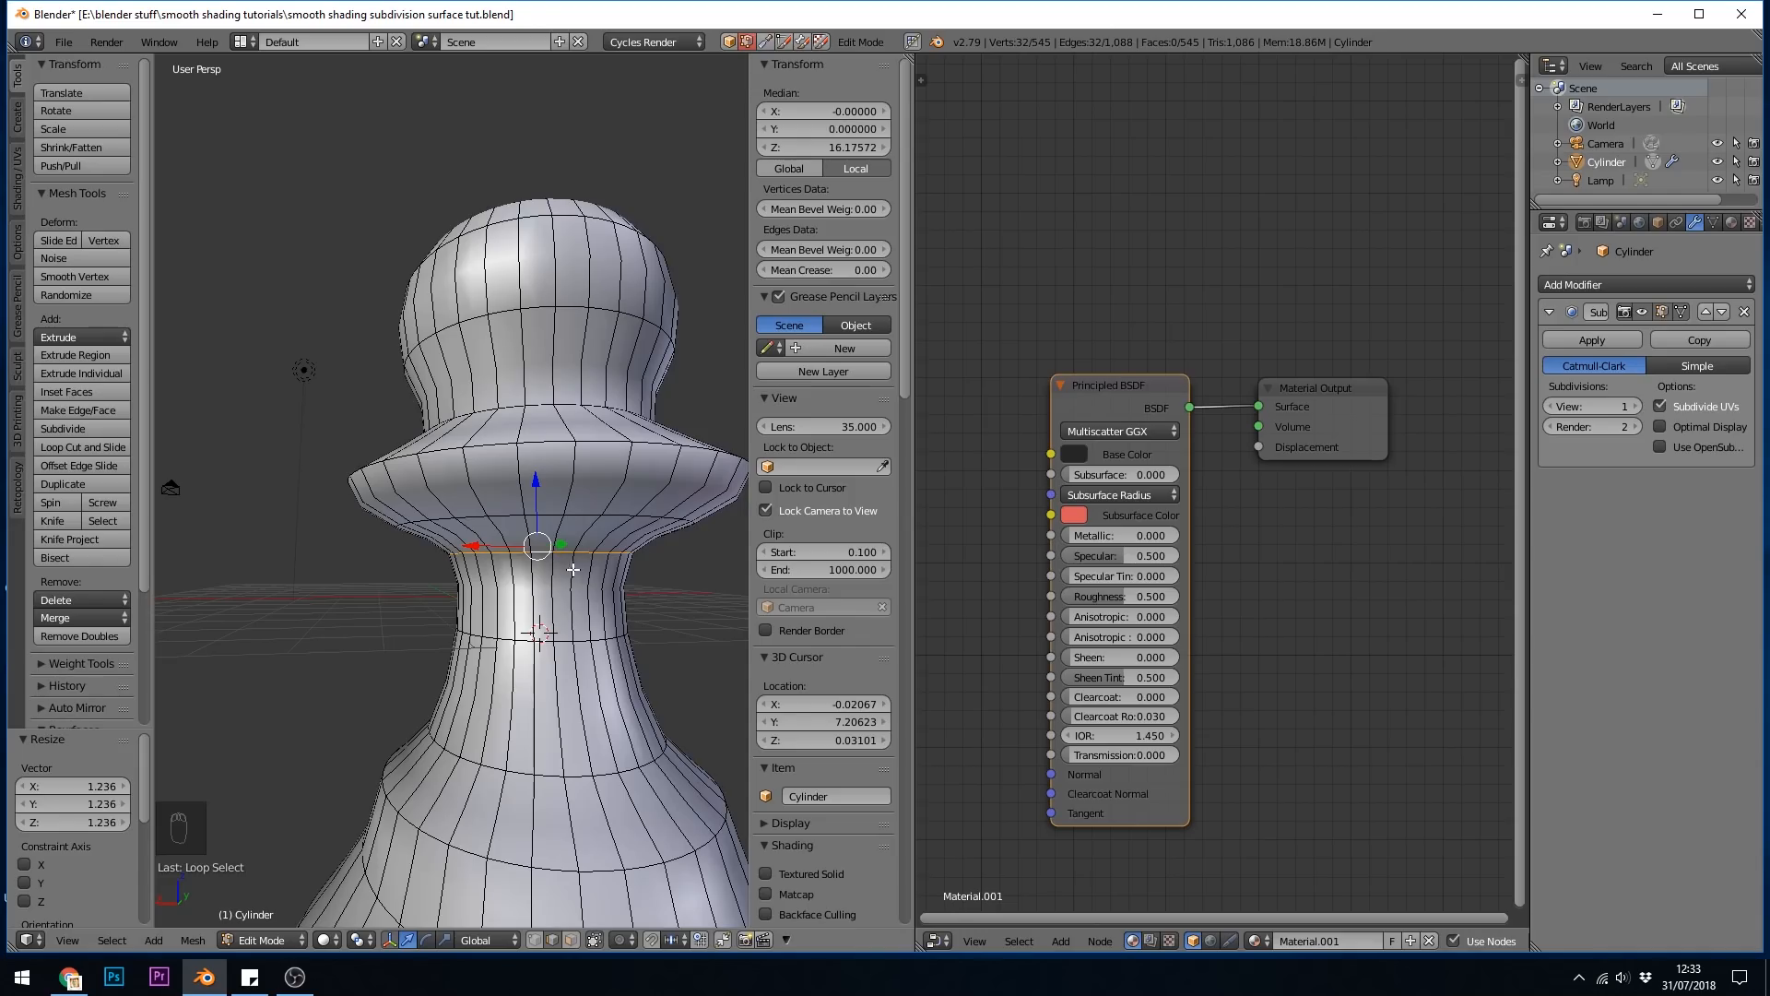
{"action": "mouse_move", "coordinate": [578, 567]}
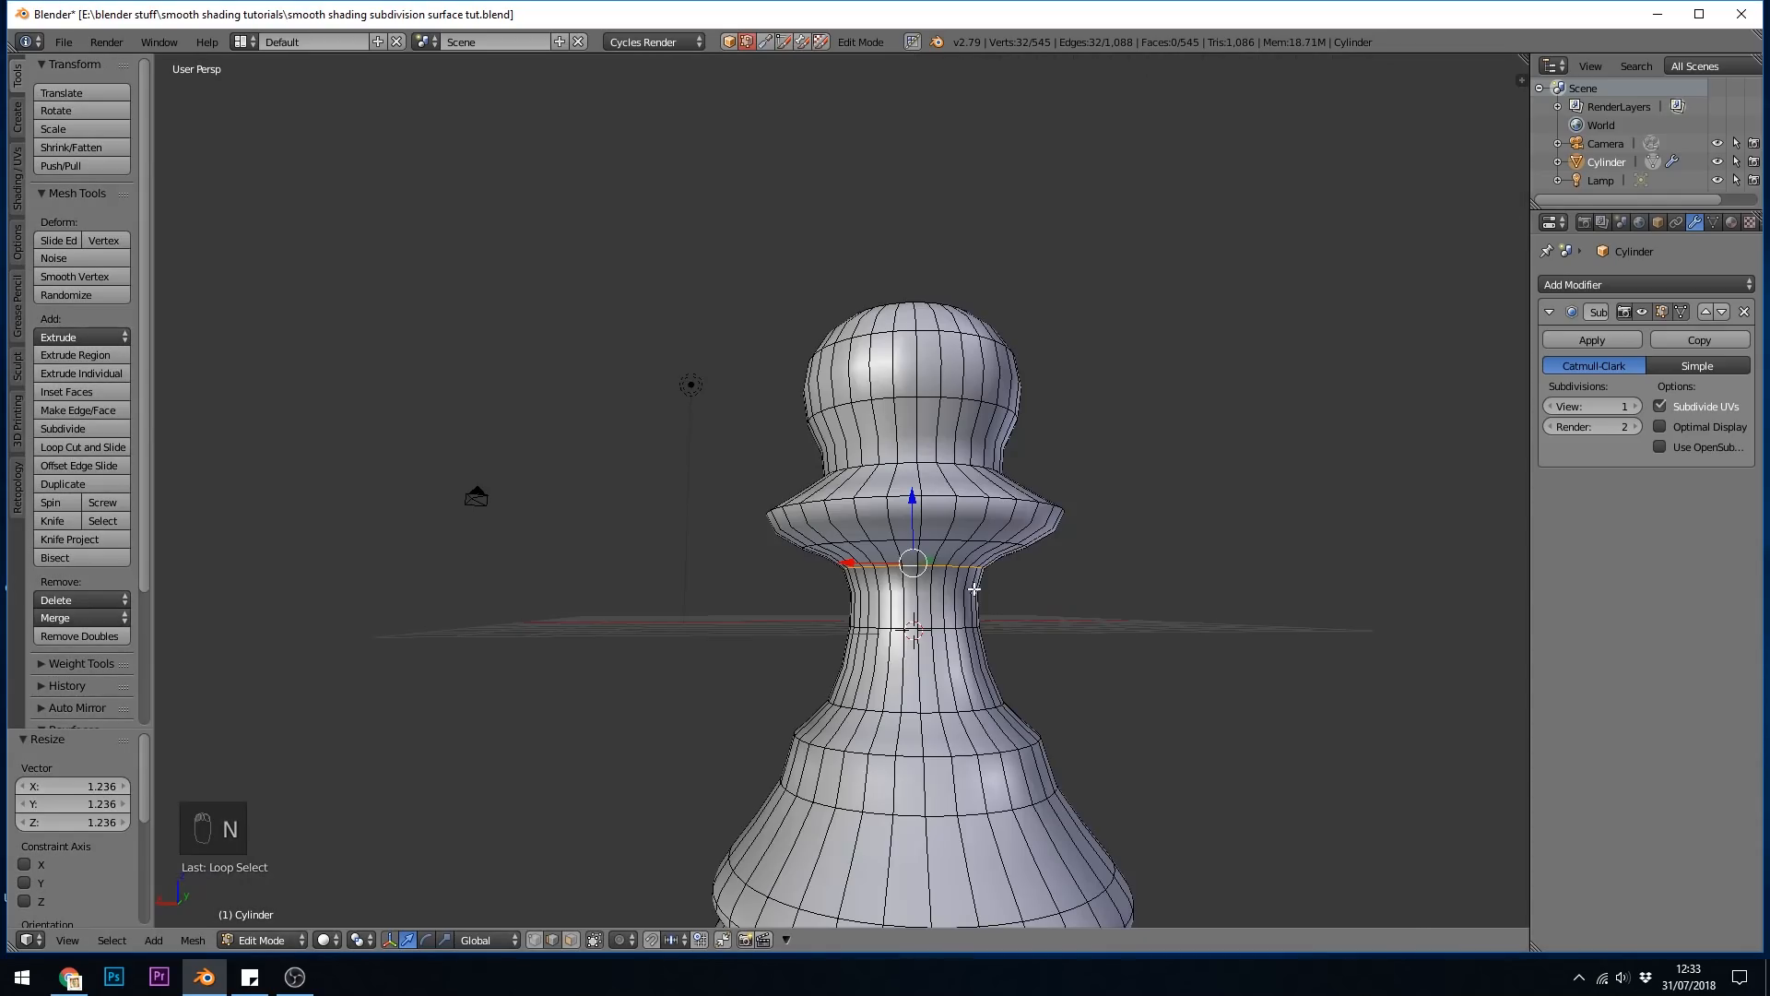
Set crease 1 on the base and collar edge loops, then return to Object Mode
{"action": "key", "text": "n"}
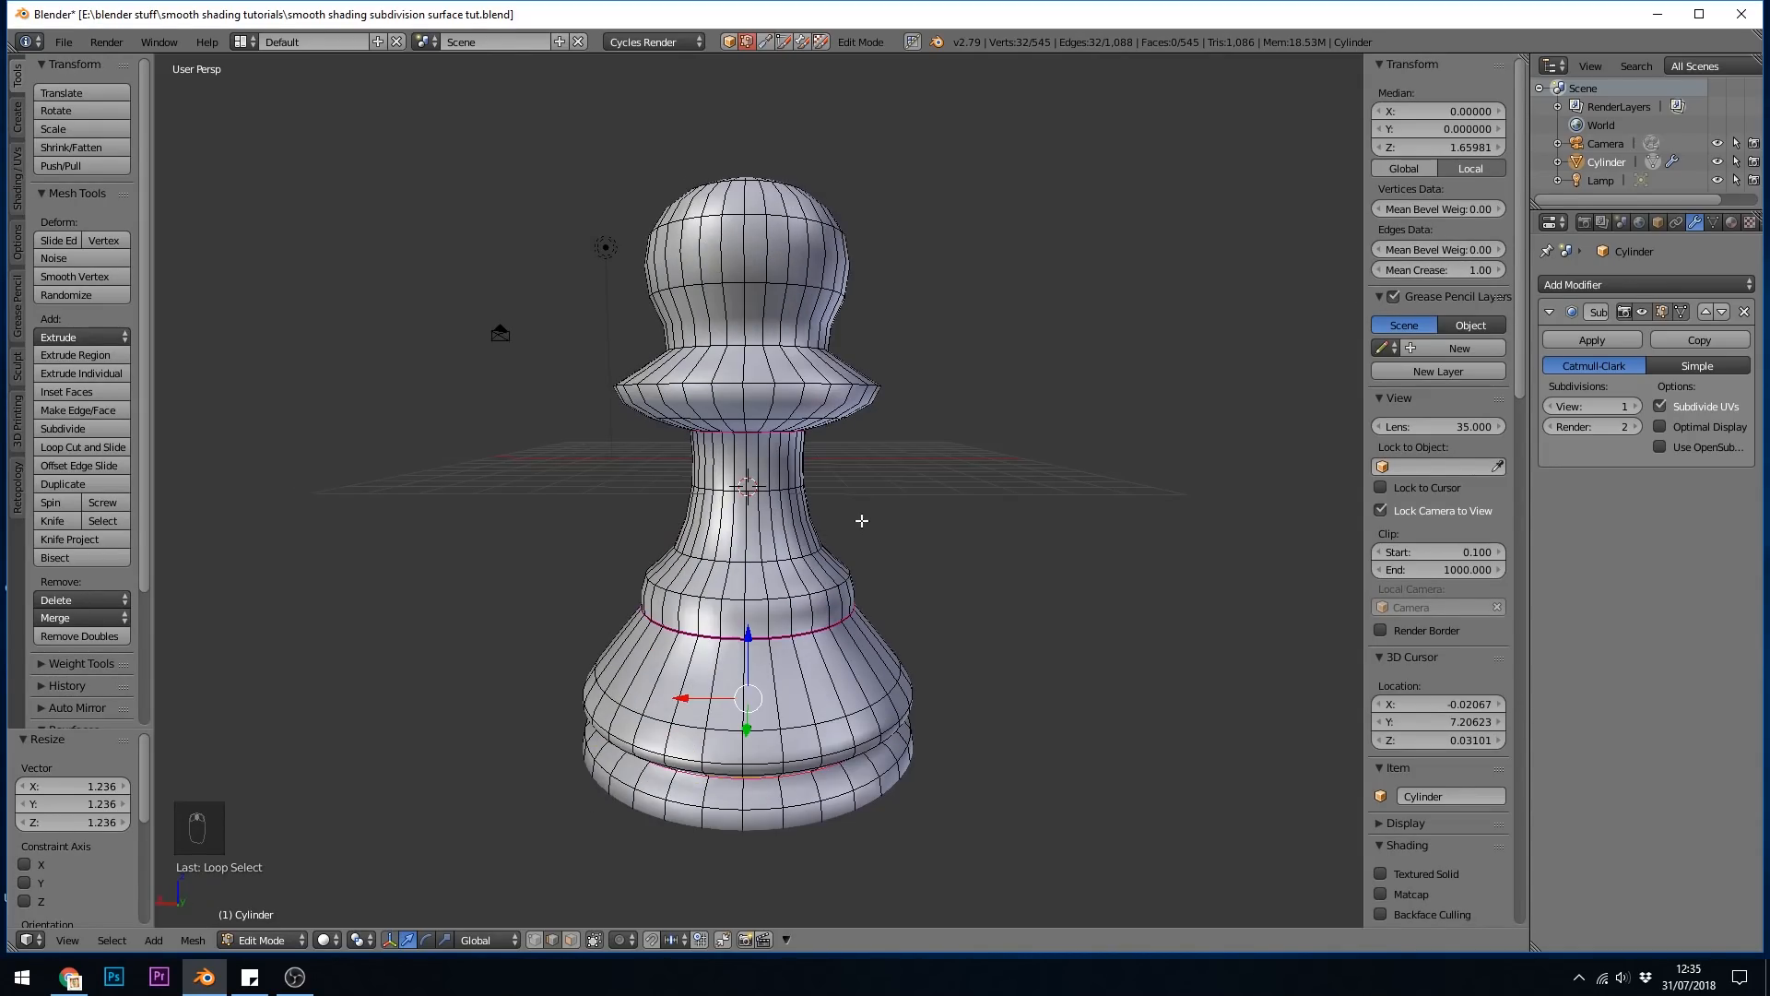
{"action": "key", "text": "Tab"}
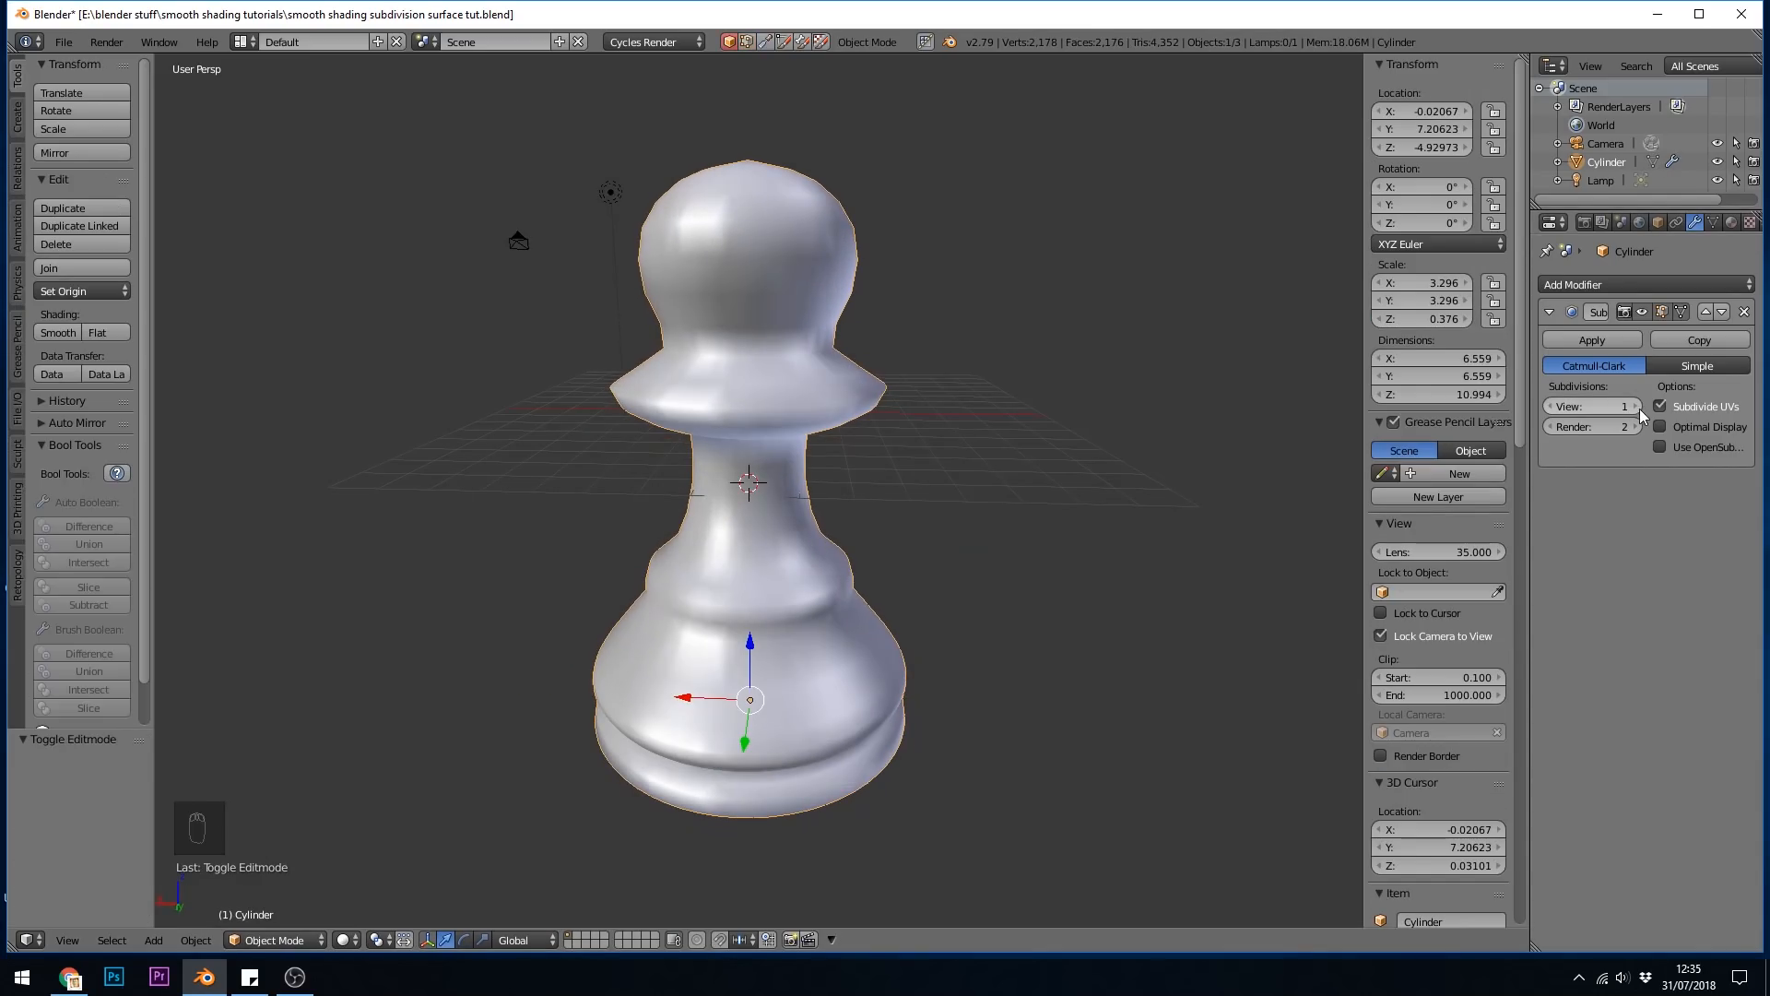
Raise View subdivisions from 1 to 2 and re-enter Edit Mode
{"action": "left_click", "coordinate": [1623, 406]}
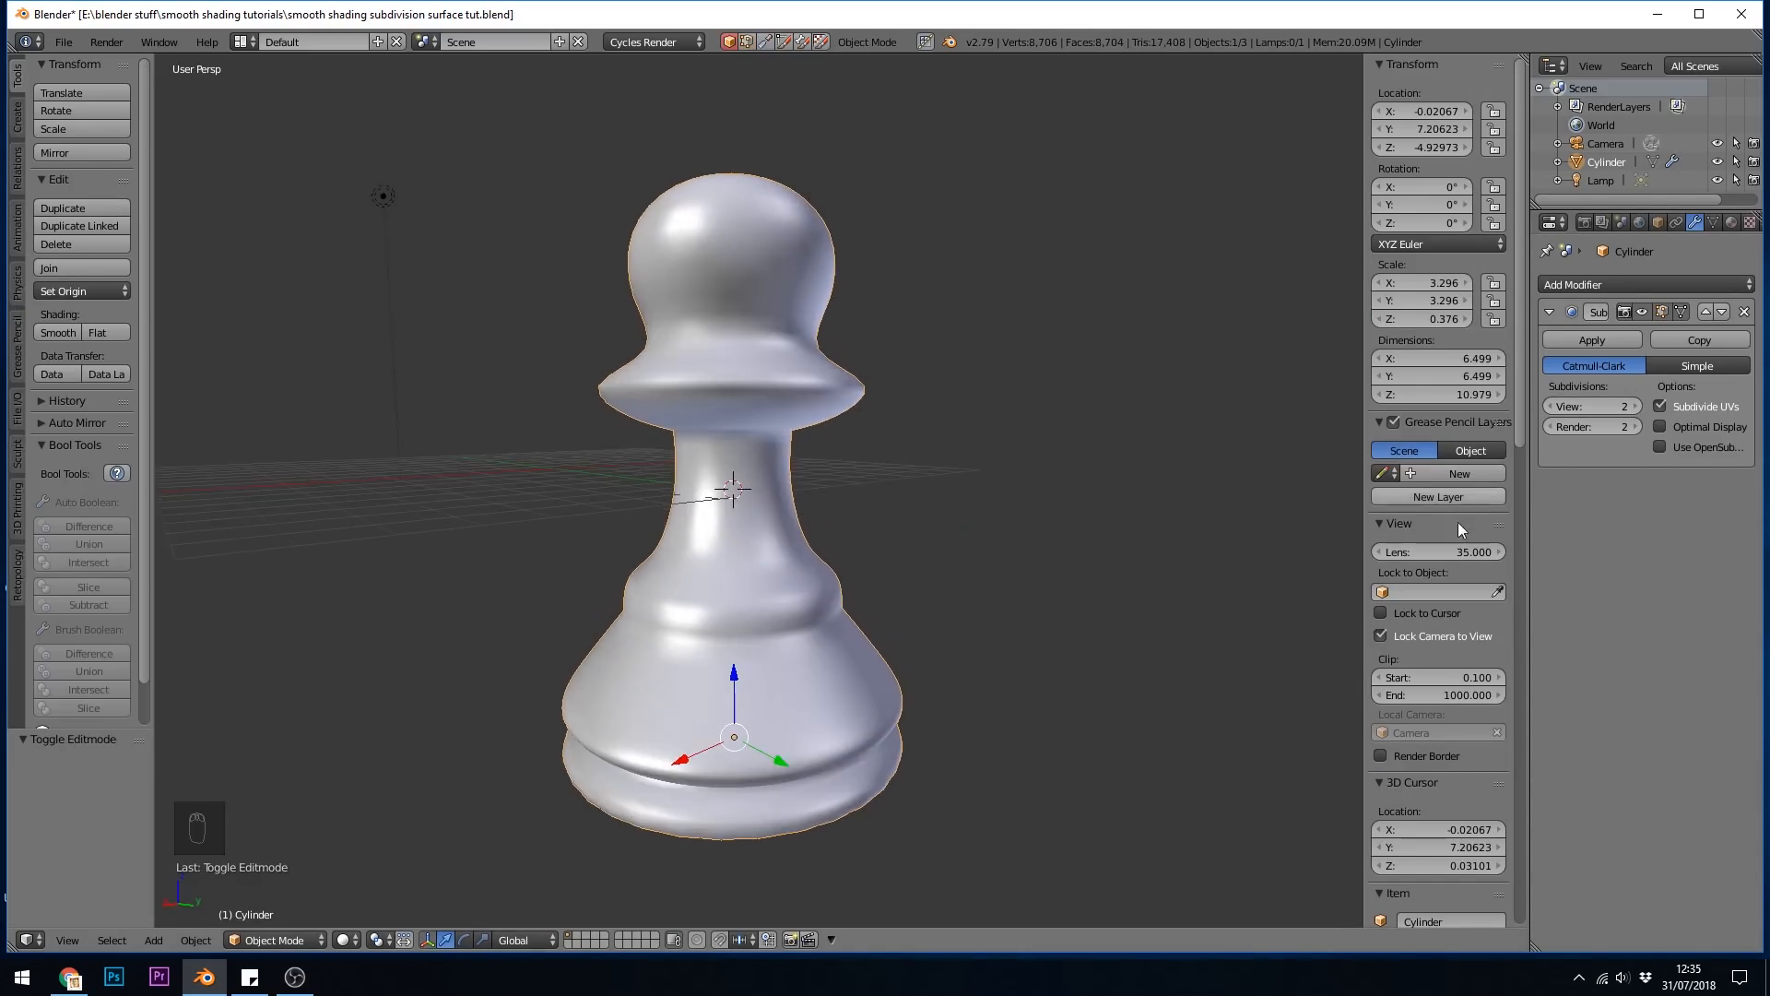
{"action": "left_click", "coordinate": [1403, 451]}
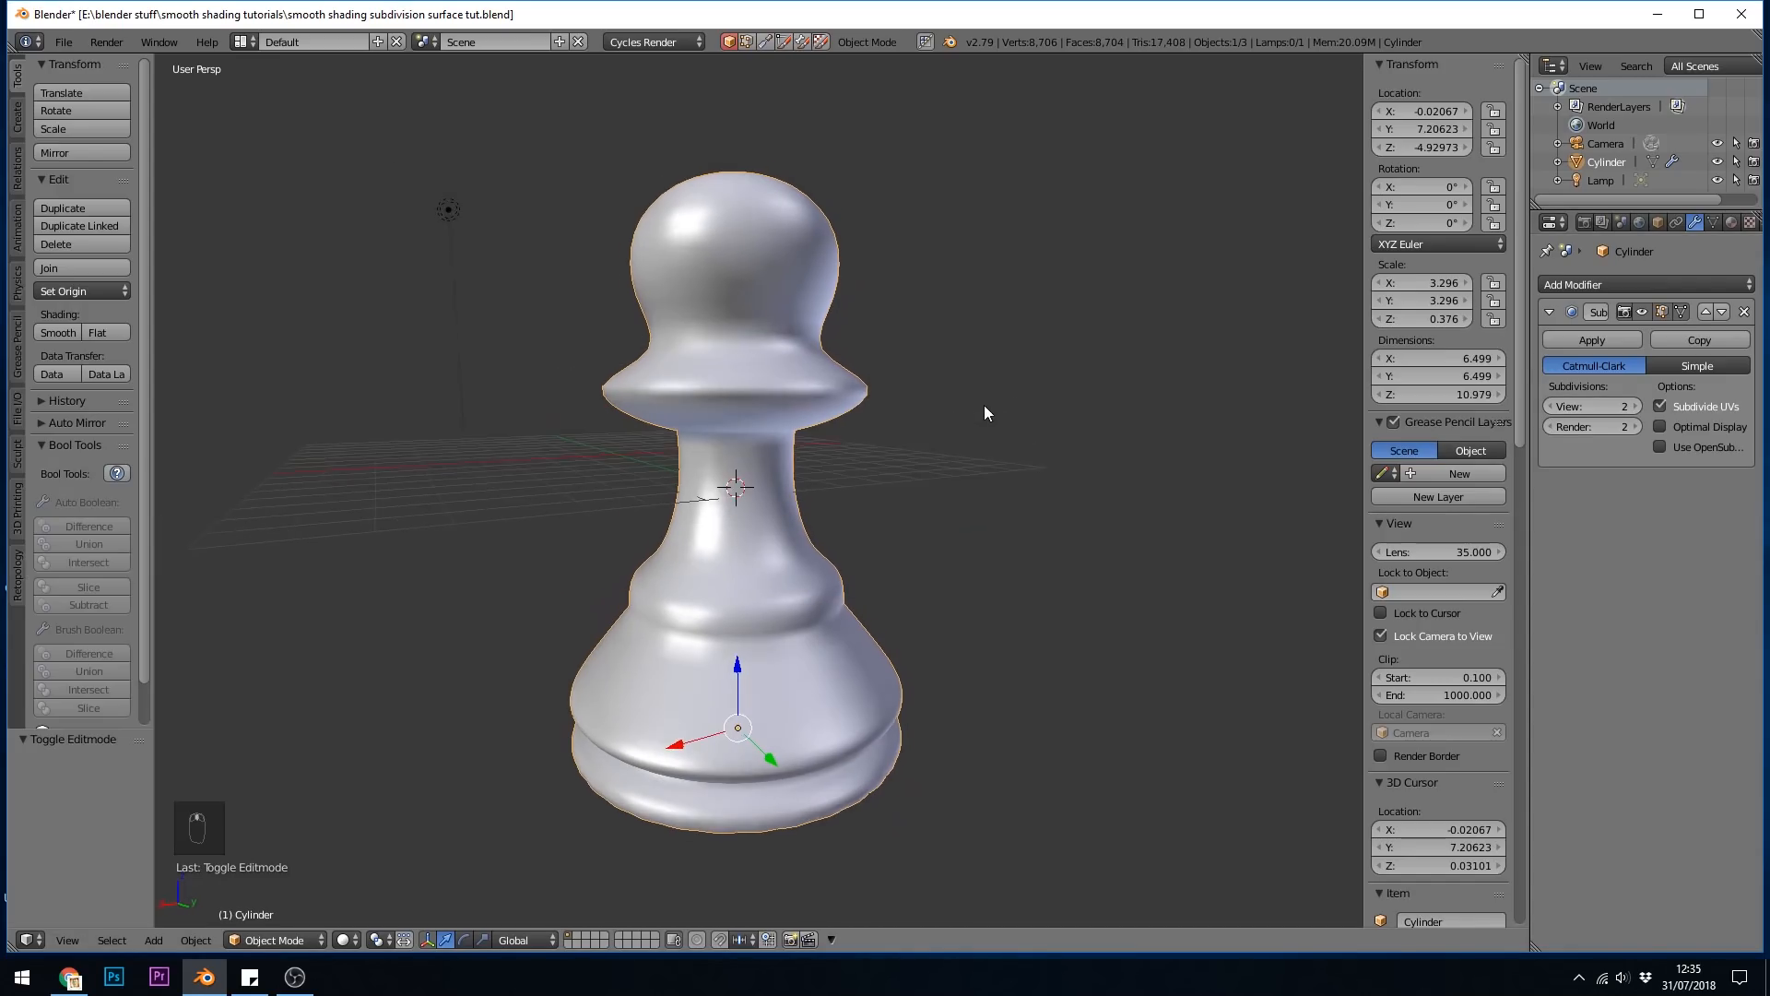
{"action": "key", "text": "Tab"}
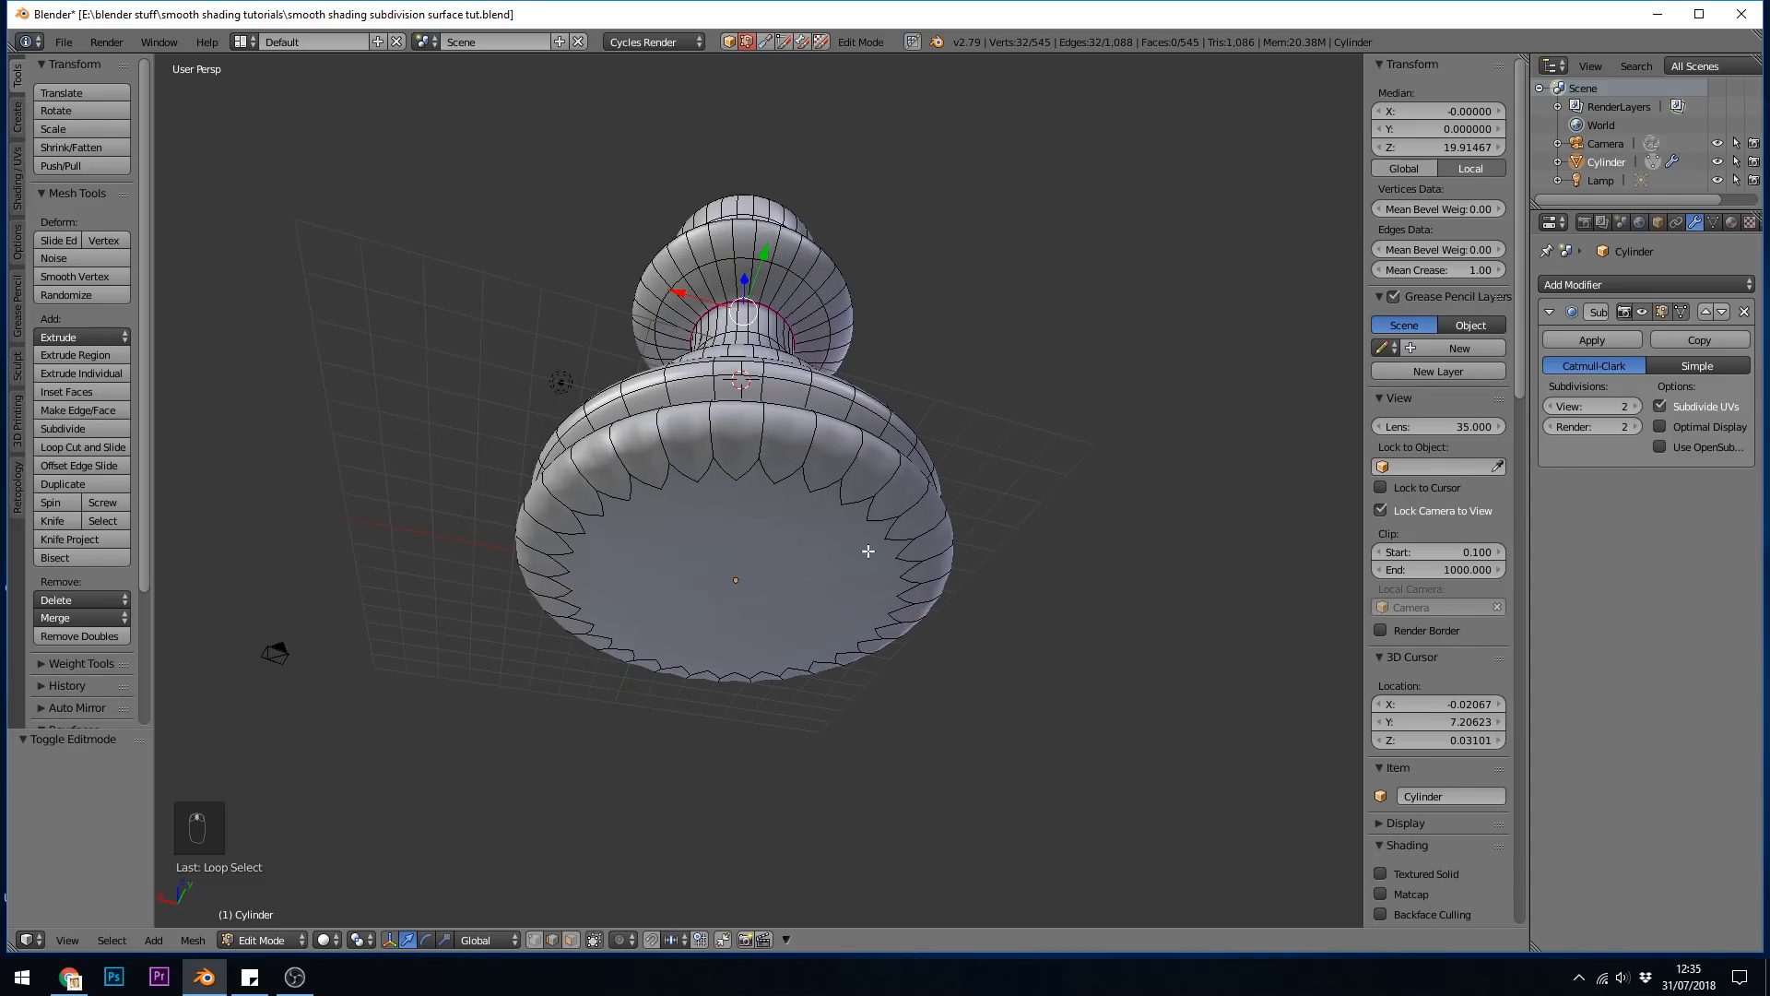
Extrude the bottom face in place, scale it slightly inward, and check it in Object Mode
{"action": "key", "text": "Tab"}
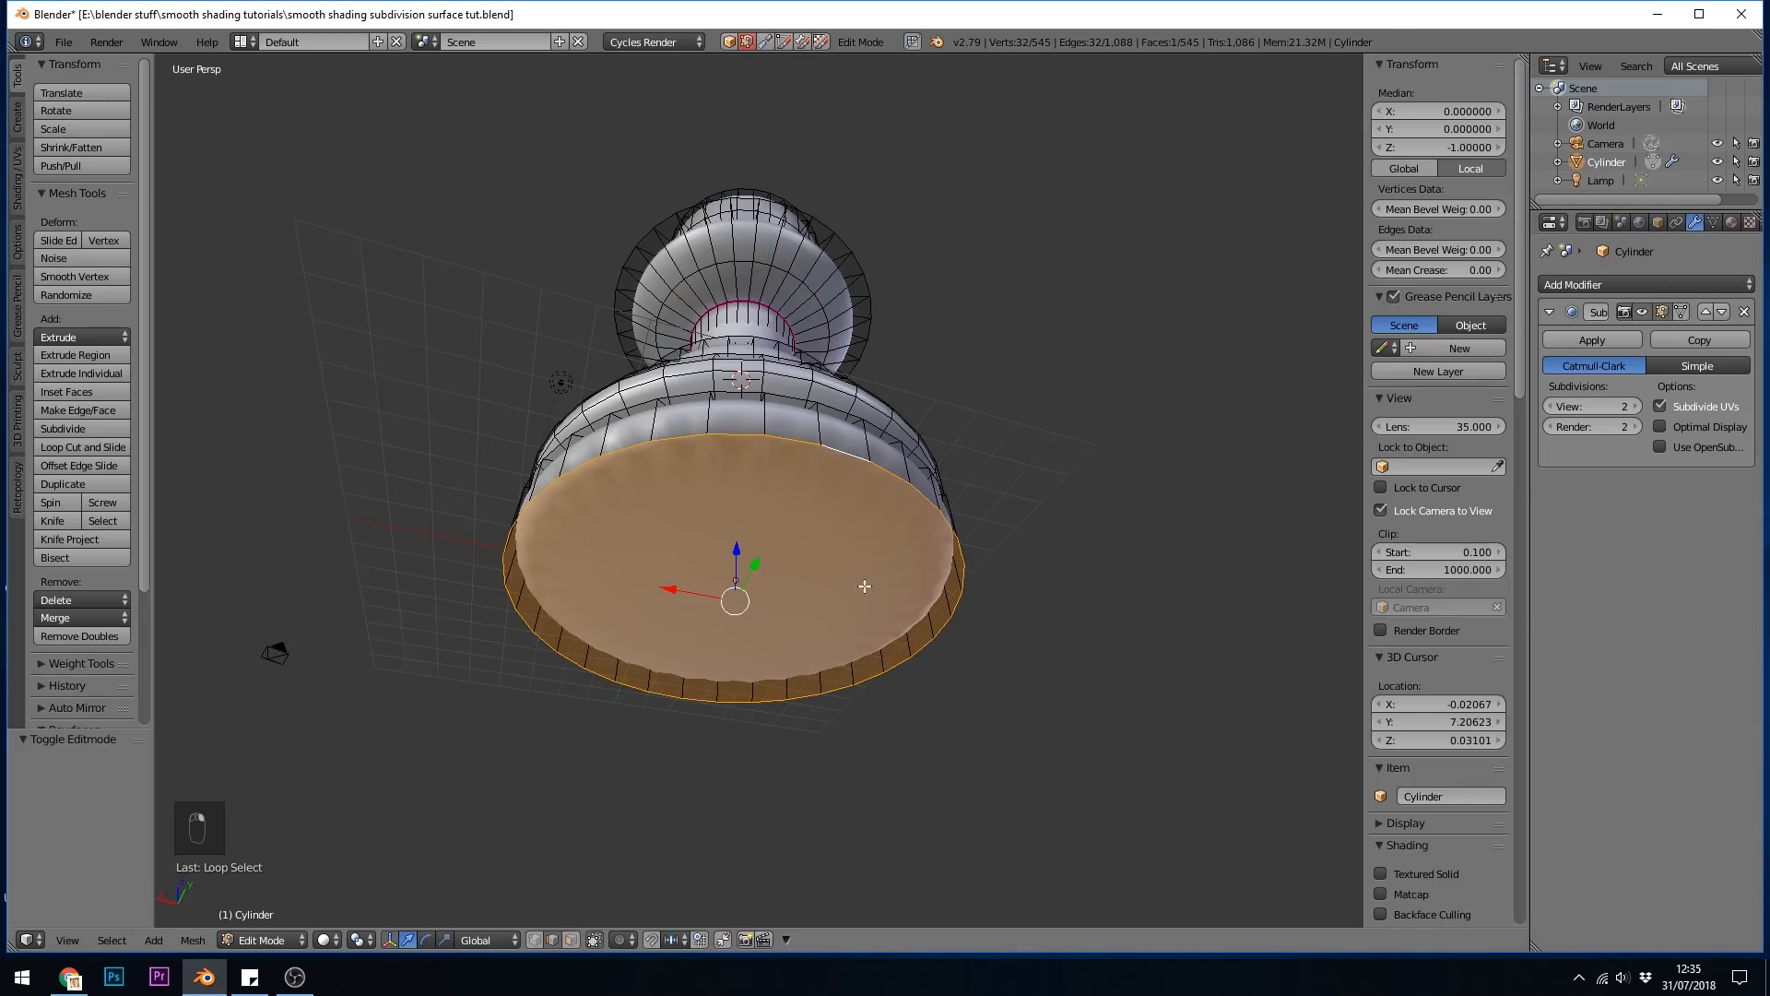
{"action": "mouse_move", "coordinate": [671, 474]}
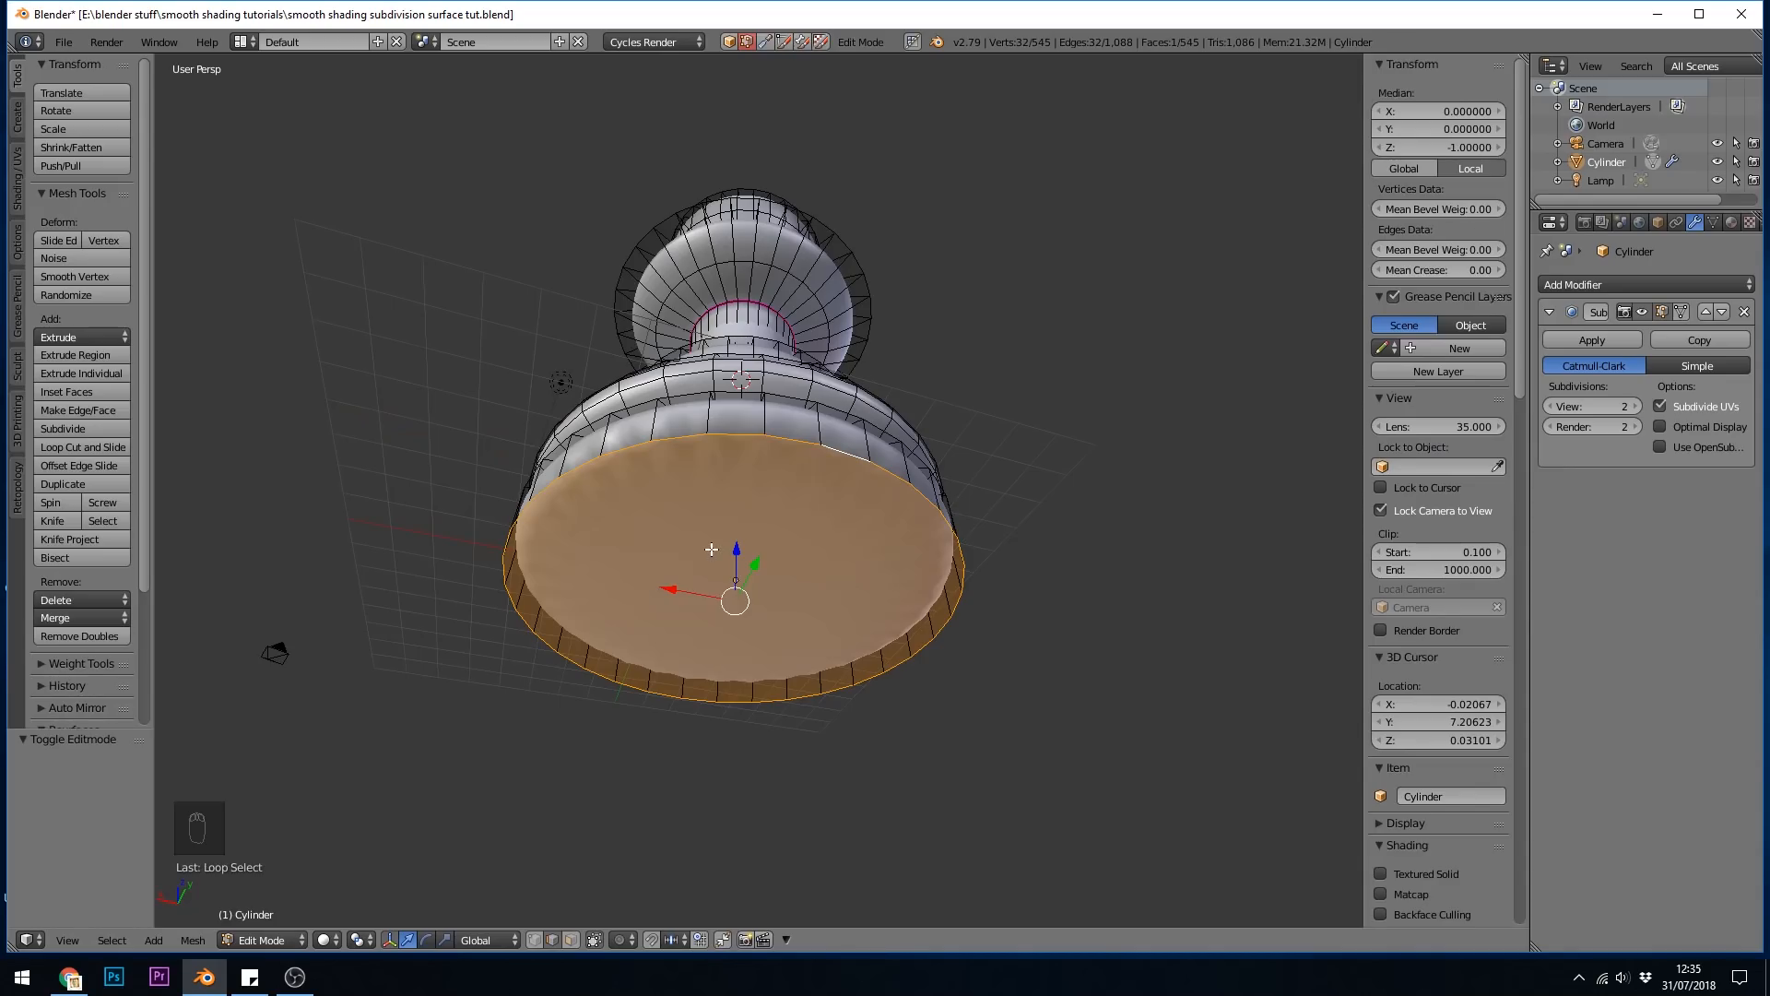
{"action": "mouse_move", "coordinate": [1050, 482]}
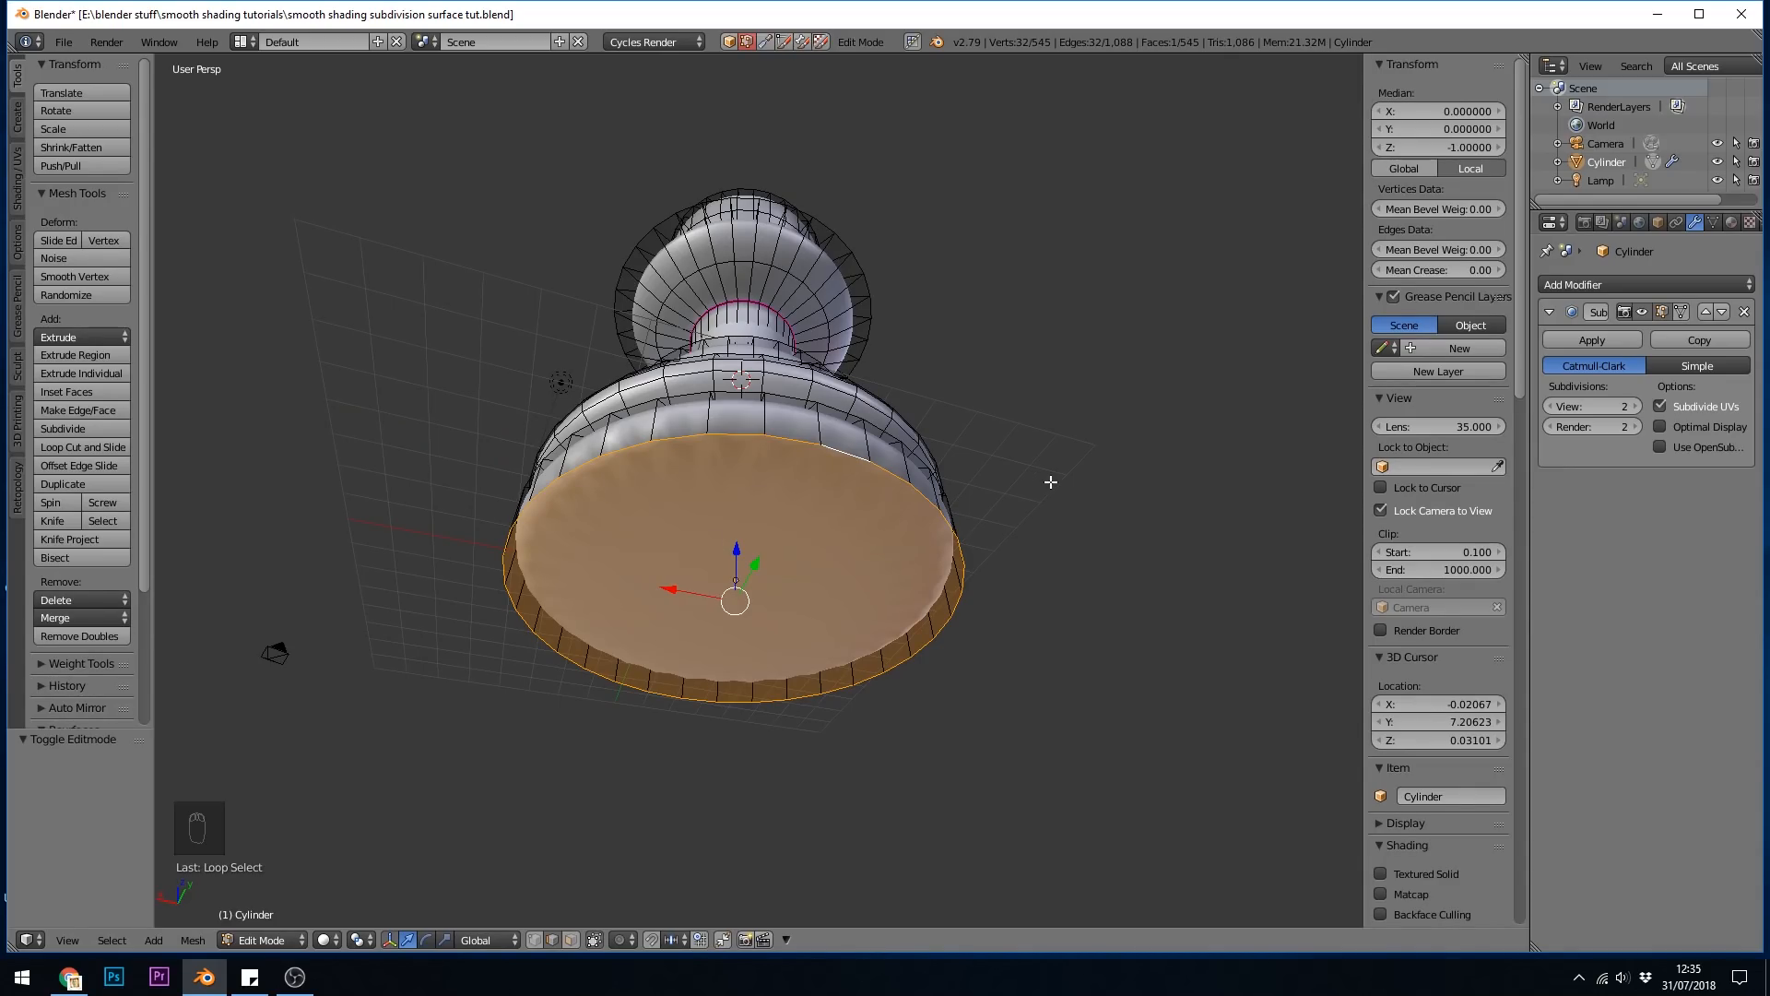
{"action": "key", "text": "e"}
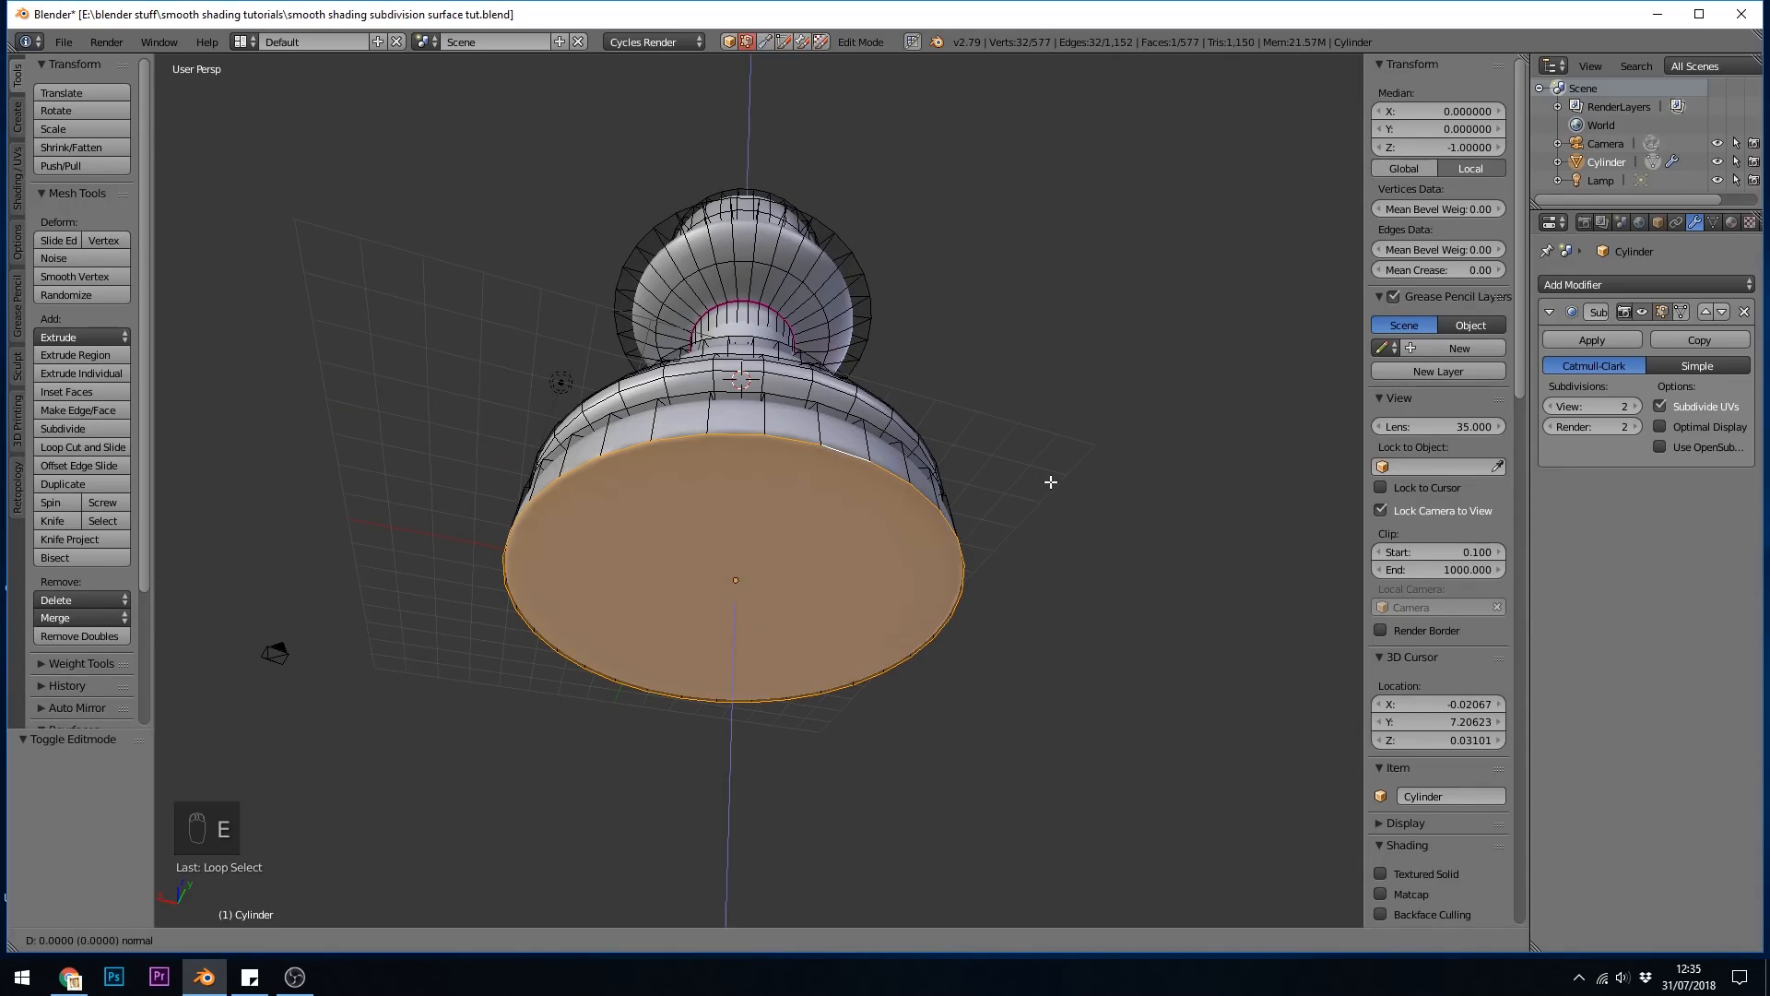
{"action": "key", "text": "e"}
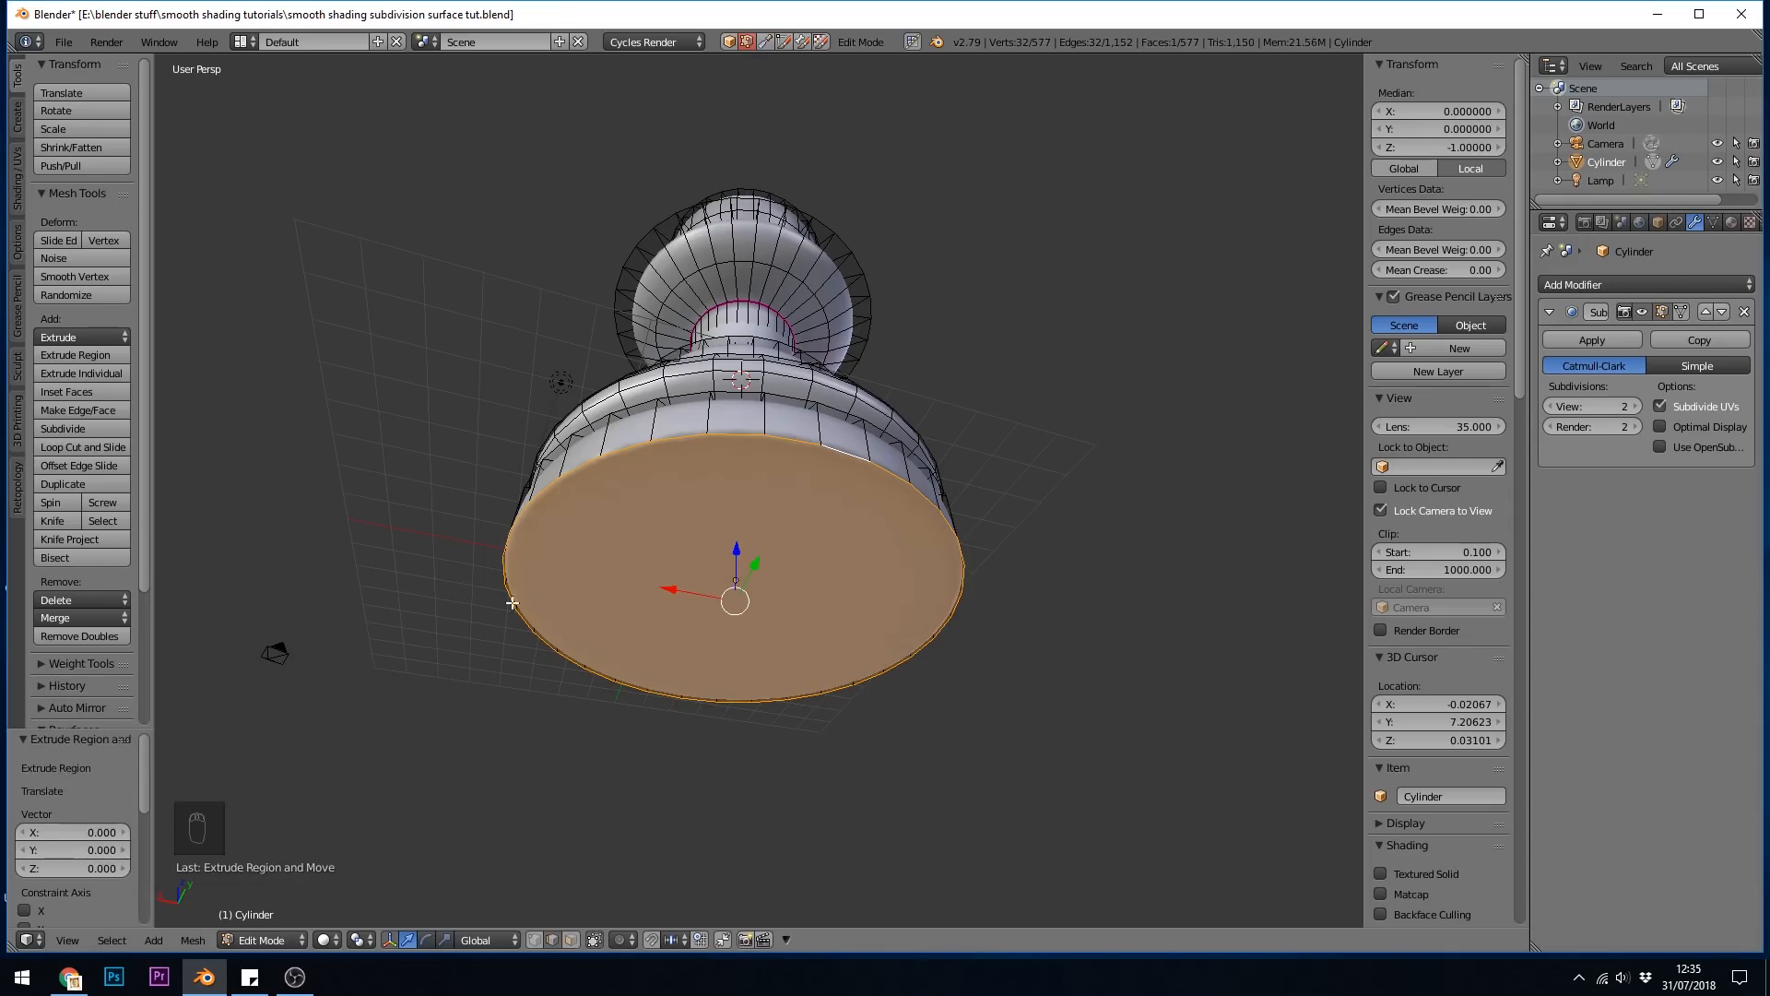
{"action": "key", "text": "s"}
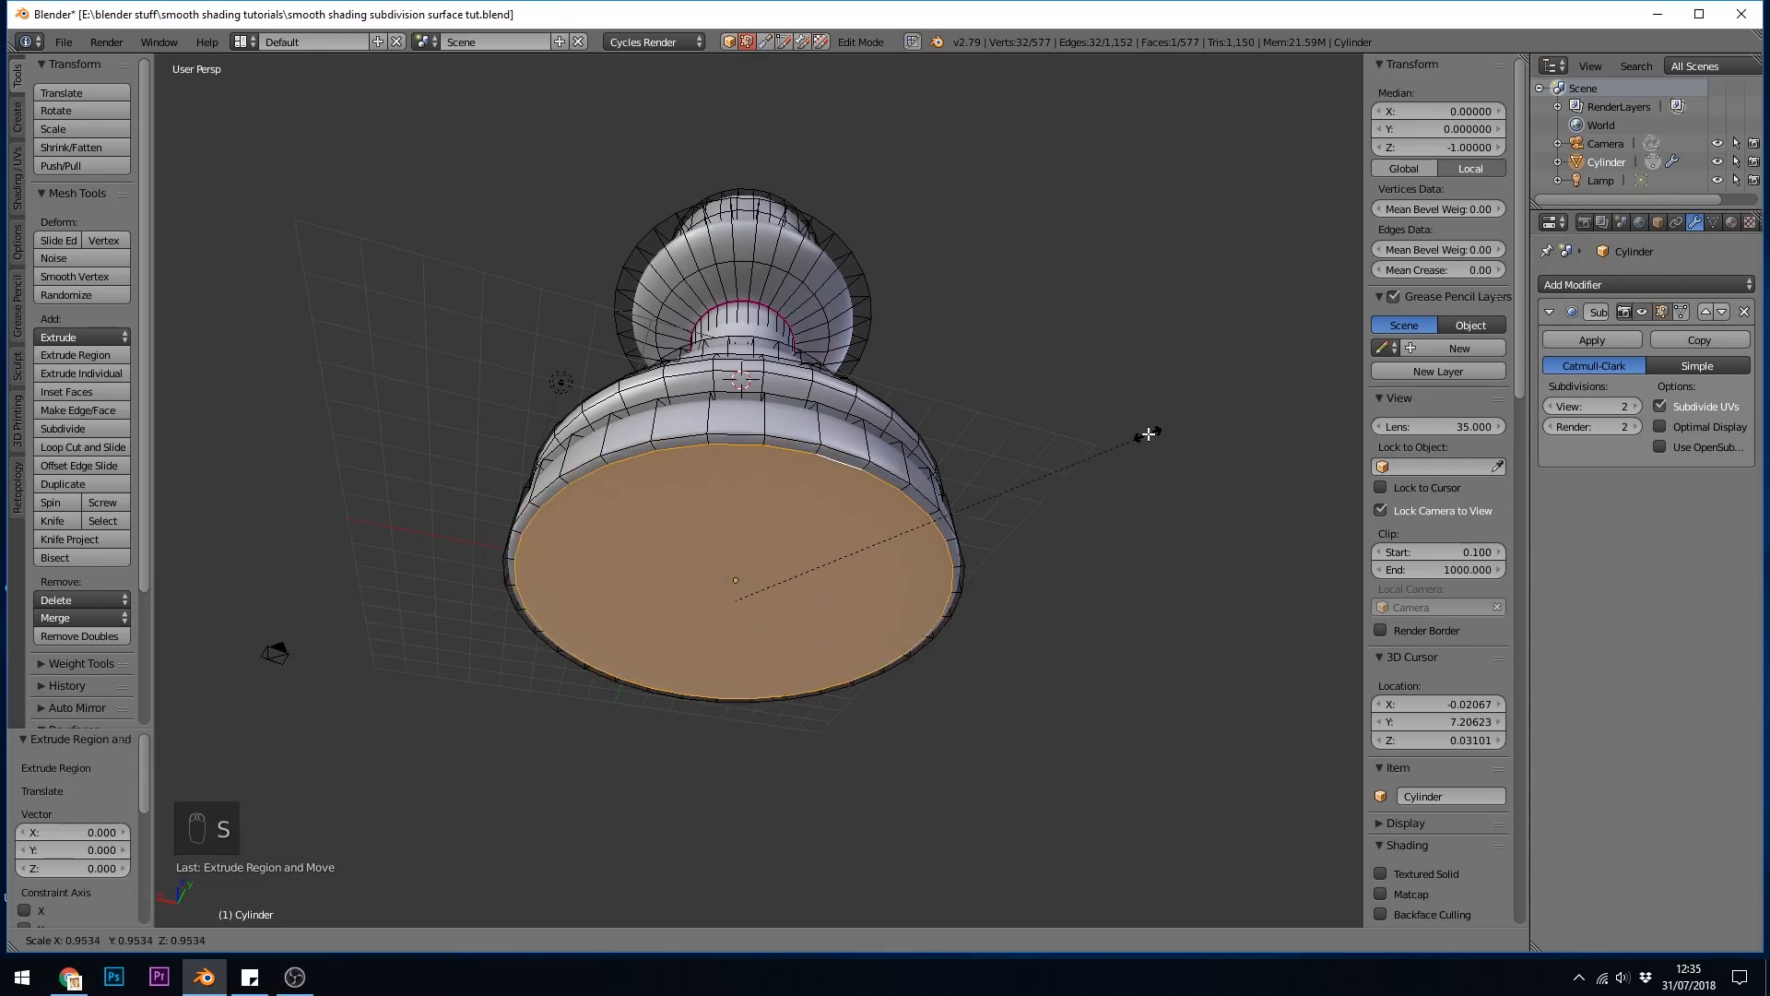
{"action": "key", "text": "Tab"}
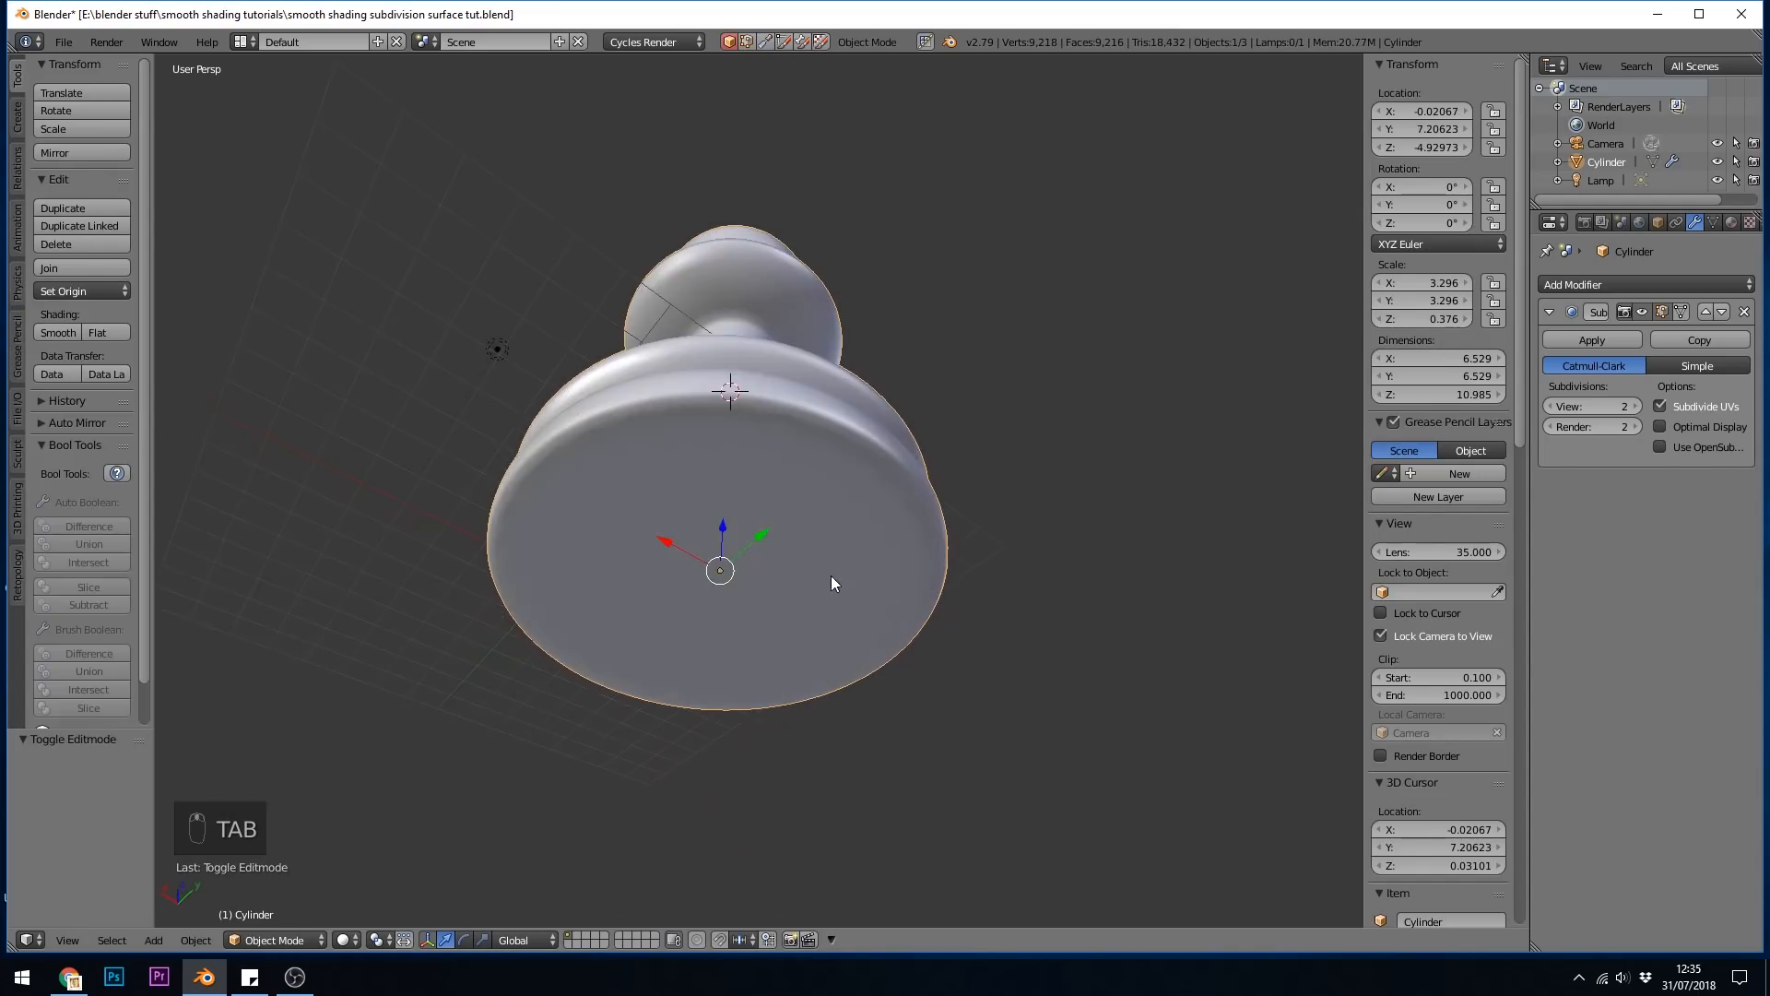
{"action": "key", "text": "Tab"}
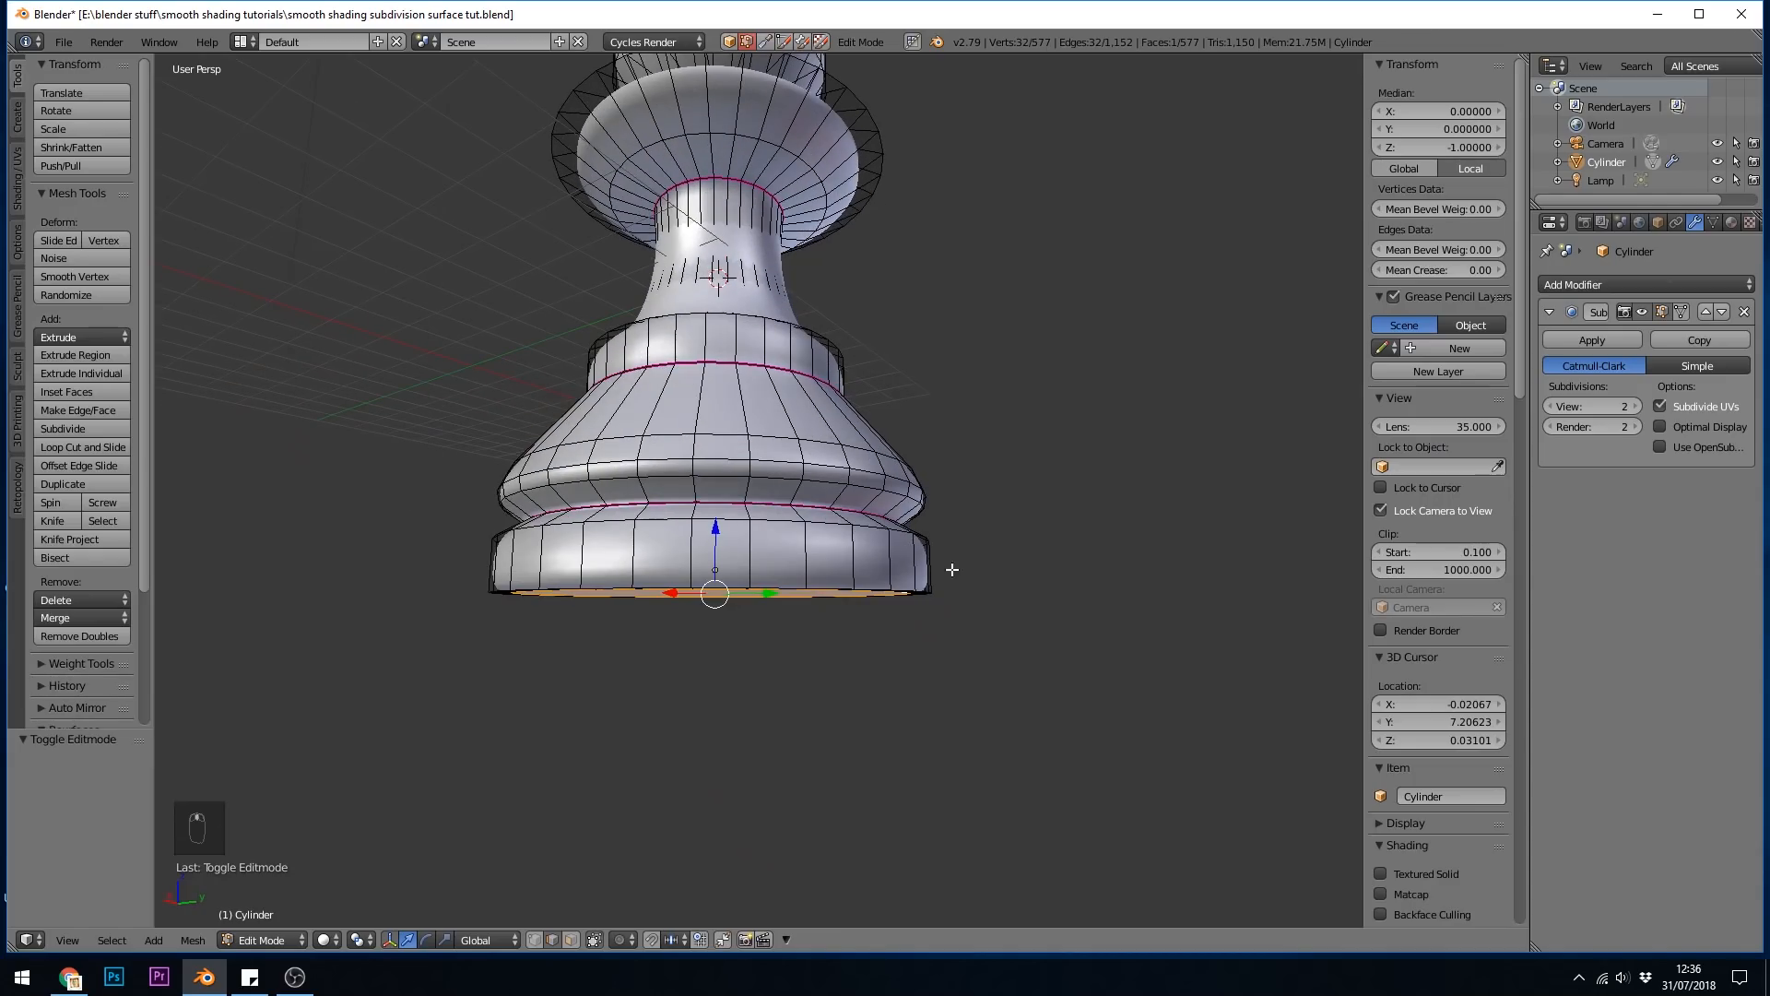
{"action": "mouse_move", "coordinate": [915, 595]}
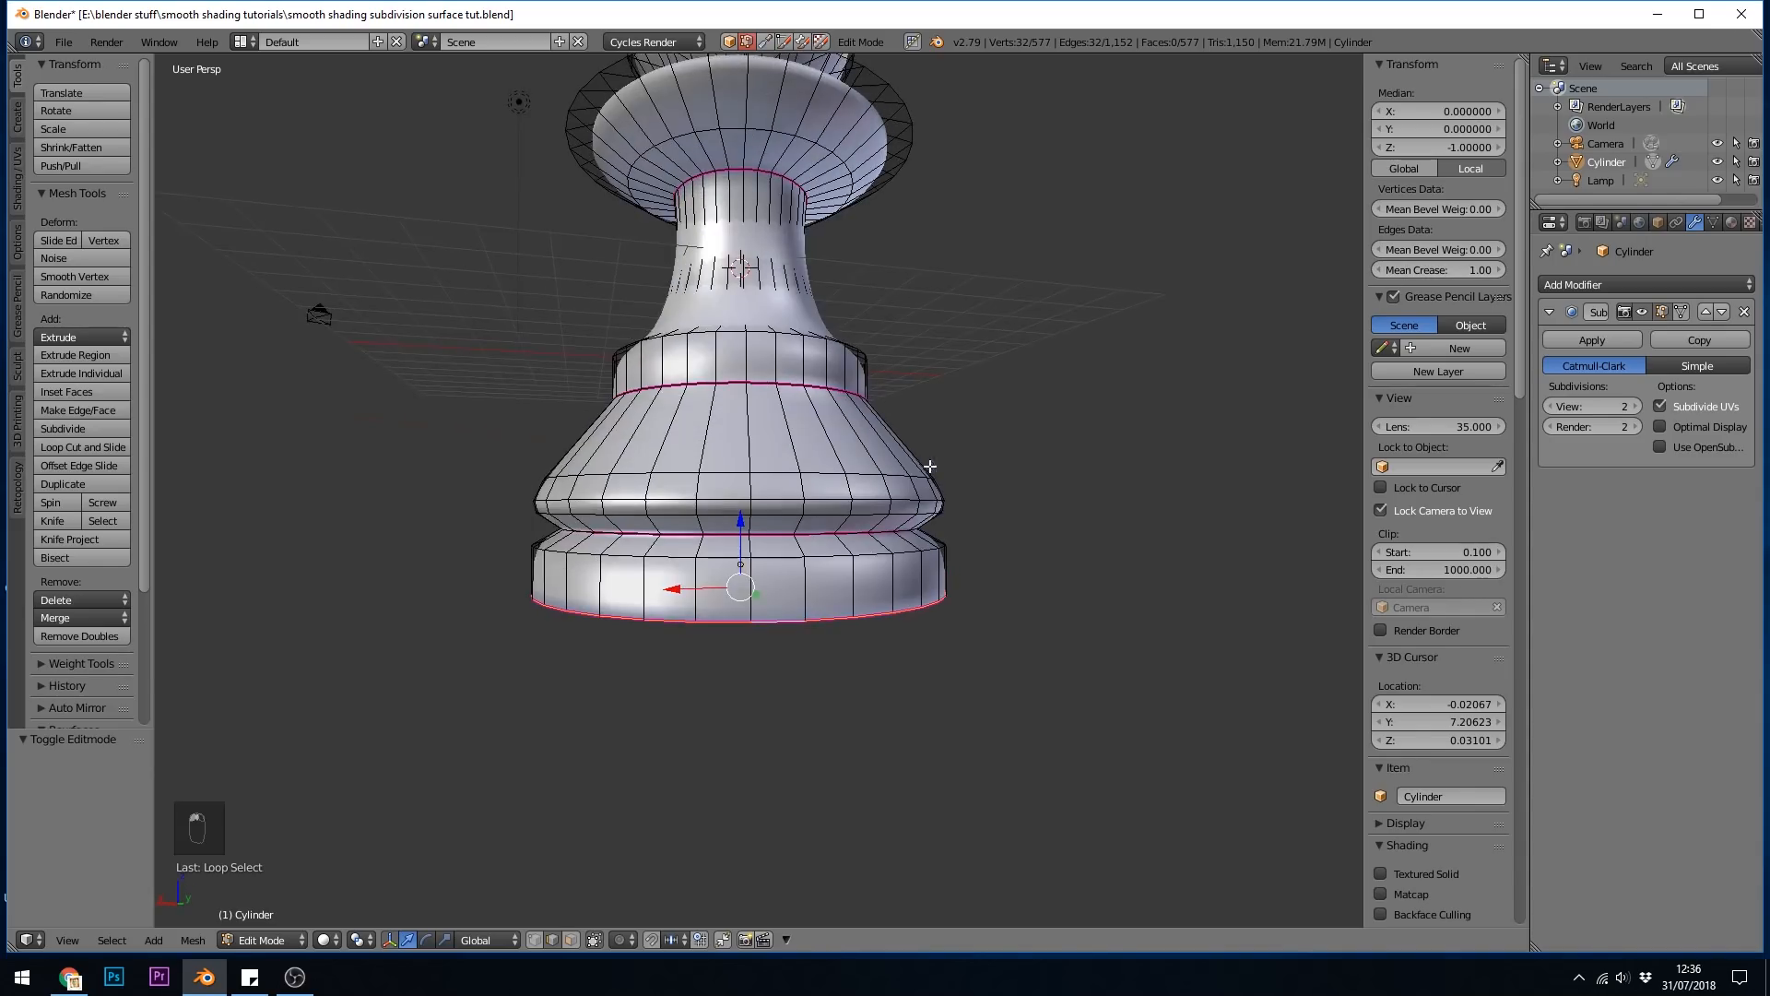
Crease the base's bottom edge loop to 1 and check the smoothed result in Object Mode
{"action": "key", "text": "Tab"}
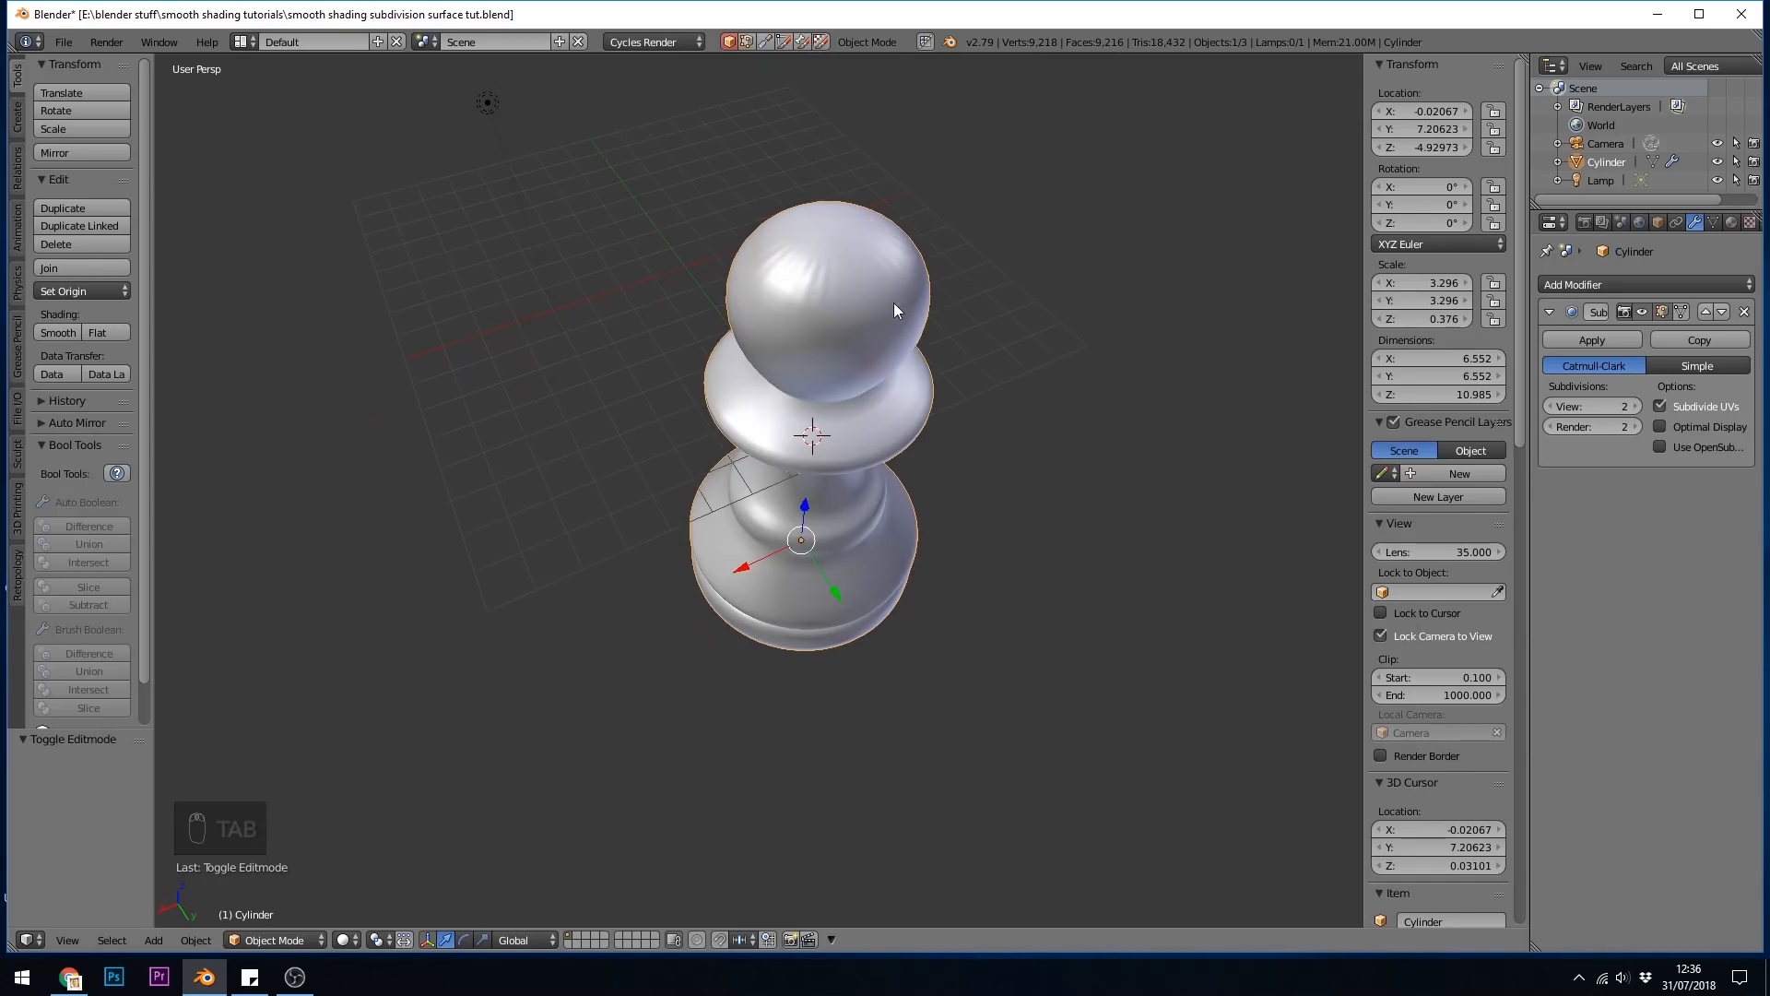
{"action": "key", "text": "Tab"}
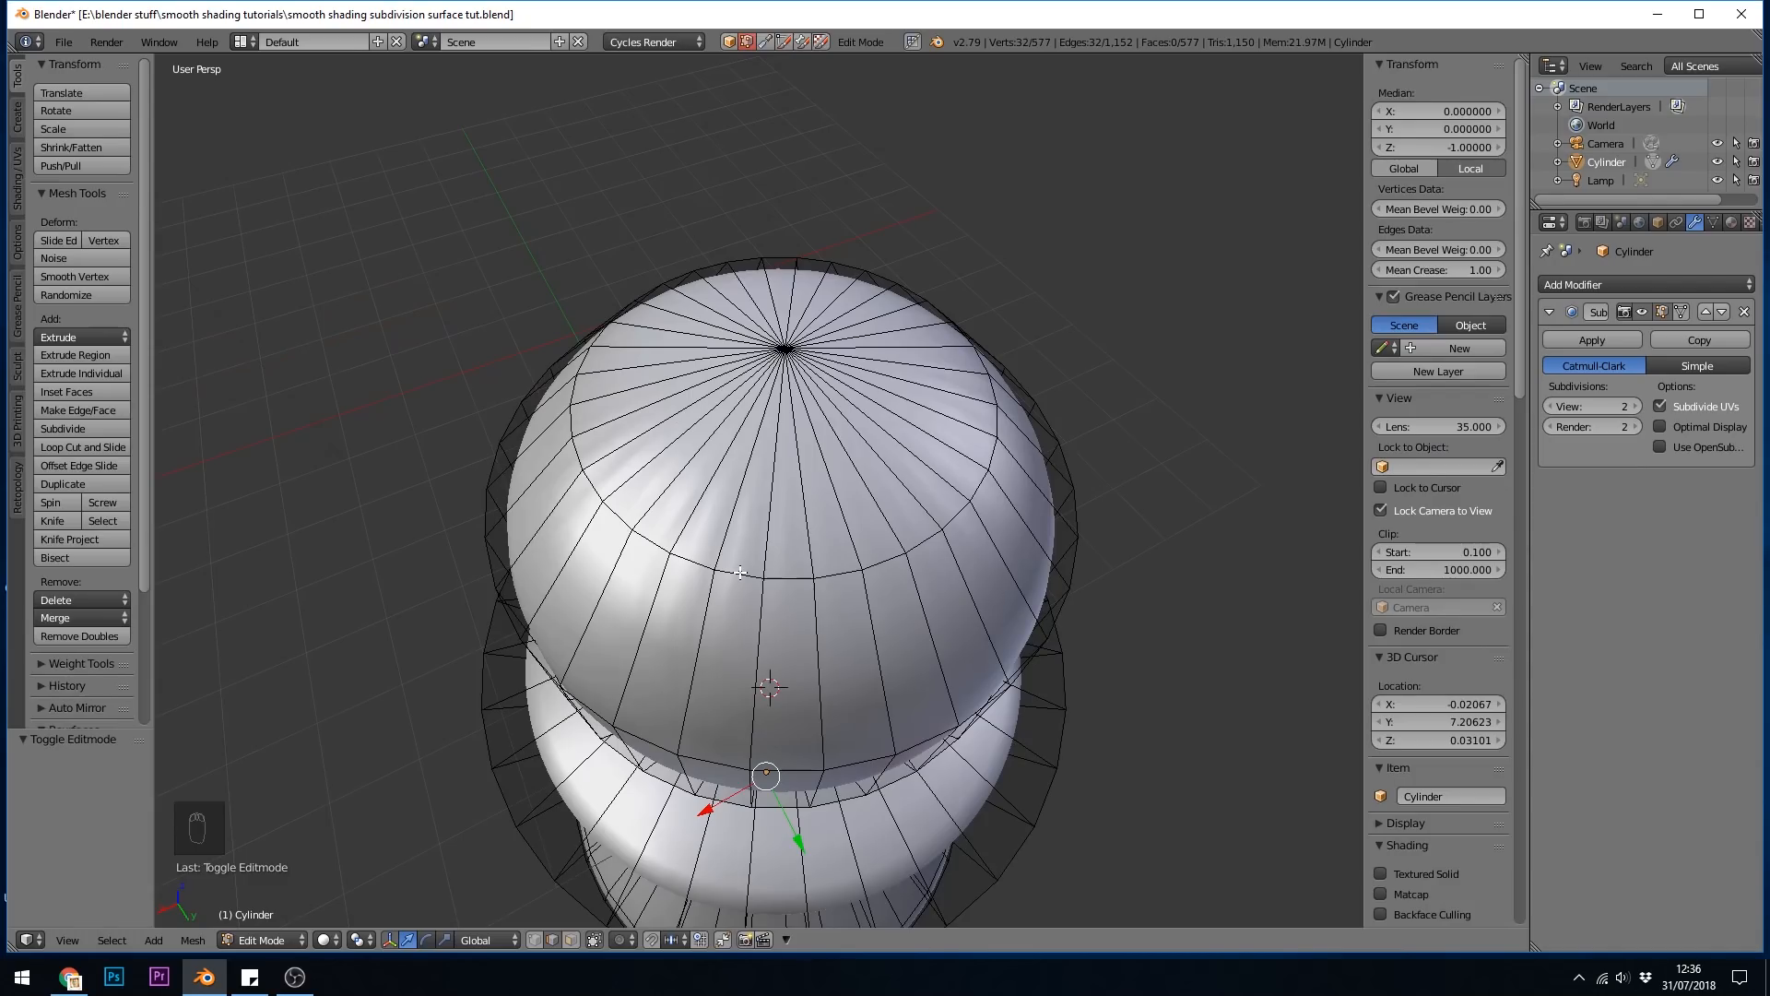
Raise the top pole, flatten it and its ring to one height, and check the smoothed head
{"action": "key", "text": "s"}
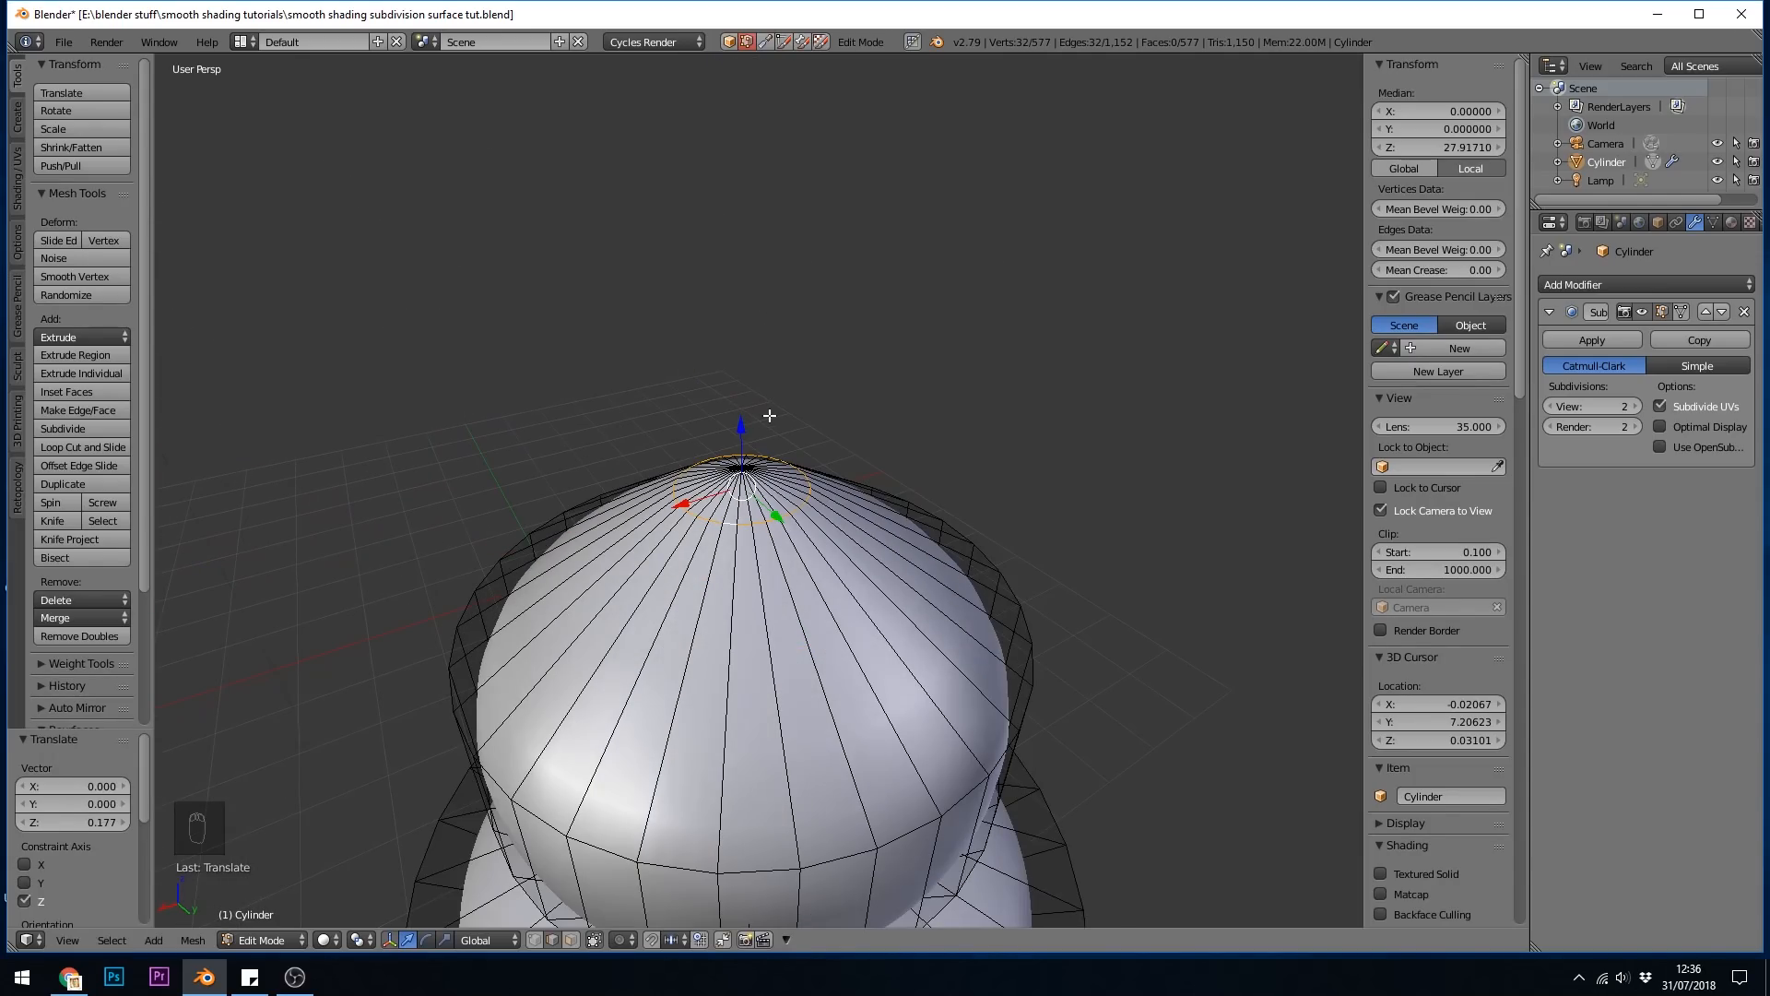
{"action": "scroll", "scroll_direction": "up", "scroll_amount": 3}
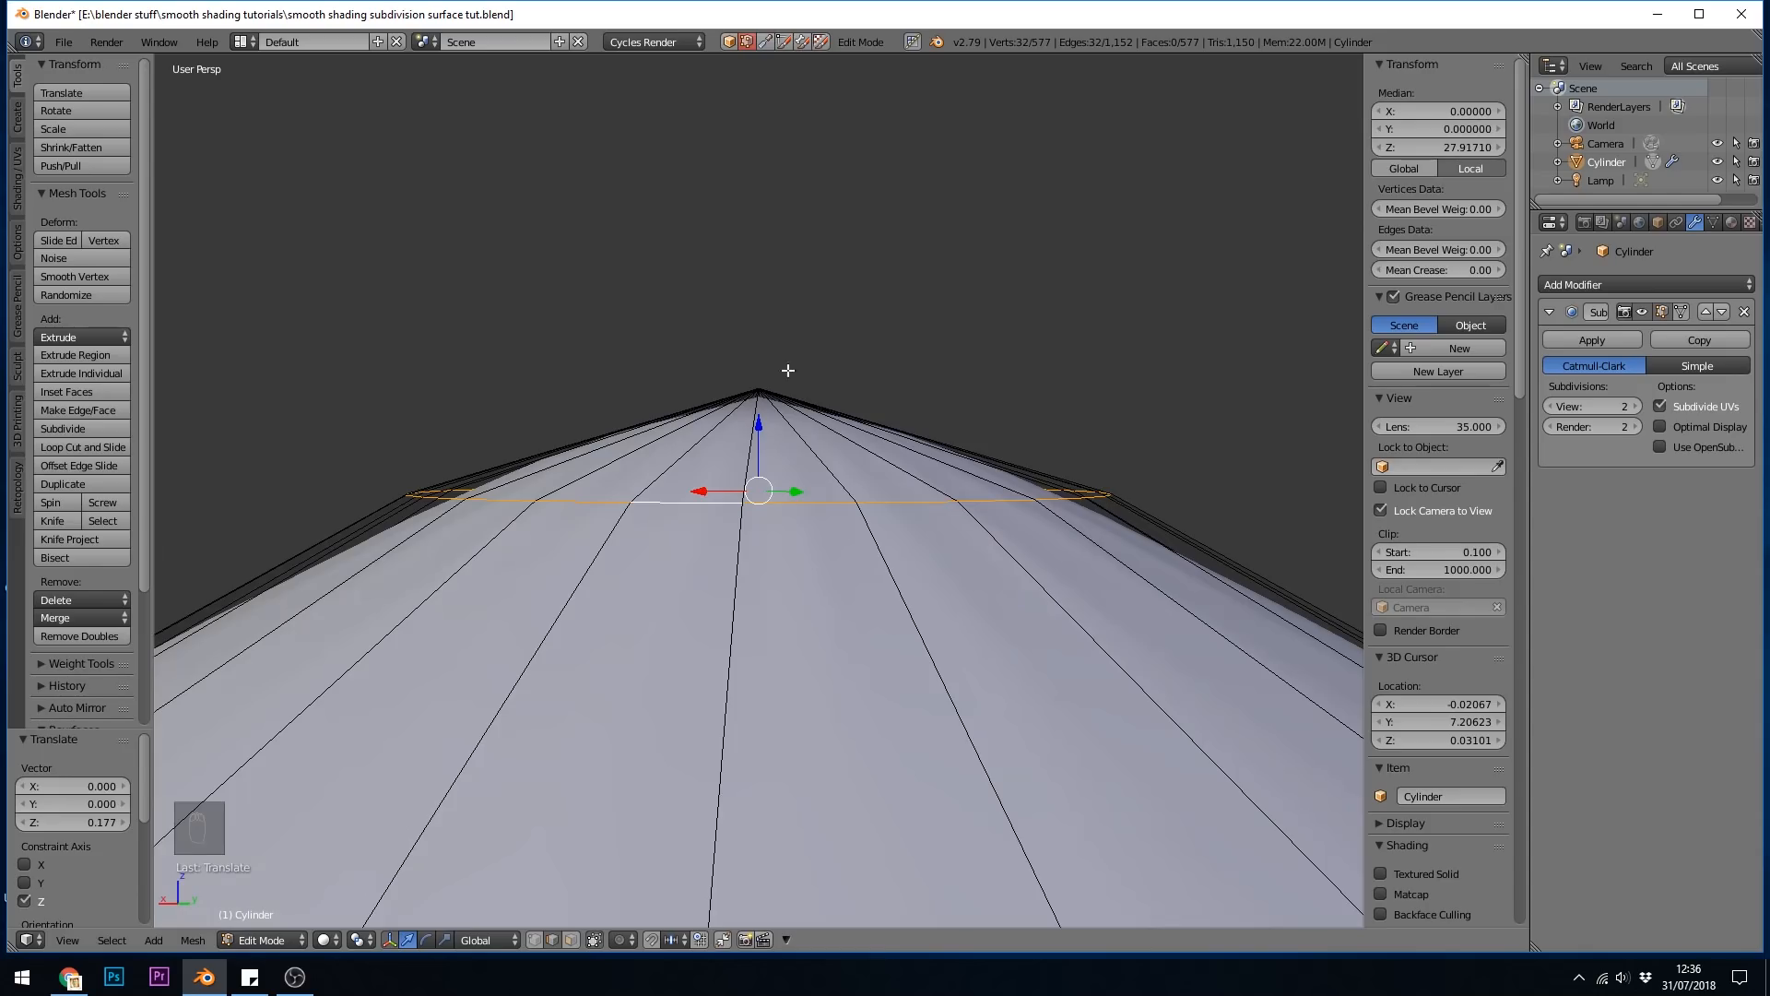
{"action": "mouse_move", "coordinate": [946, 426]}
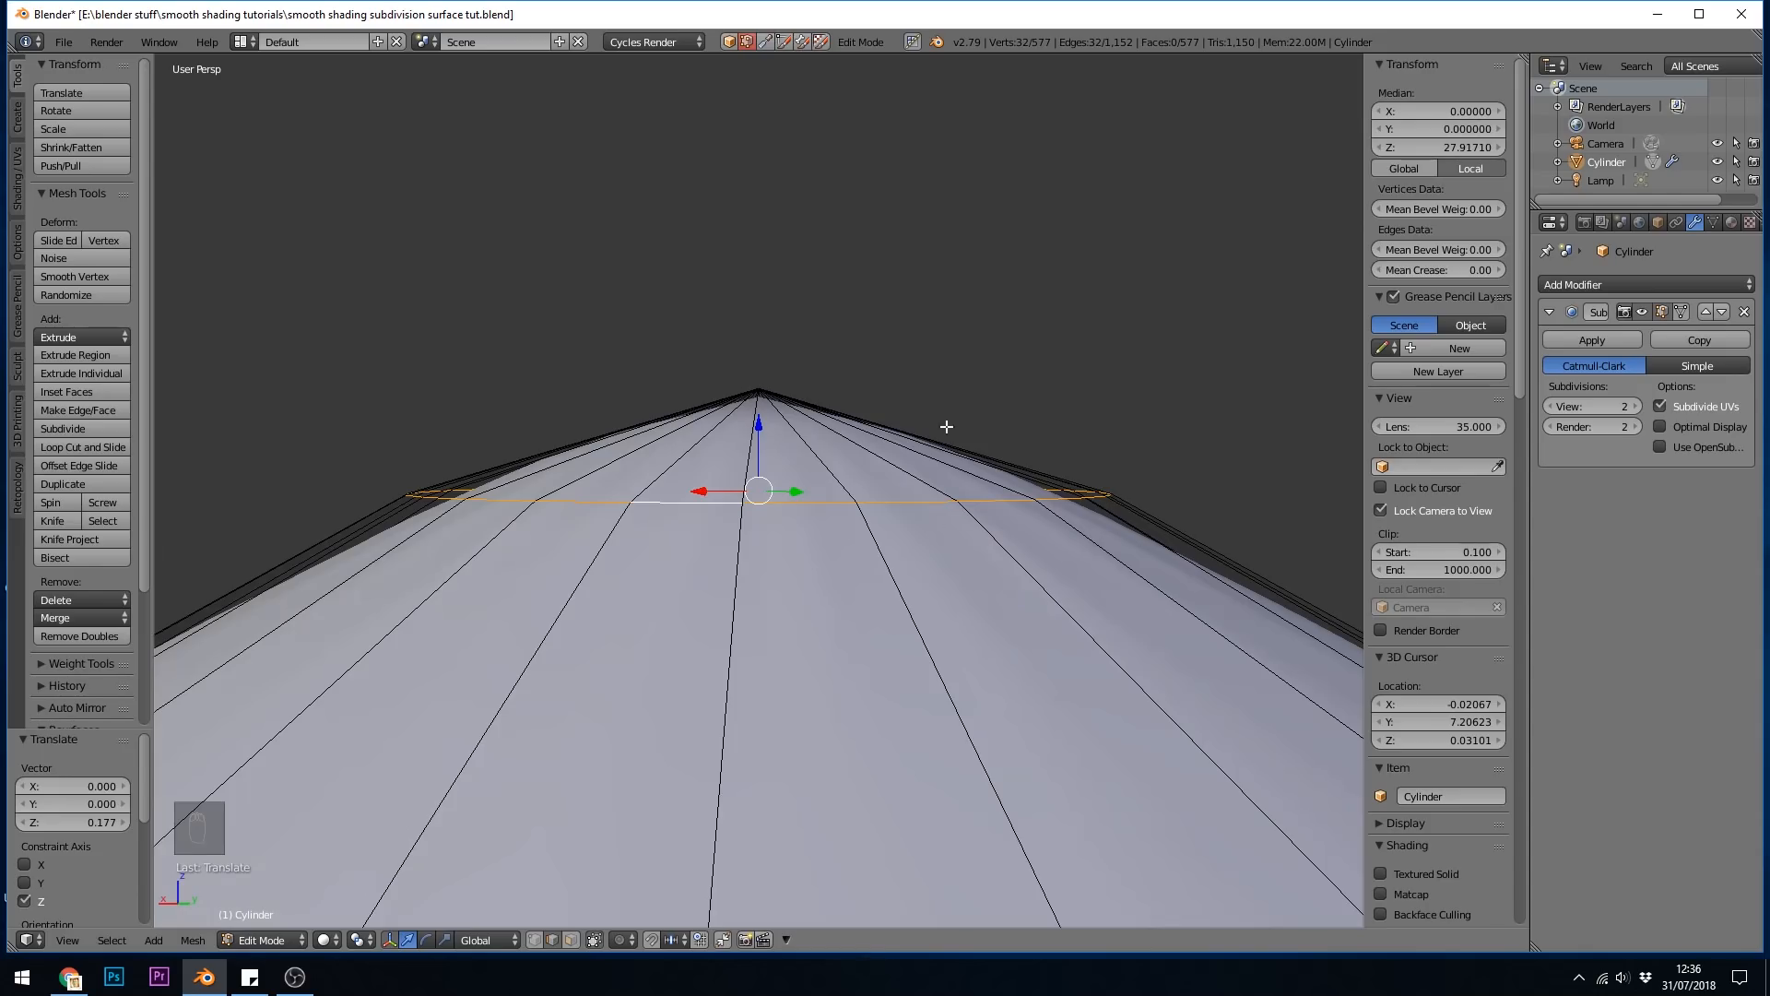
{"action": "mouse_move", "coordinate": [1055, 558]}
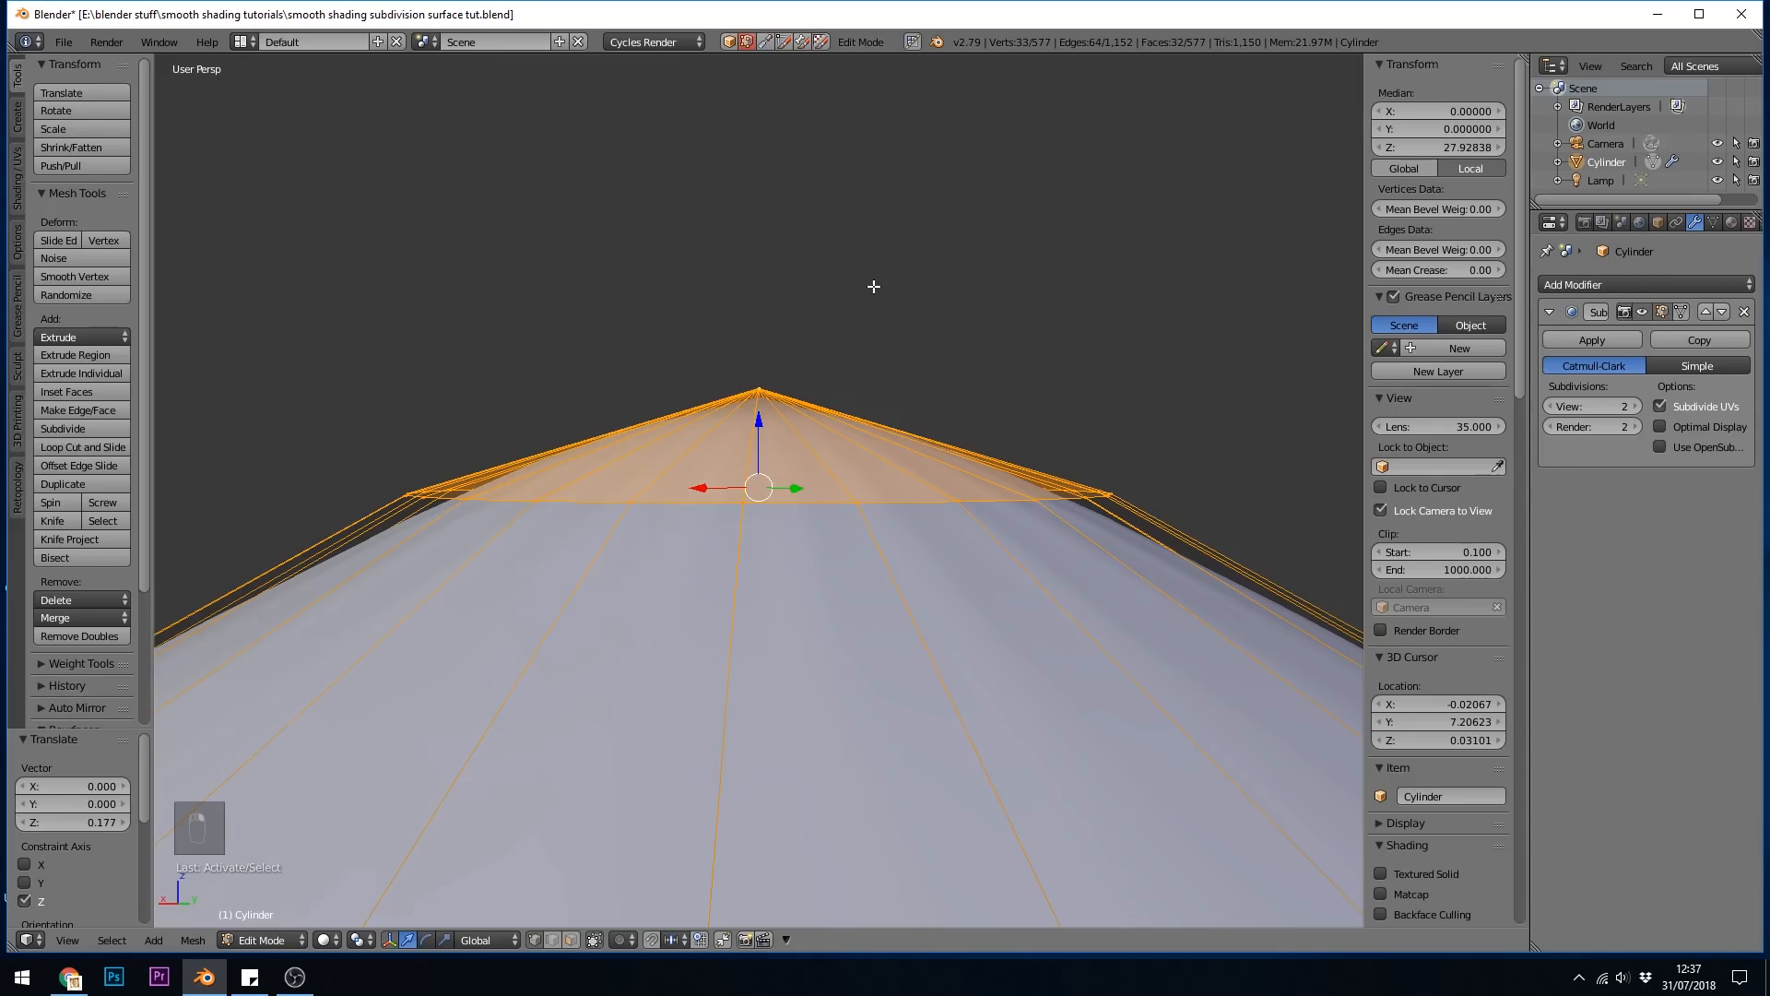
{"action": "key", "text": "s"}
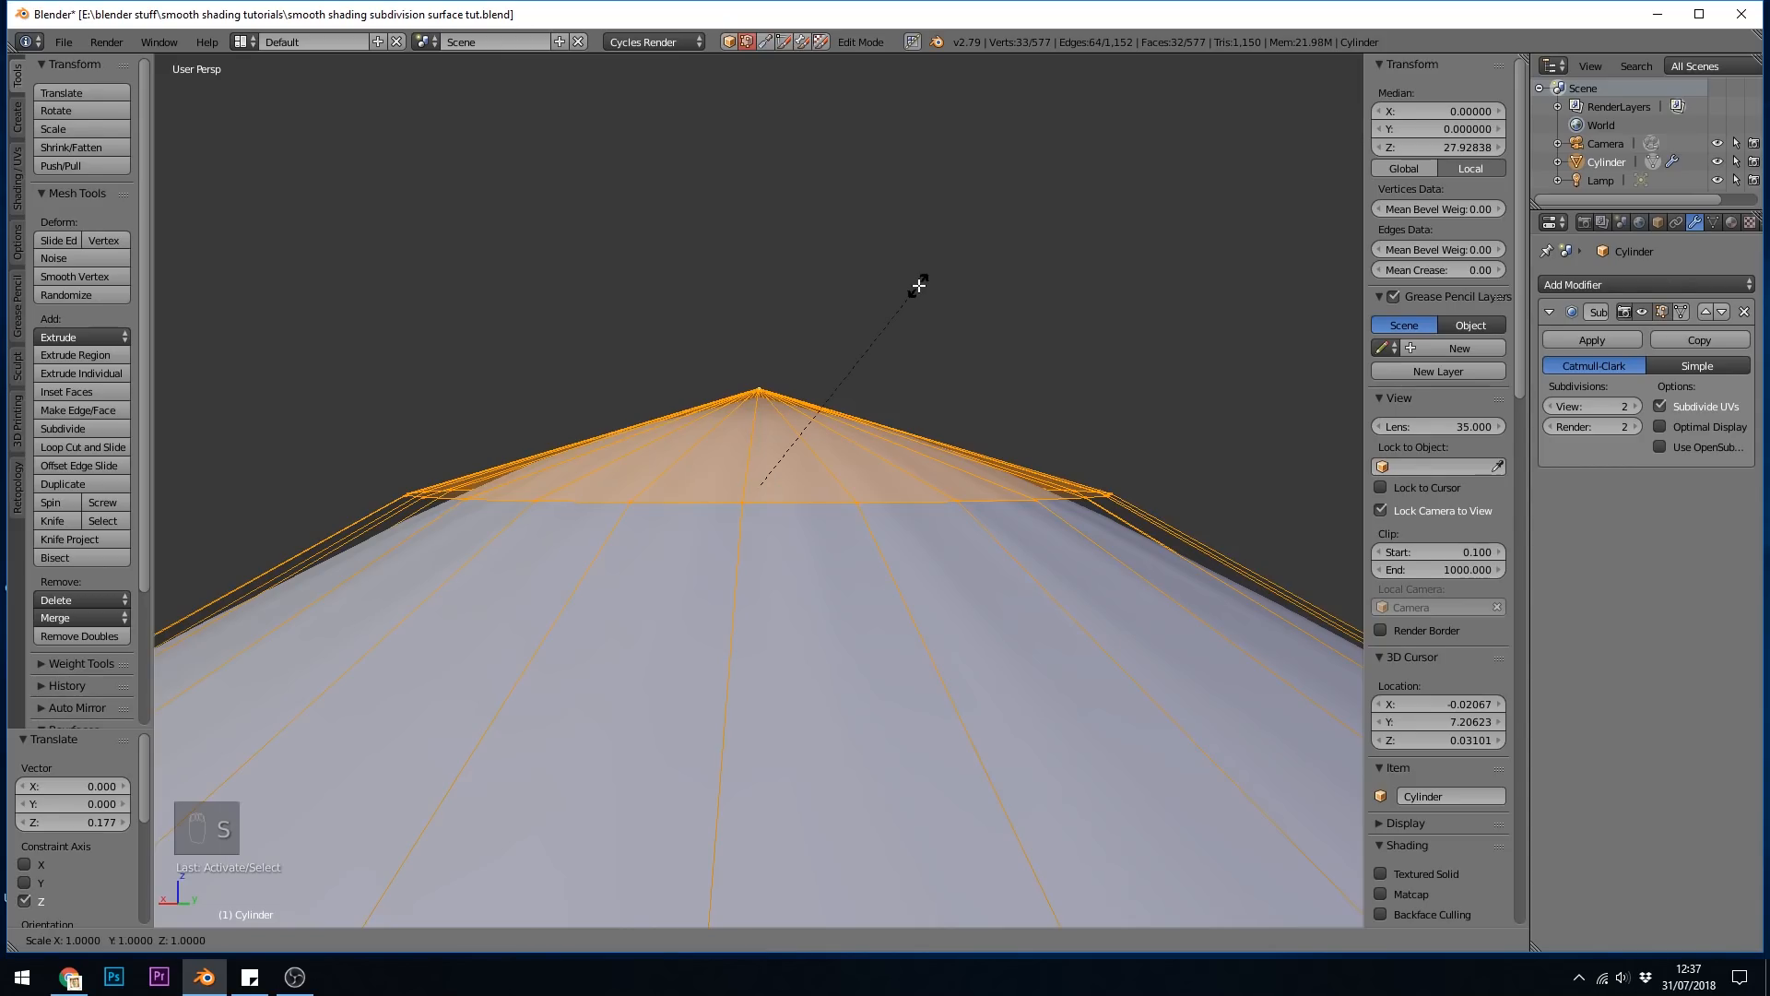
{"action": "key", "text": "z"}
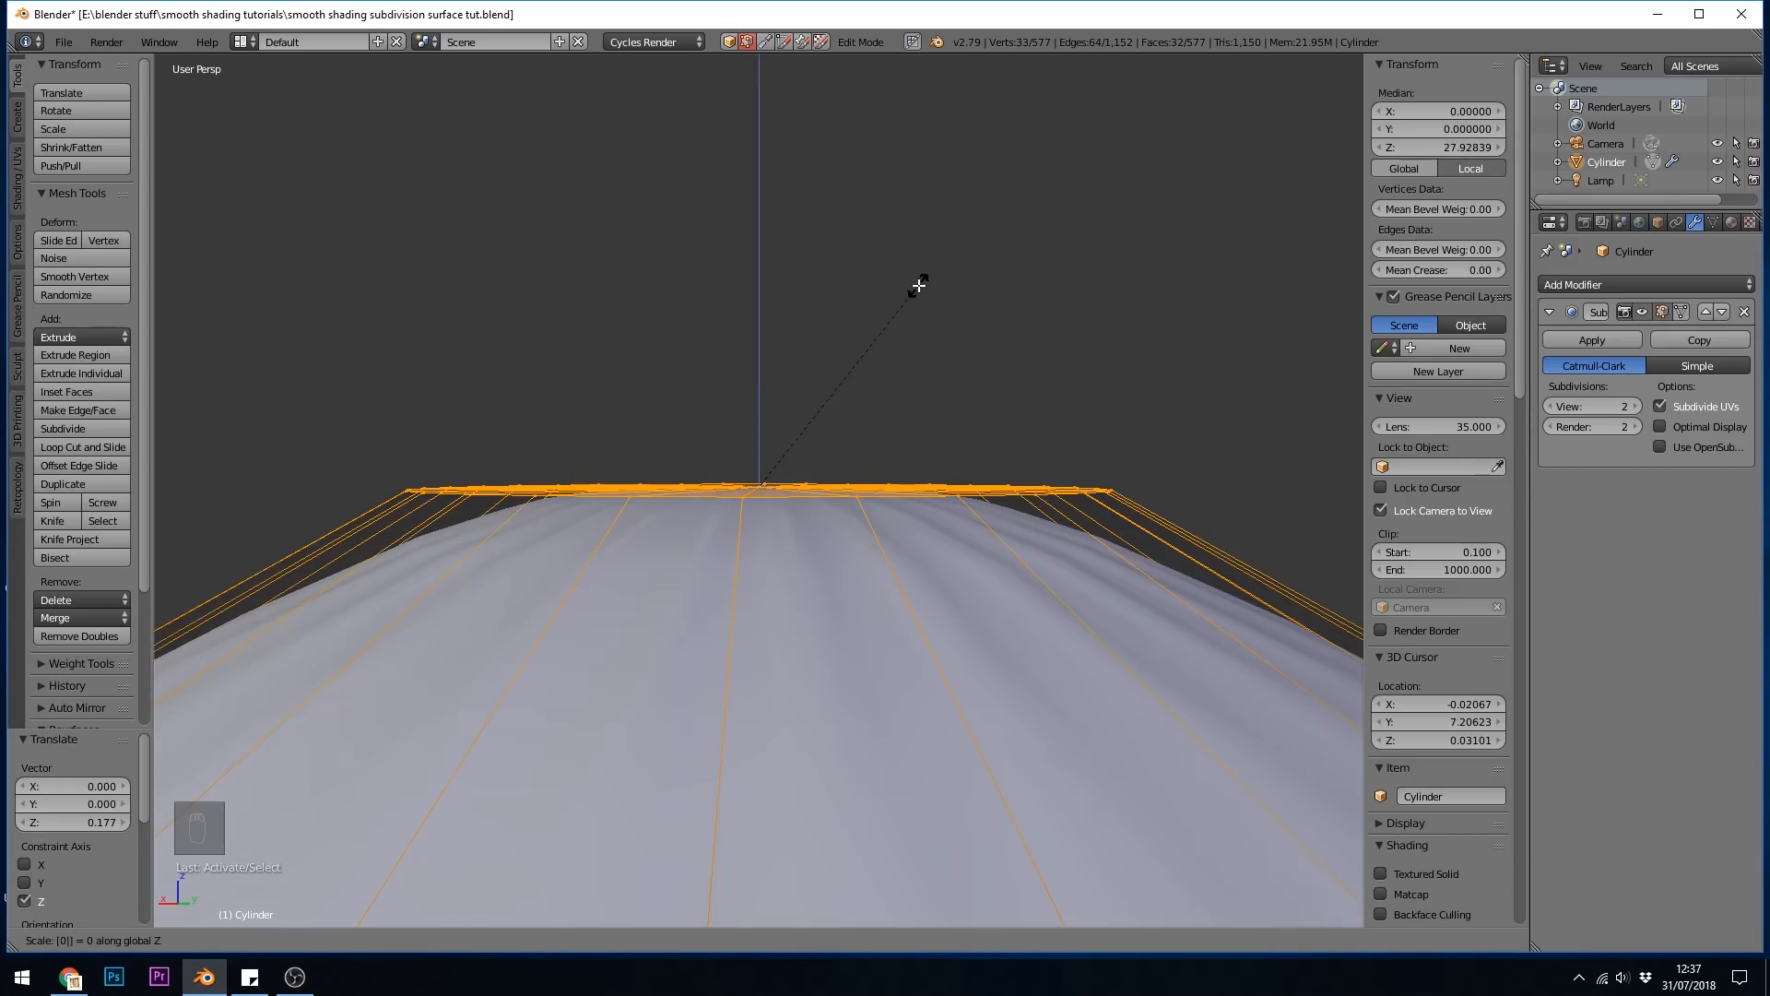
{"action": "key", "text": "Tab"}
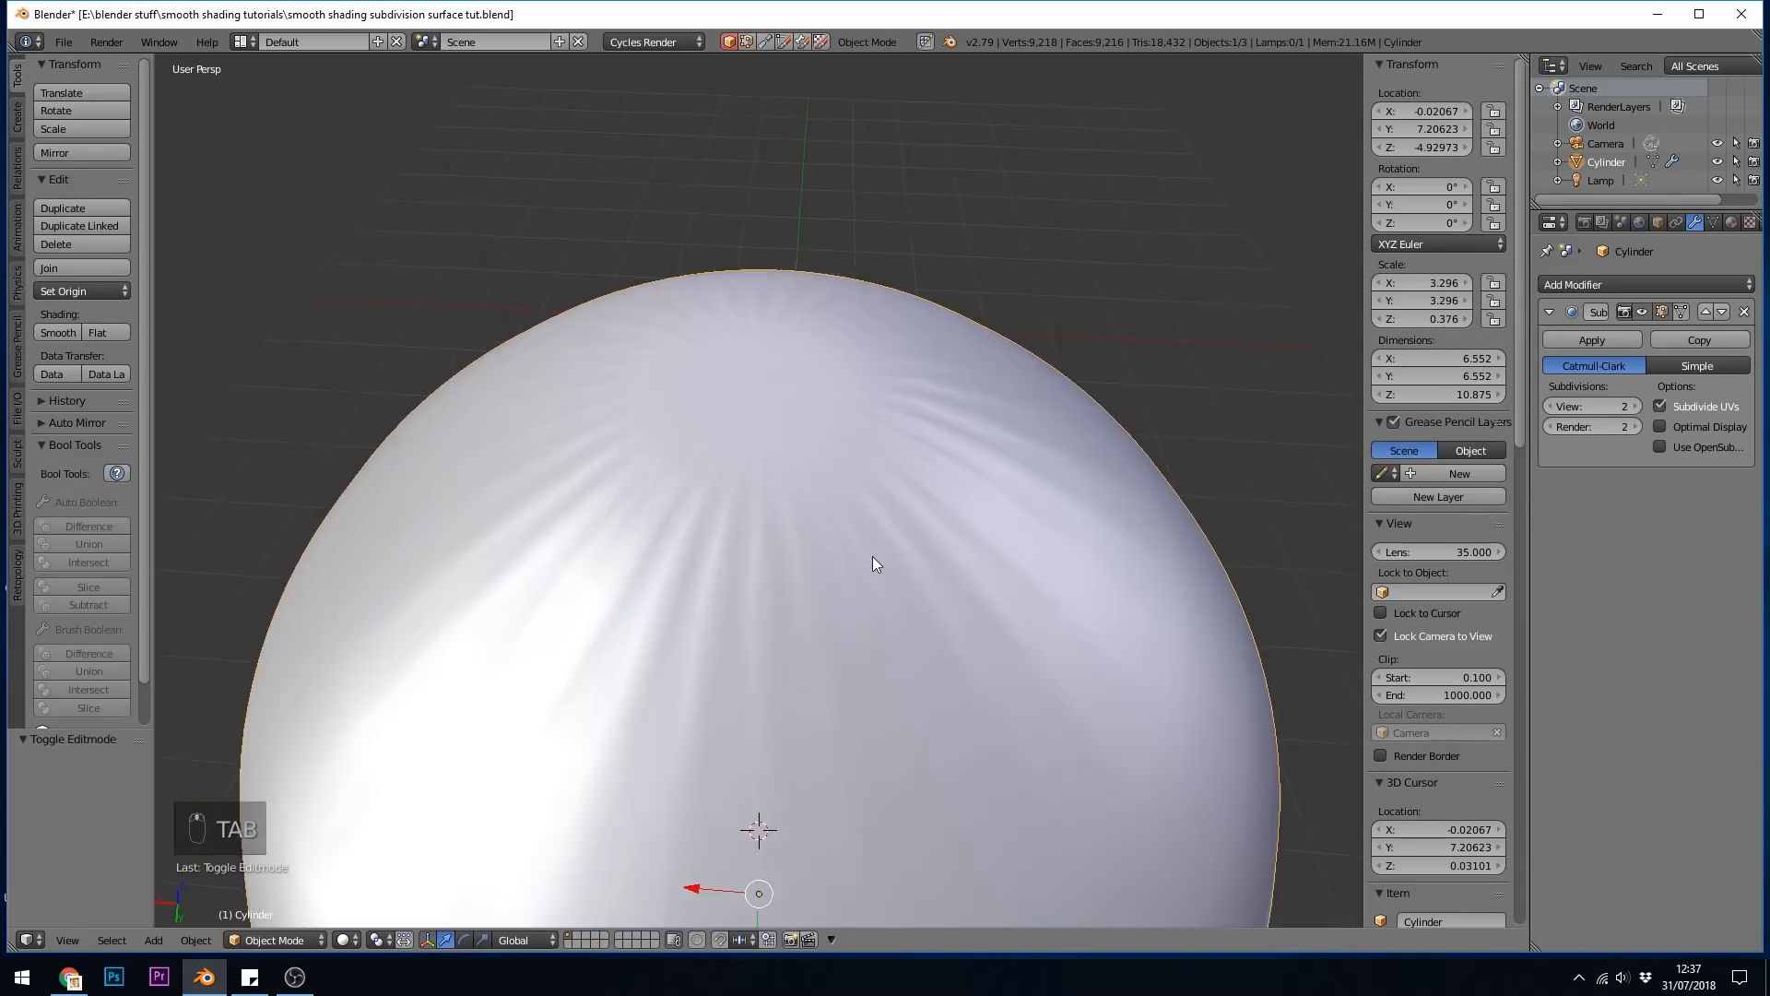
{"action": "key", "text": "Tab"}
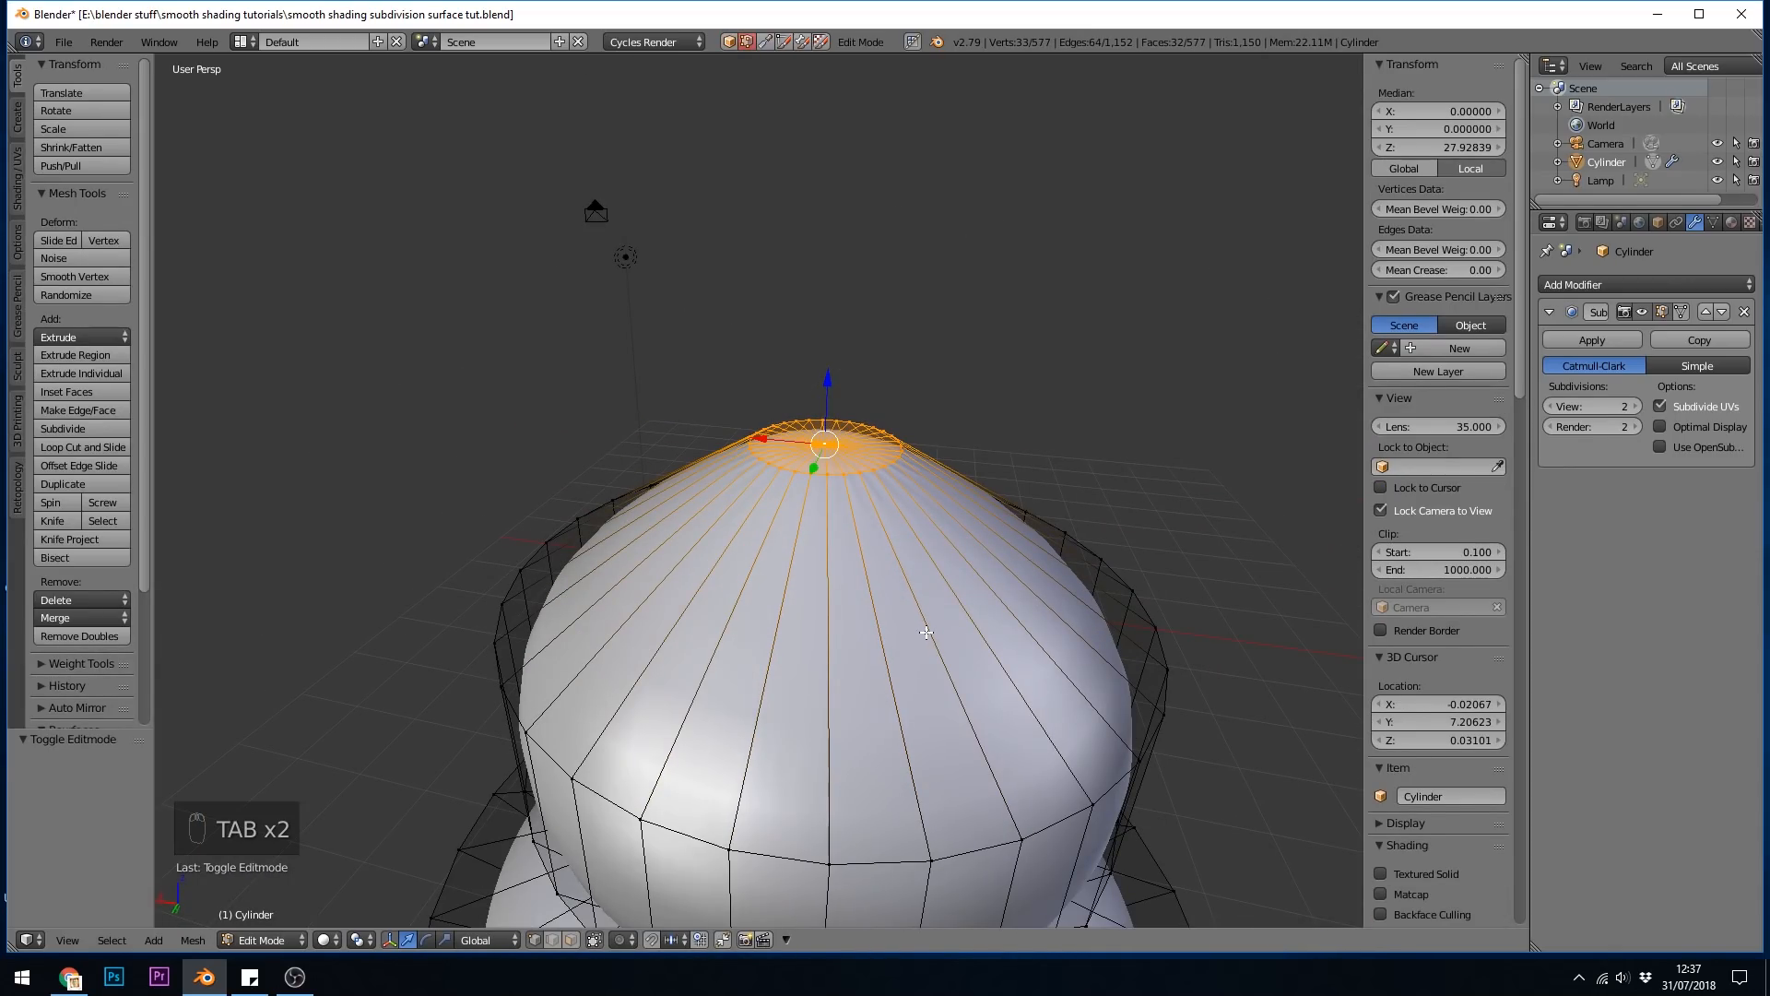
{"action": "mouse_move", "coordinate": [945, 449]}
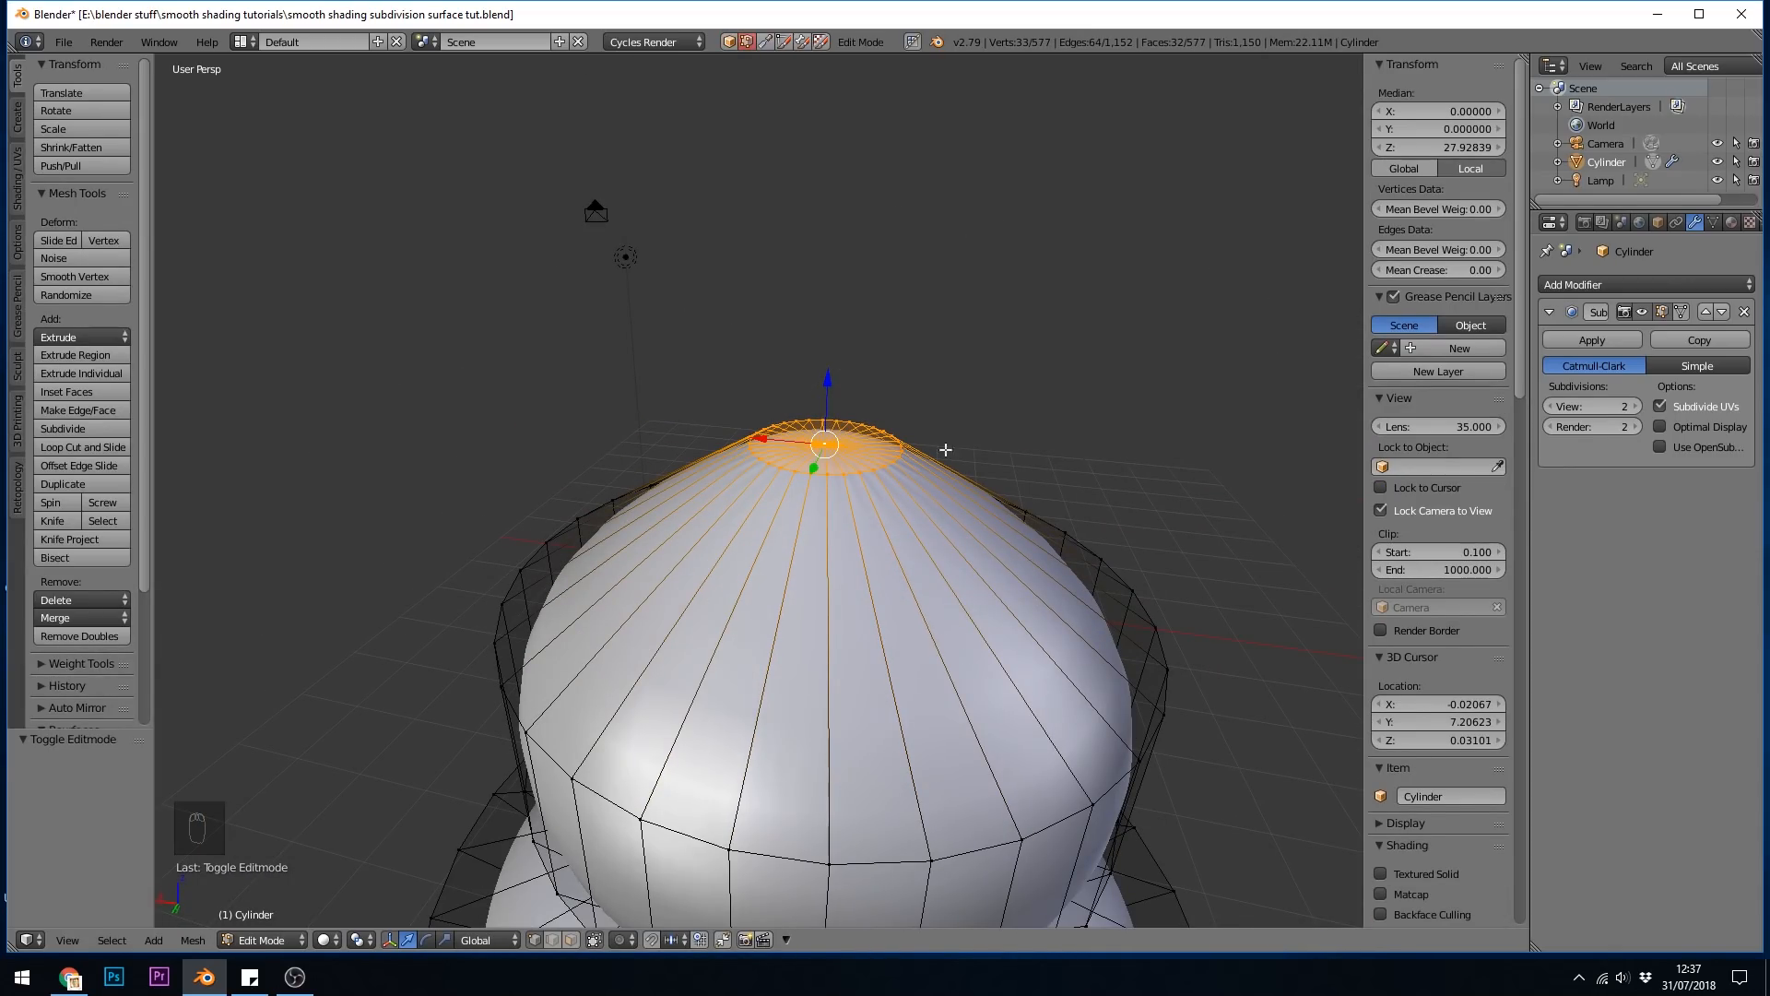
Add a two-cut loop near the head's top and preview the smoothed pawn in object mode
{"action": "scroll", "scroll_direction": "down", "scroll_amount": 3}
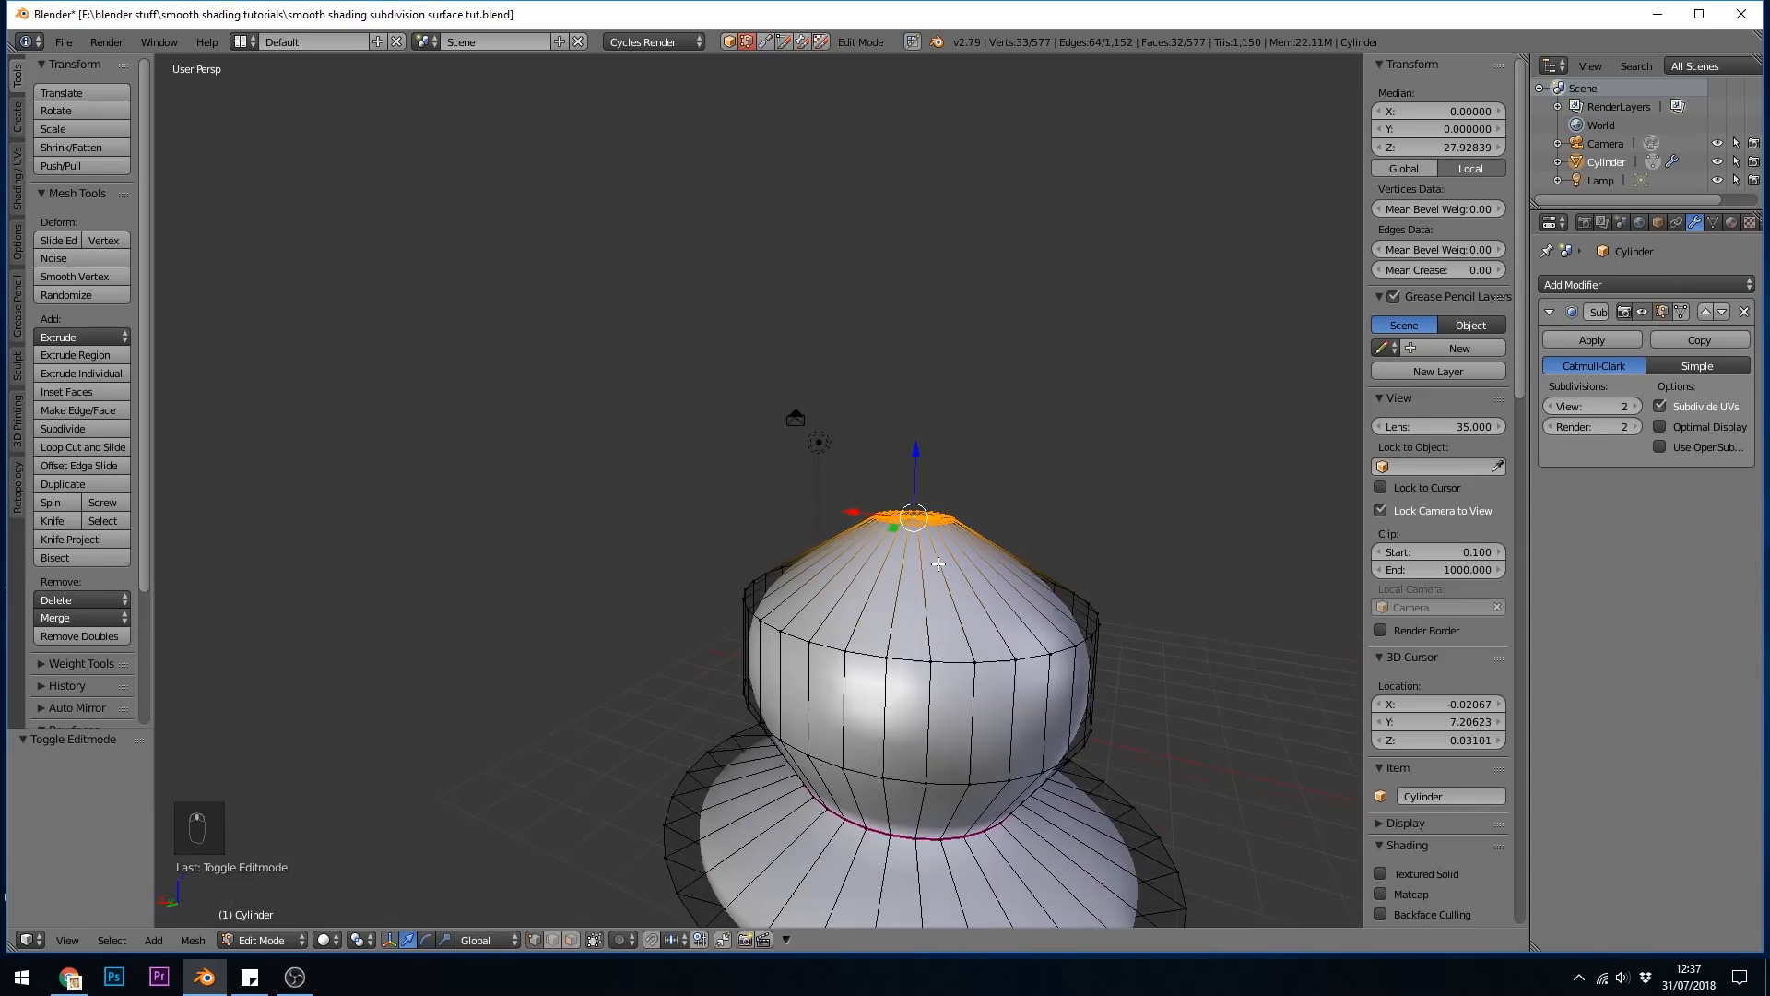
{"action": "key", "text": "ctrl+r"}
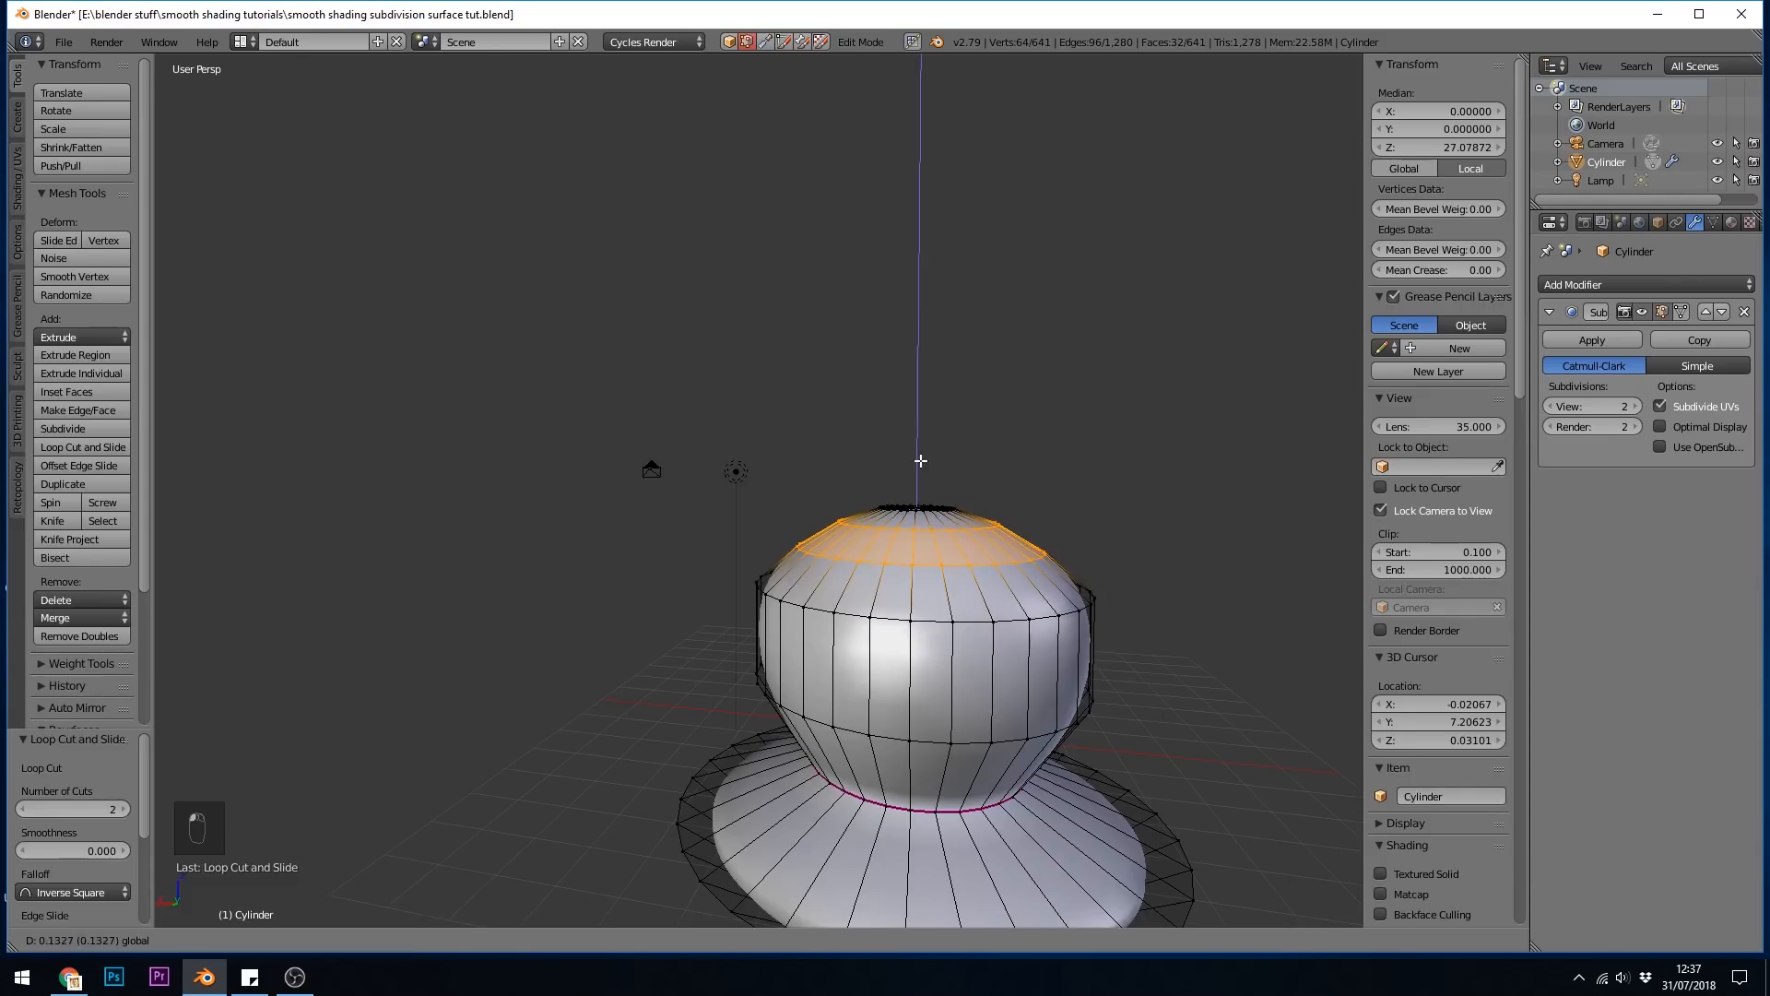
{"action": "key", "text": "Tab"}
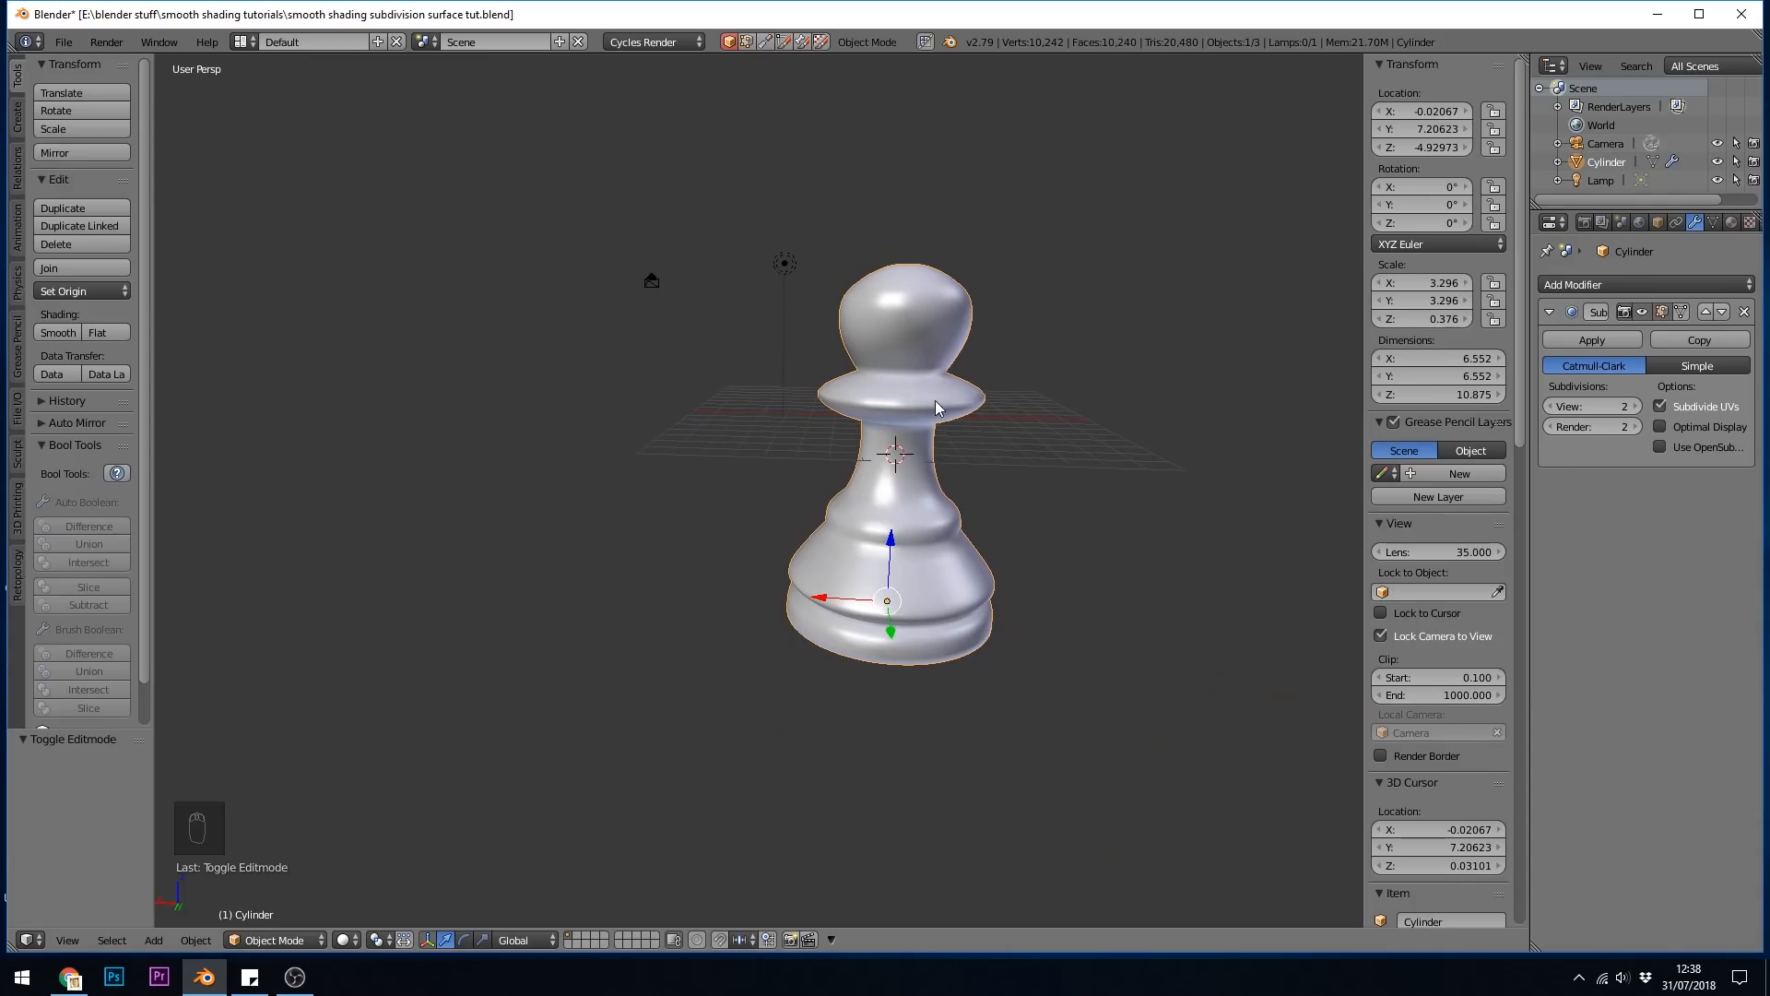
{"action": "mouse_move", "coordinate": [906, 398]}
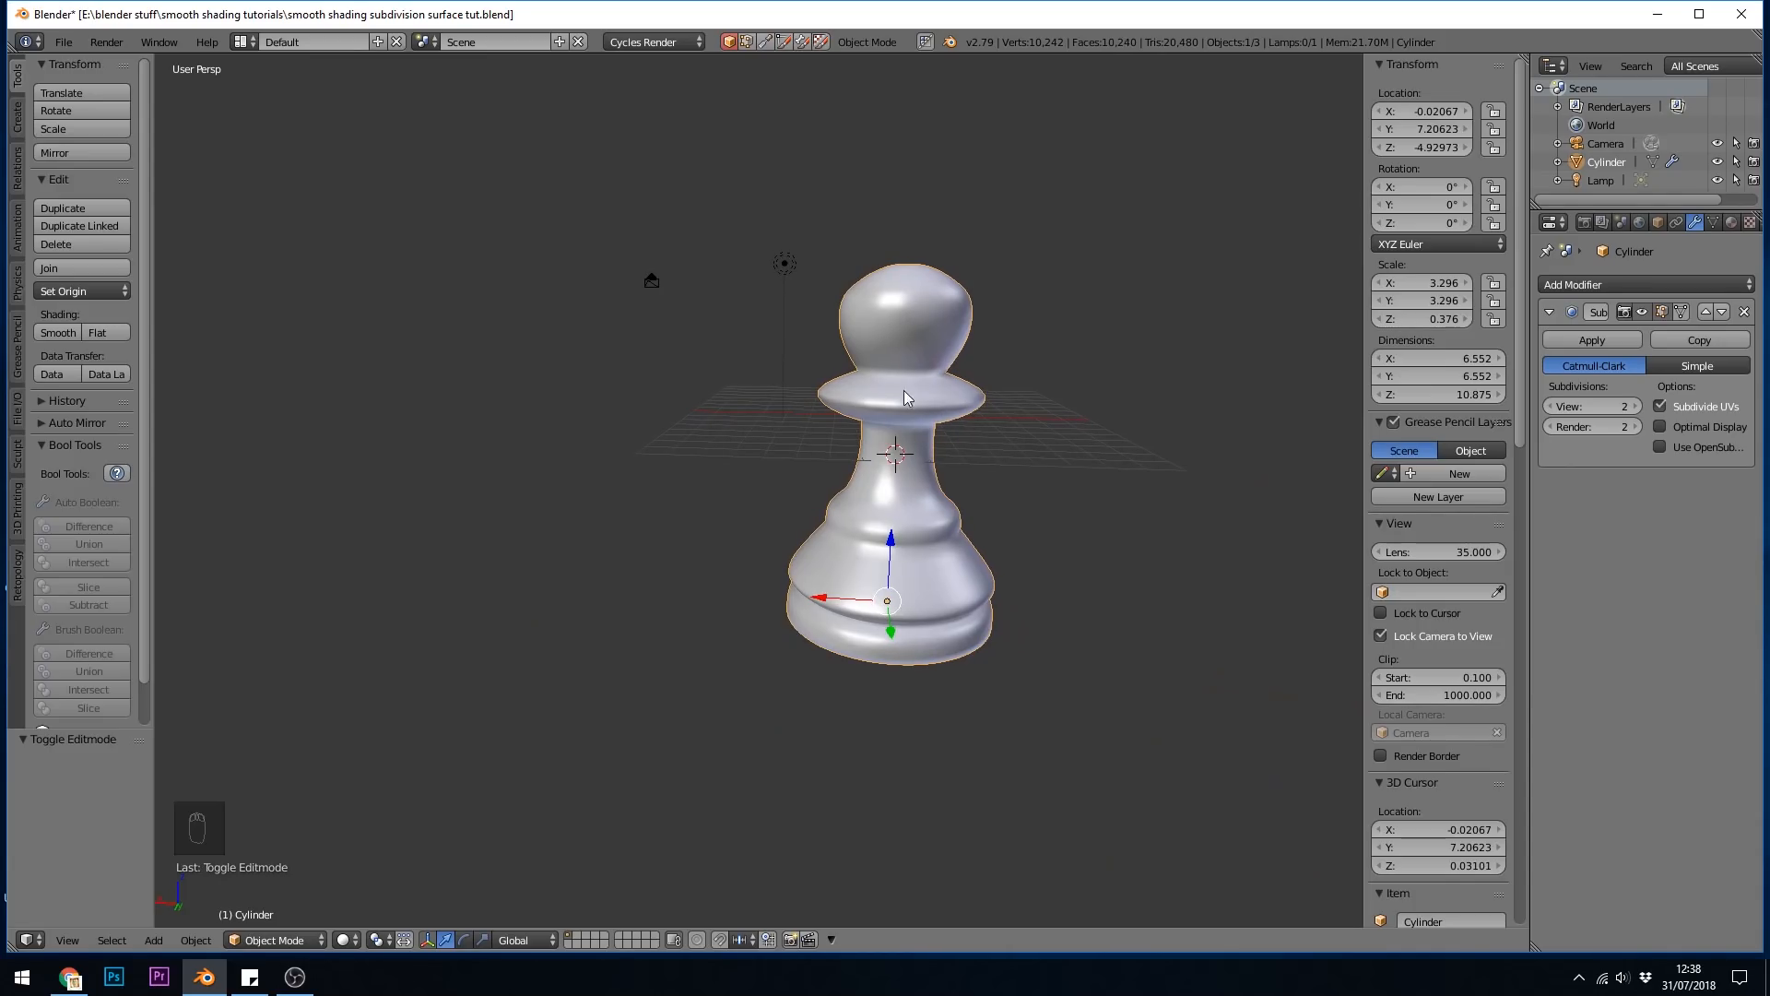
{"action": "mouse_move", "coordinate": [950, 382]}
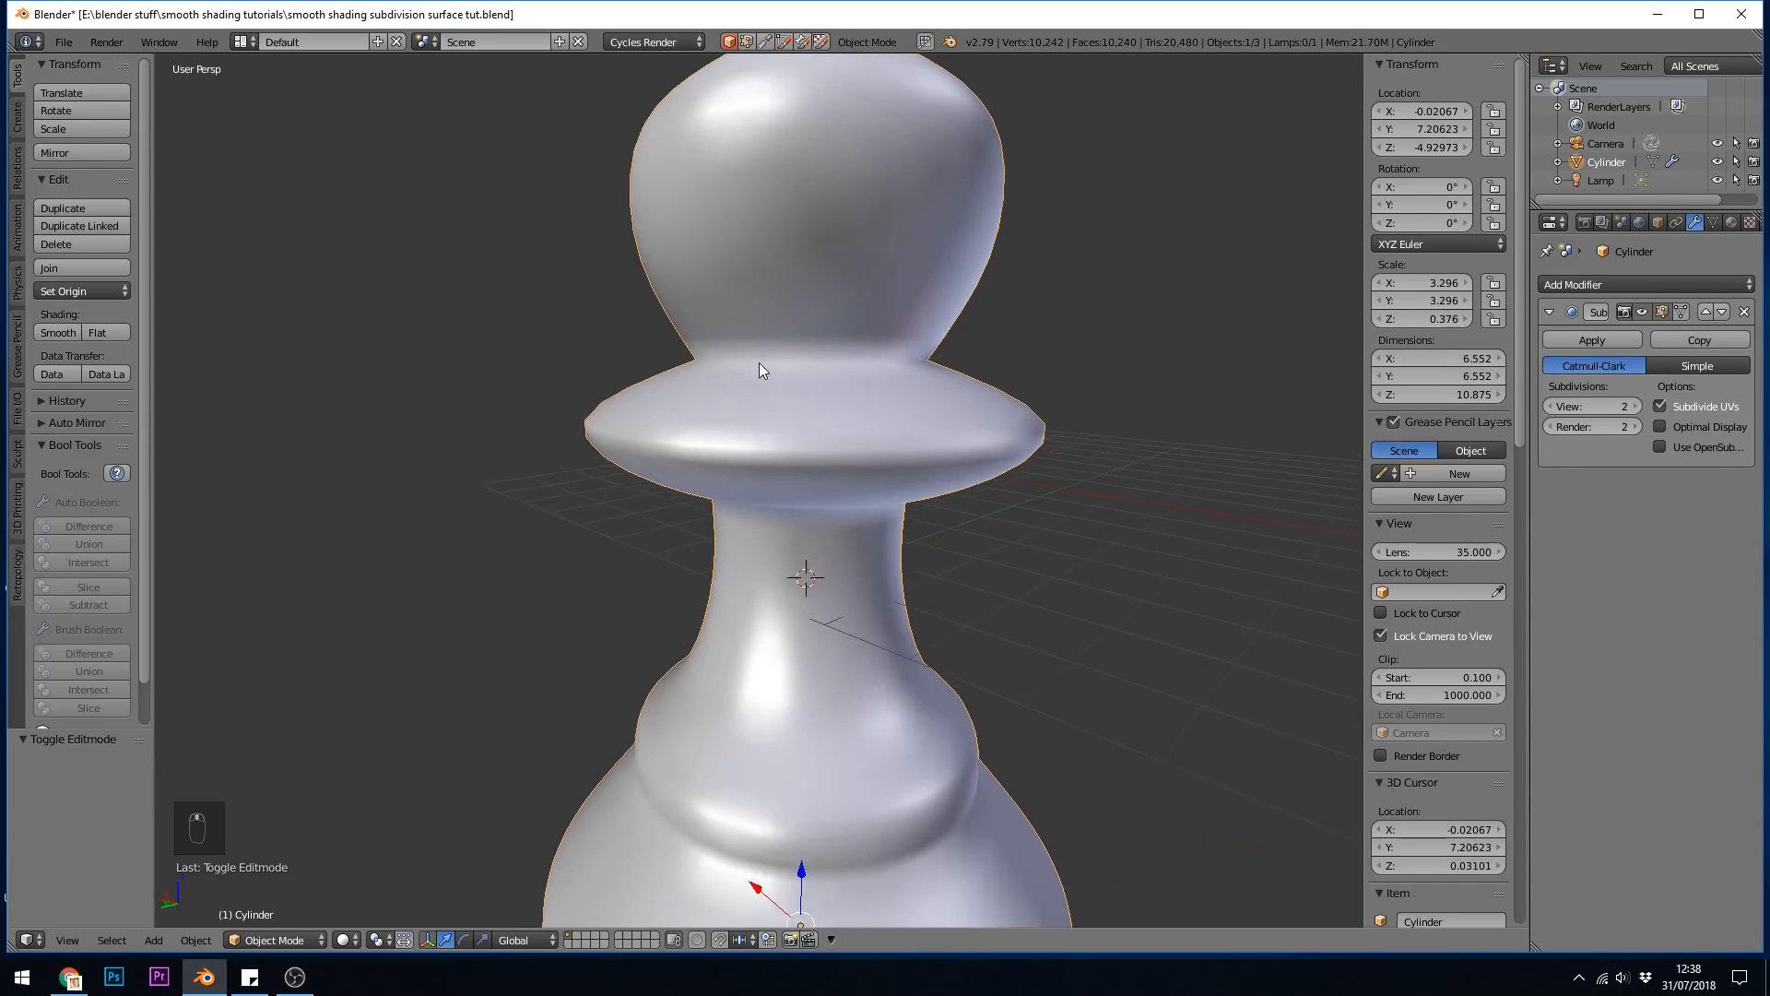
Add edge loops on the collar rim under the head, previewing the smoothed collar
{"action": "key", "text": "Tab"}
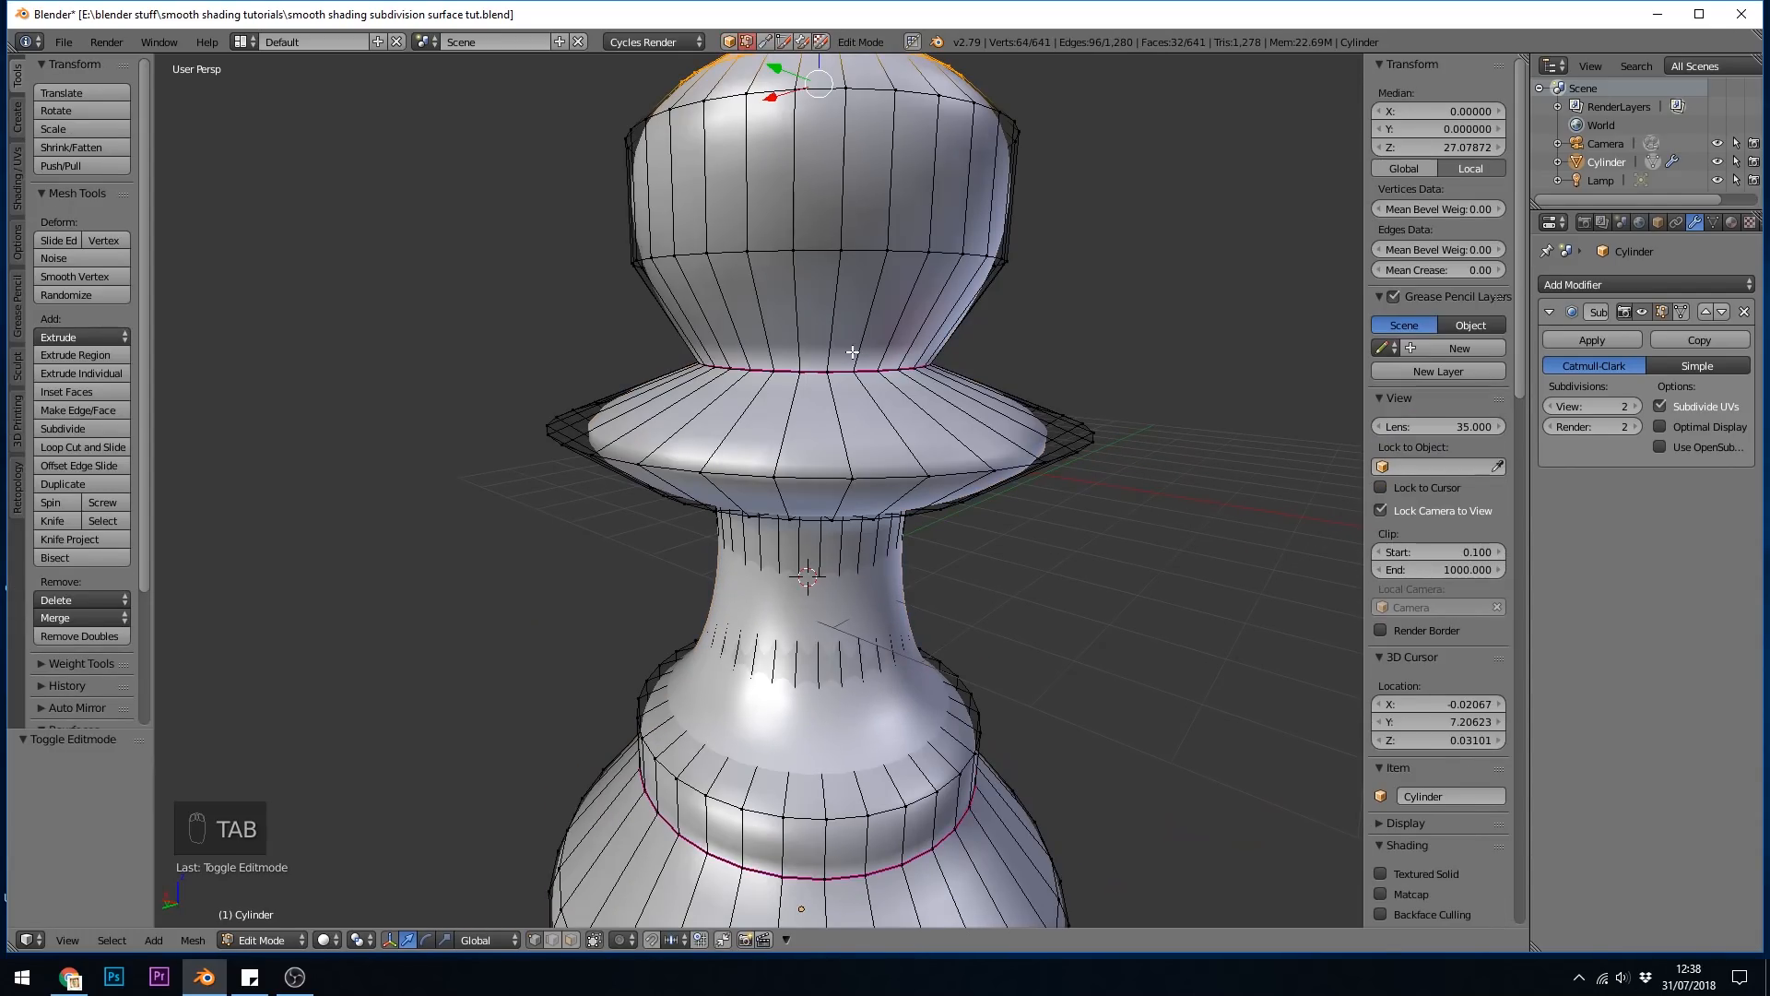
{"action": "left_click", "coordinate": [808, 367]}
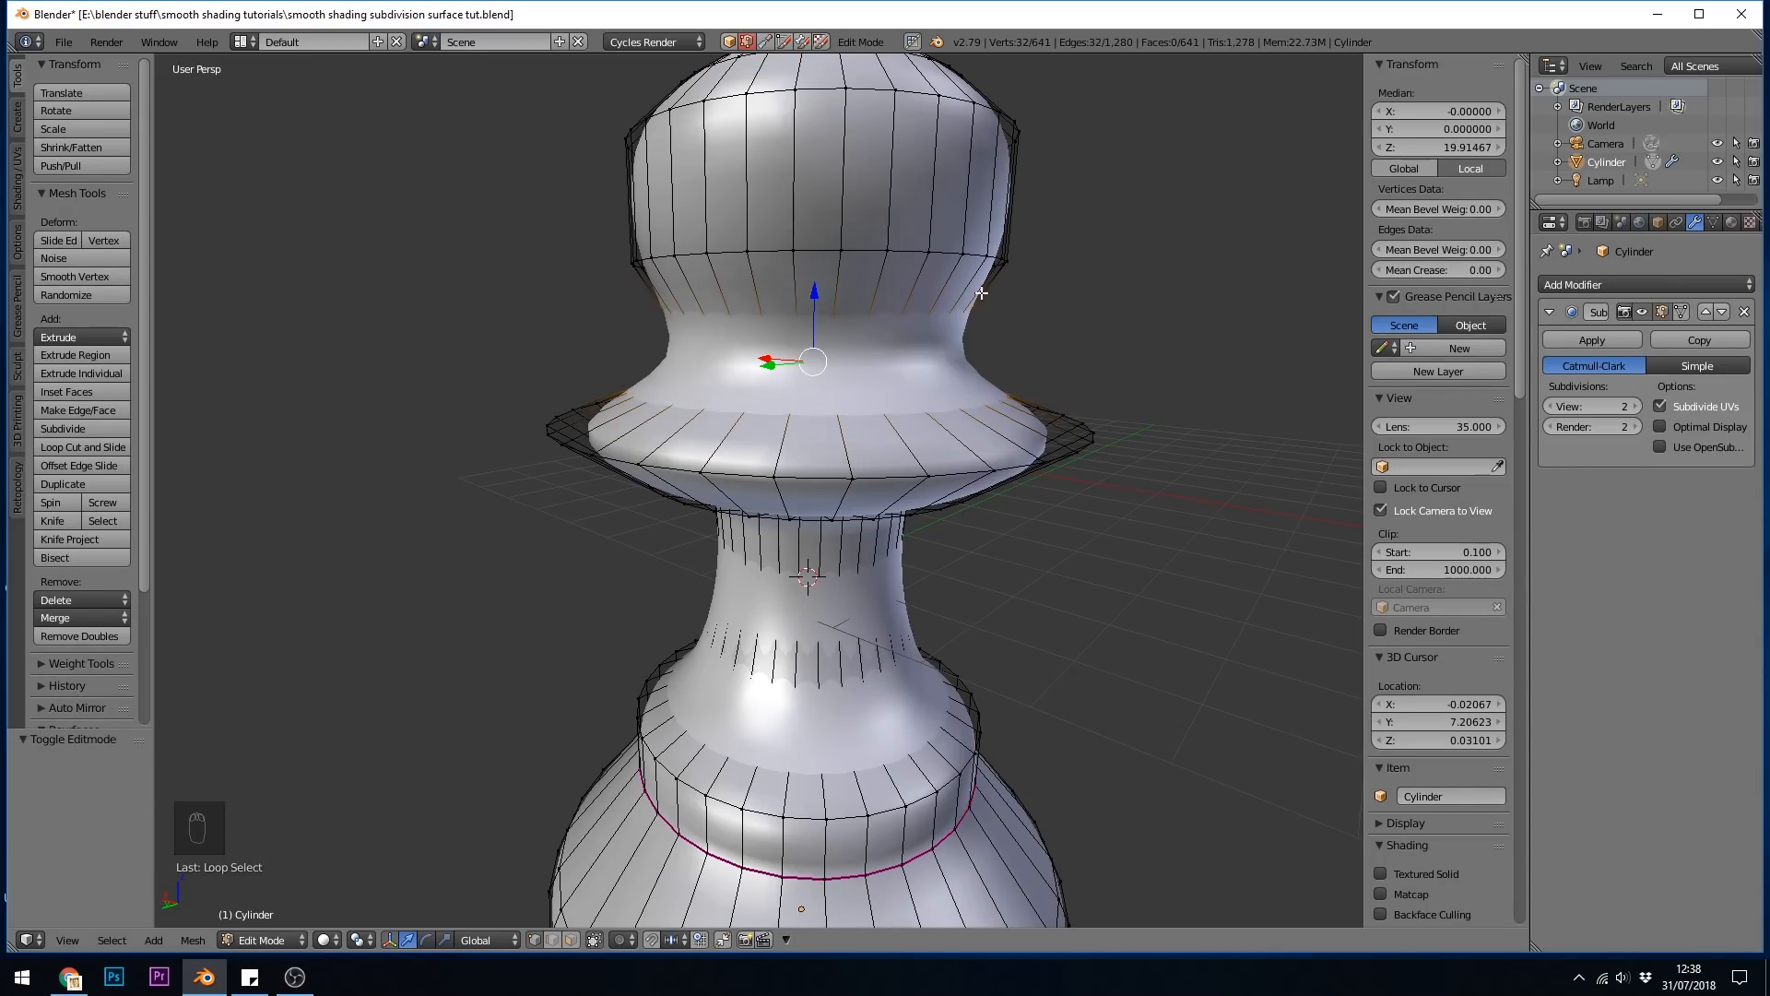
{"action": "key", "text": "ctrl+r"}
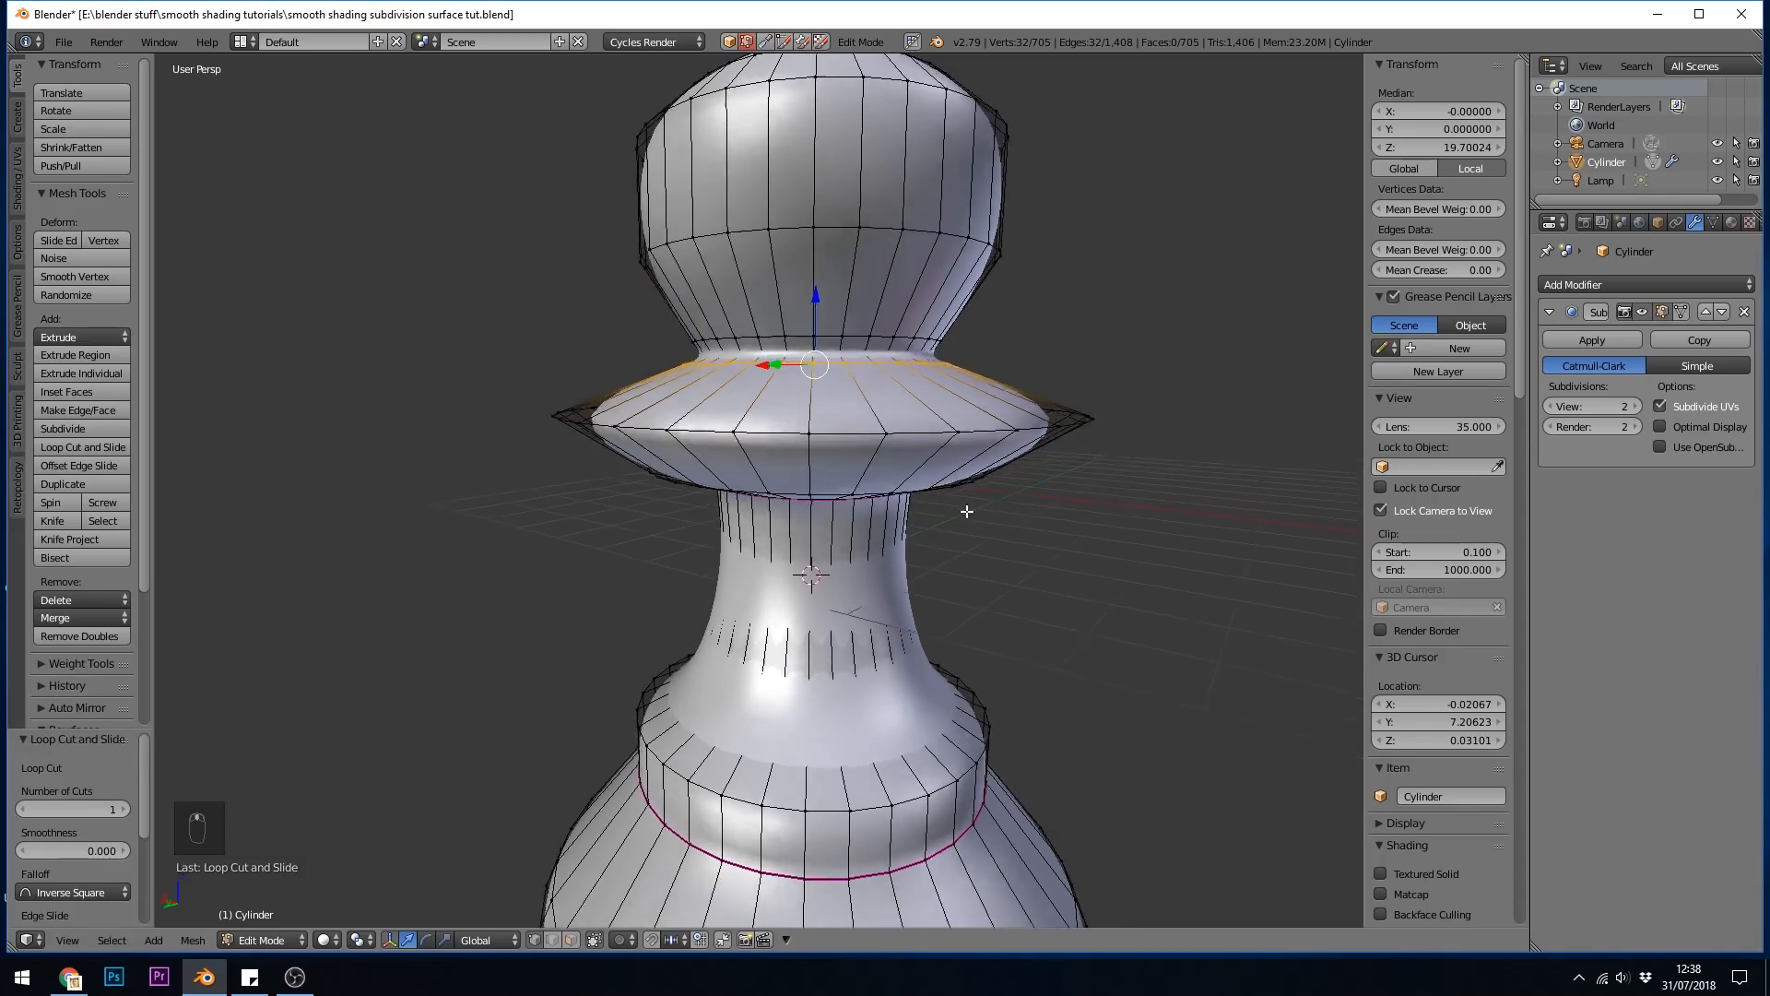
{"action": "key", "text": "Tab"}
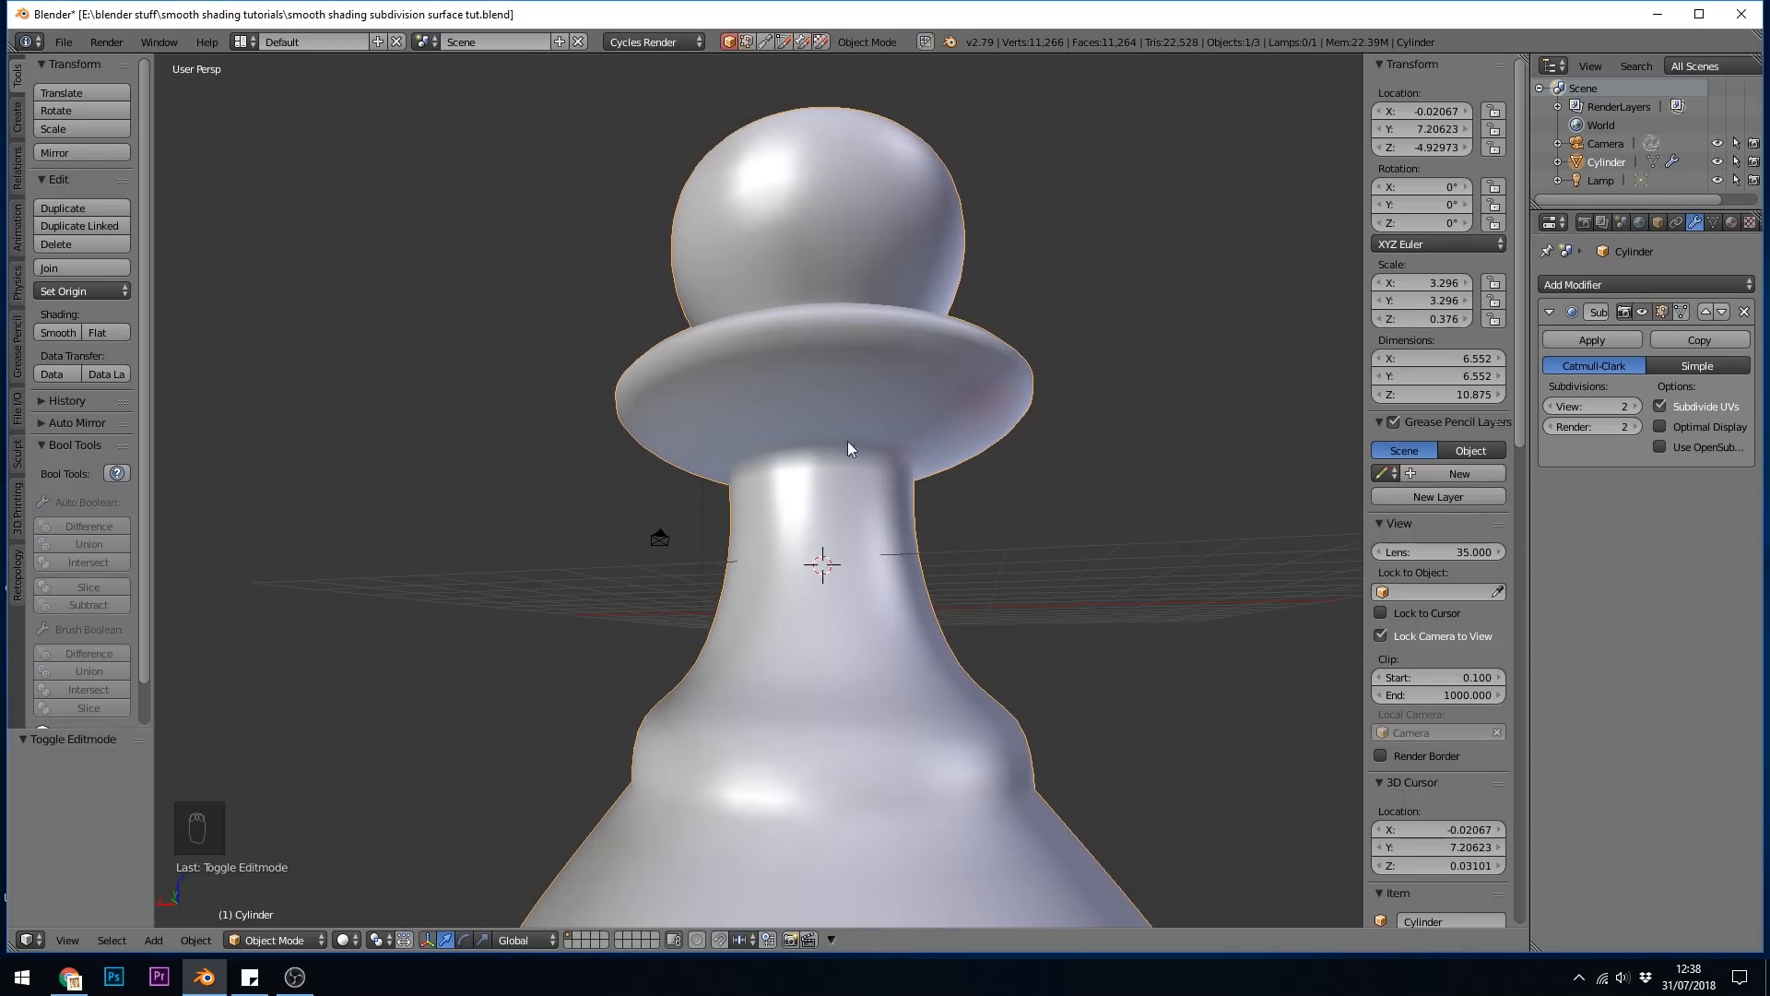
{"action": "key", "text": "Tab"}
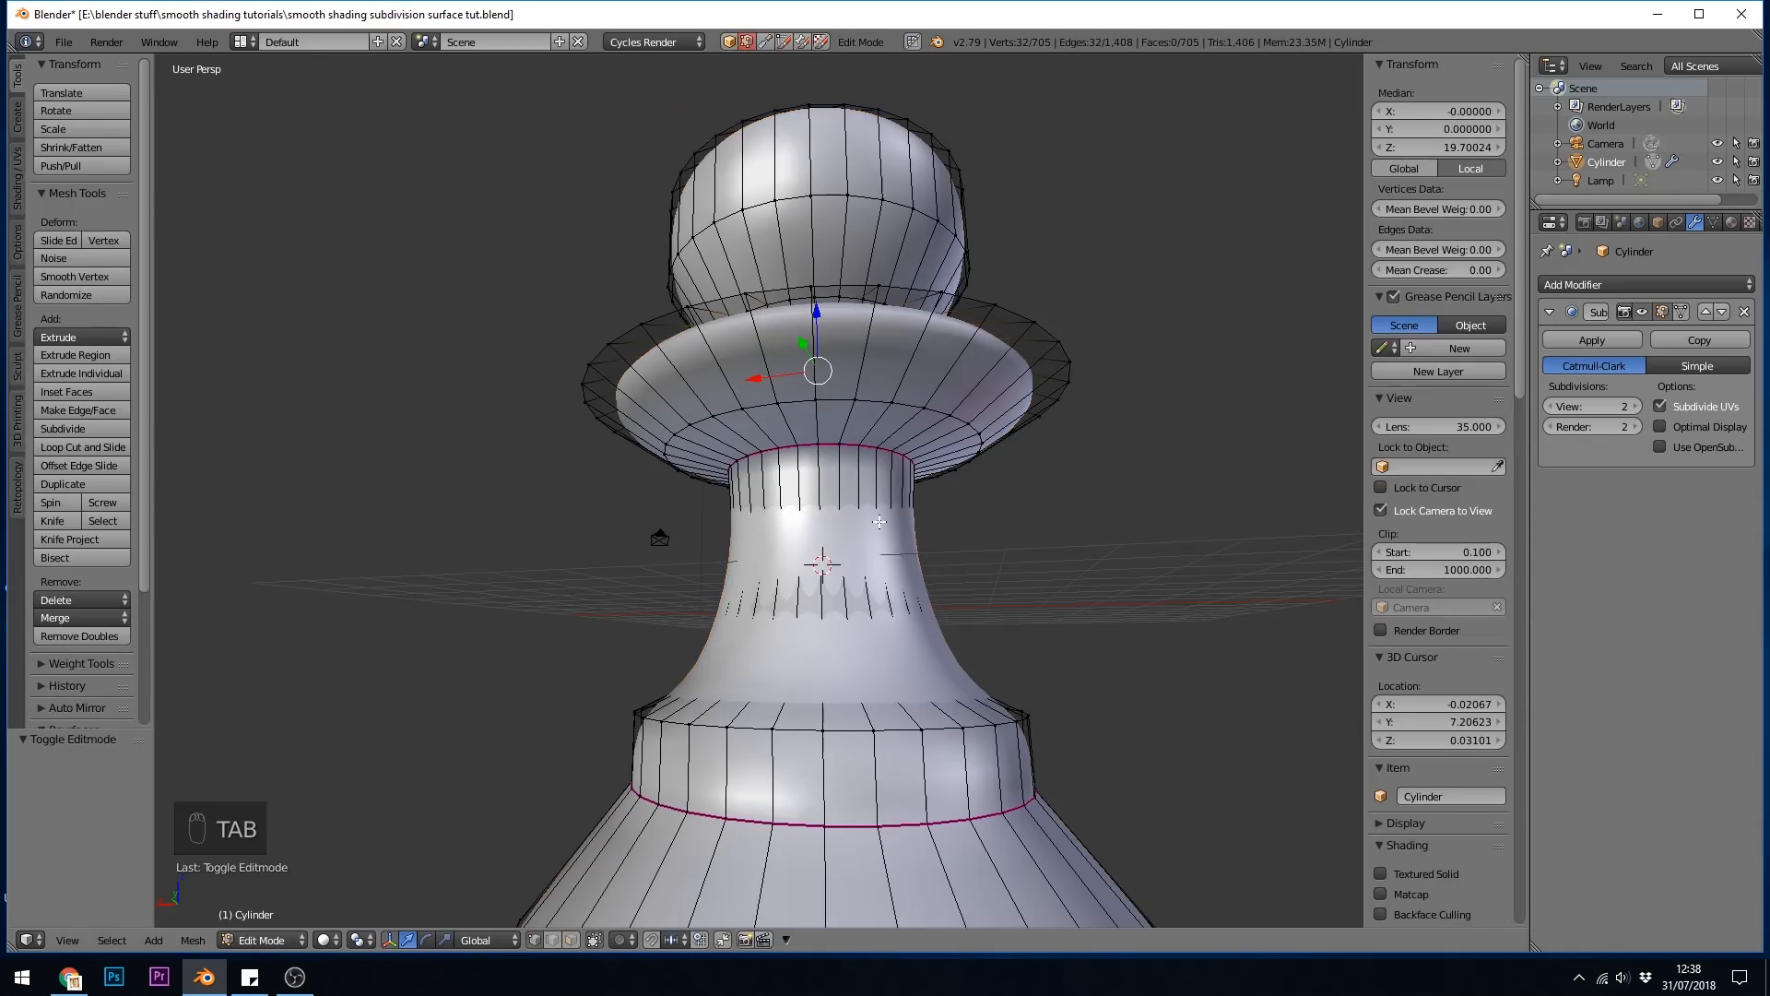
{"action": "key", "text": "Tab"}
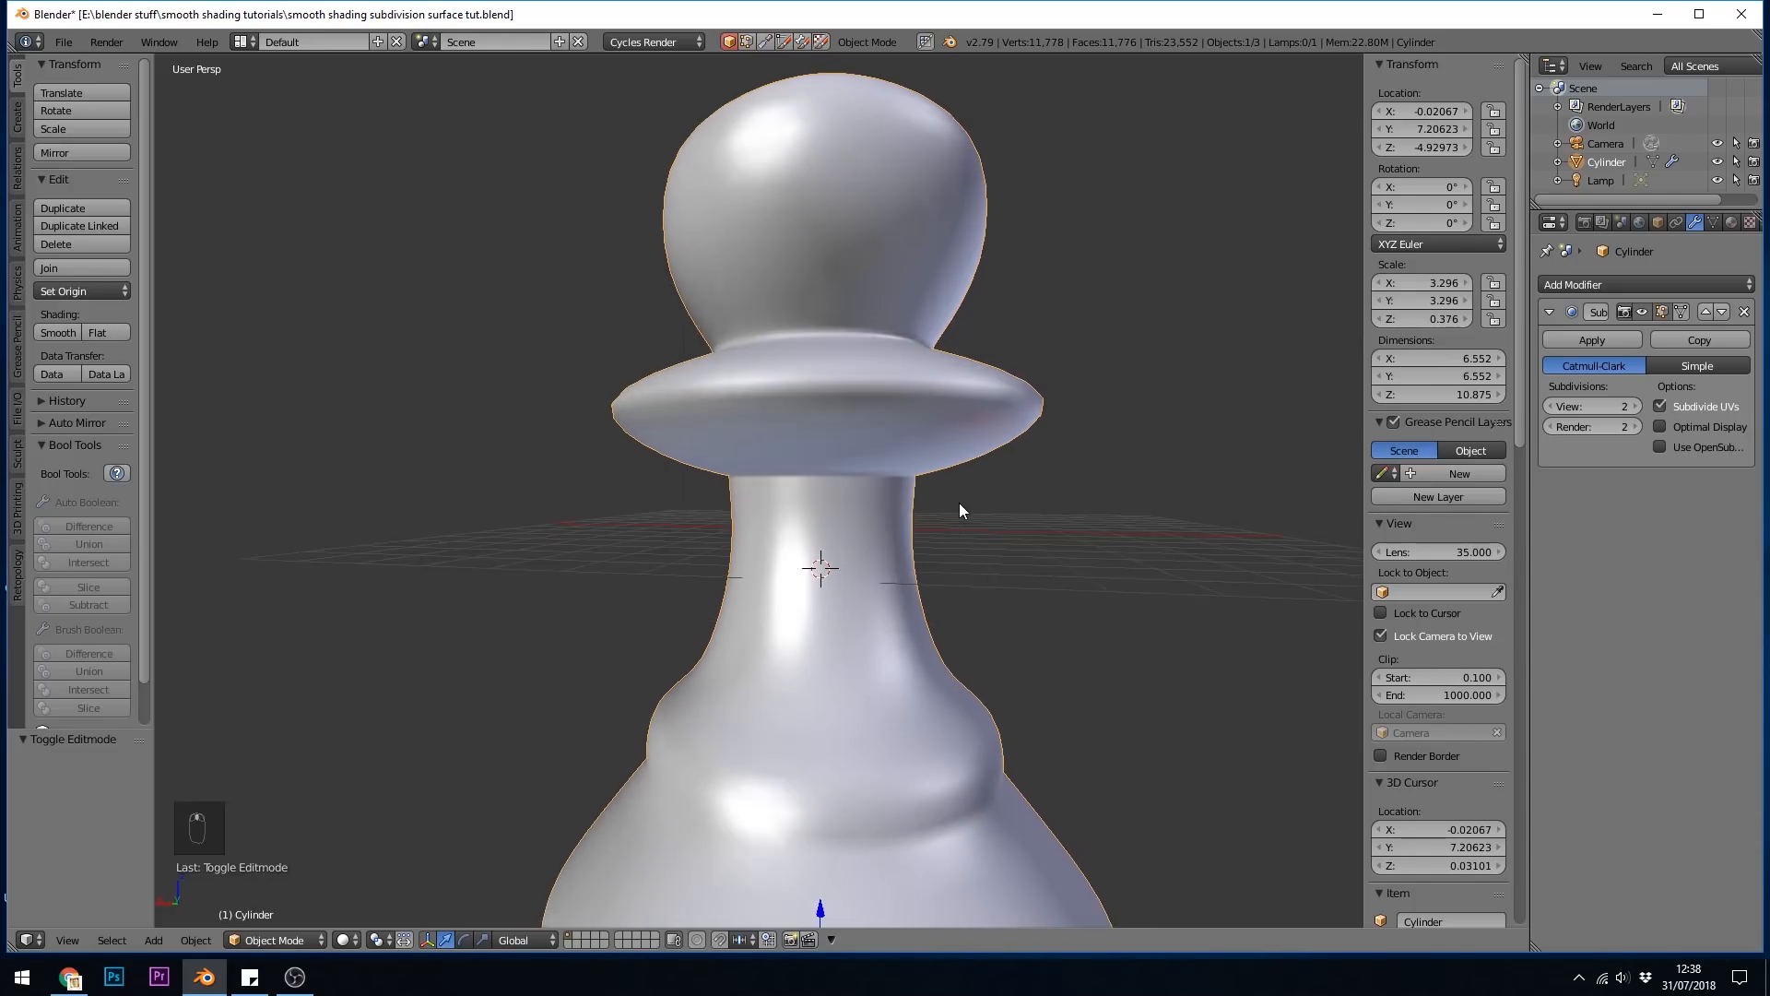
{"action": "key", "text": "Tab"}
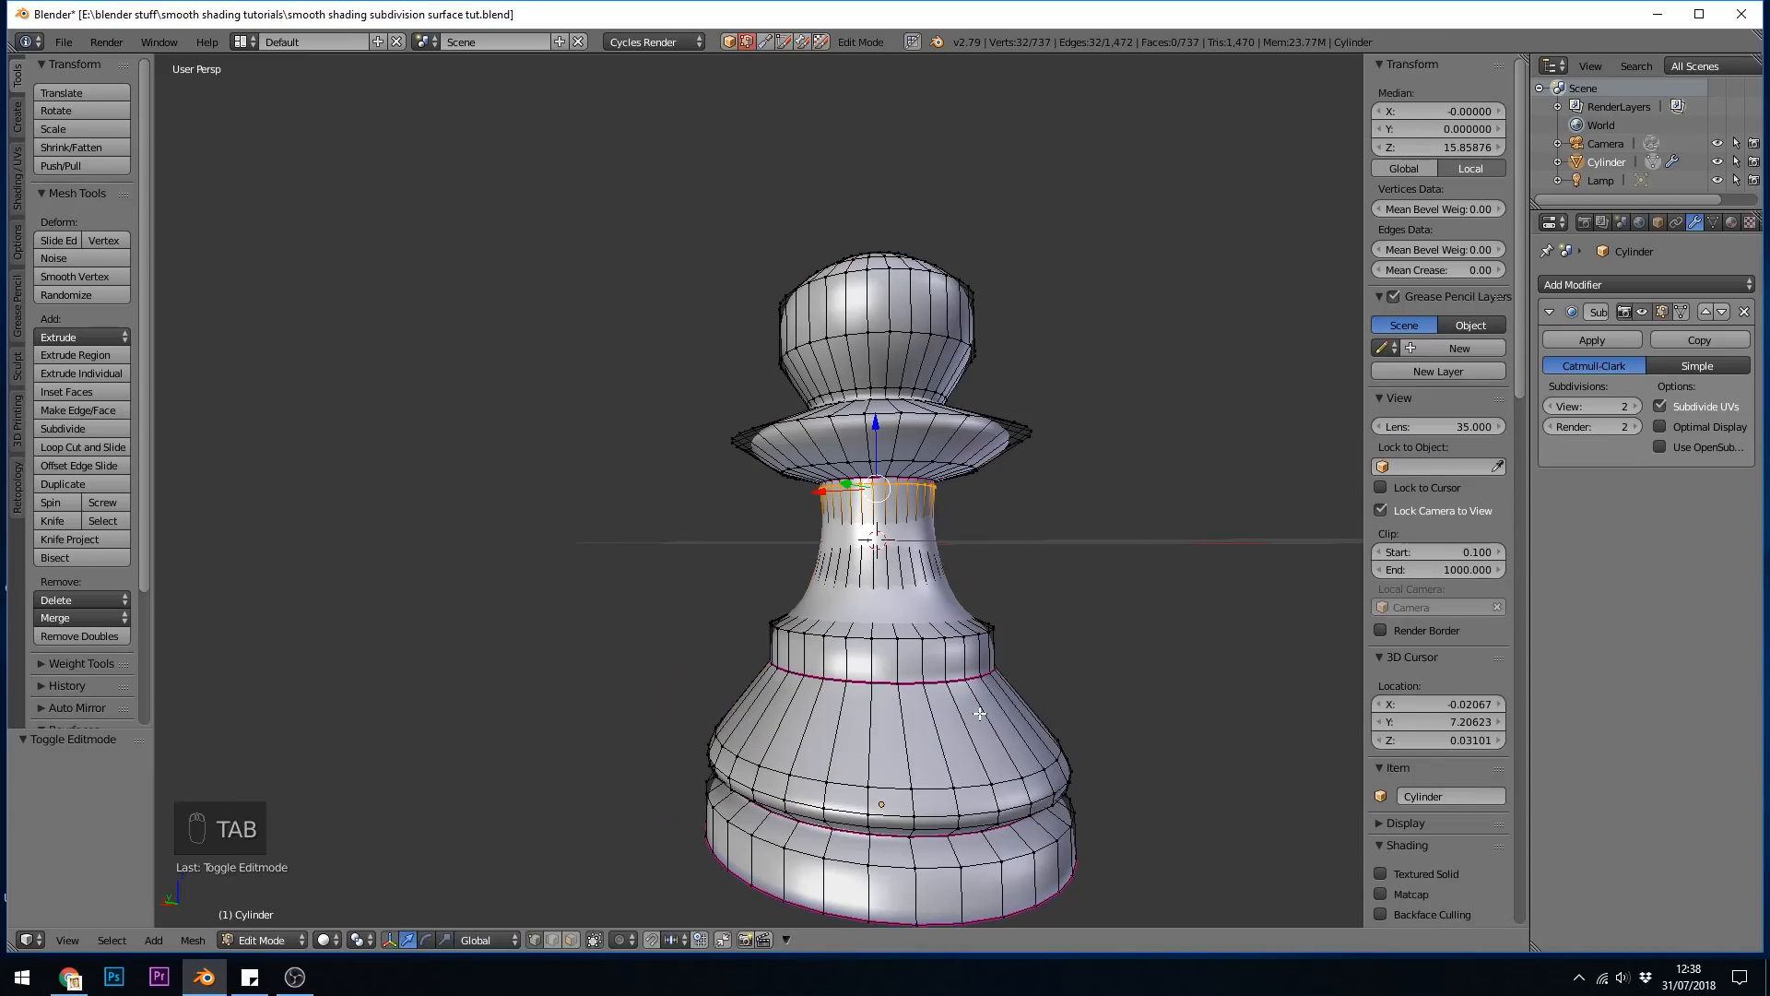
Add an edge loop at the neck's base and scale it
{"action": "key", "text": "Tab"}
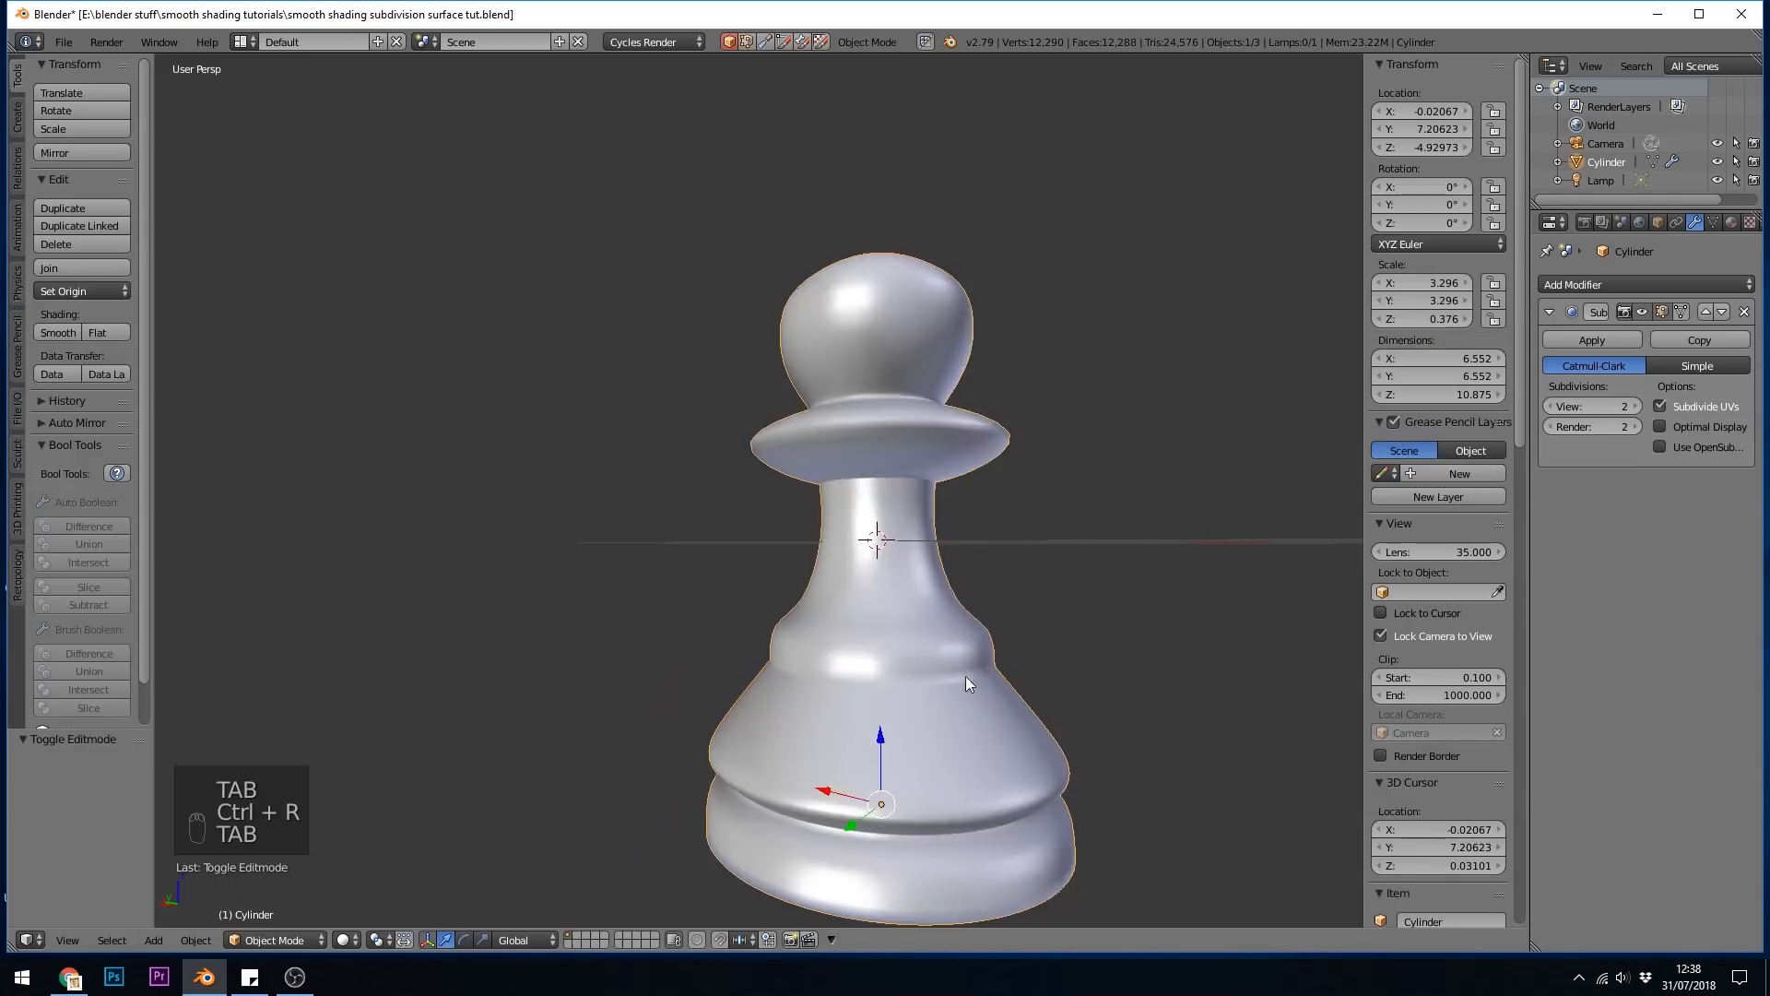
{"action": "key", "text": "Tab"}
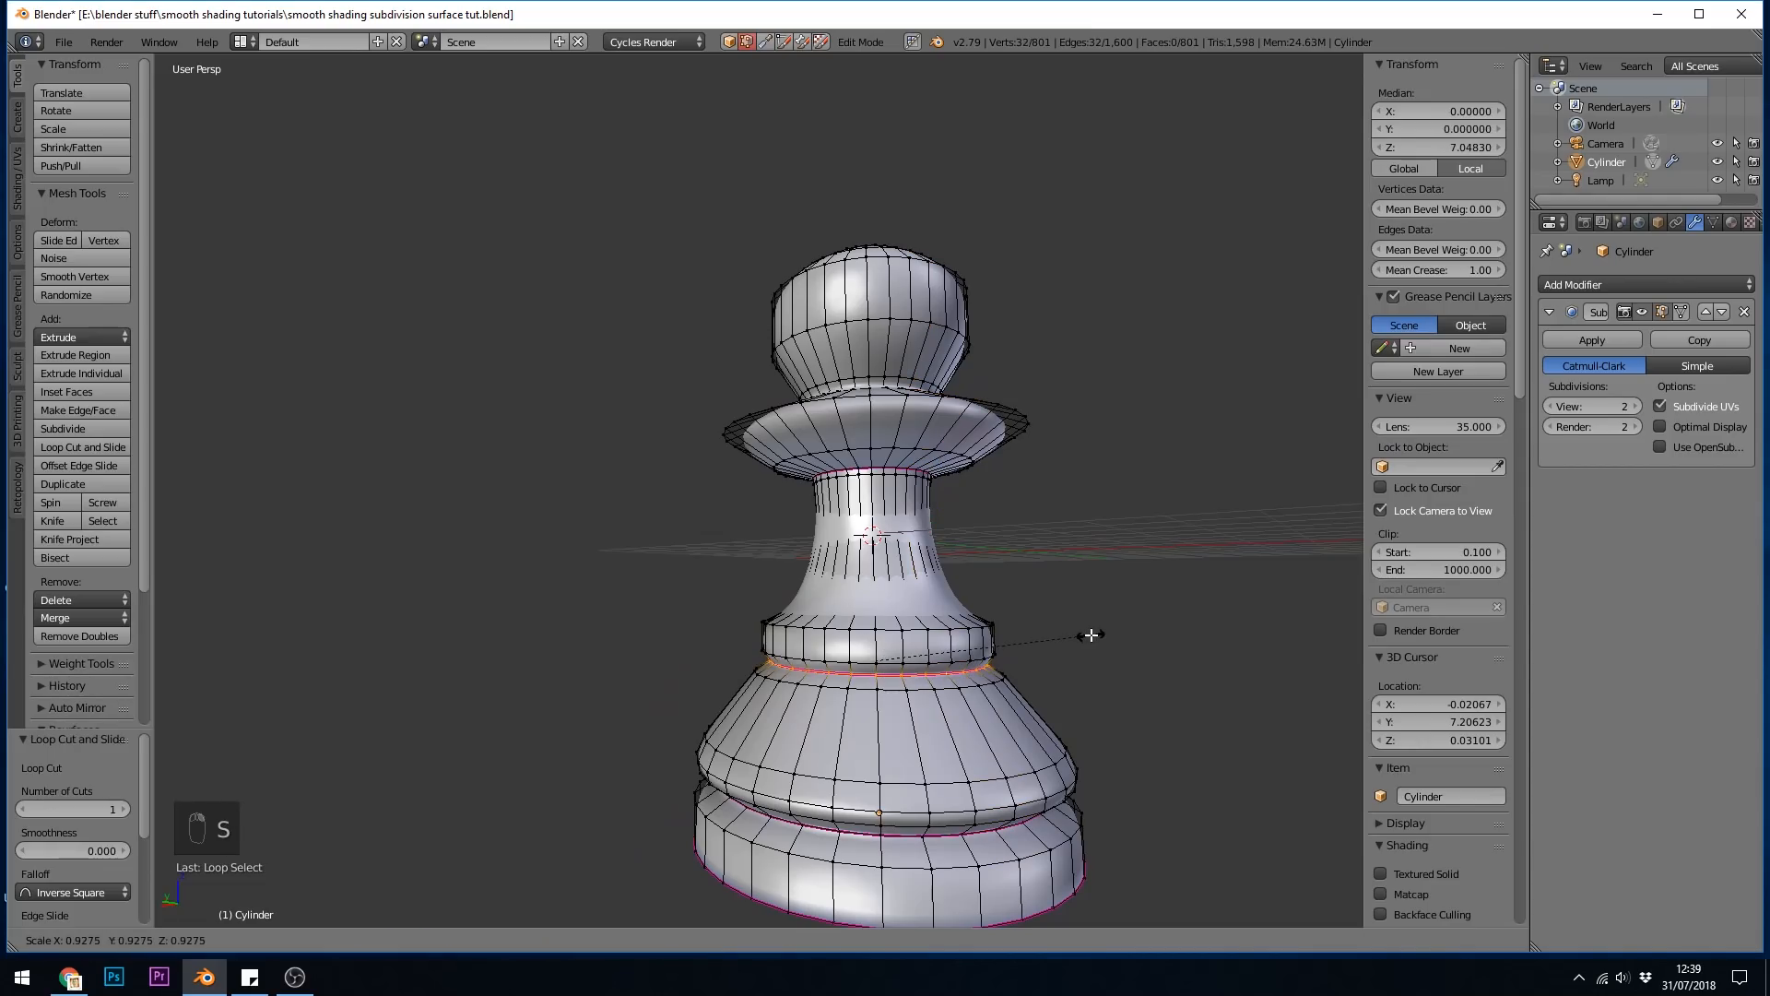
{"action": "key", "text": "Tab"}
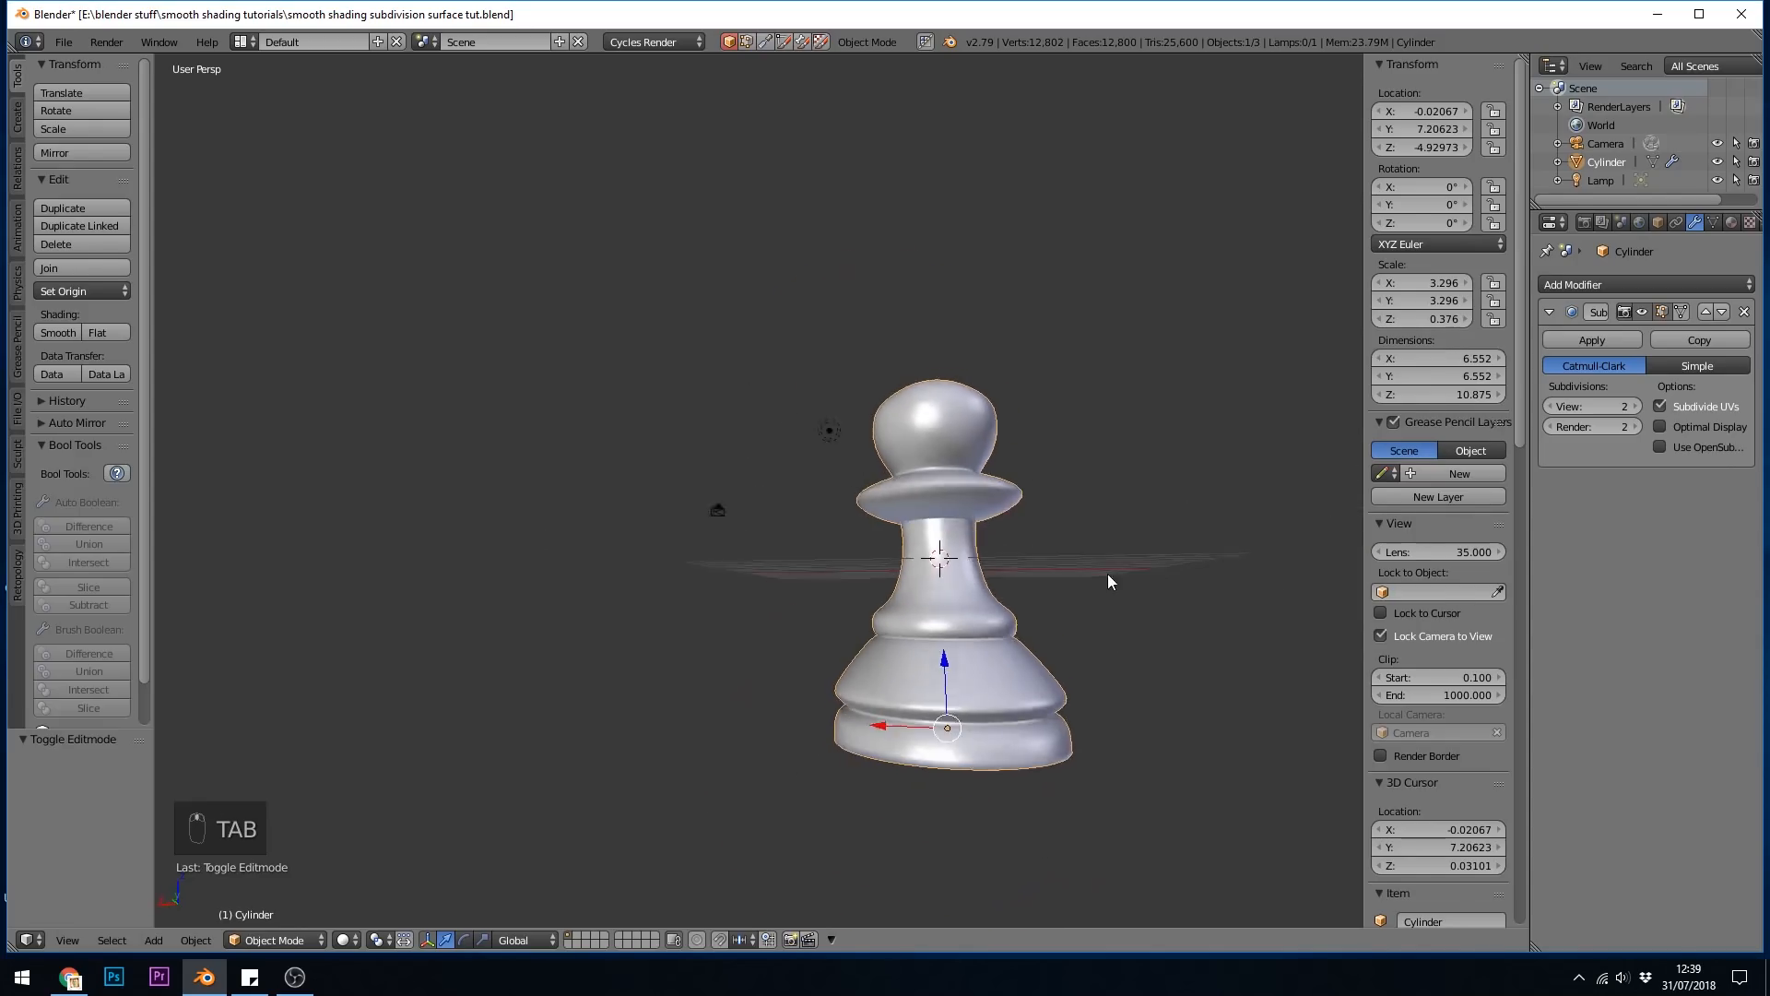
Loop-cut the base rim, preview the smoothed base, and return to edit mode
{"action": "key", "text": "Tab"}
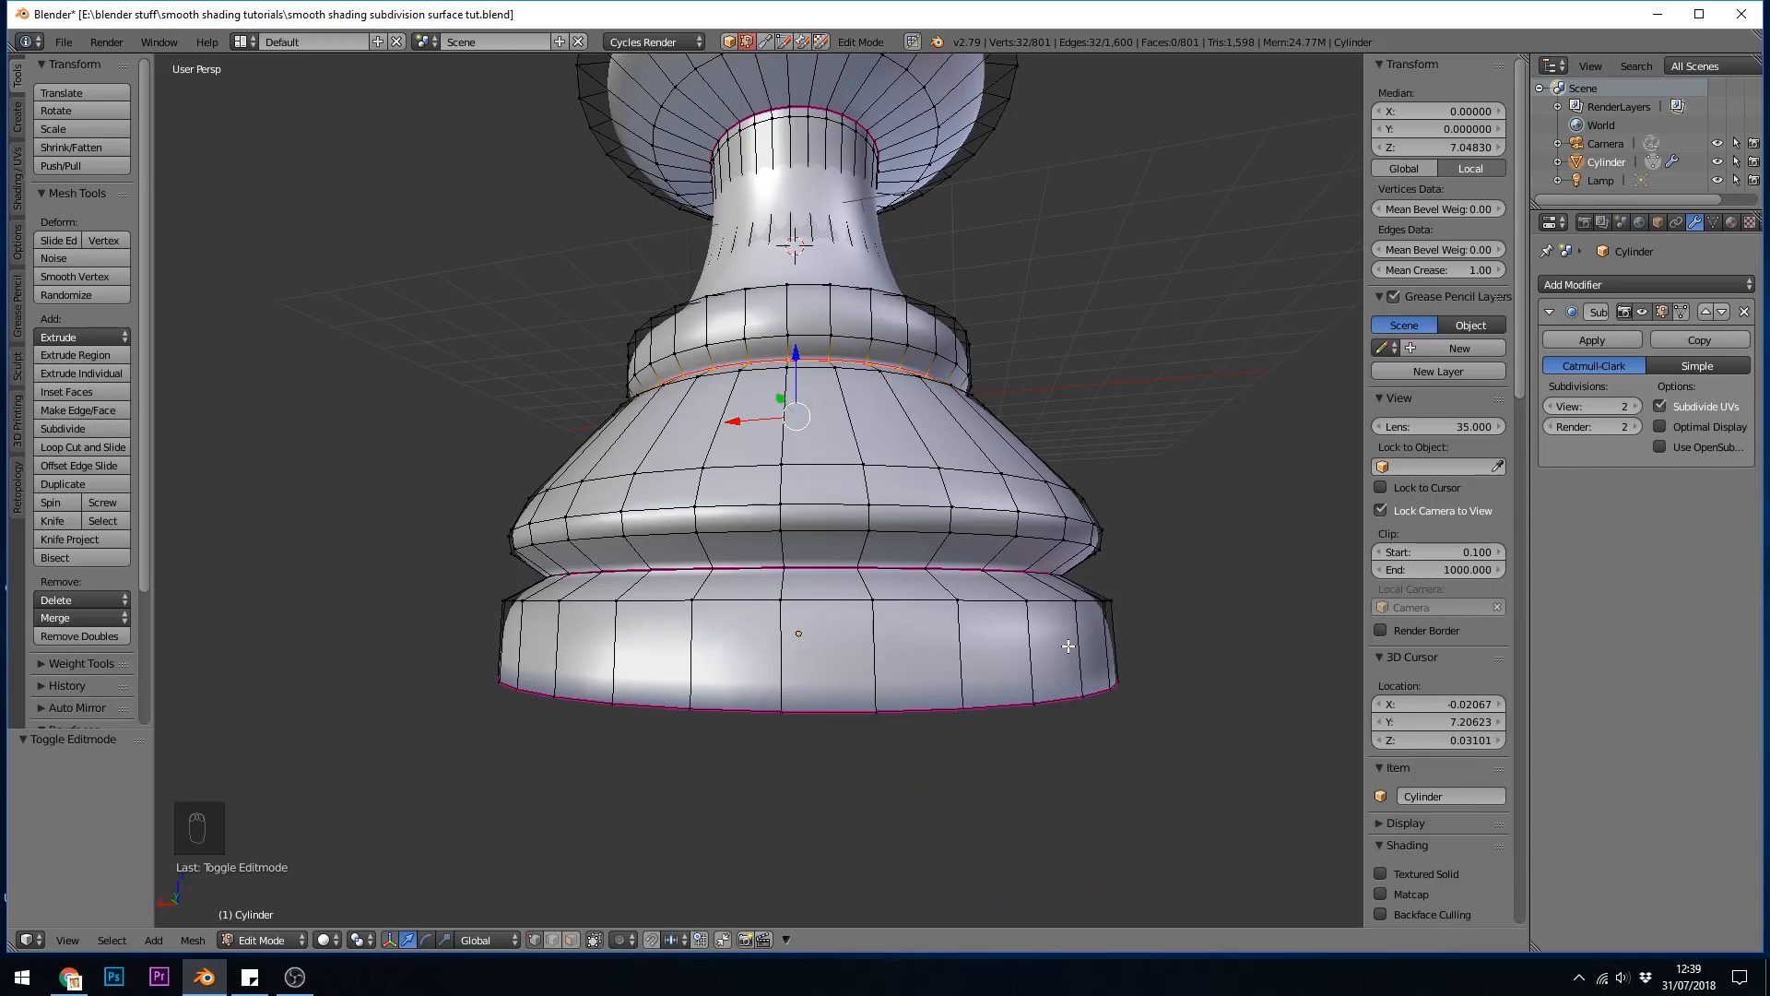
{"action": "key", "text": "ctrl+r"}
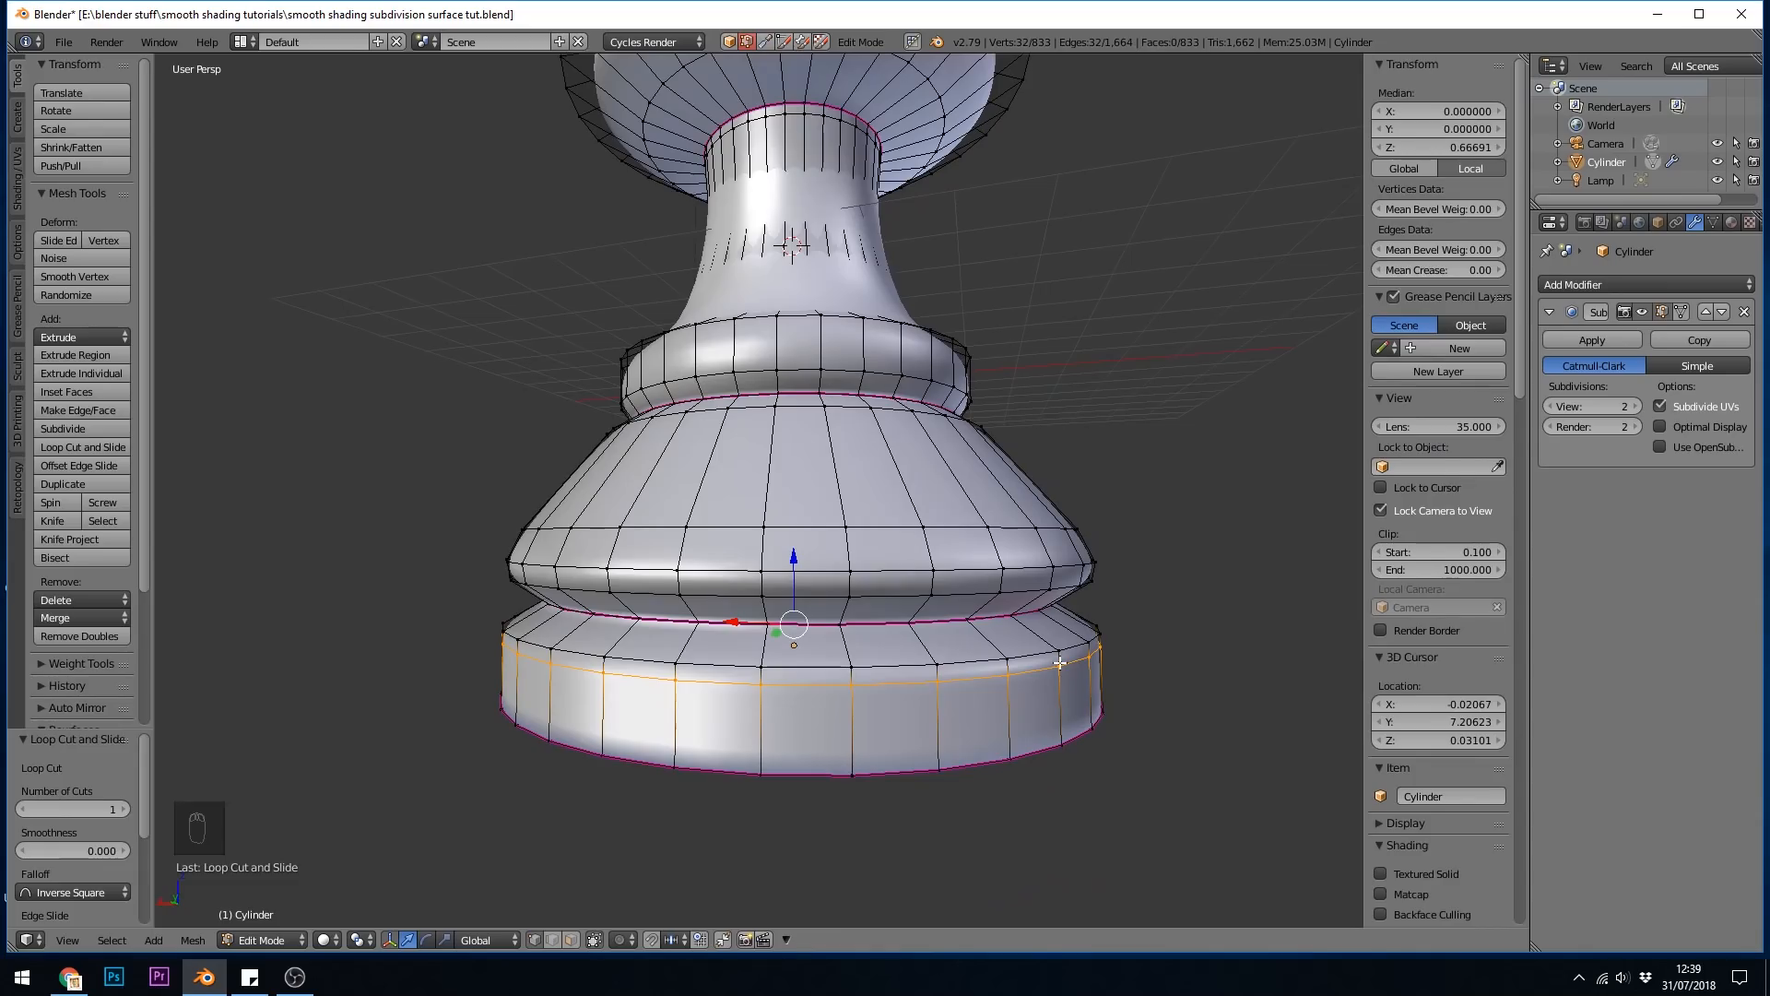
{"action": "key", "text": "Tab"}
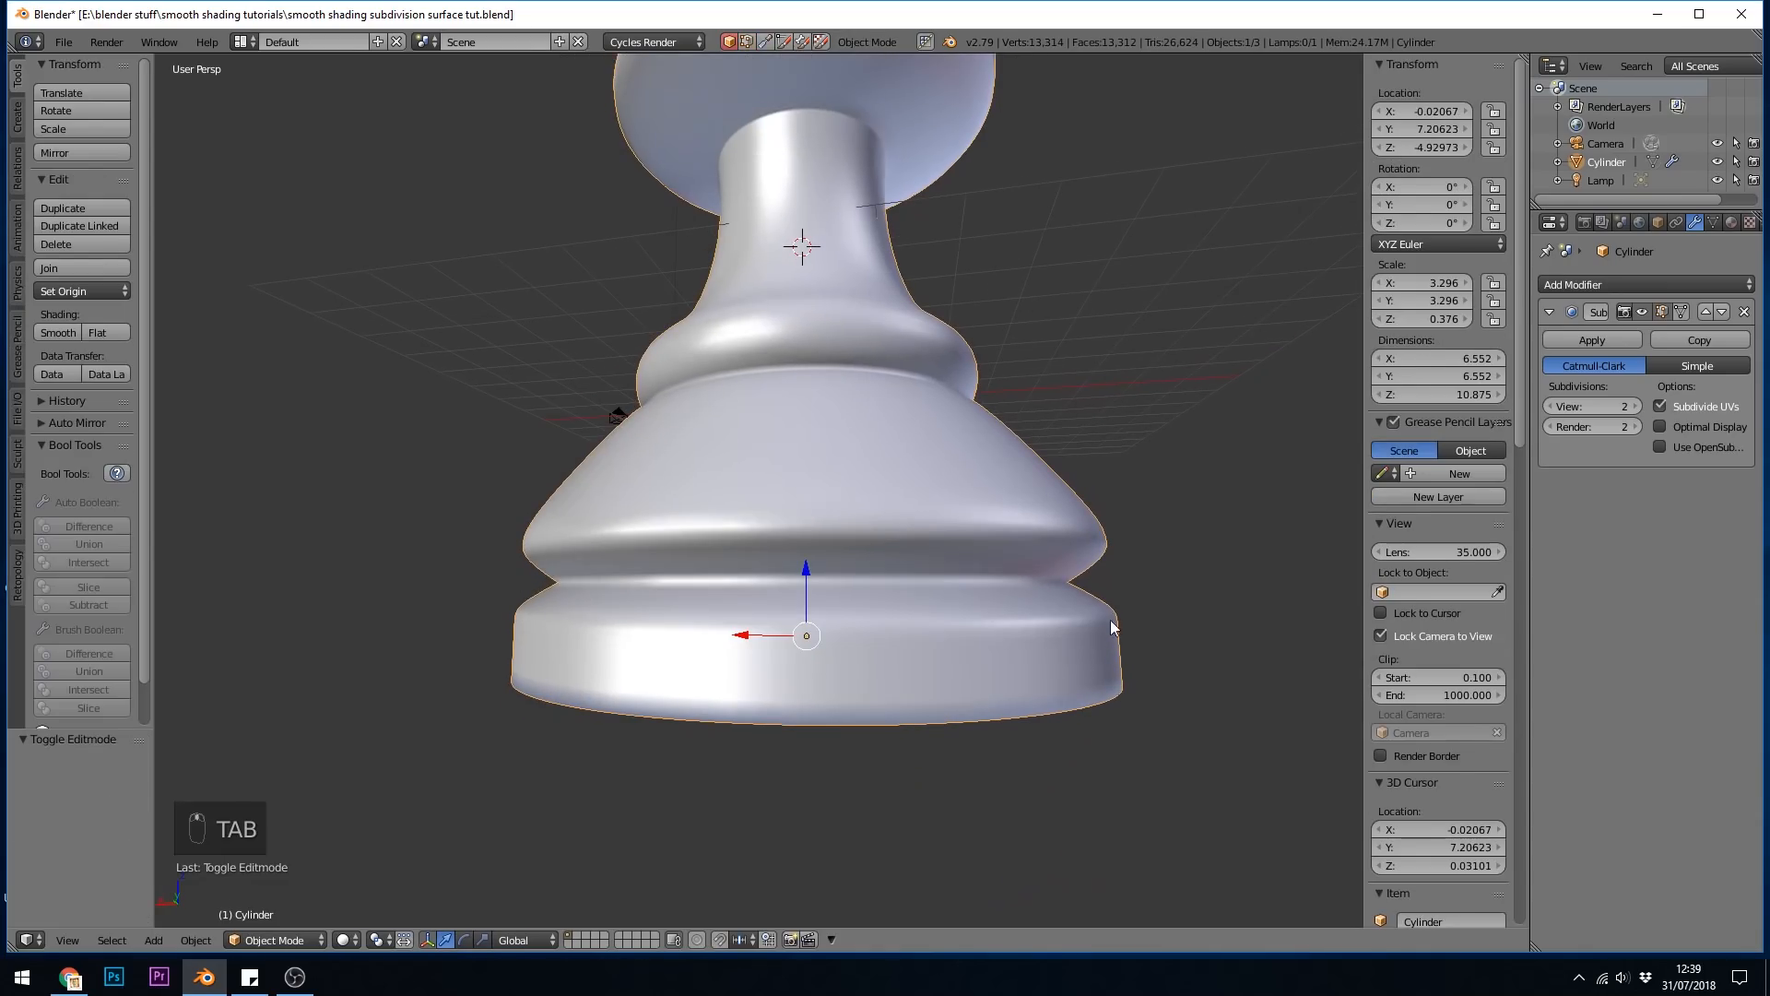
{"action": "key", "text": "ctrl+r"}
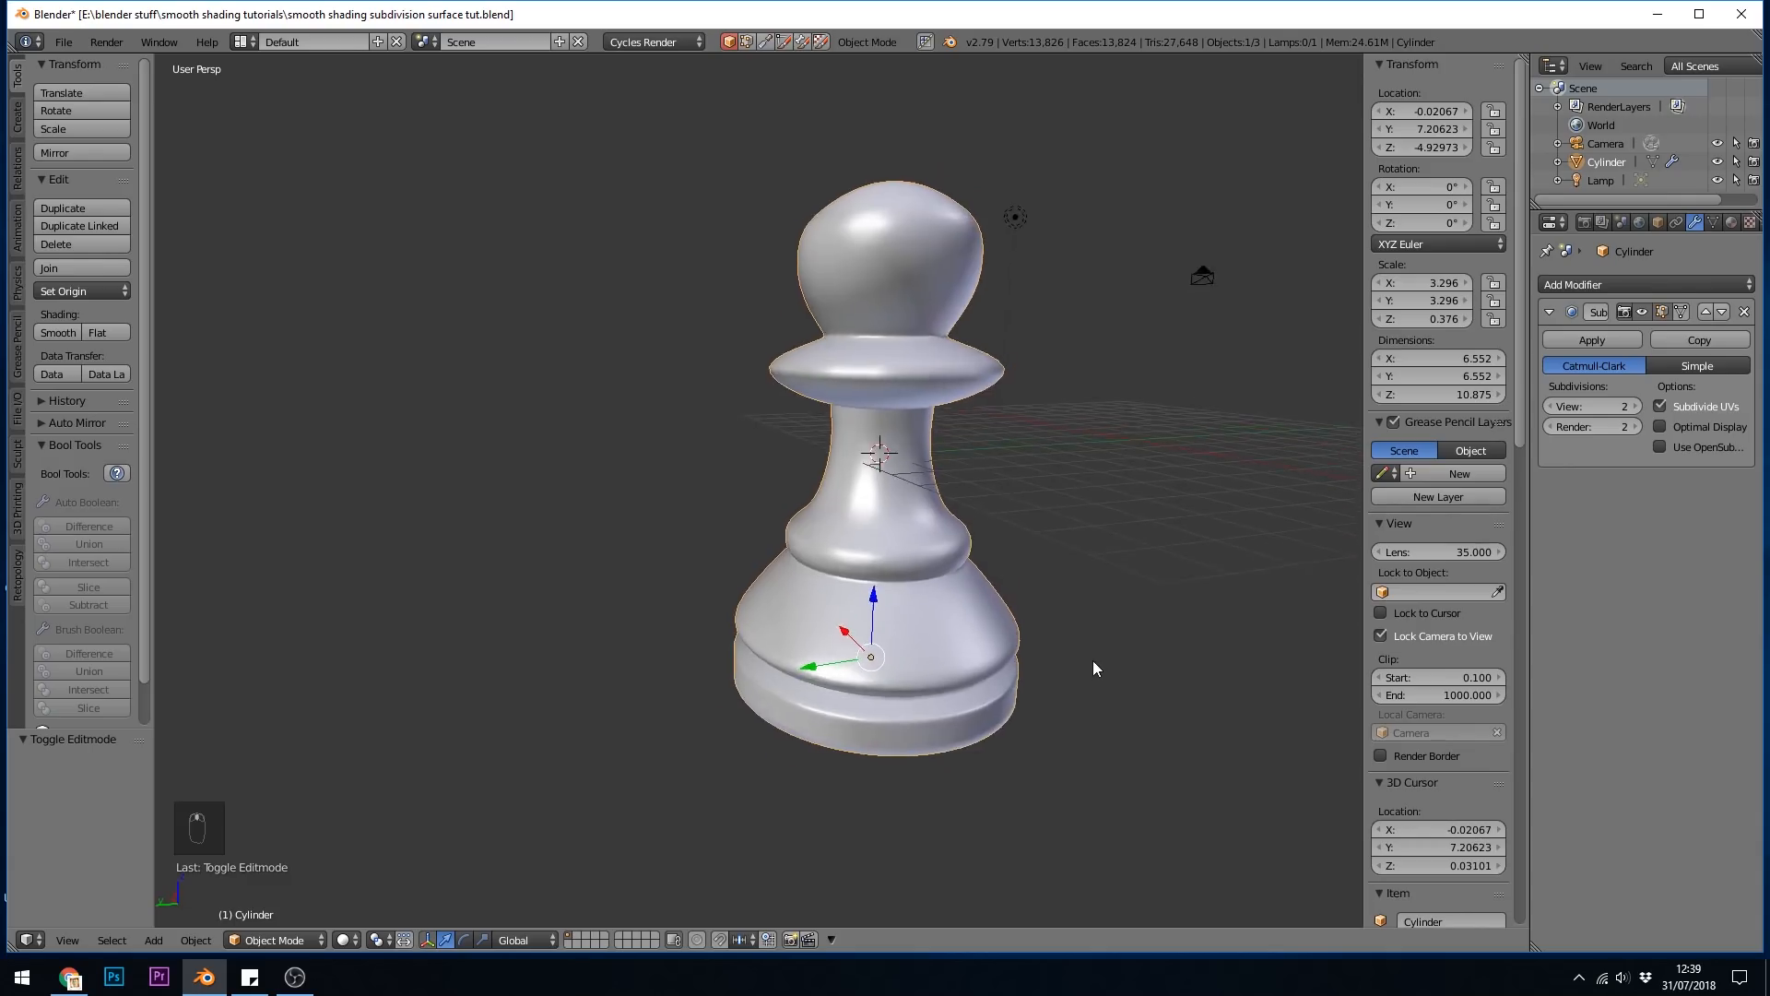
{"action": "key", "text": "Tab"}
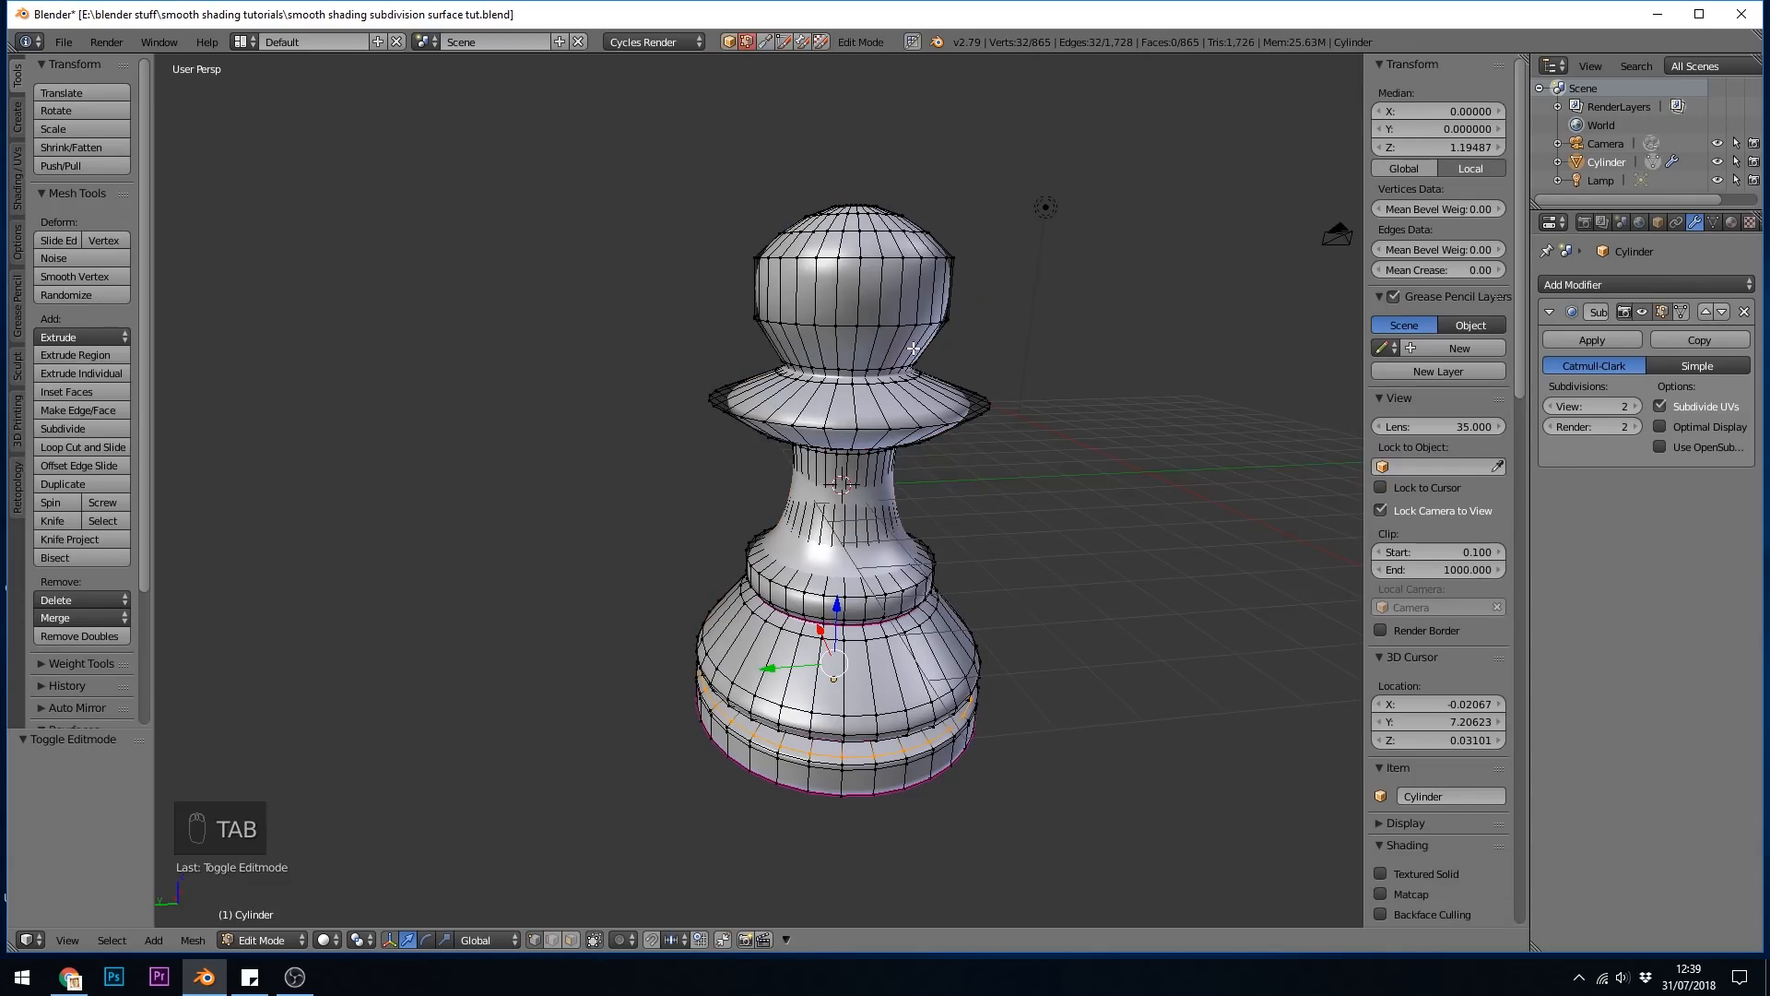
{"action": "mouse_move", "coordinate": [980, 677]}
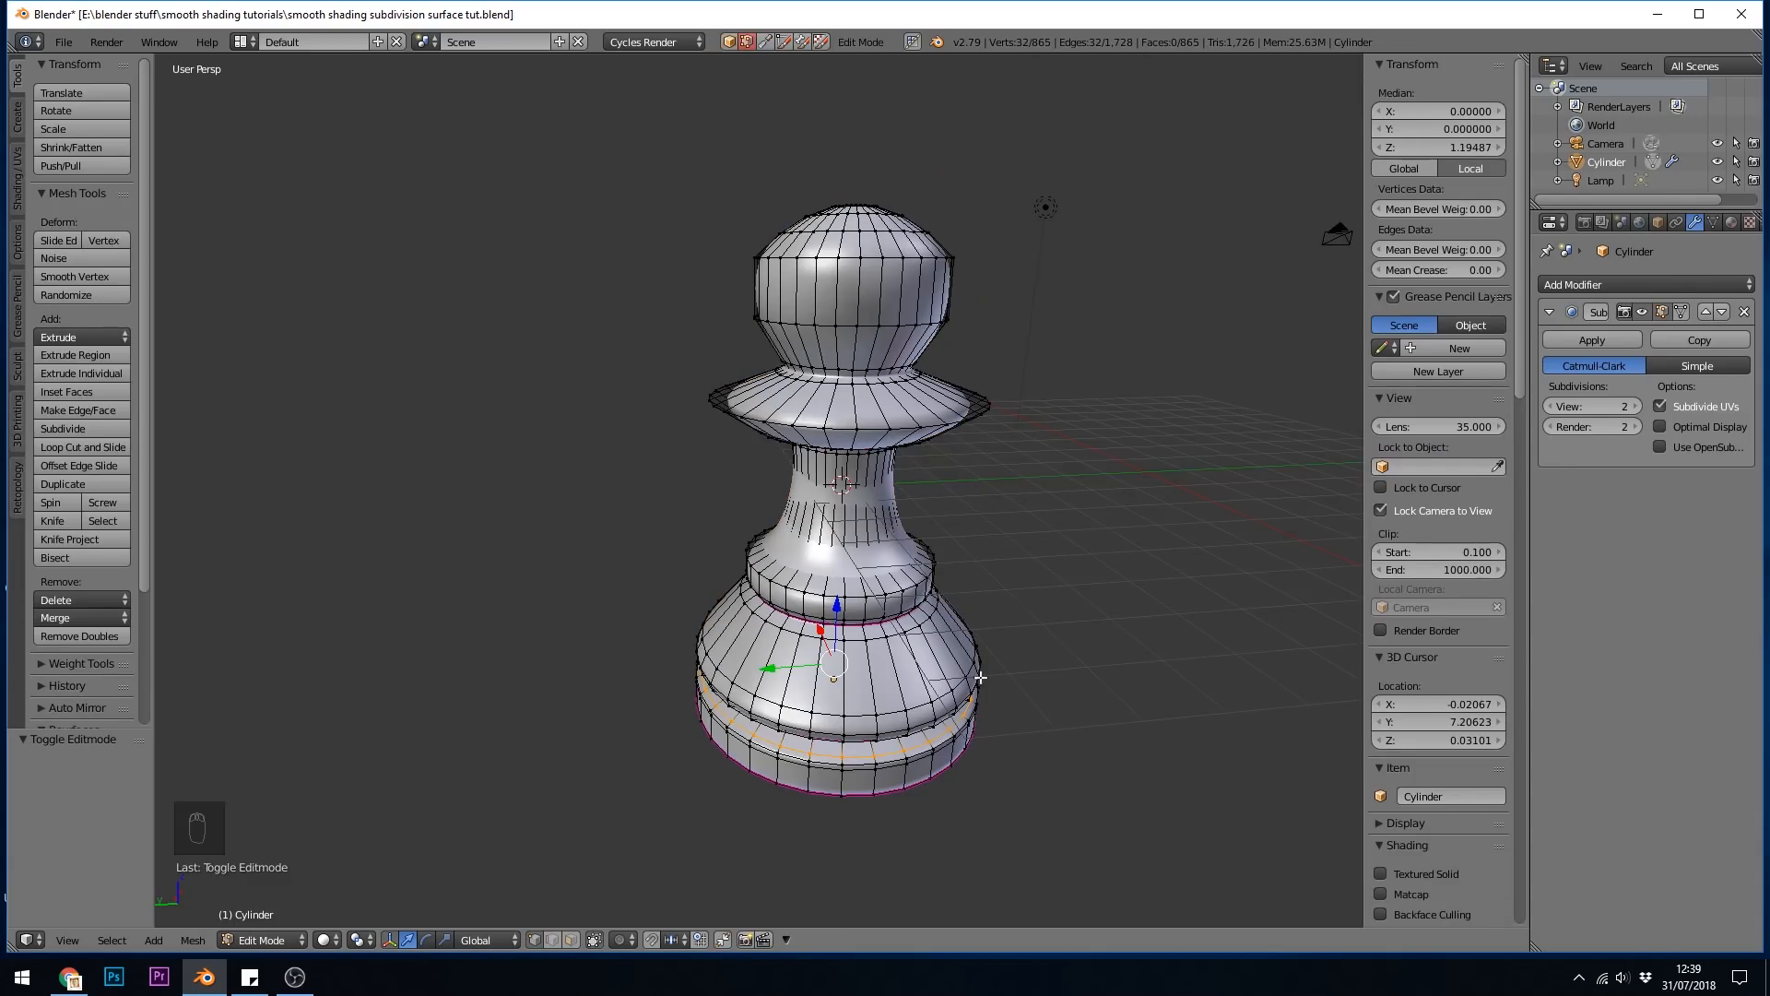
{"action": "mouse_move", "coordinate": [924, 352]}
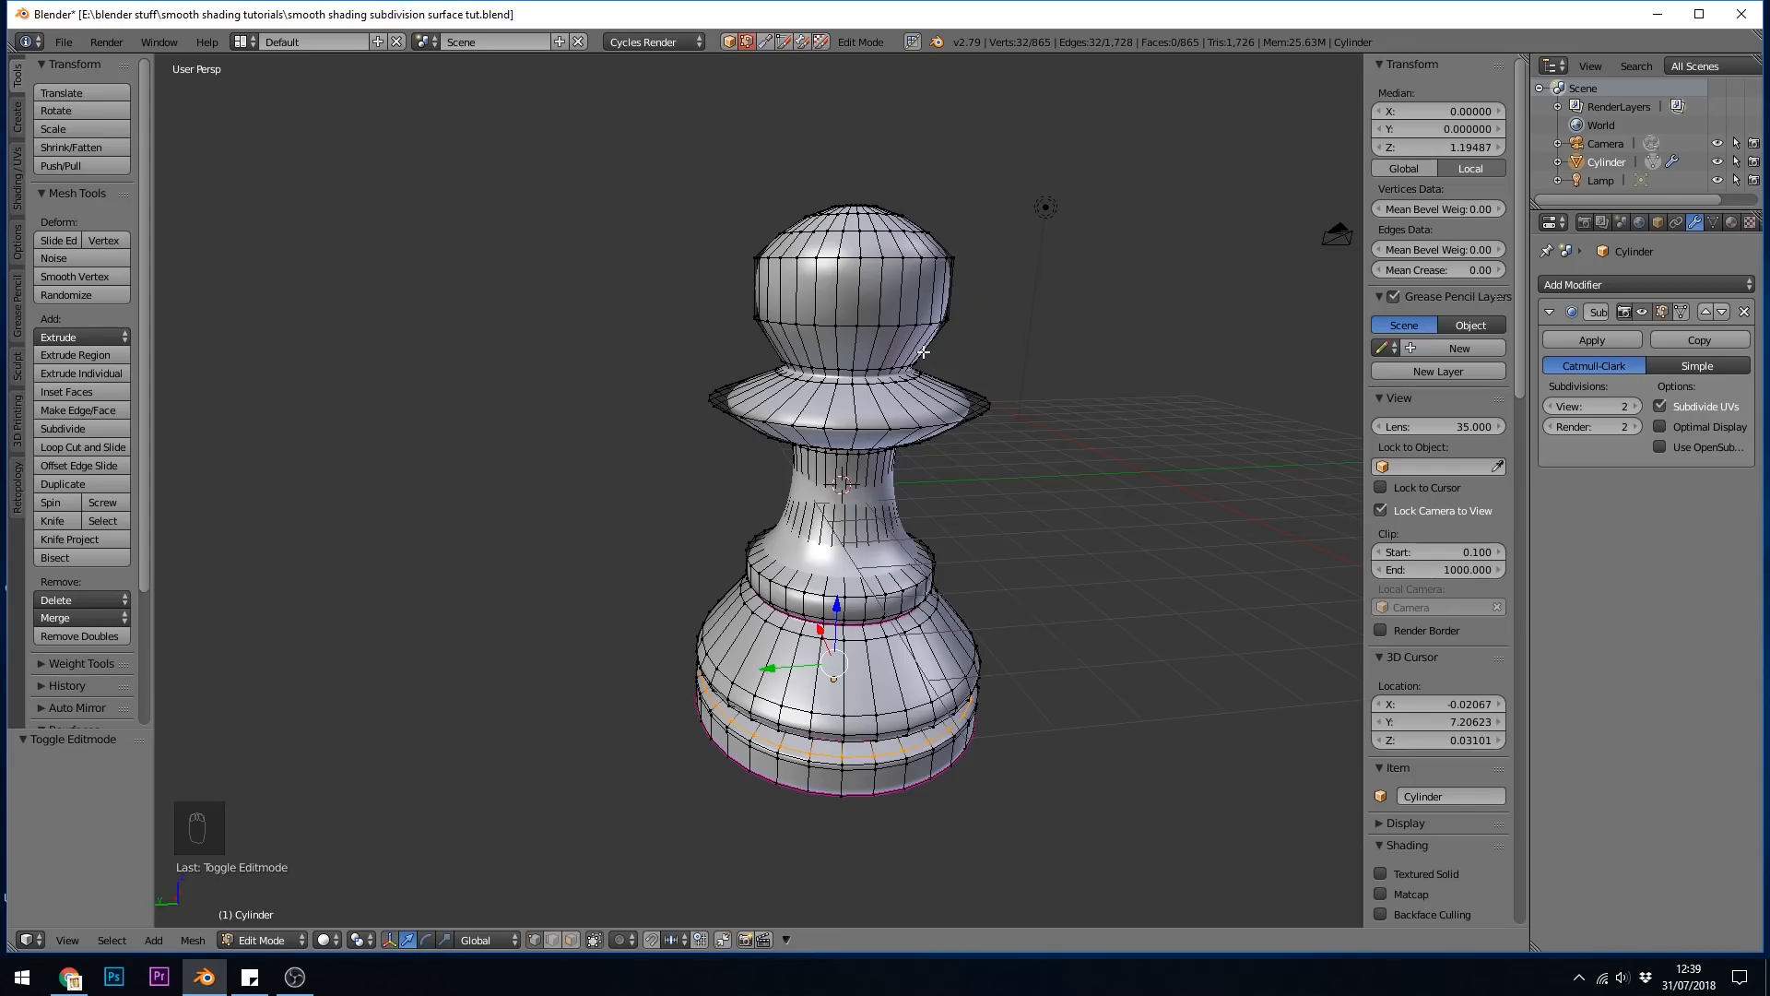
{"action": "mouse_move", "coordinate": [1066, 649]}
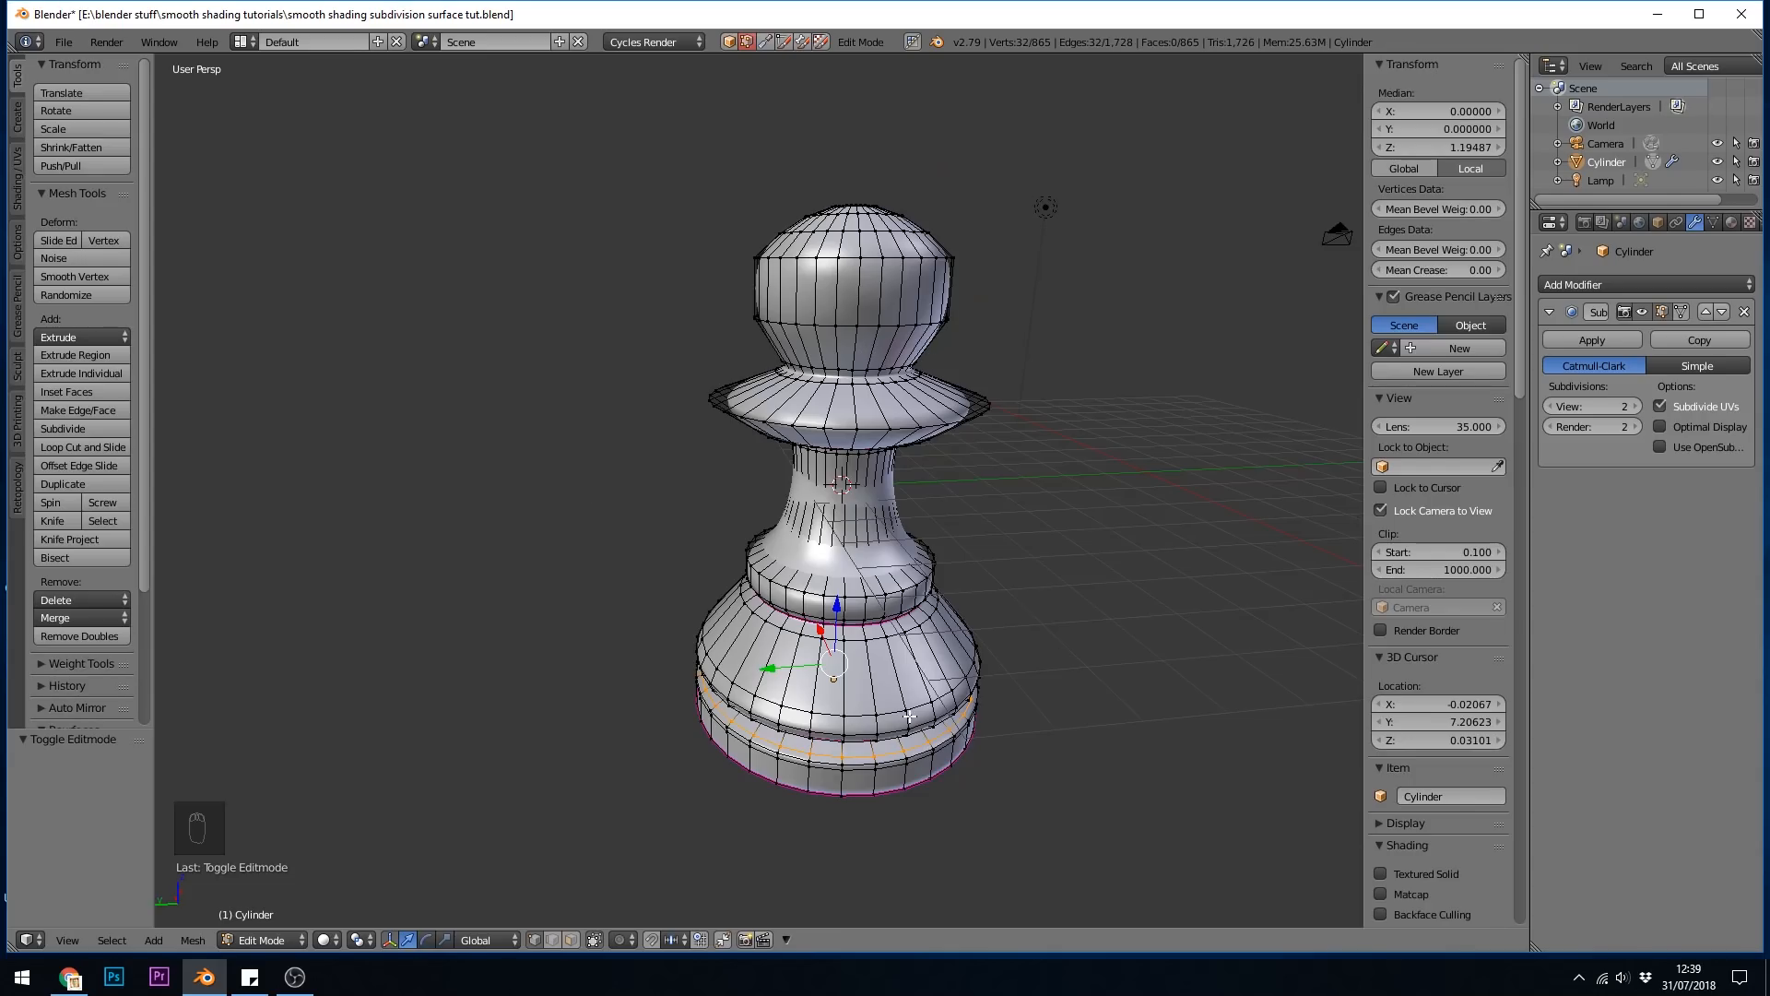
{"action": "mouse_move", "coordinate": [921, 347]}
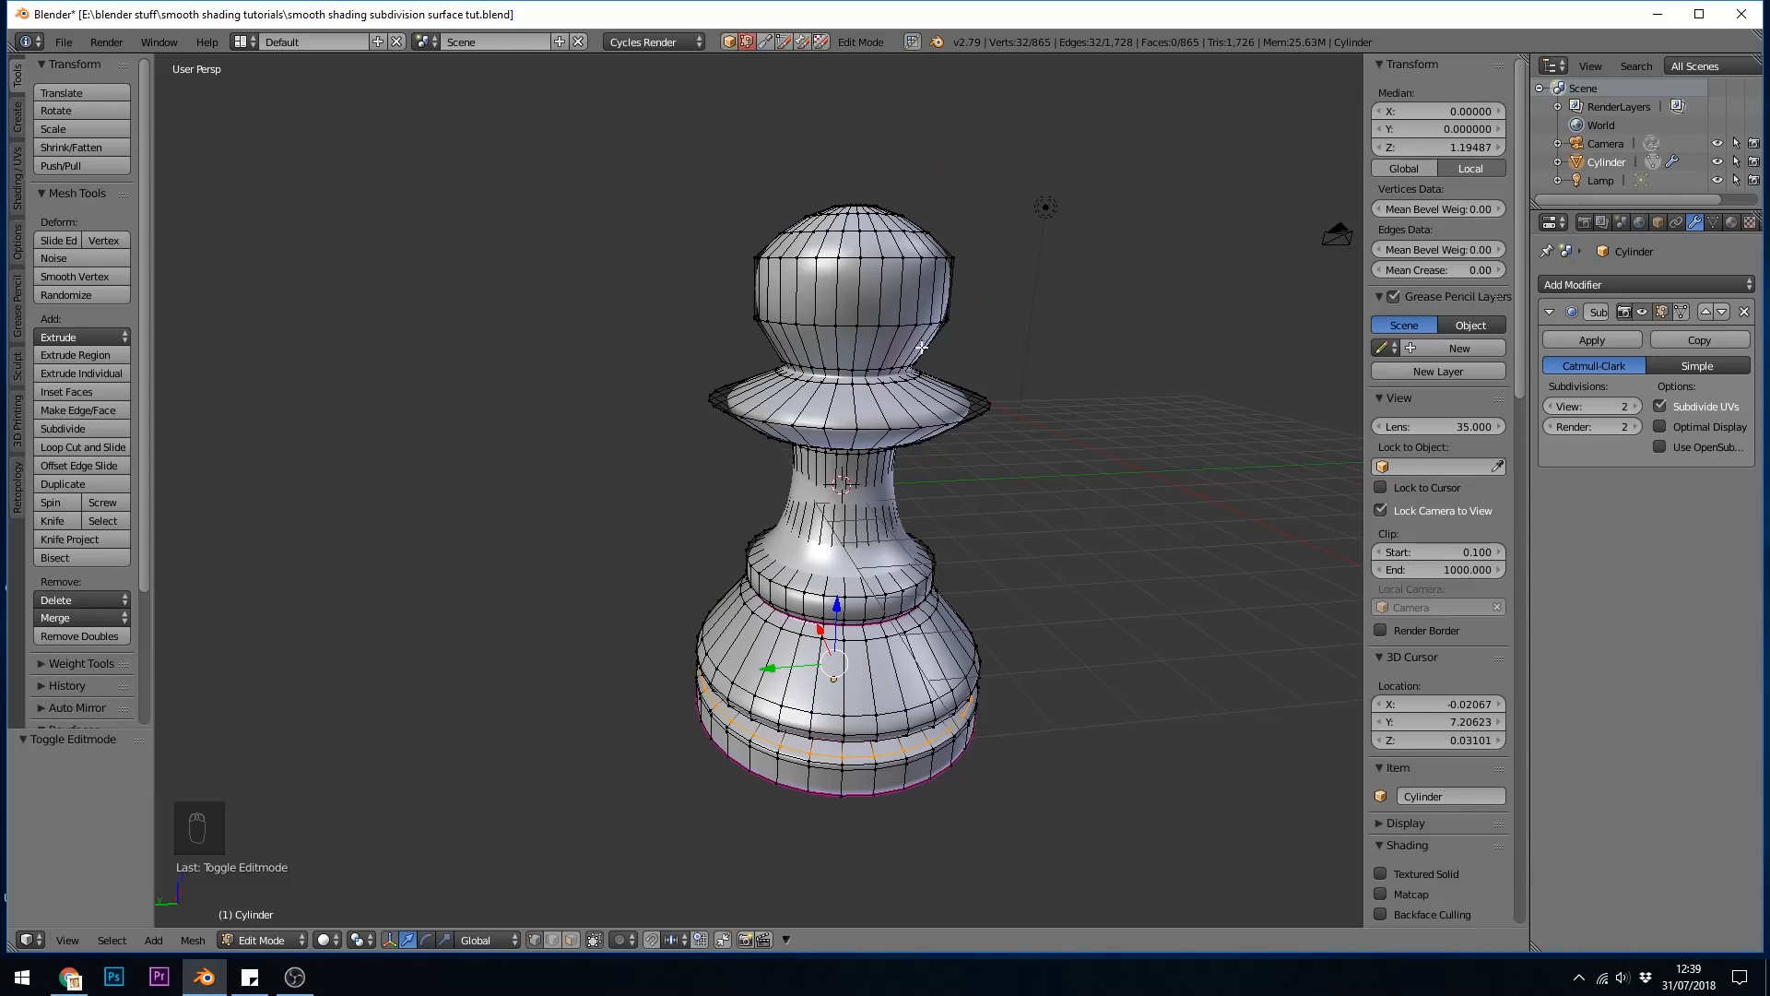
Add and scale an edge loop under the head, then view the pawn in rendered shading
{"action": "key", "text": "ctrl+r"}
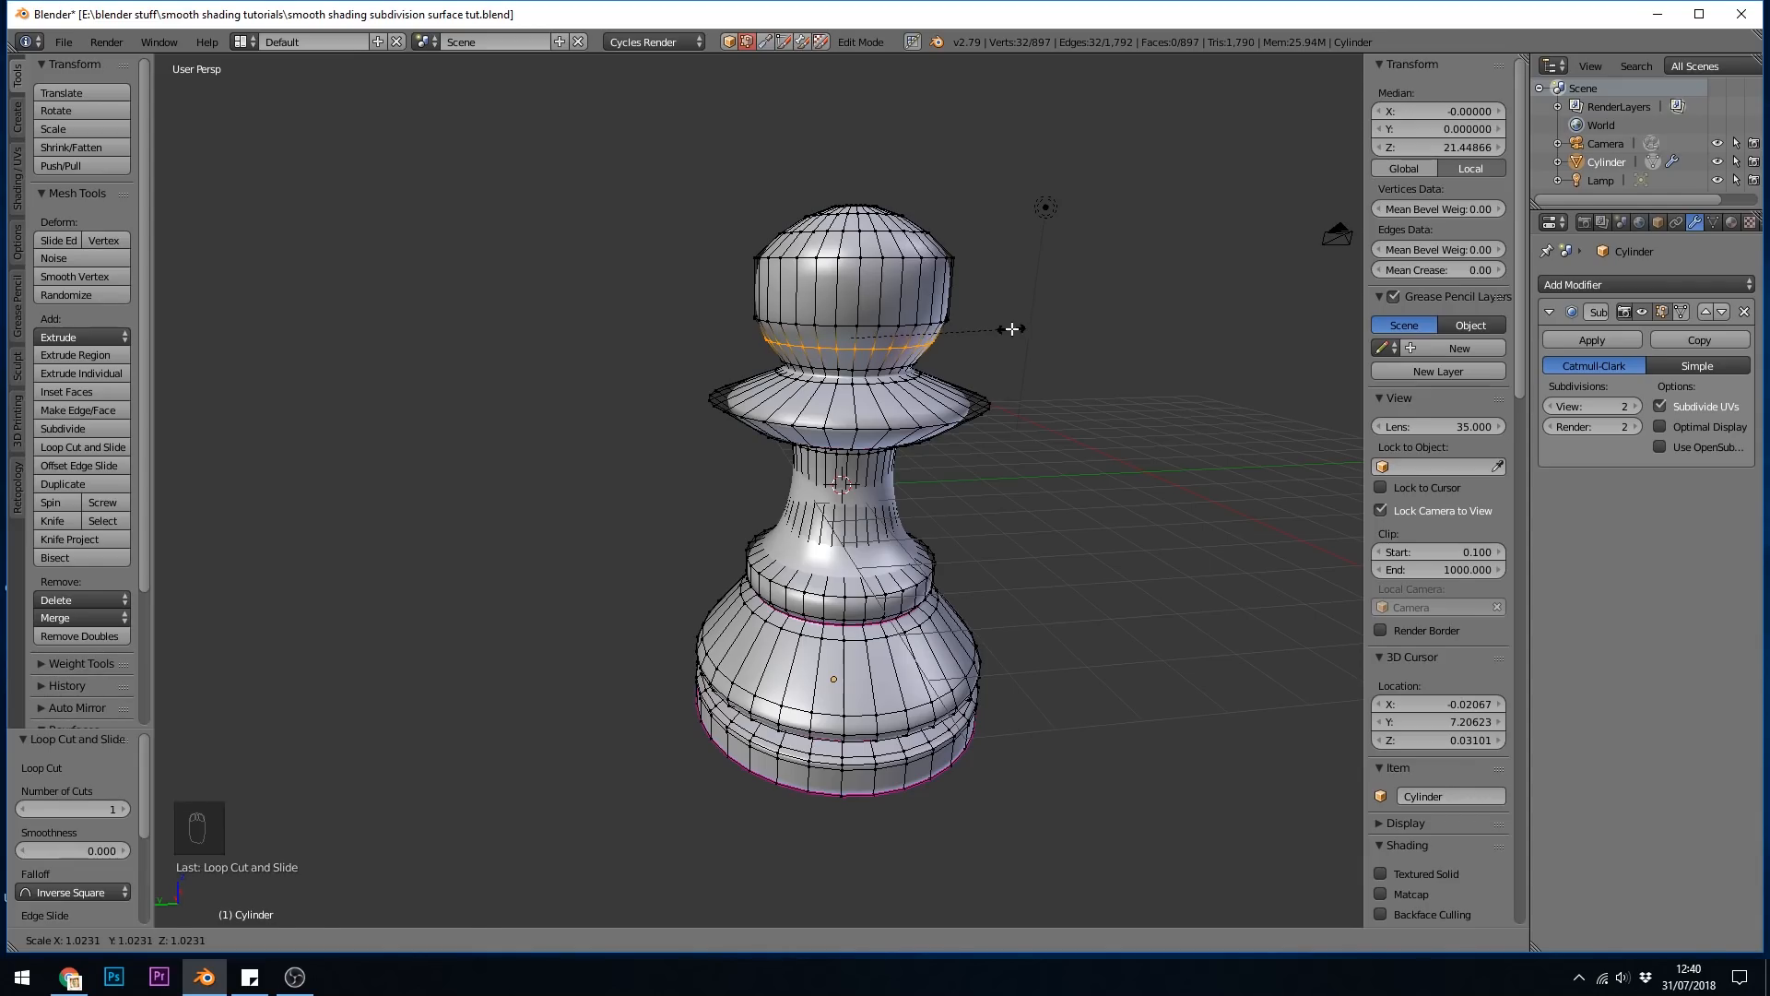
{"action": "key", "text": "ctrl+r"}
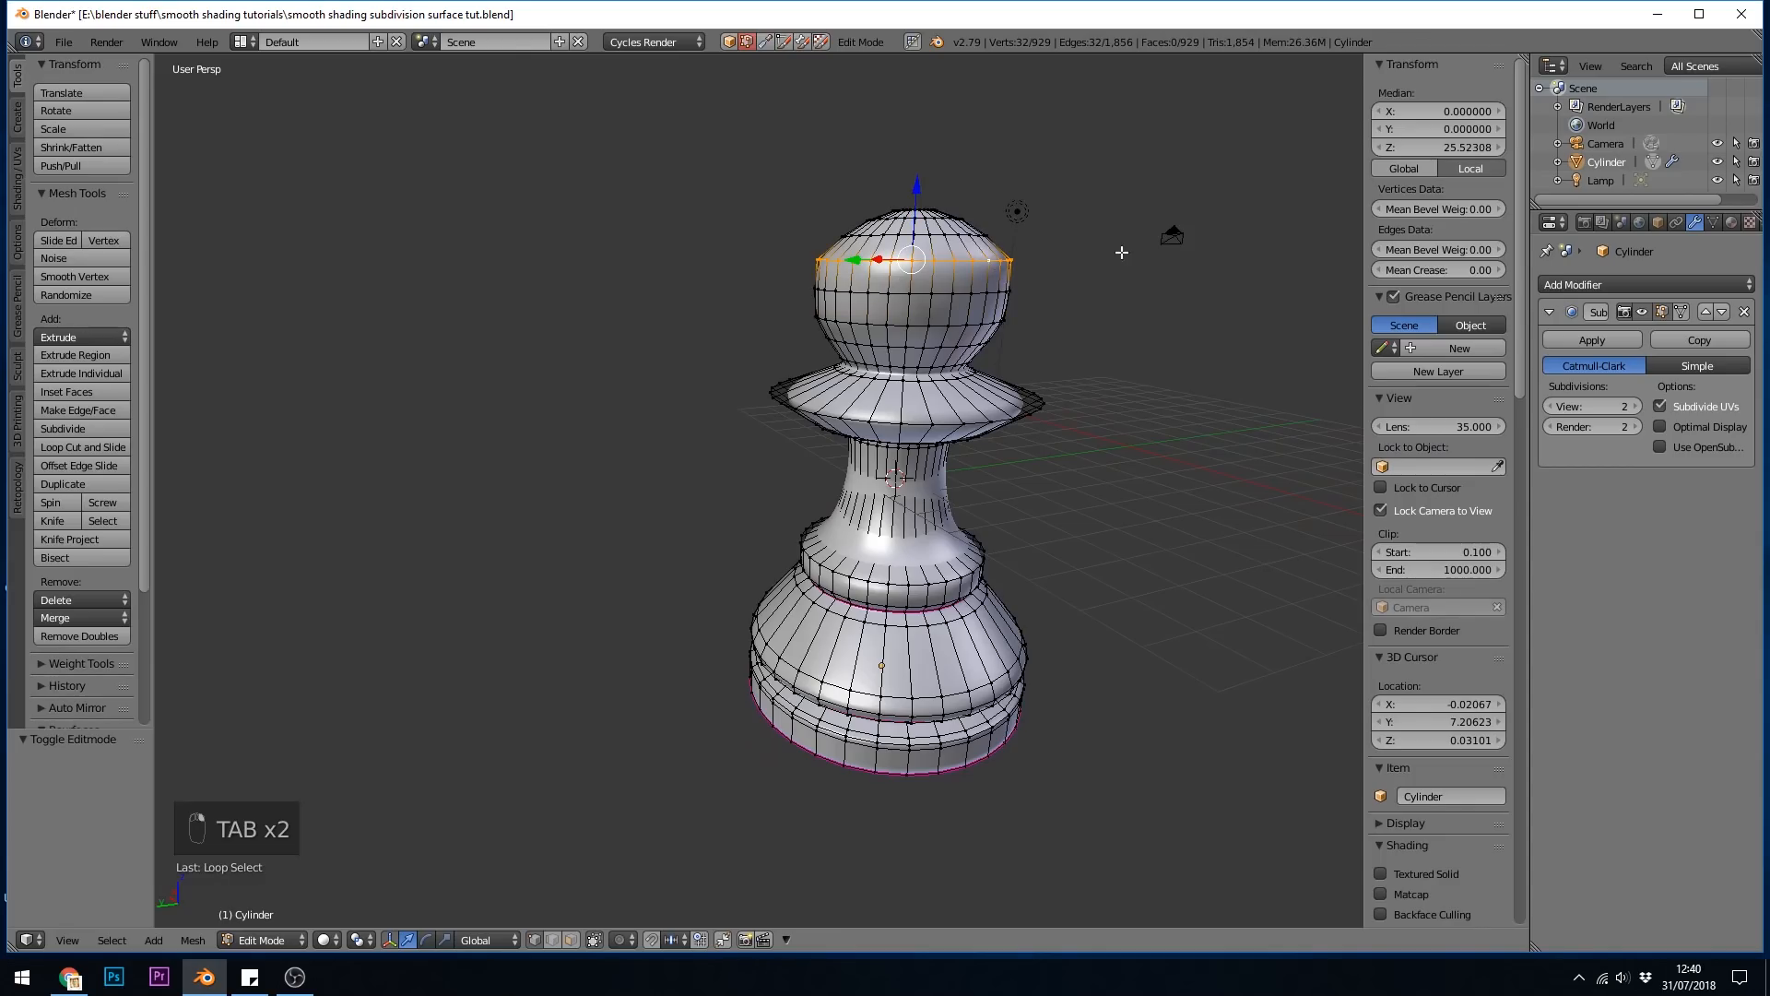
{"action": "key", "text": "s"}
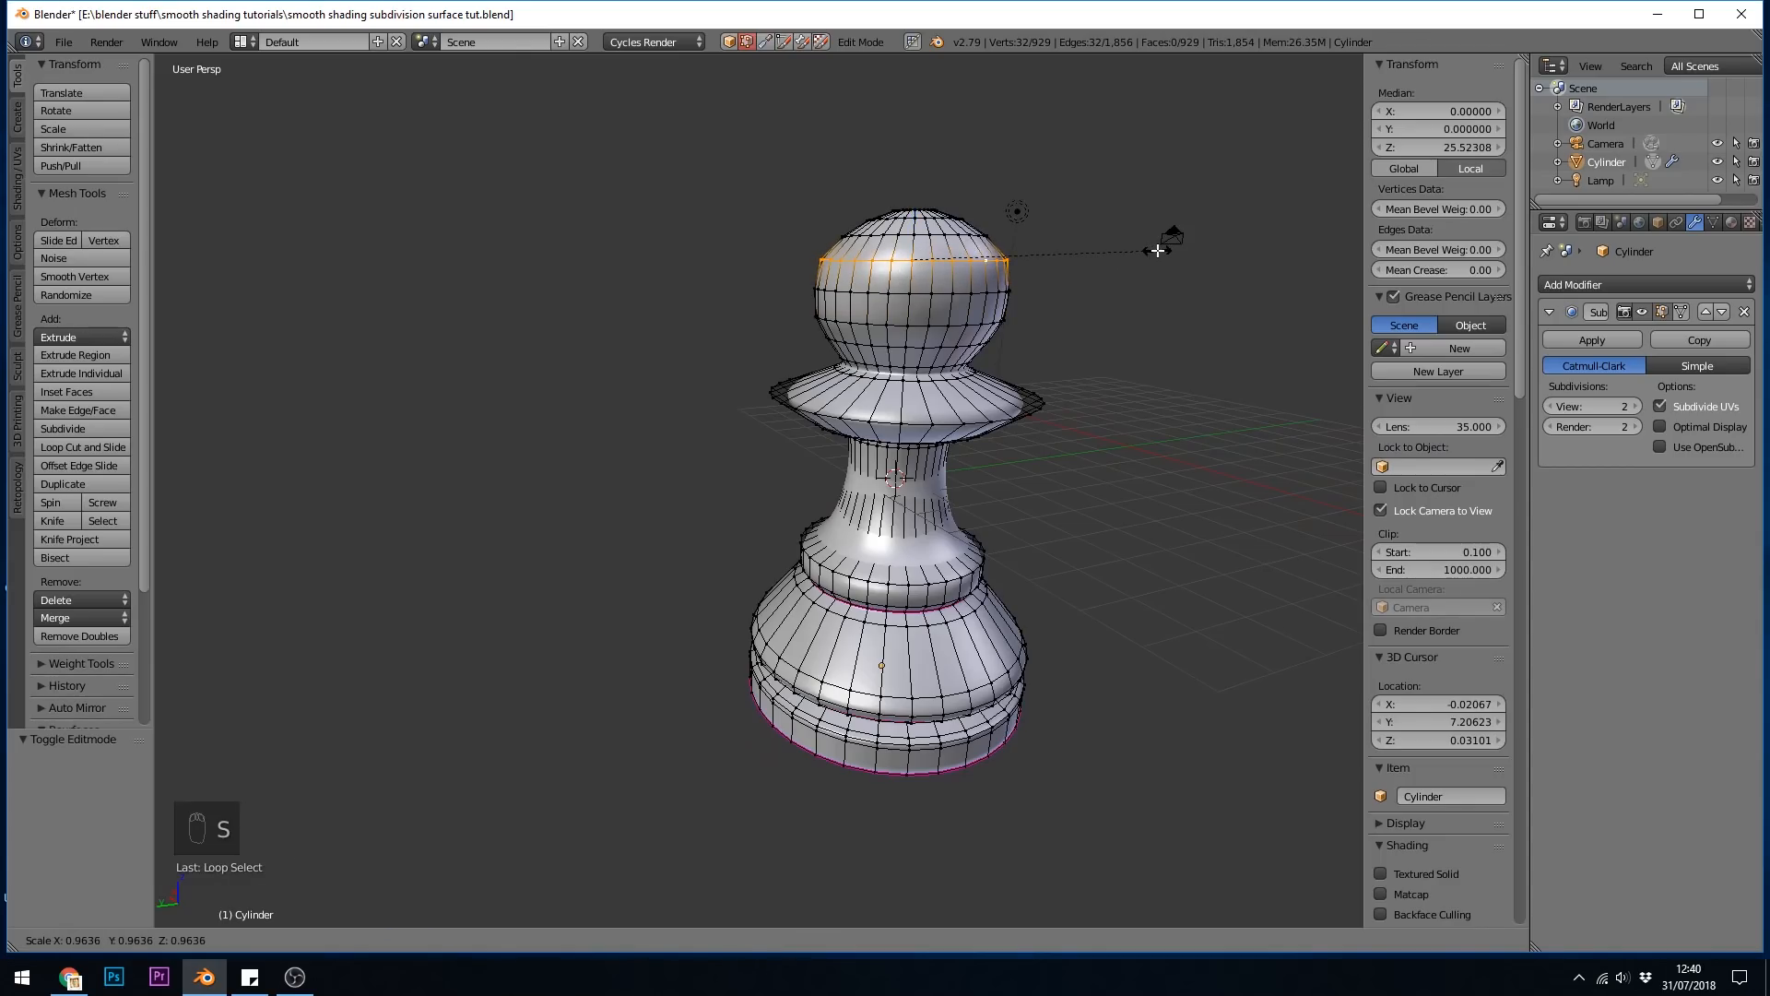
{"action": "key", "text": "Tab"}
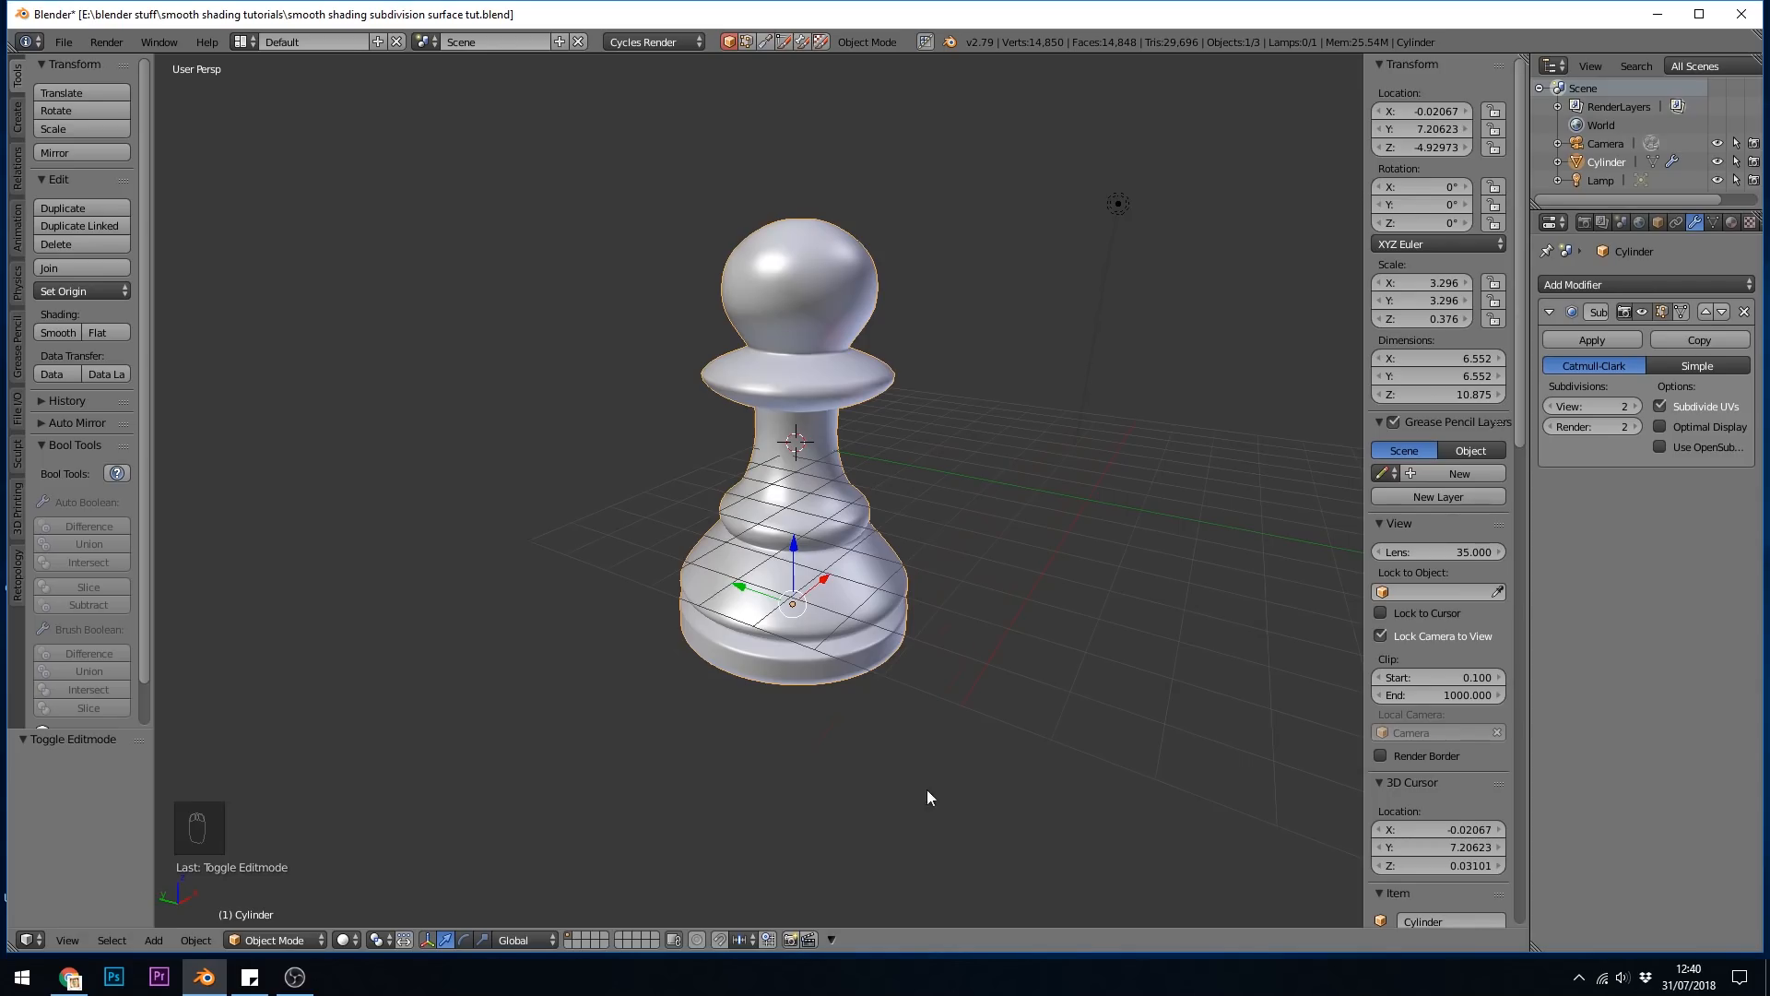
{"action": "mouse_move", "coordinate": [926, 650]}
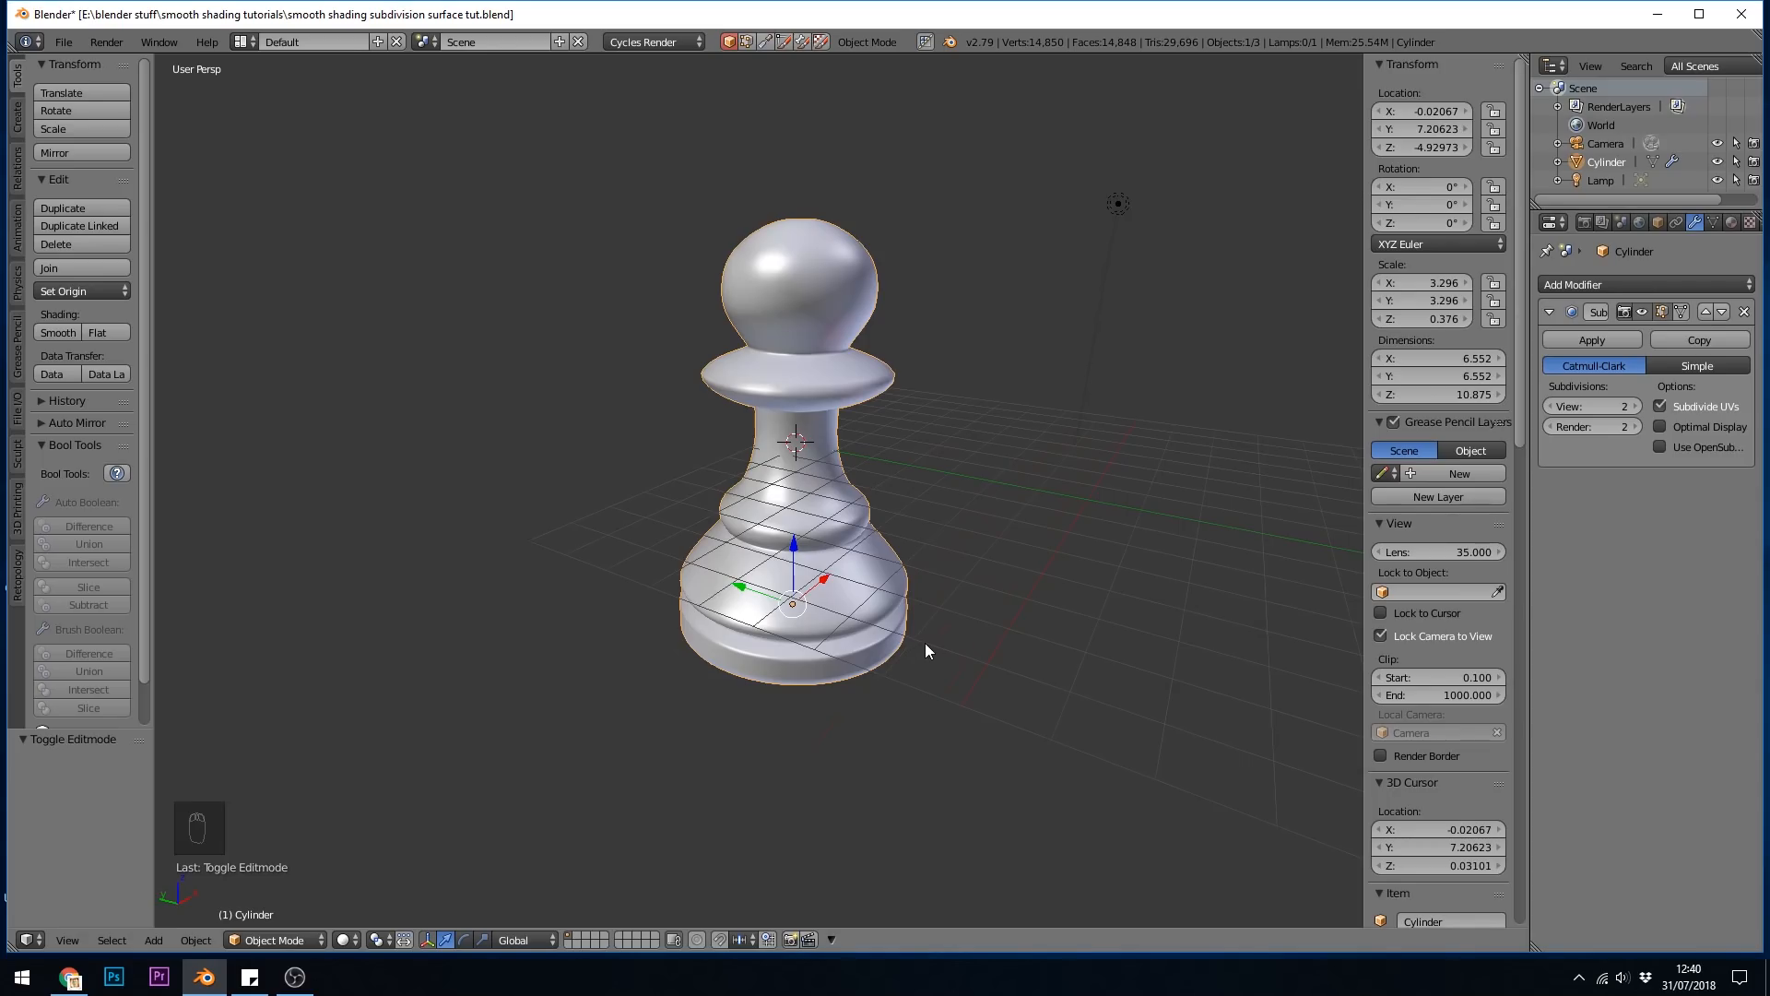
{"action": "key", "text": "shift+z"}
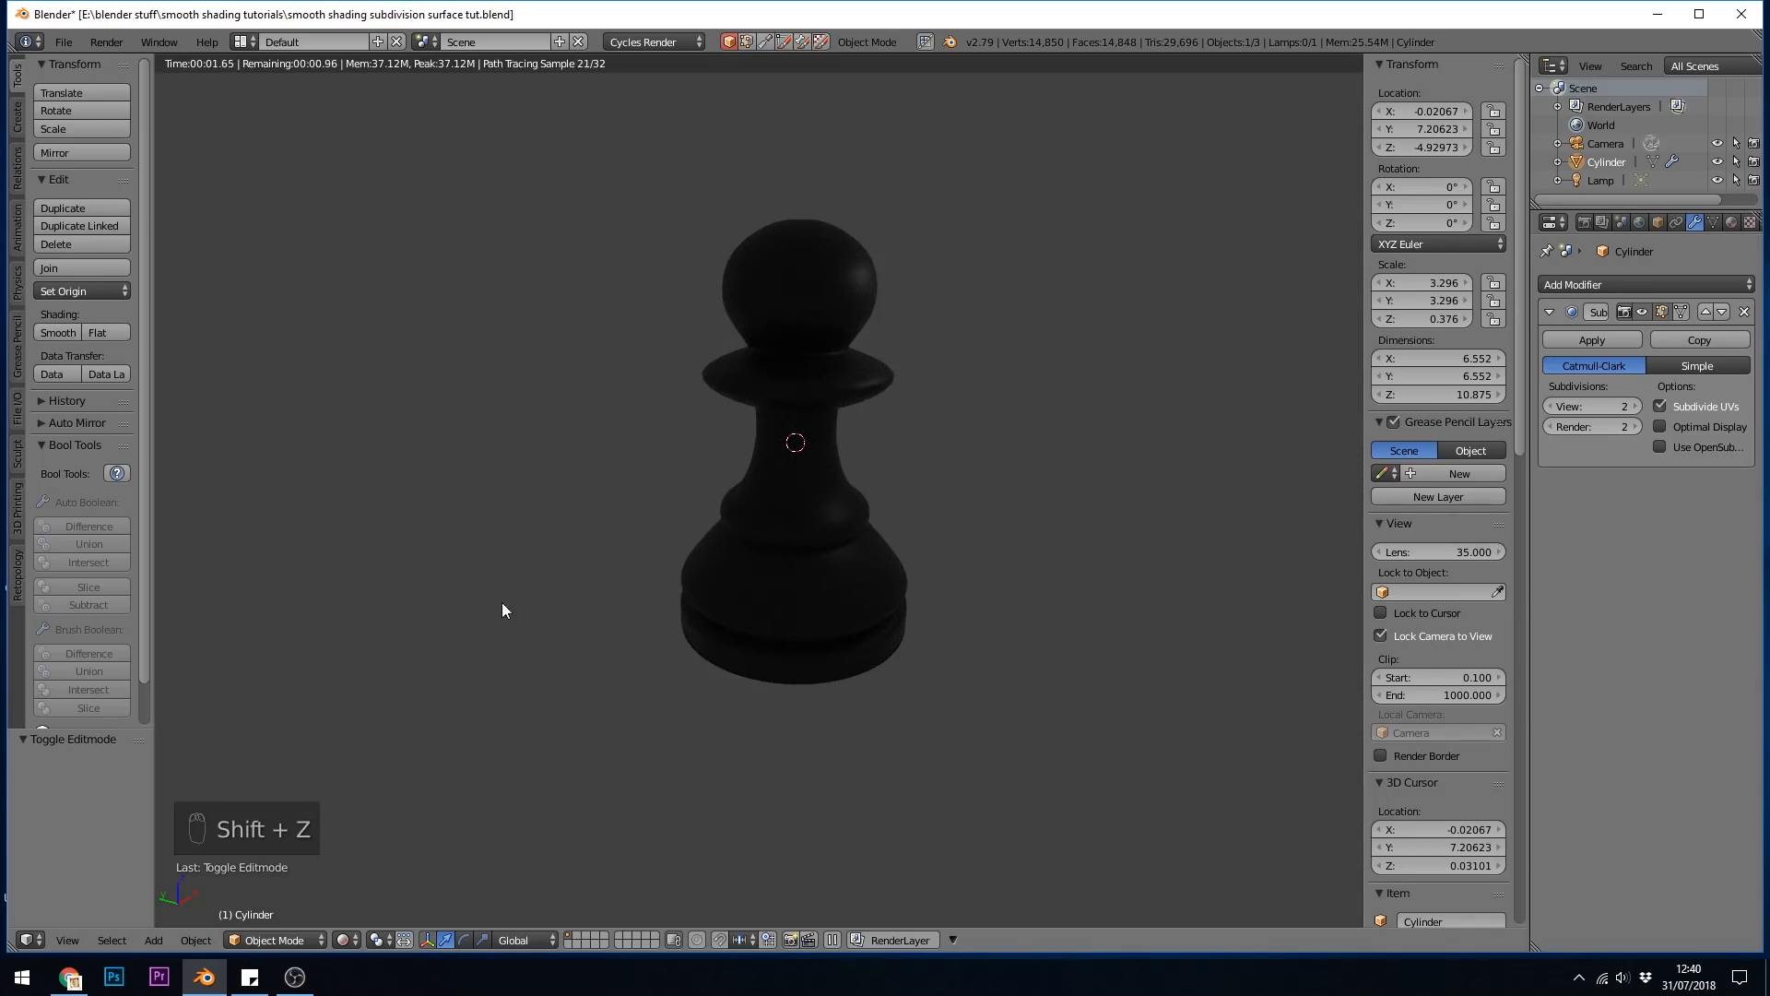